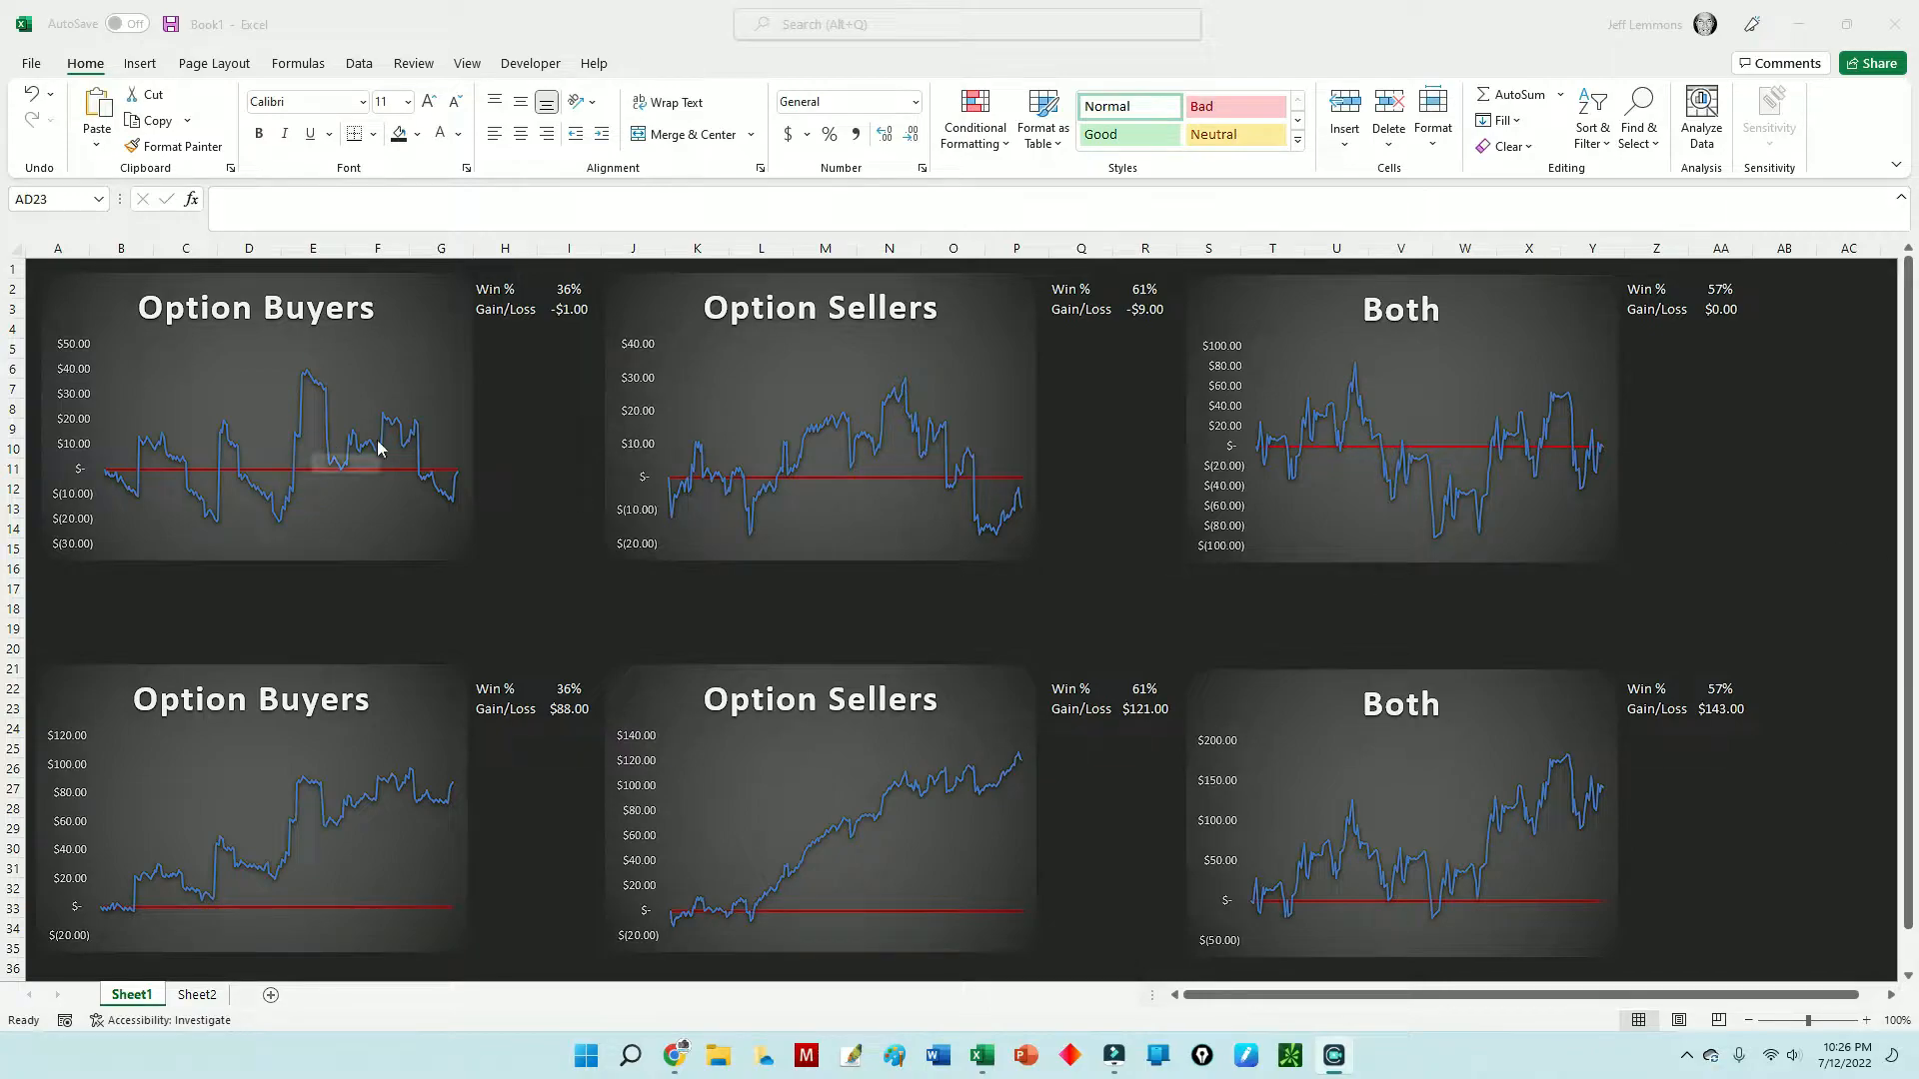
mouse_move(1769, 771)
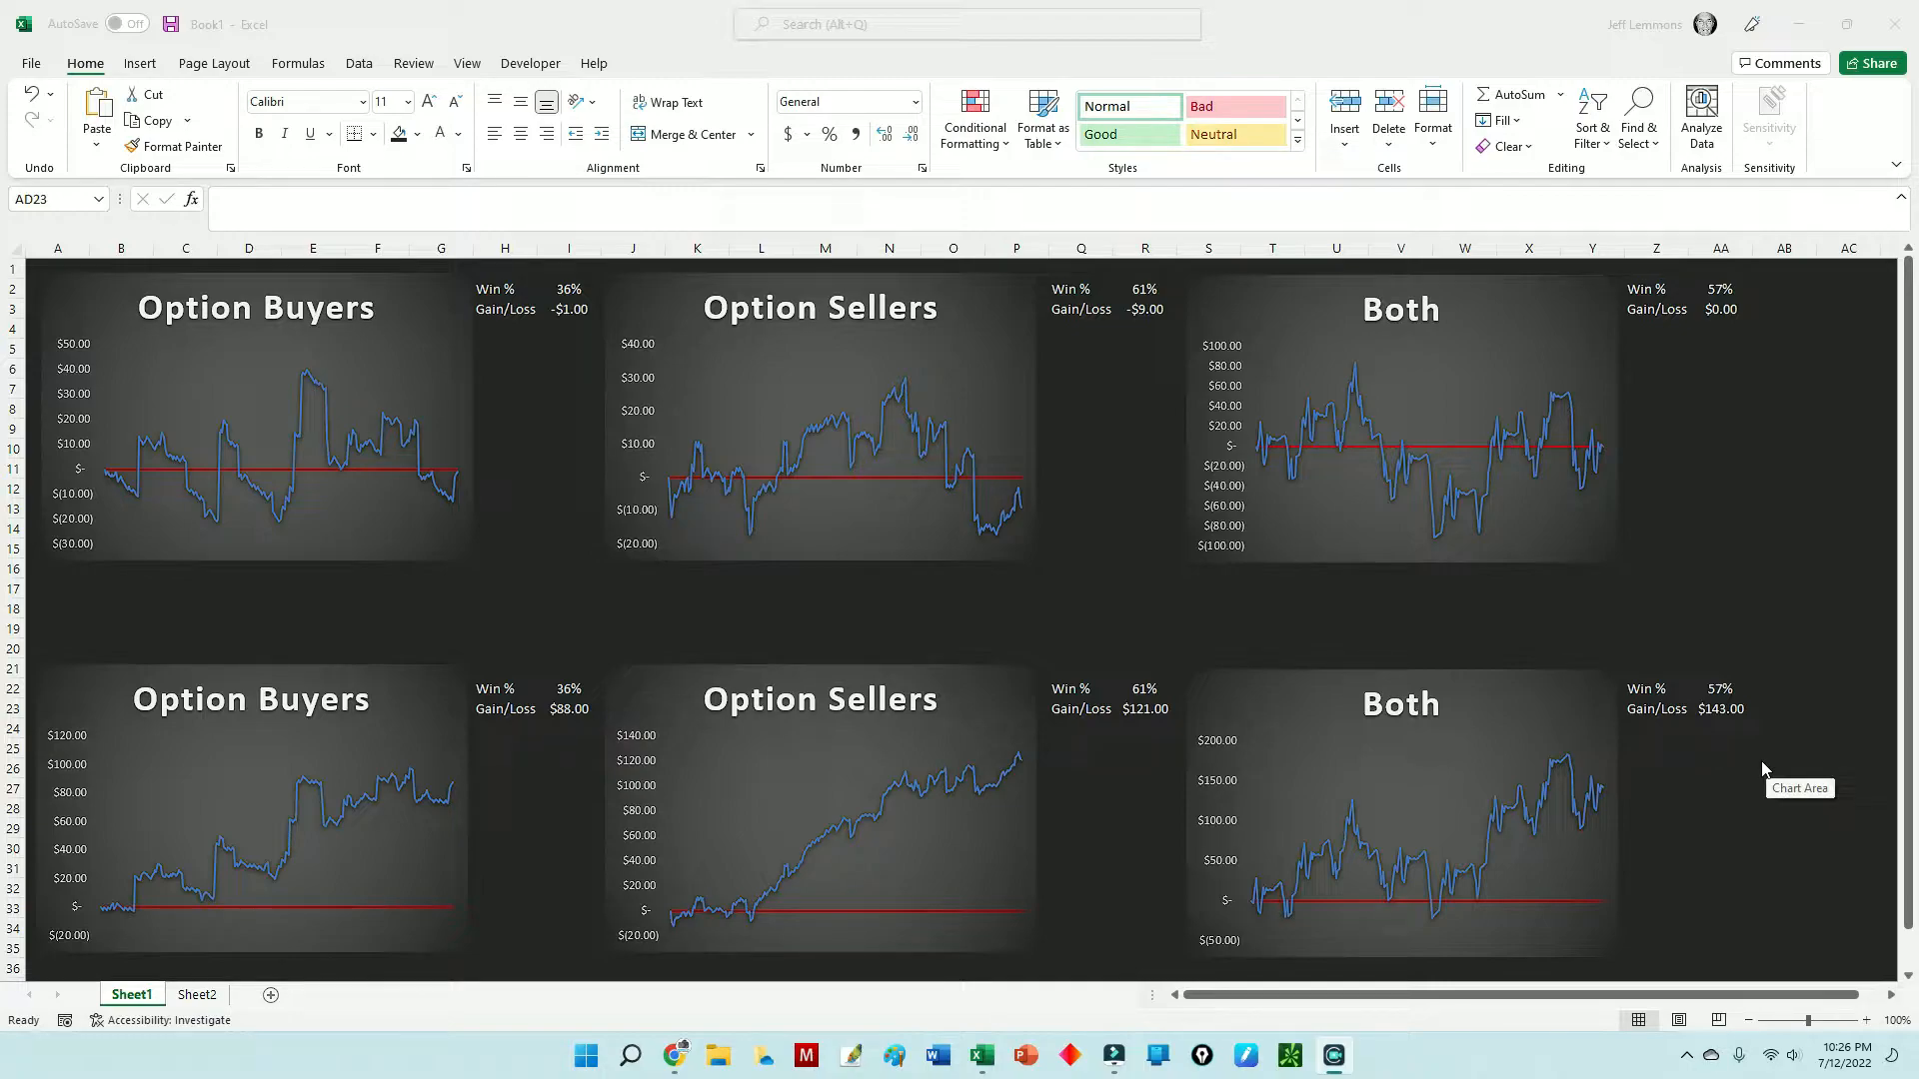
mouse_move(1073, 630)
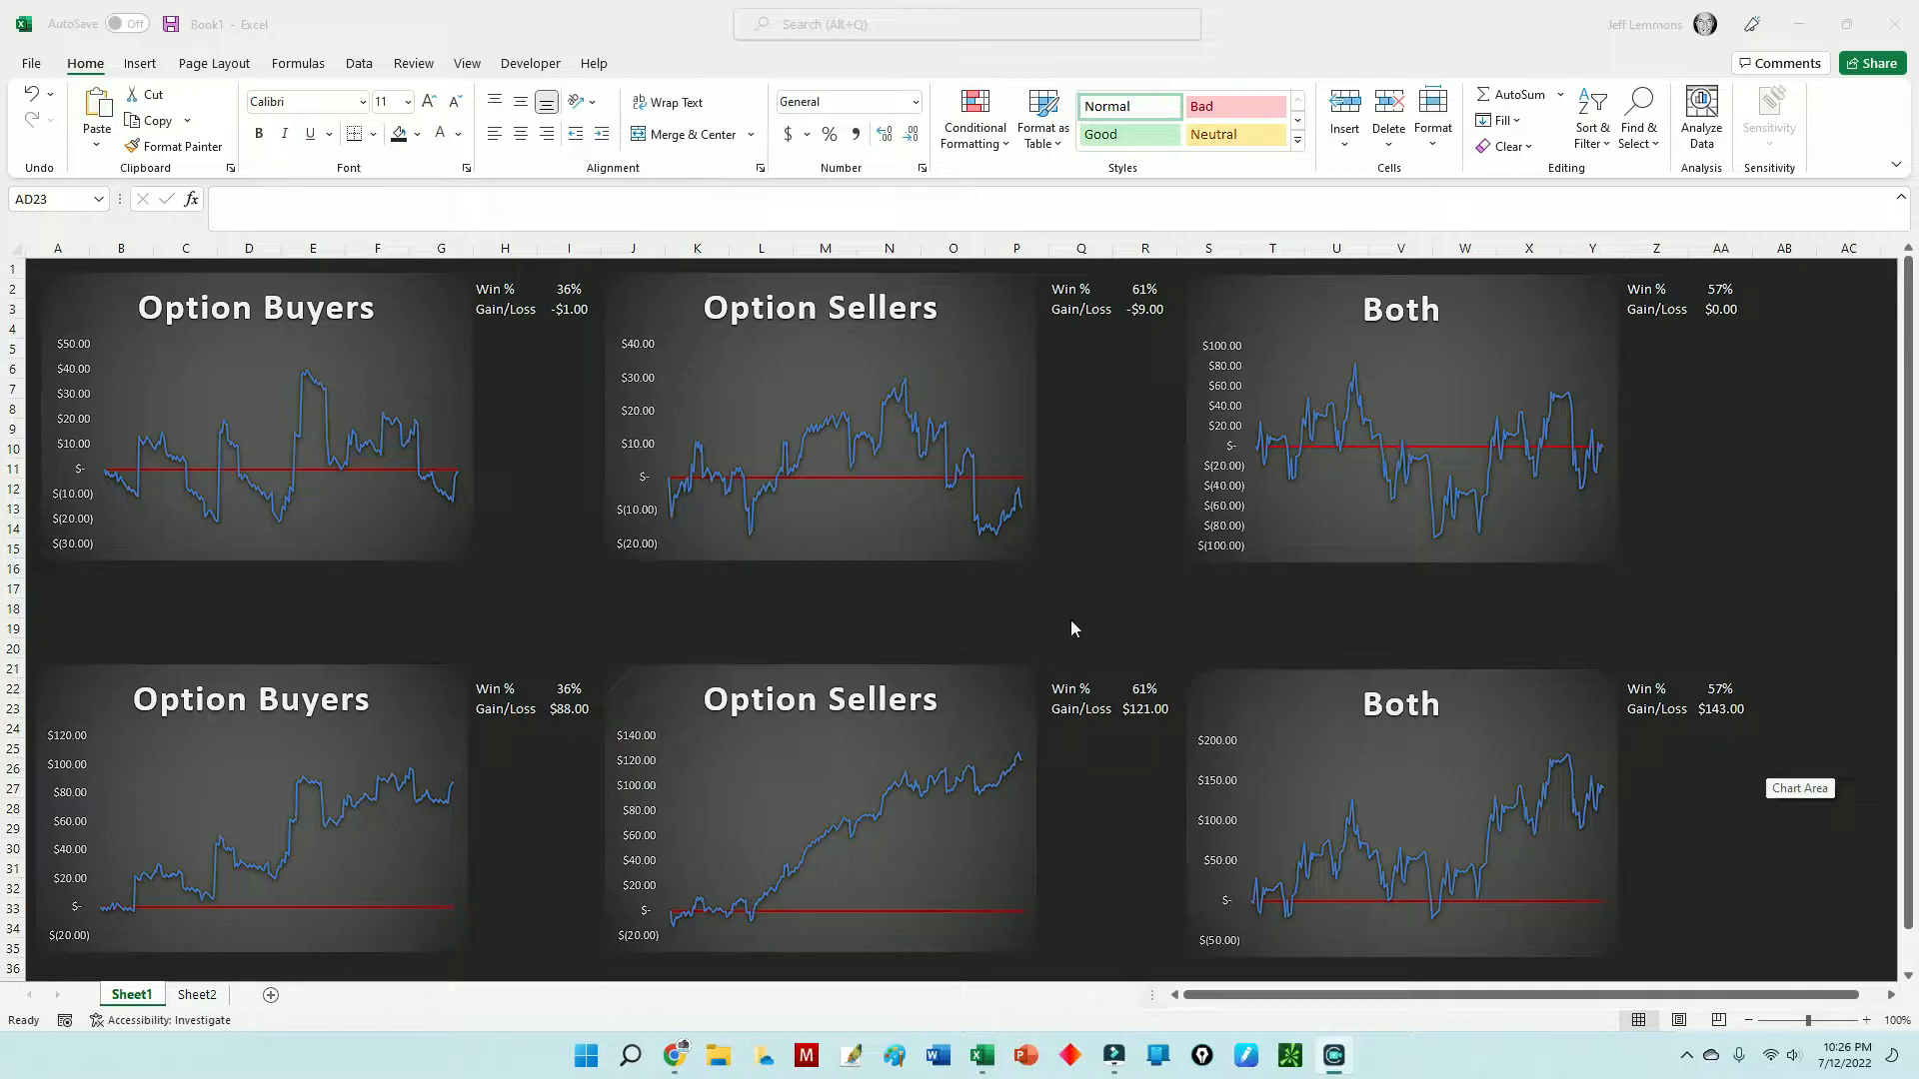
mouse_move(386, 539)
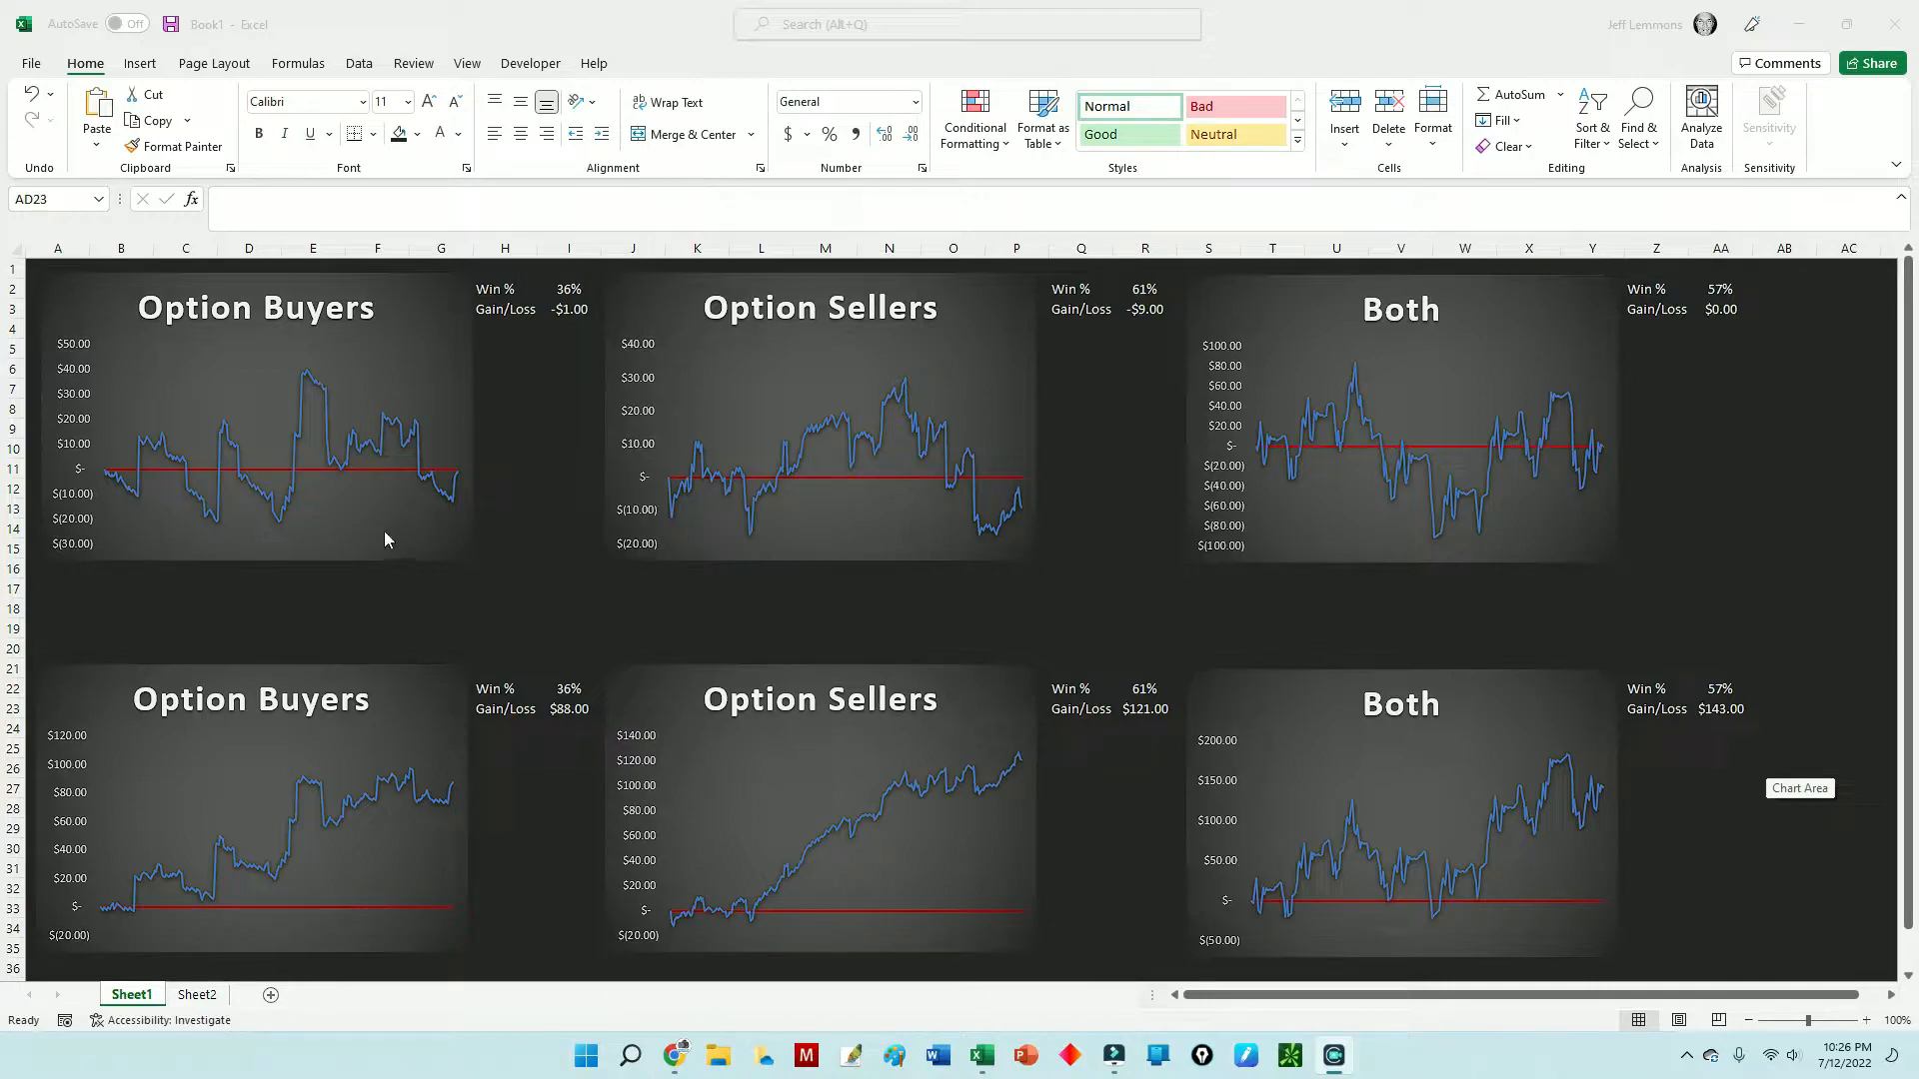
mouse_move(414, 570)
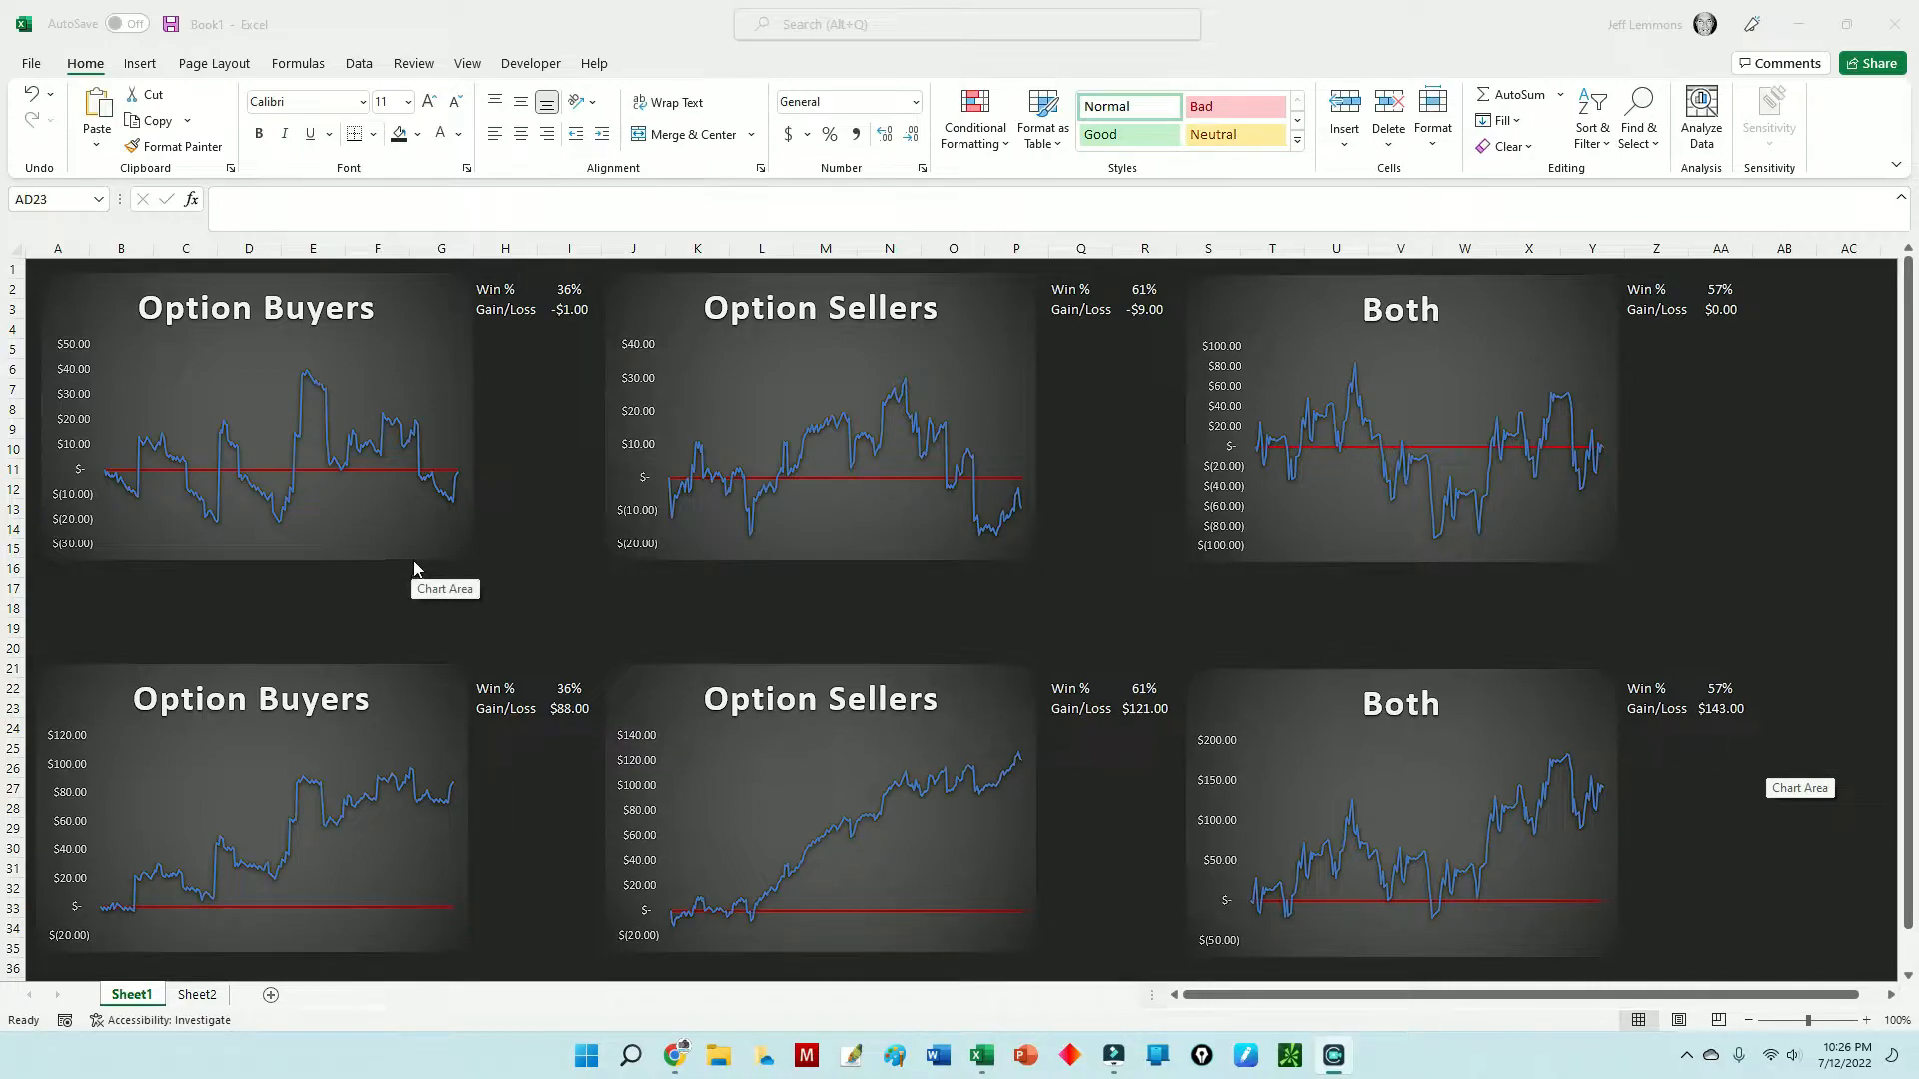
mouse_move(888, 550)
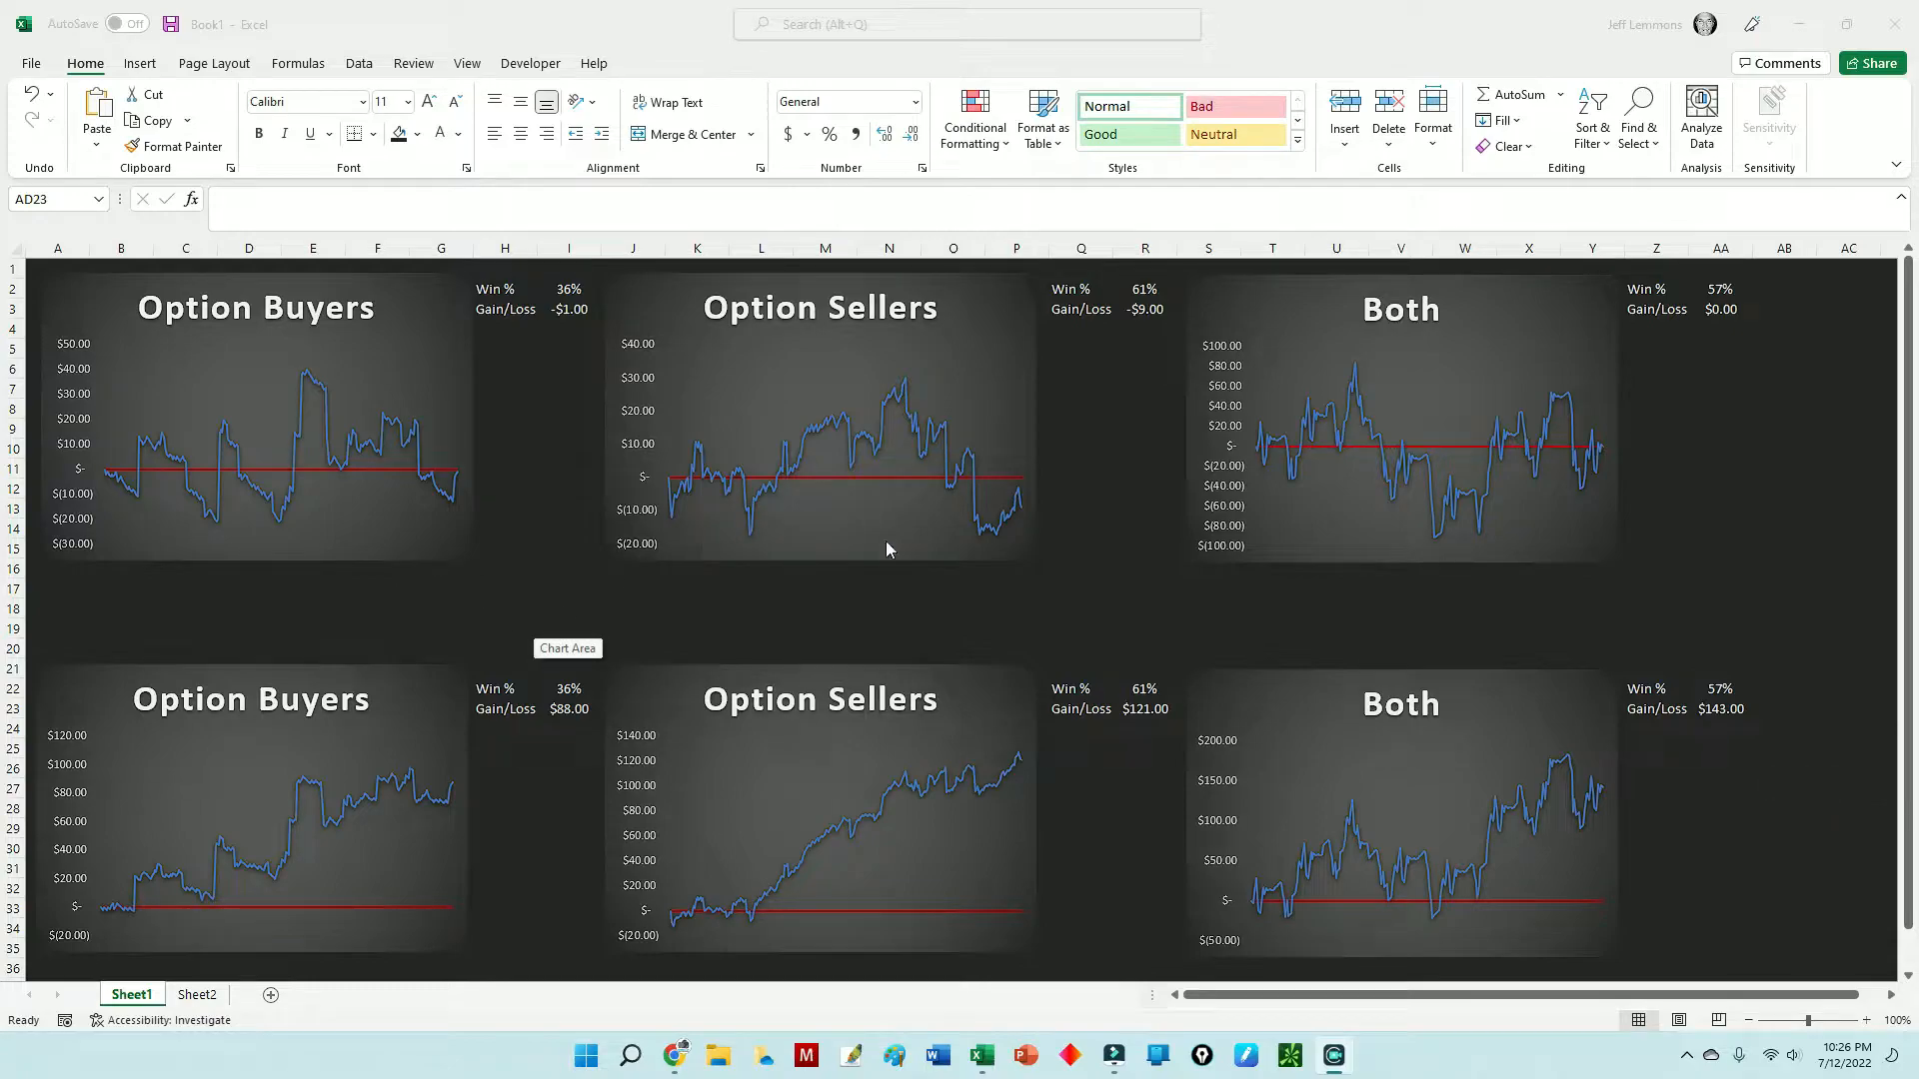
mouse_move(1243, 586)
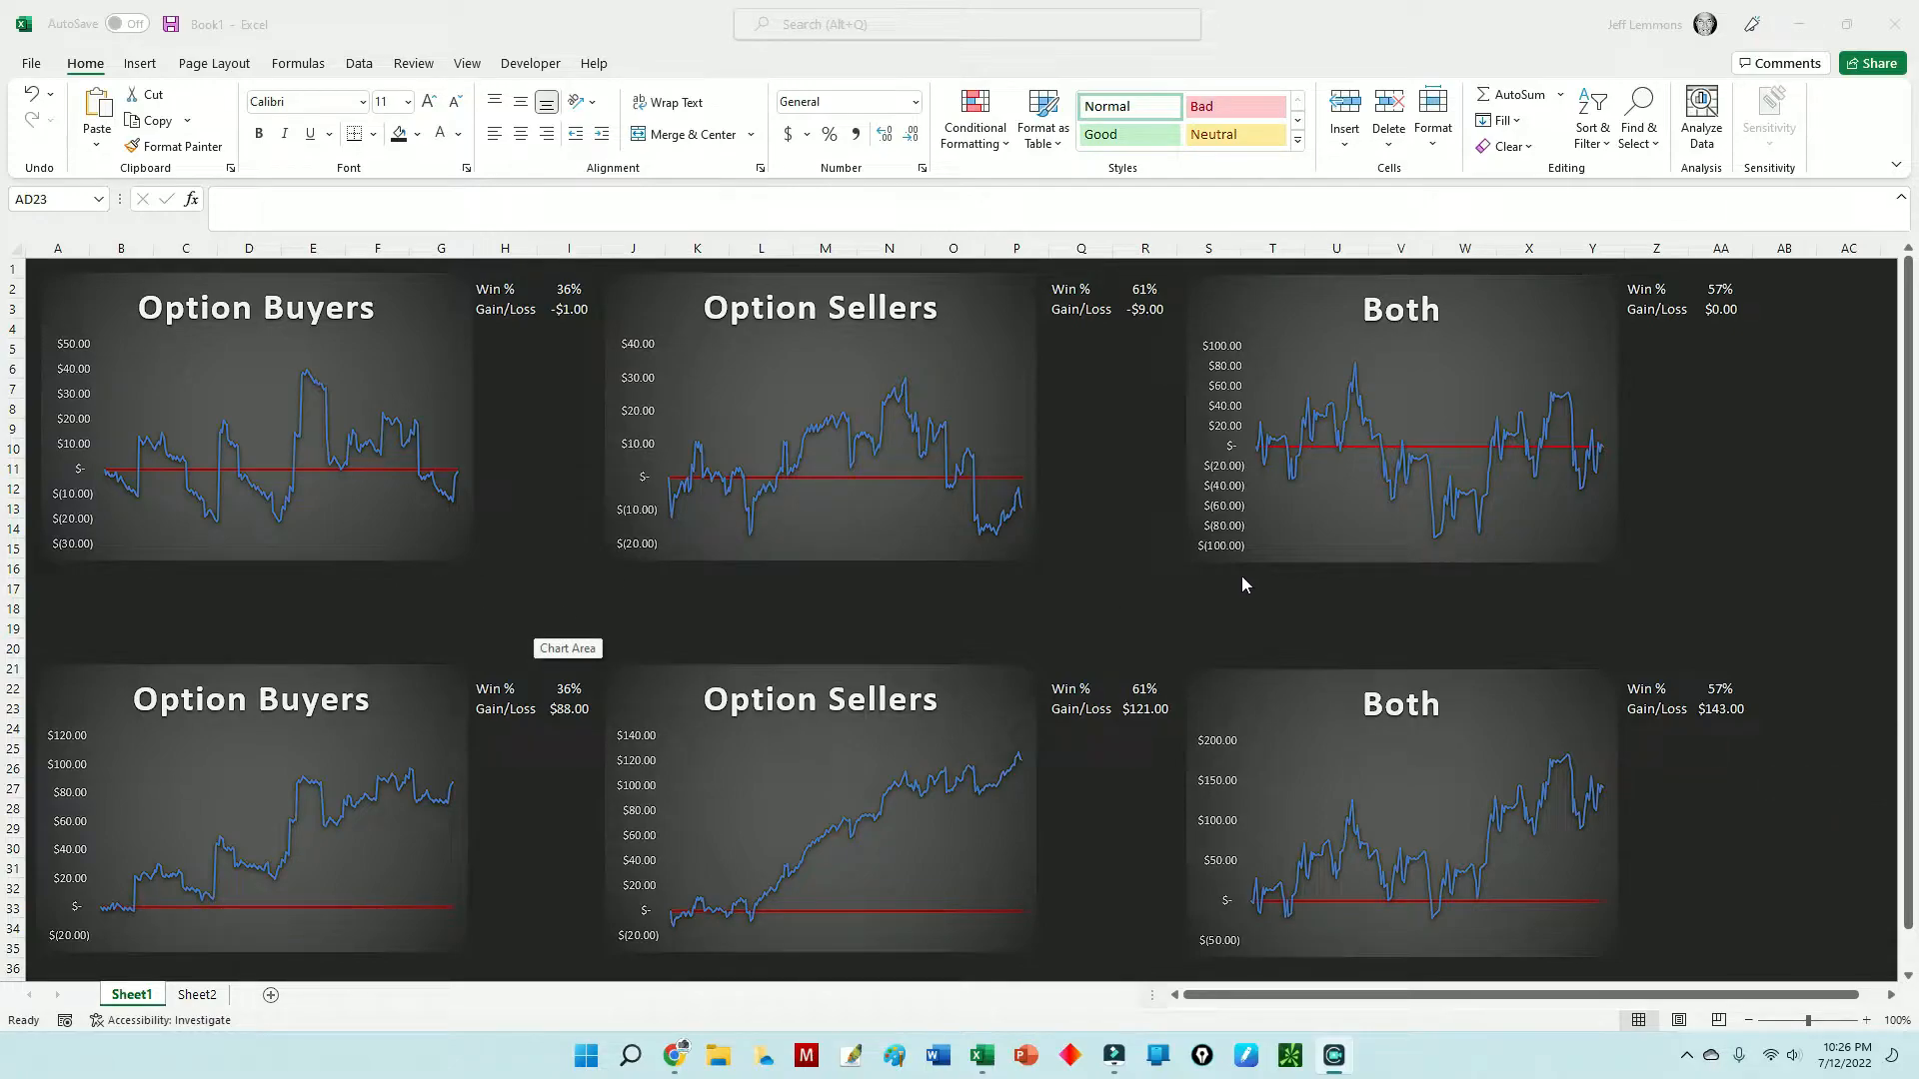
mouse_move(1444, 526)
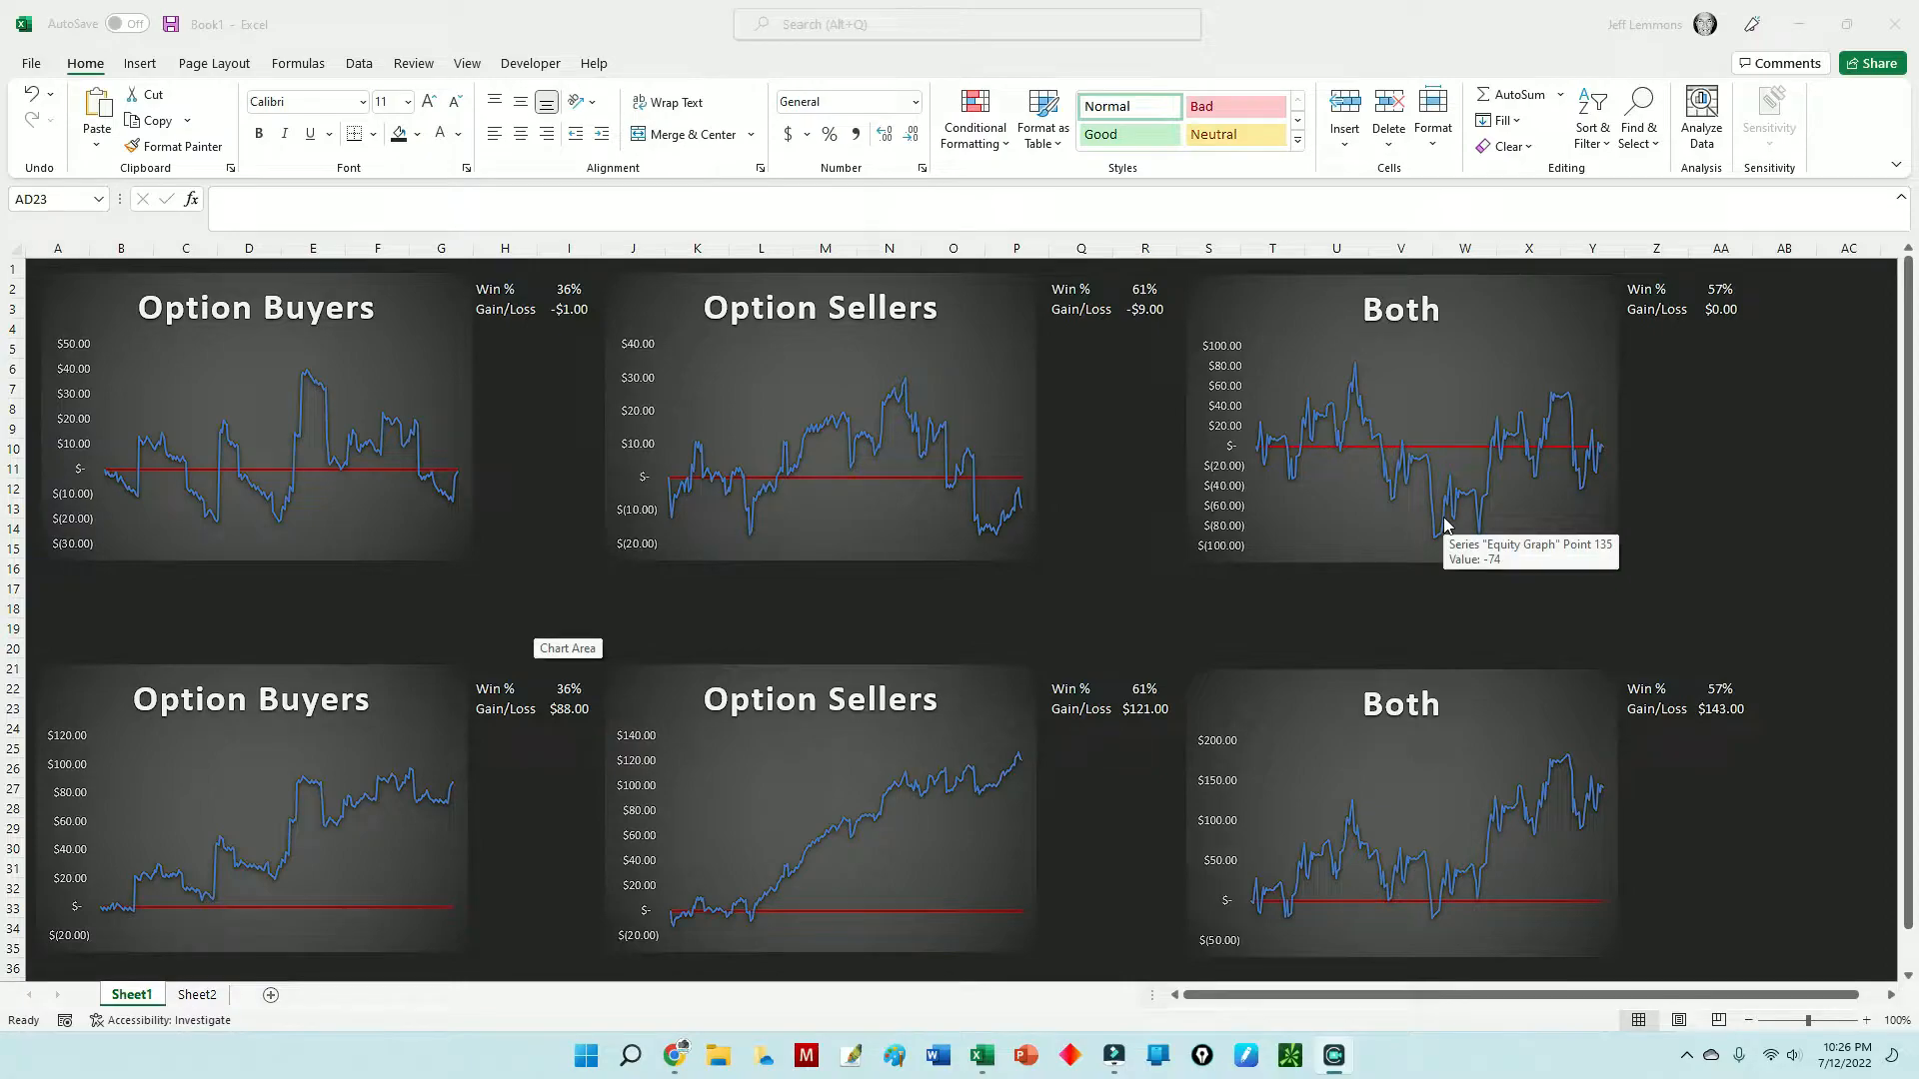
mouse_move(1760, 530)
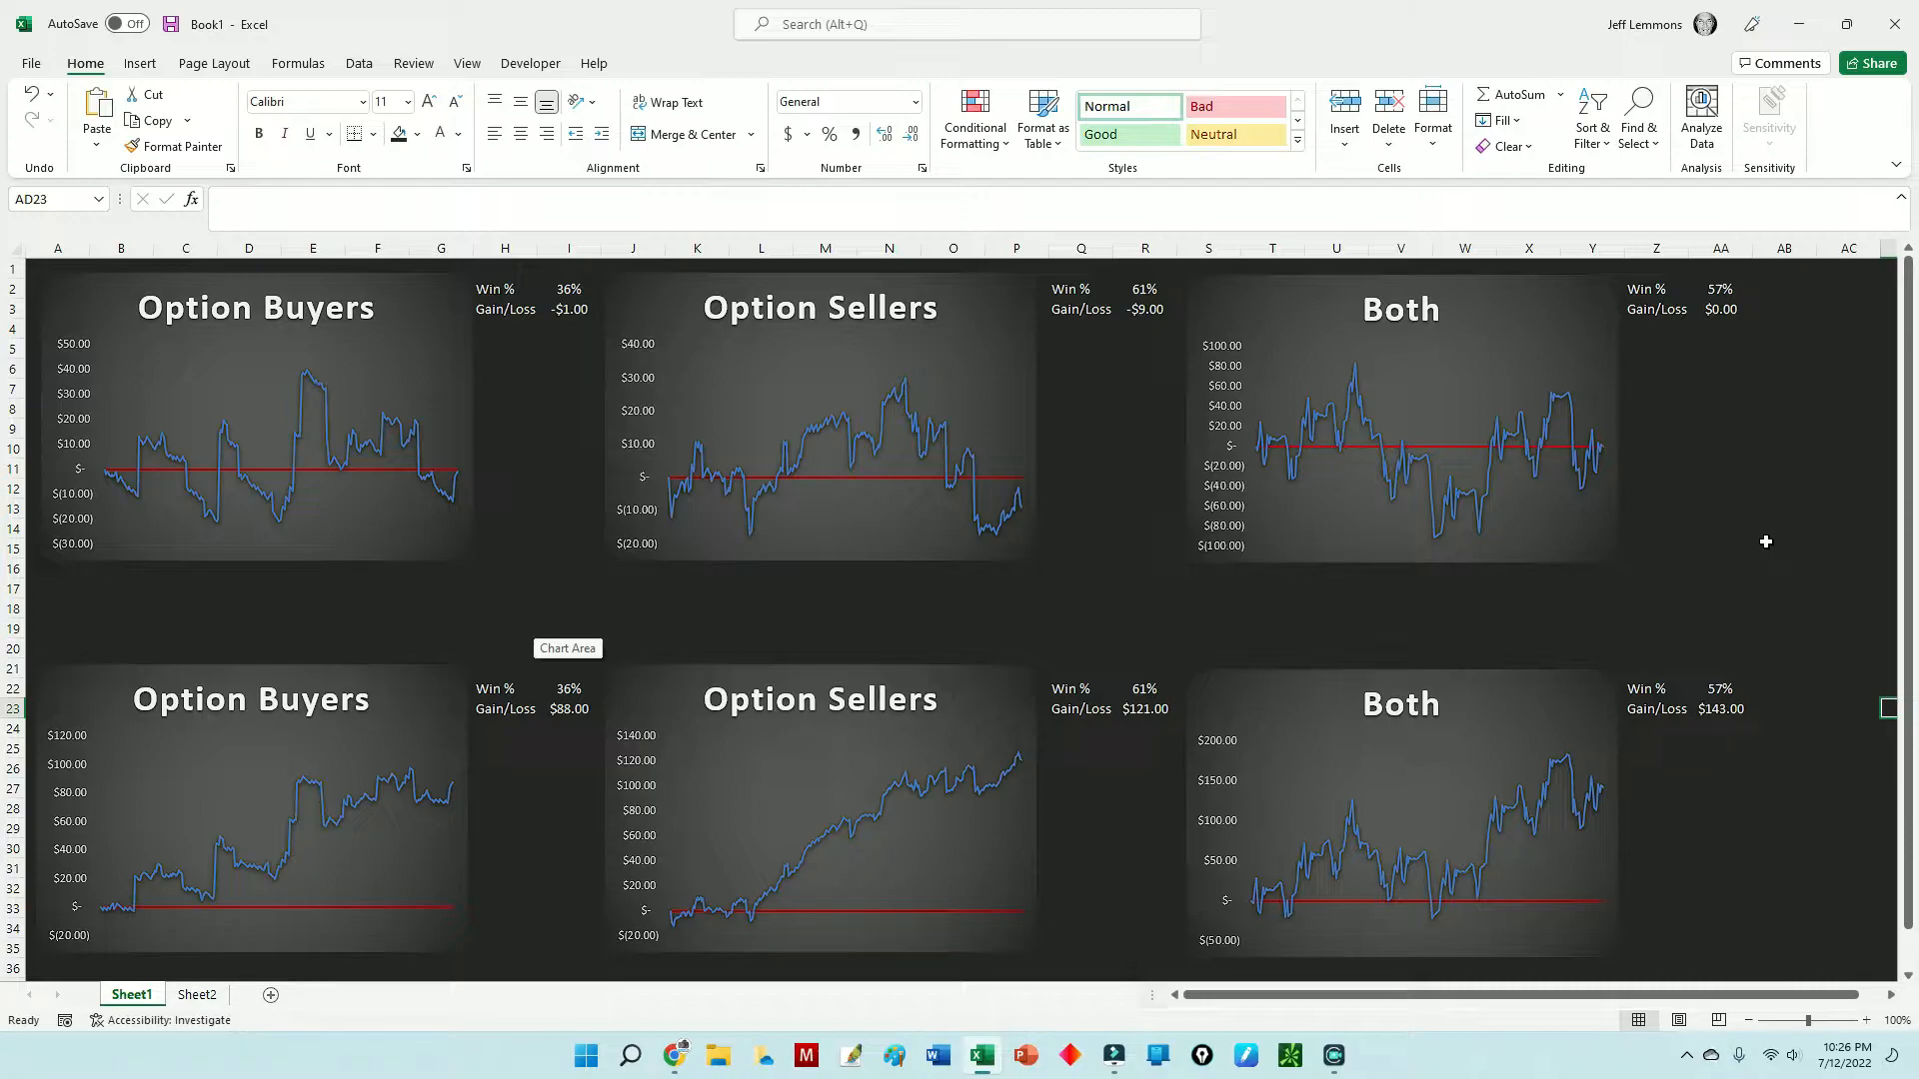
mouse_move(1331, 552)
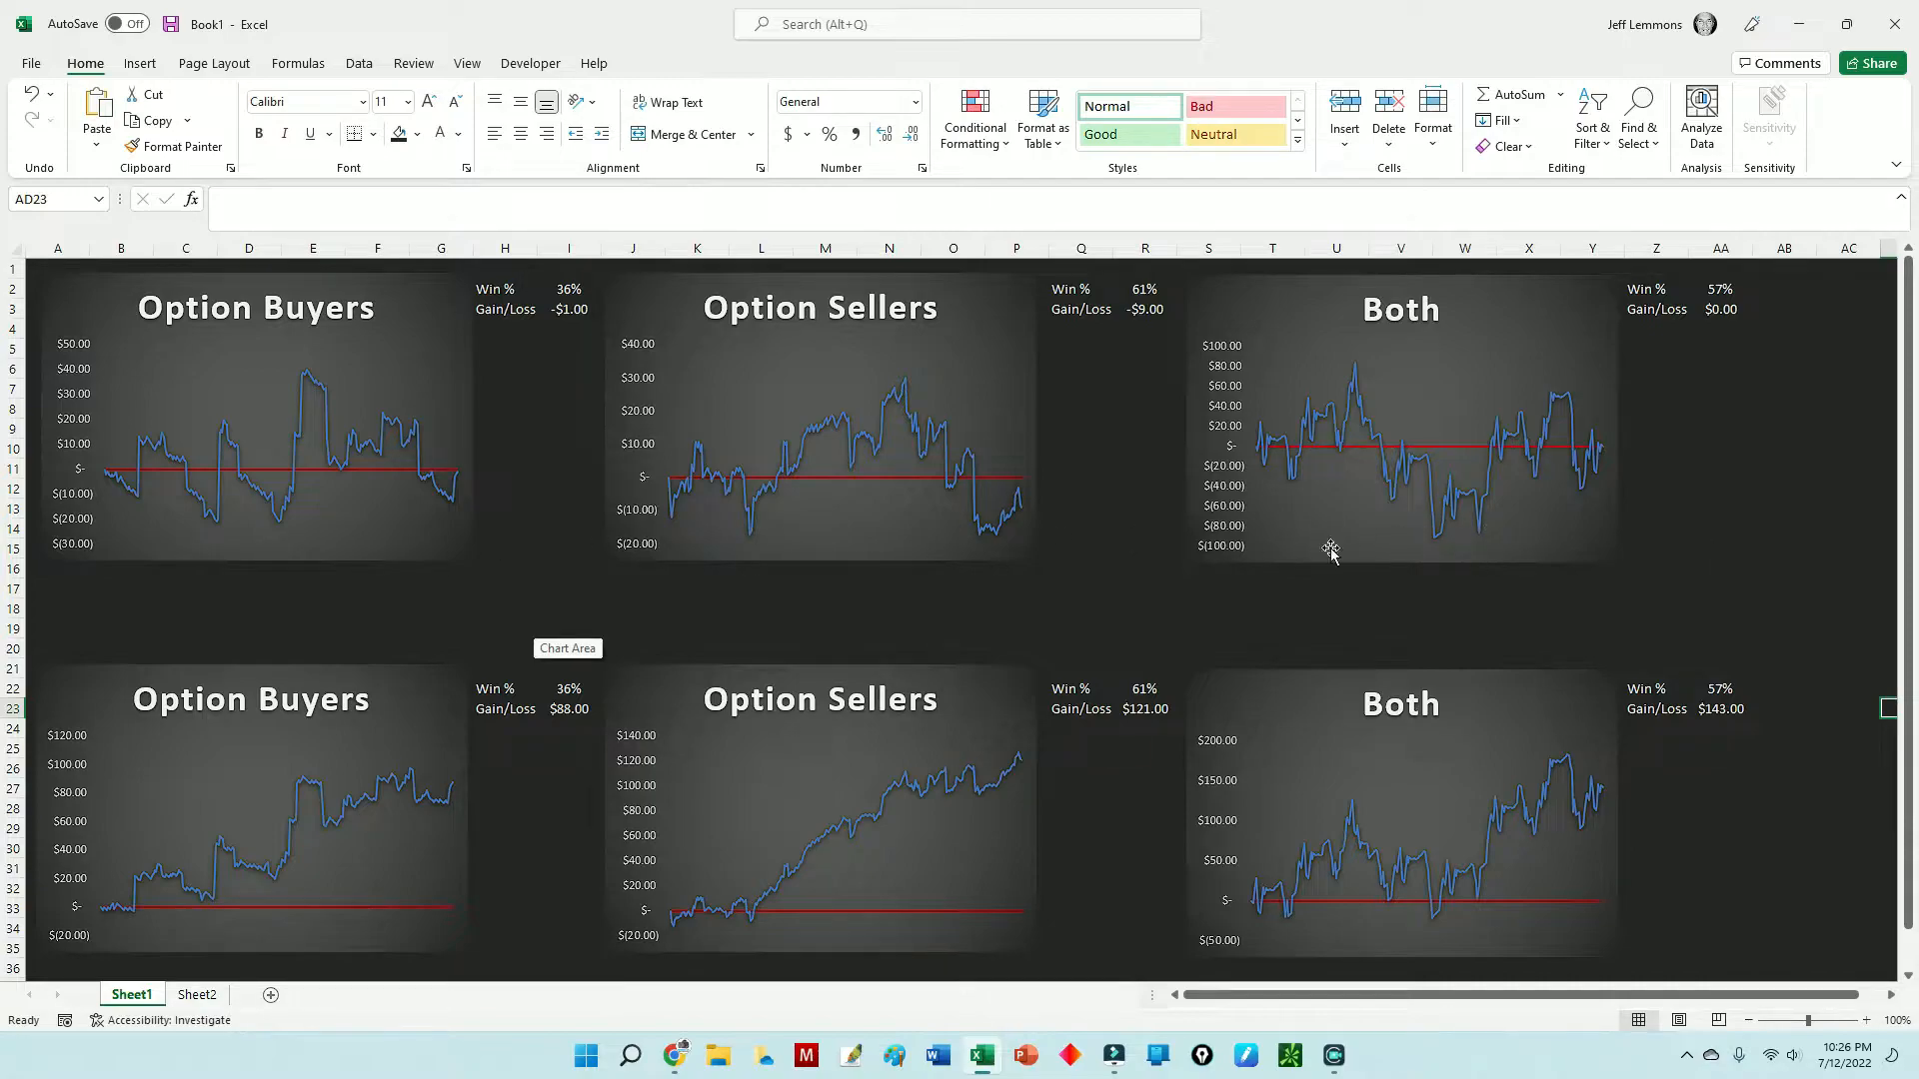
mouse_move(1406, 491)
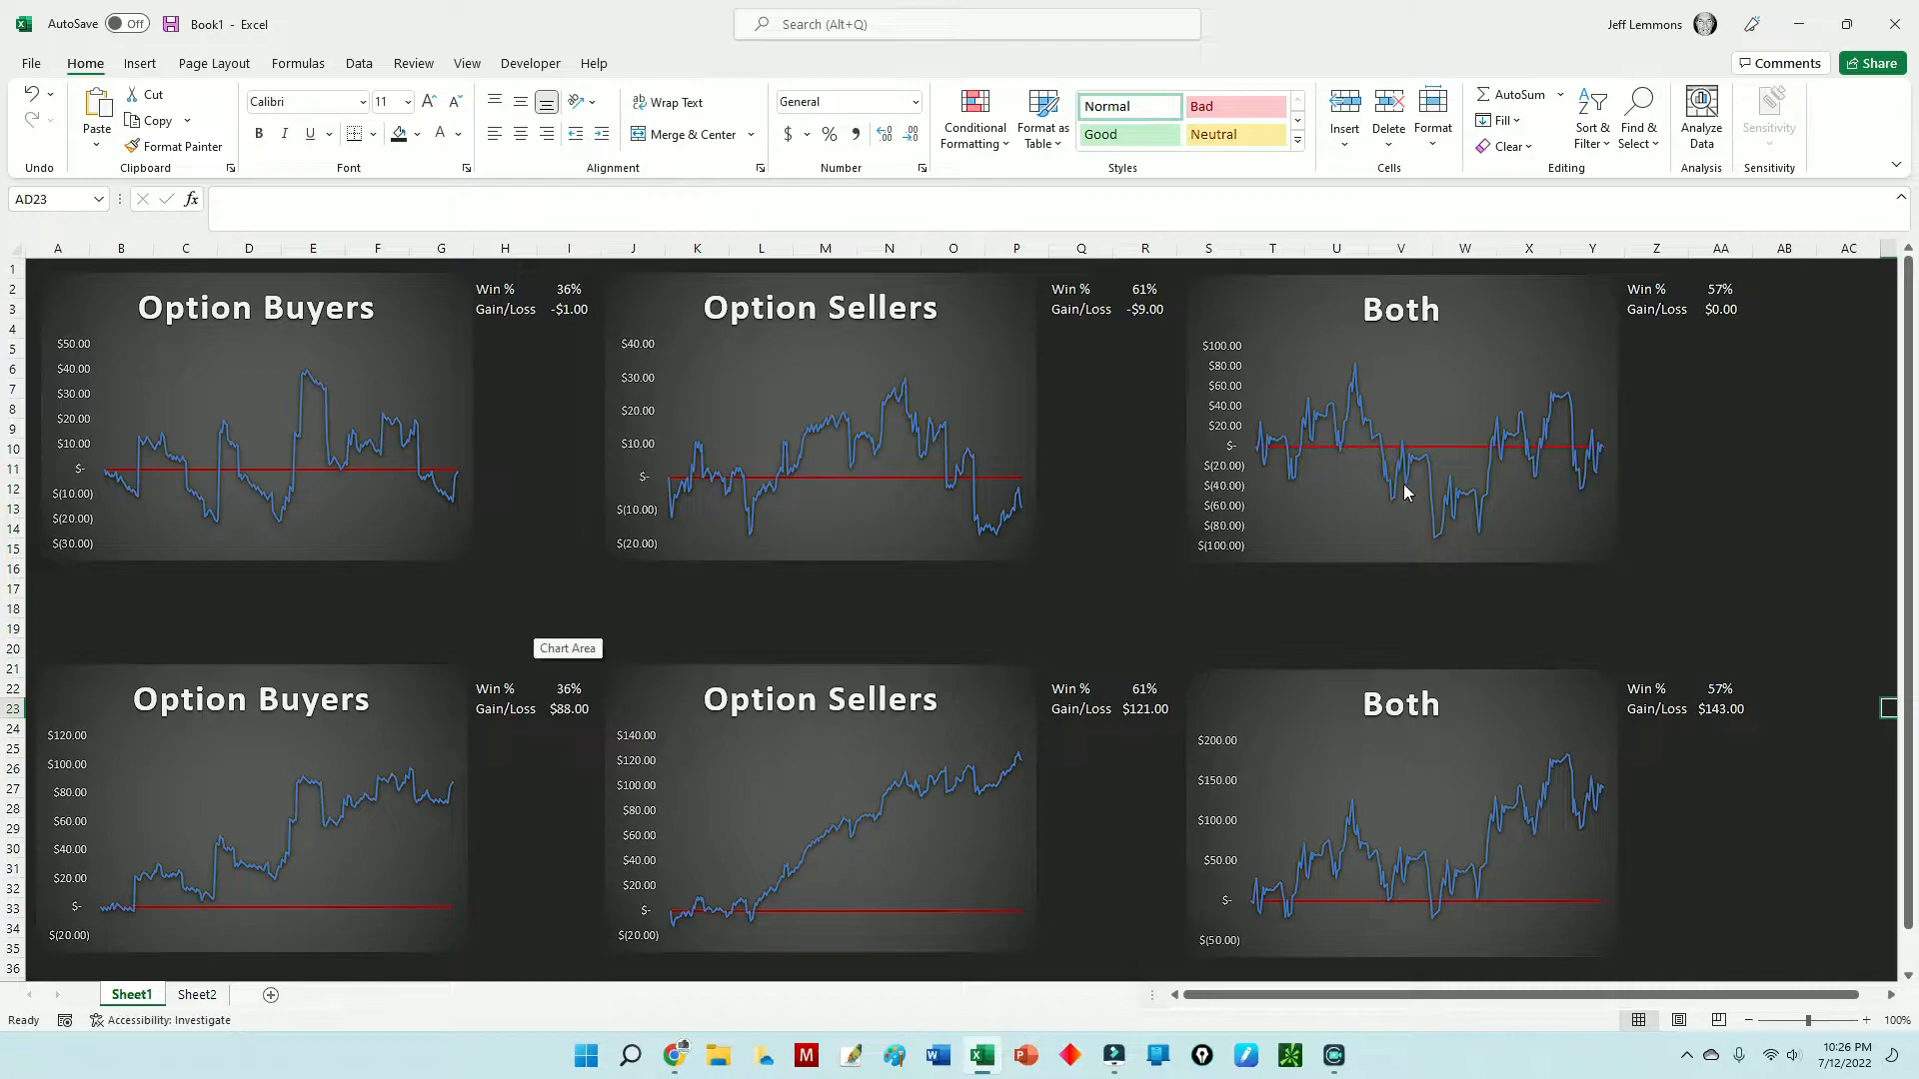
mouse_move(207, 520)
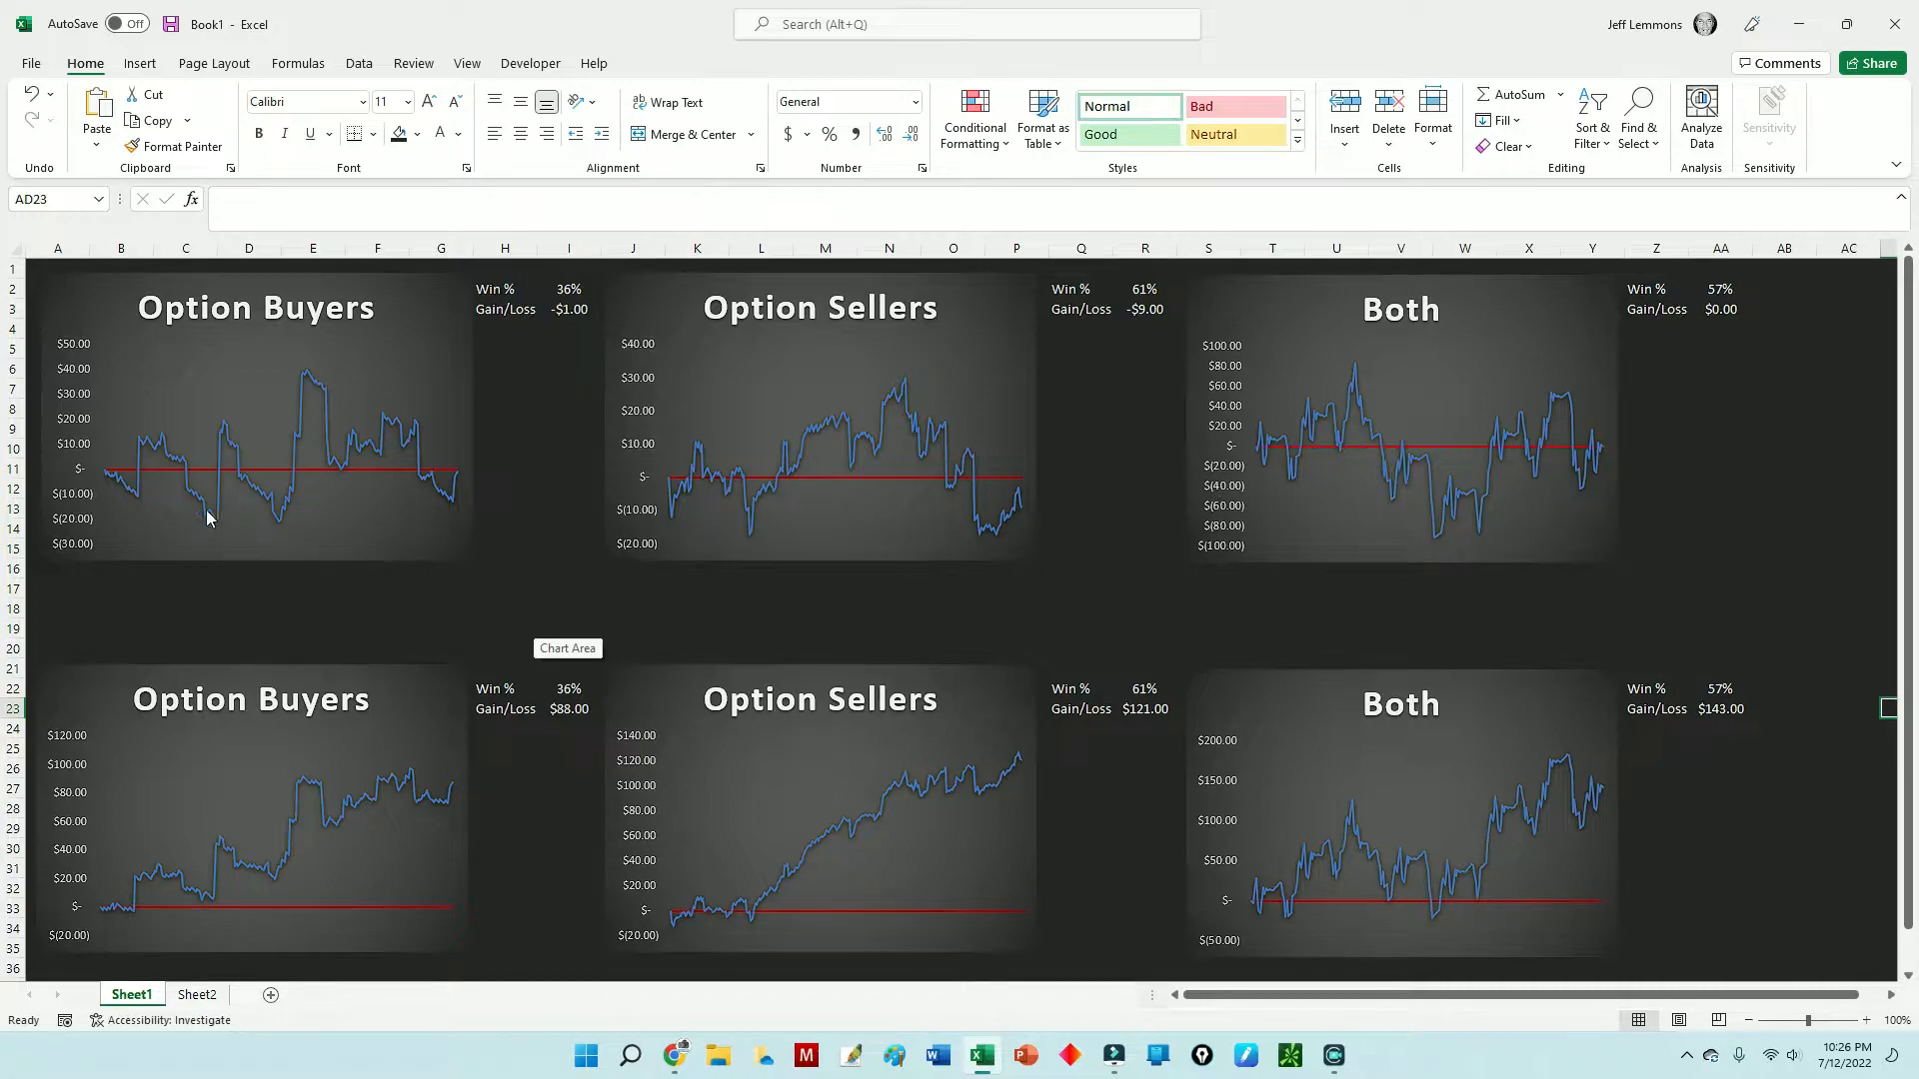
mouse_move(176, 494)
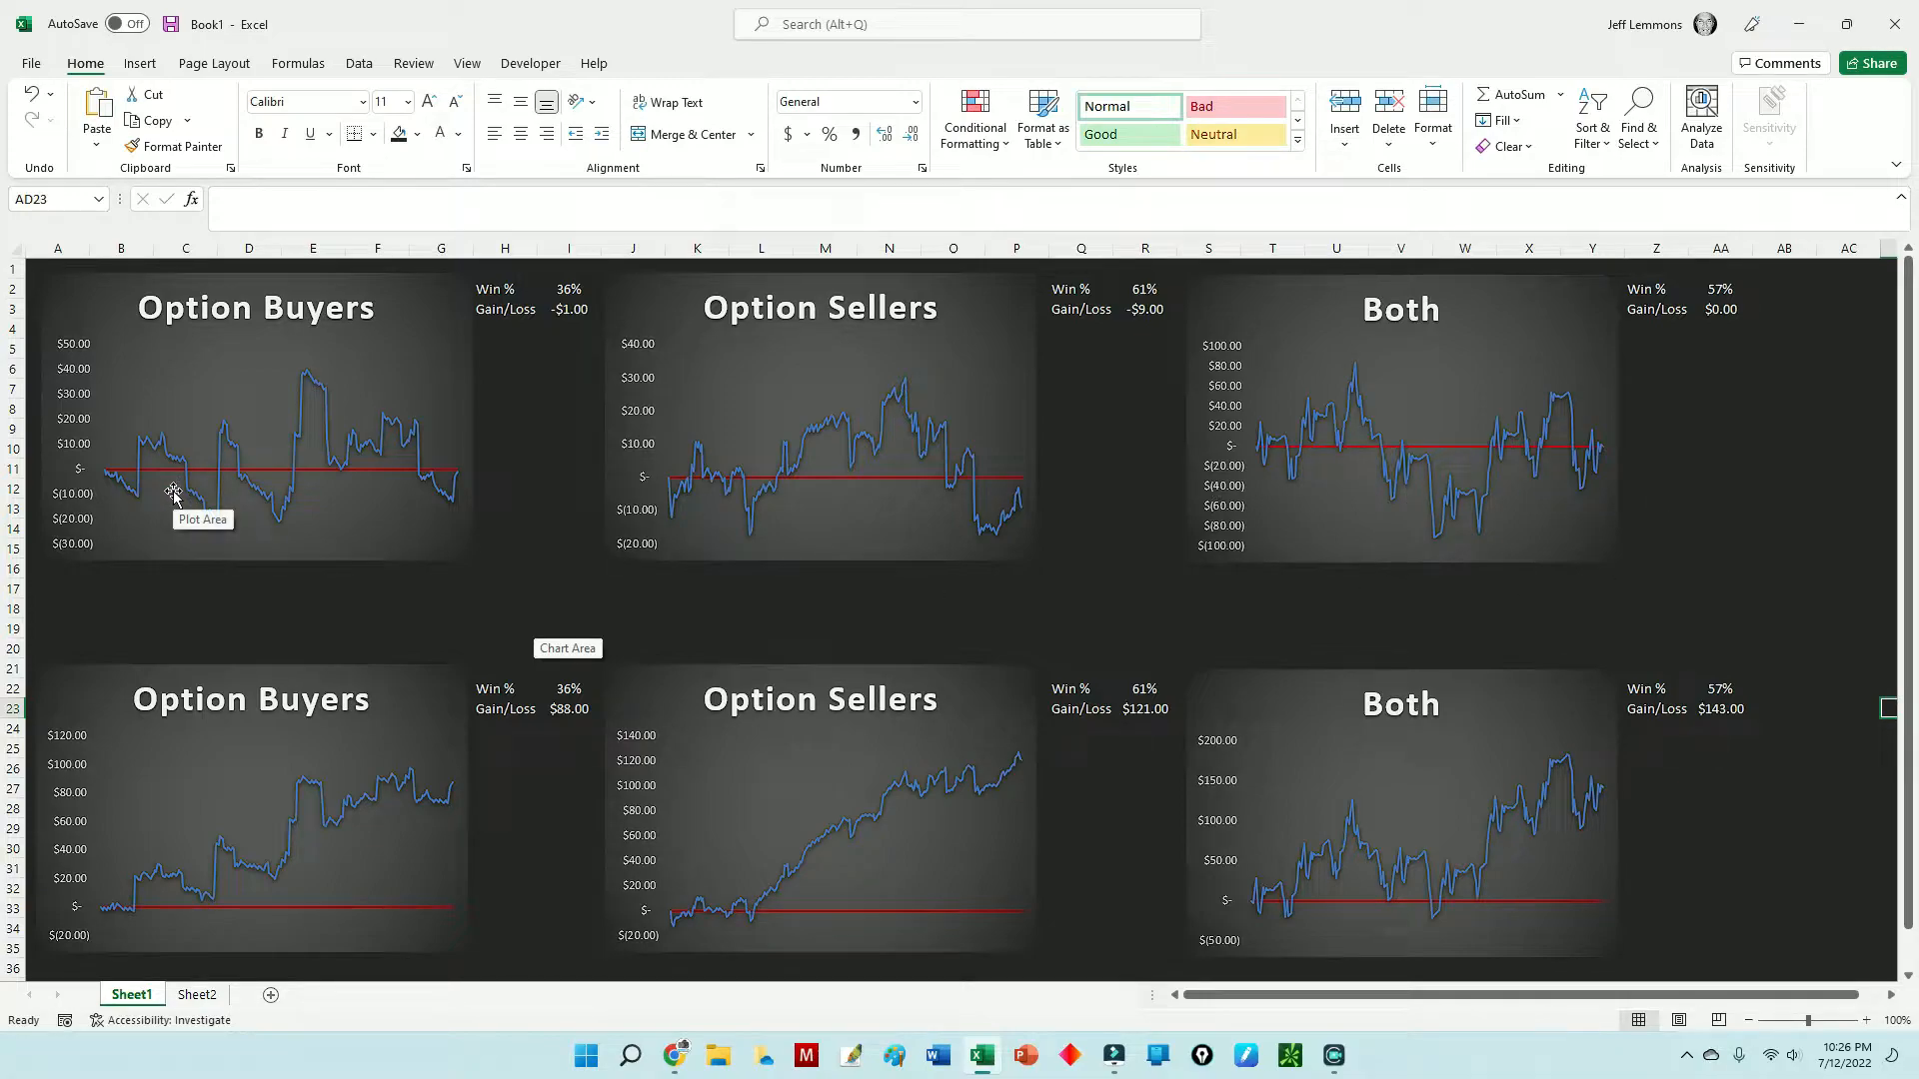
mouse_move(101, 488)
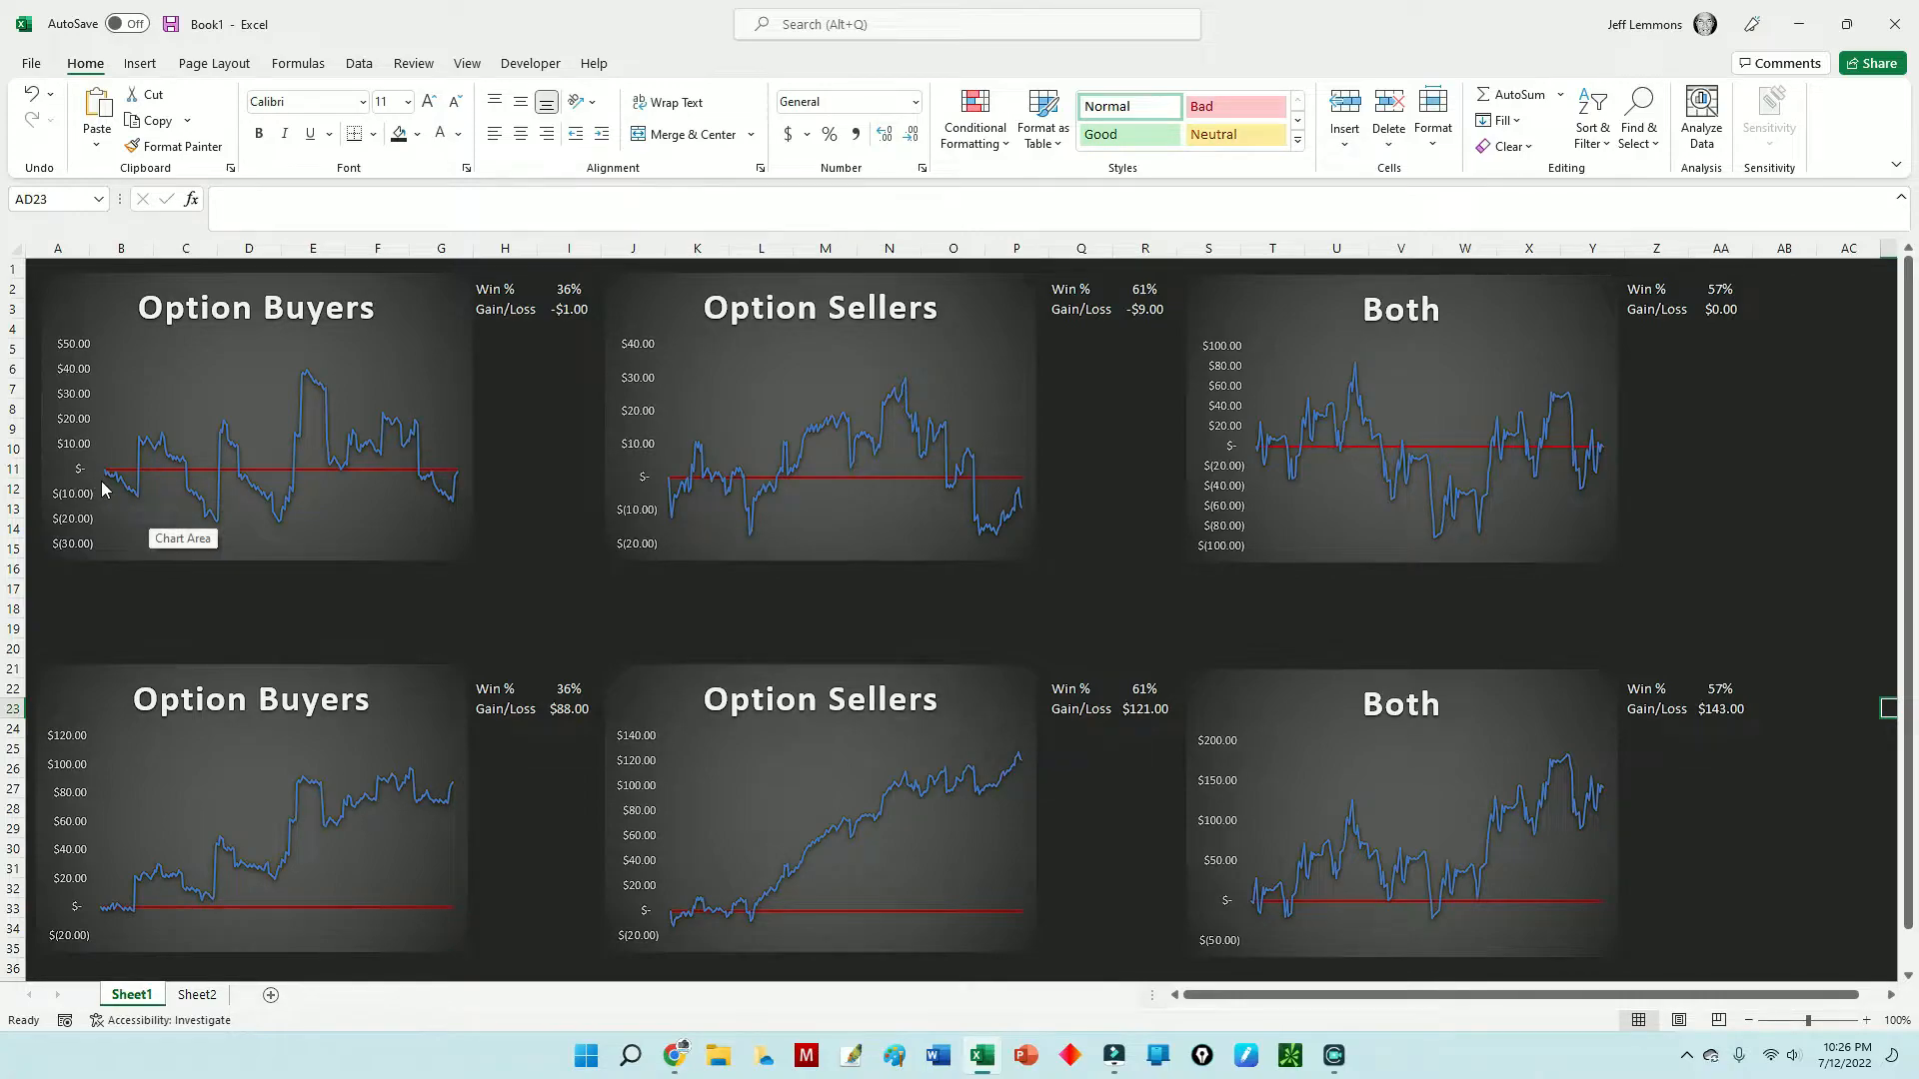
mouse_move(110, 484)
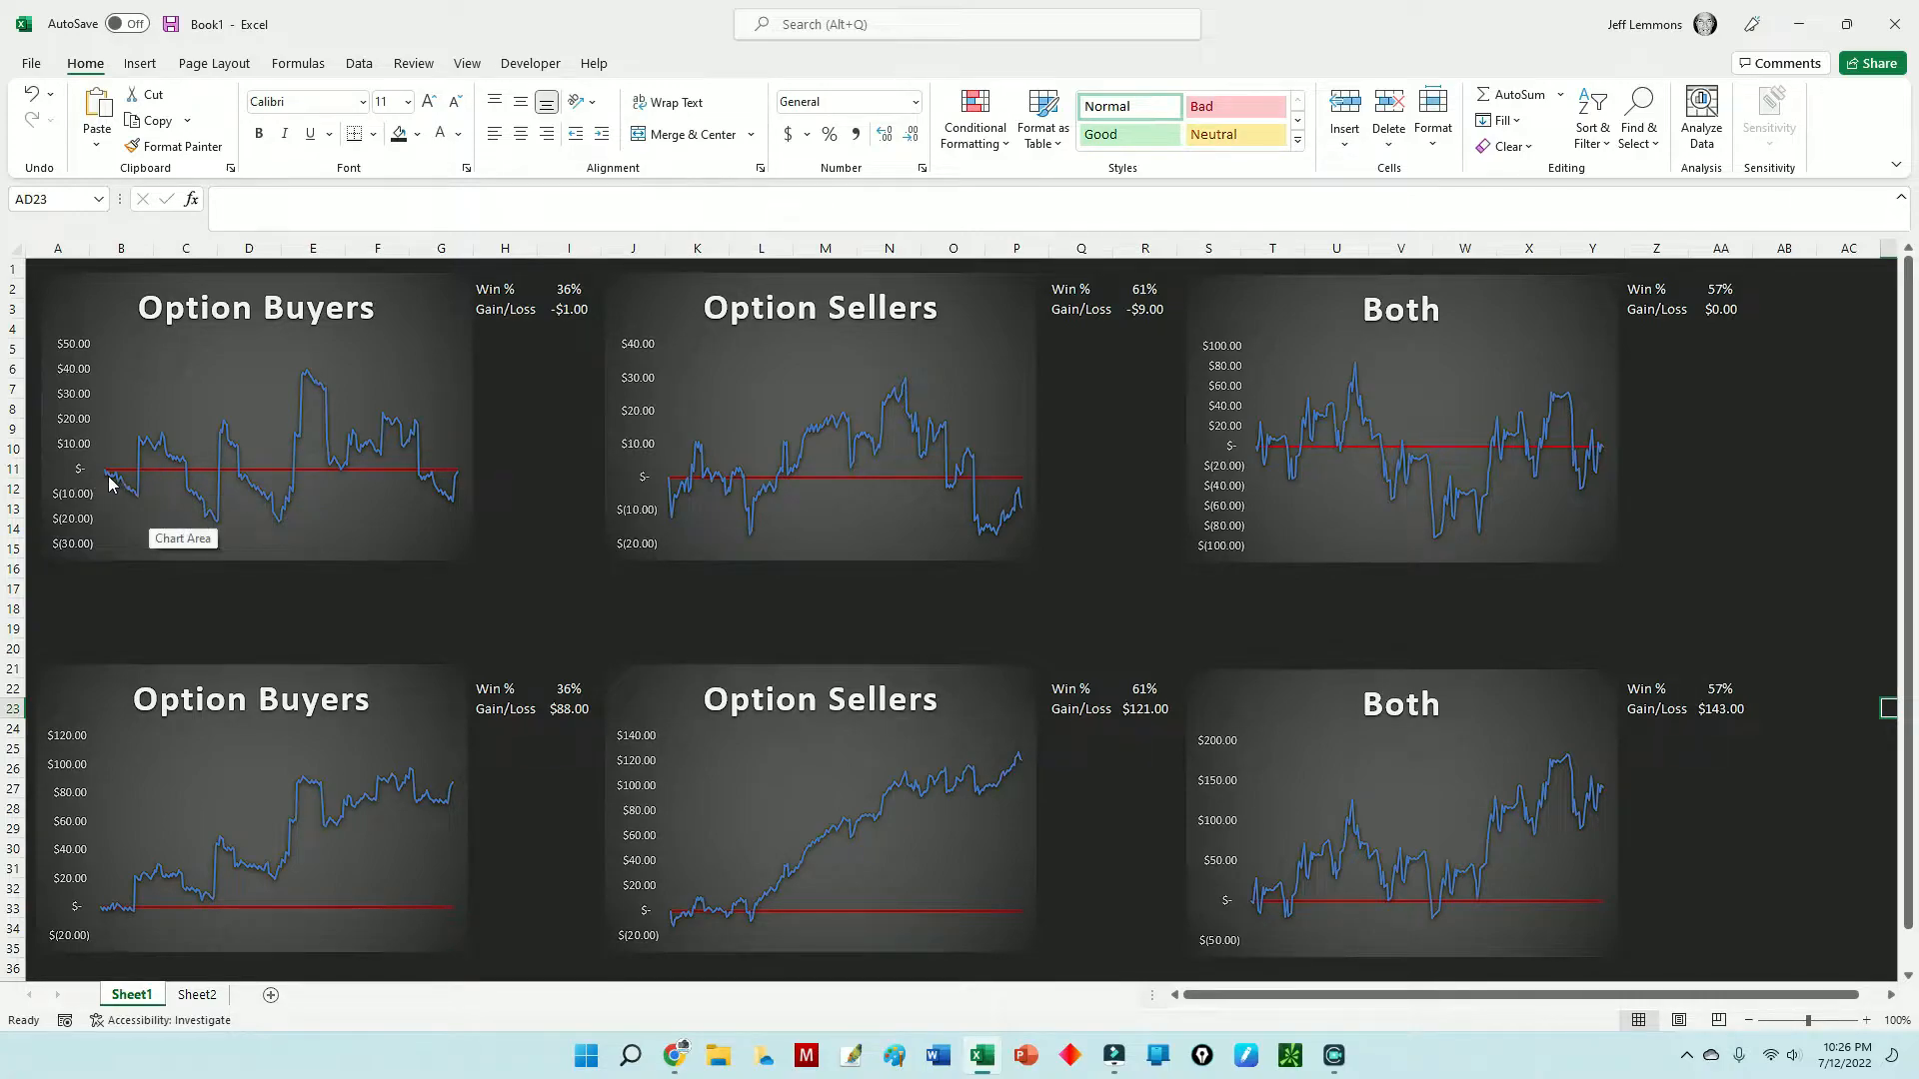
mouse_move(574, 290)
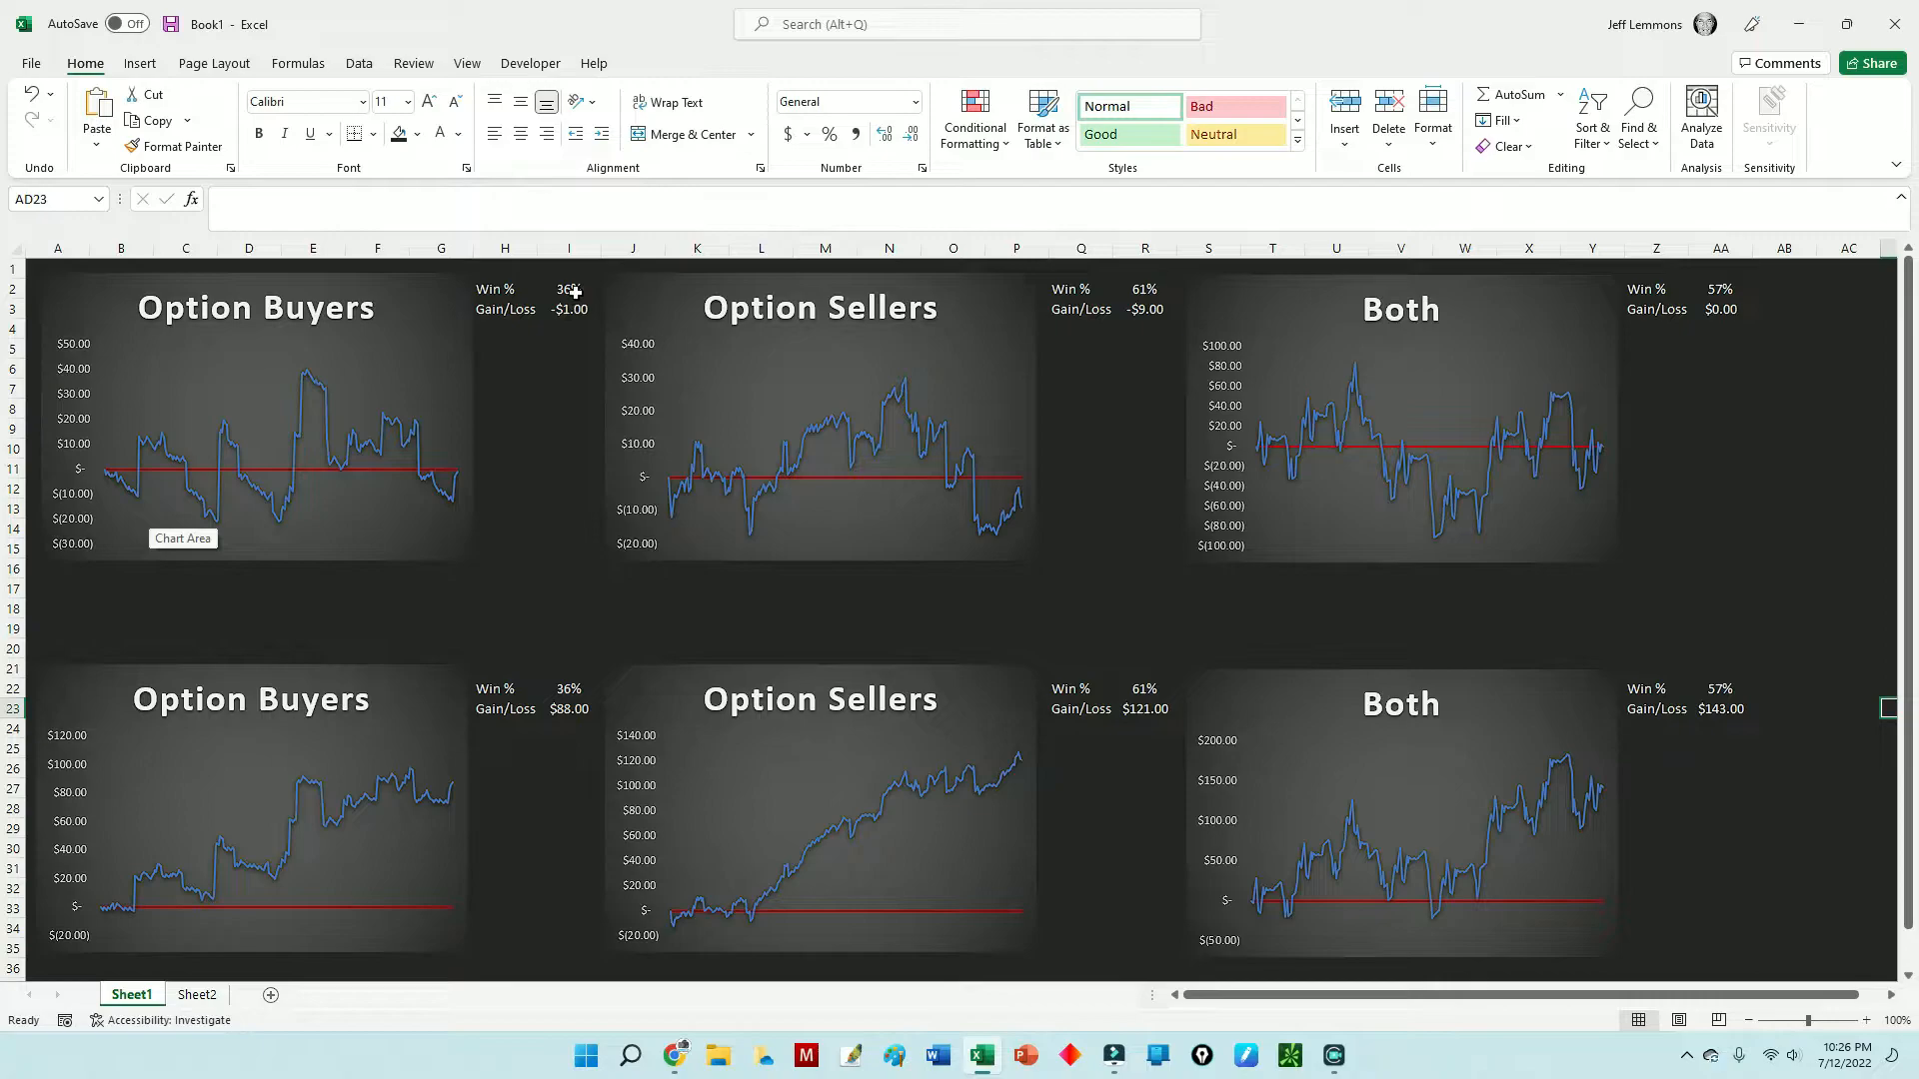
mouse_move(454, 580)
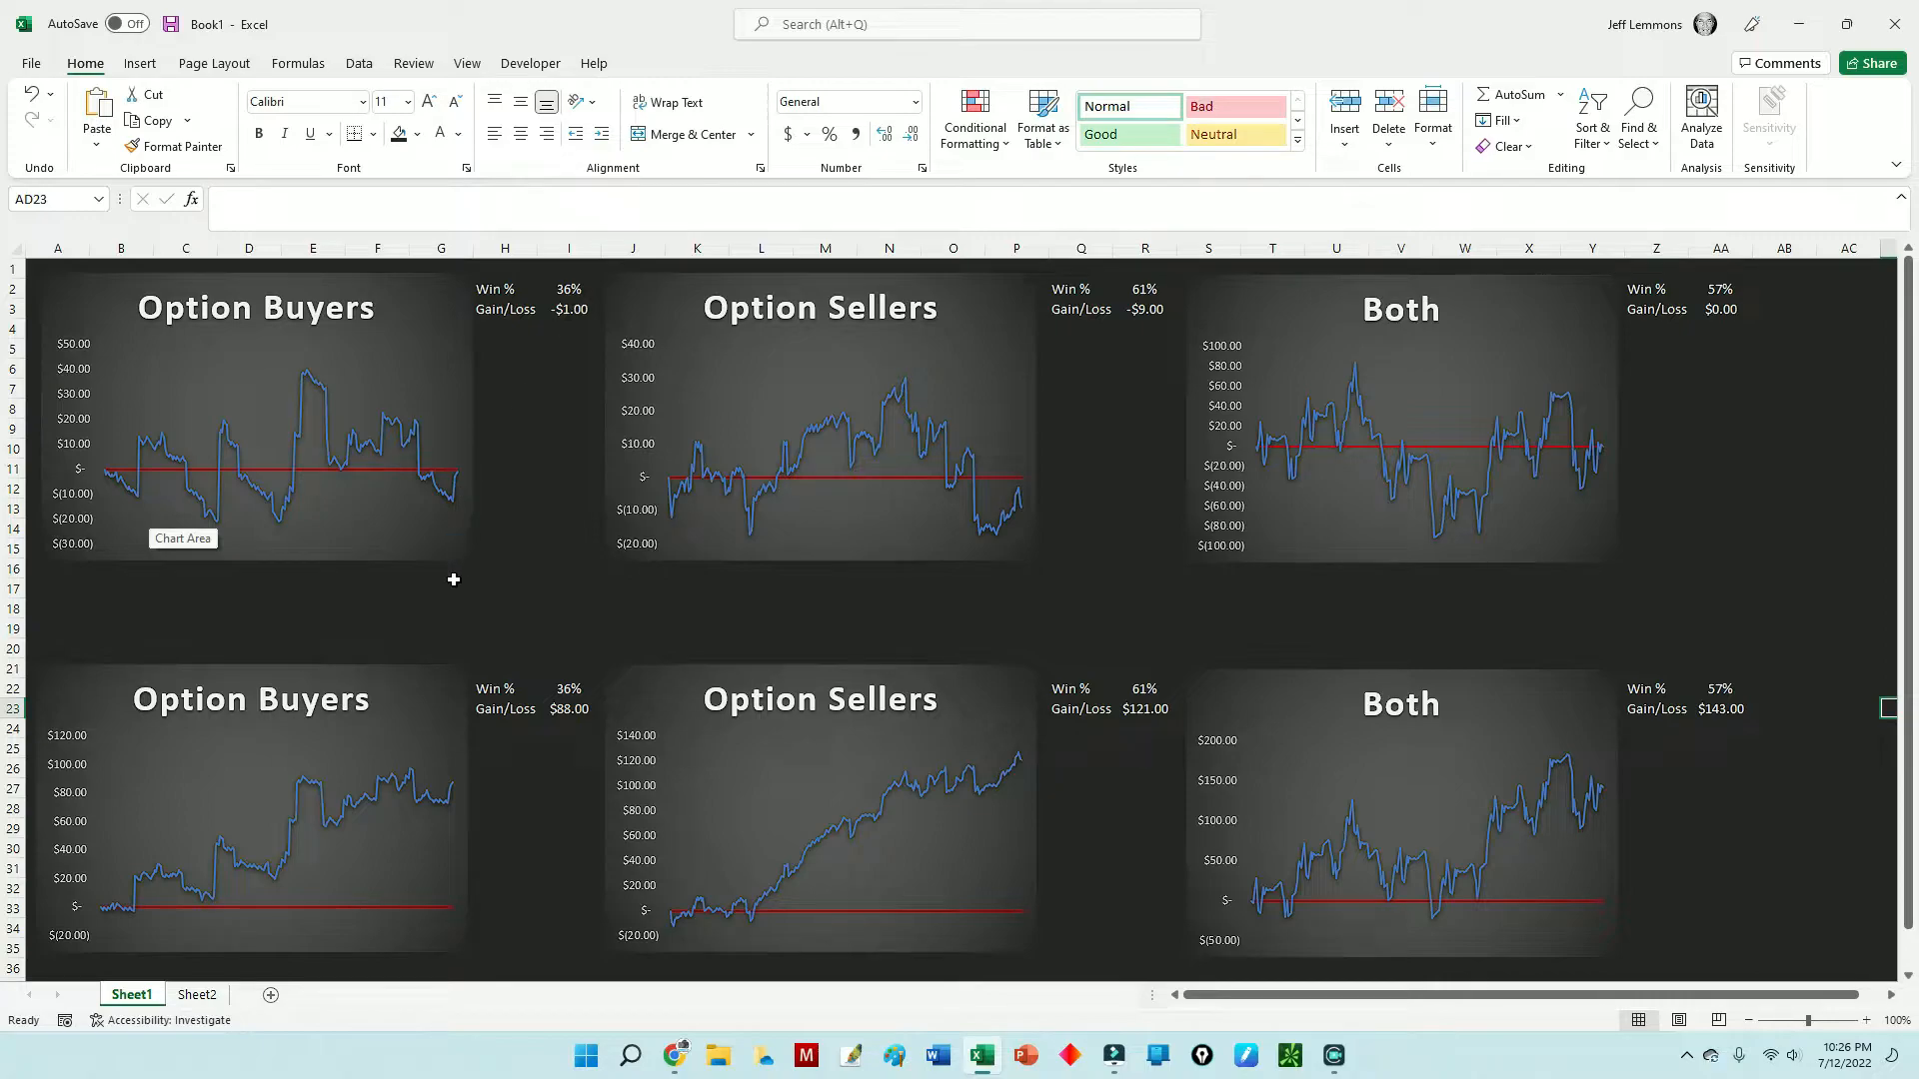
mouse_move(146, 484)
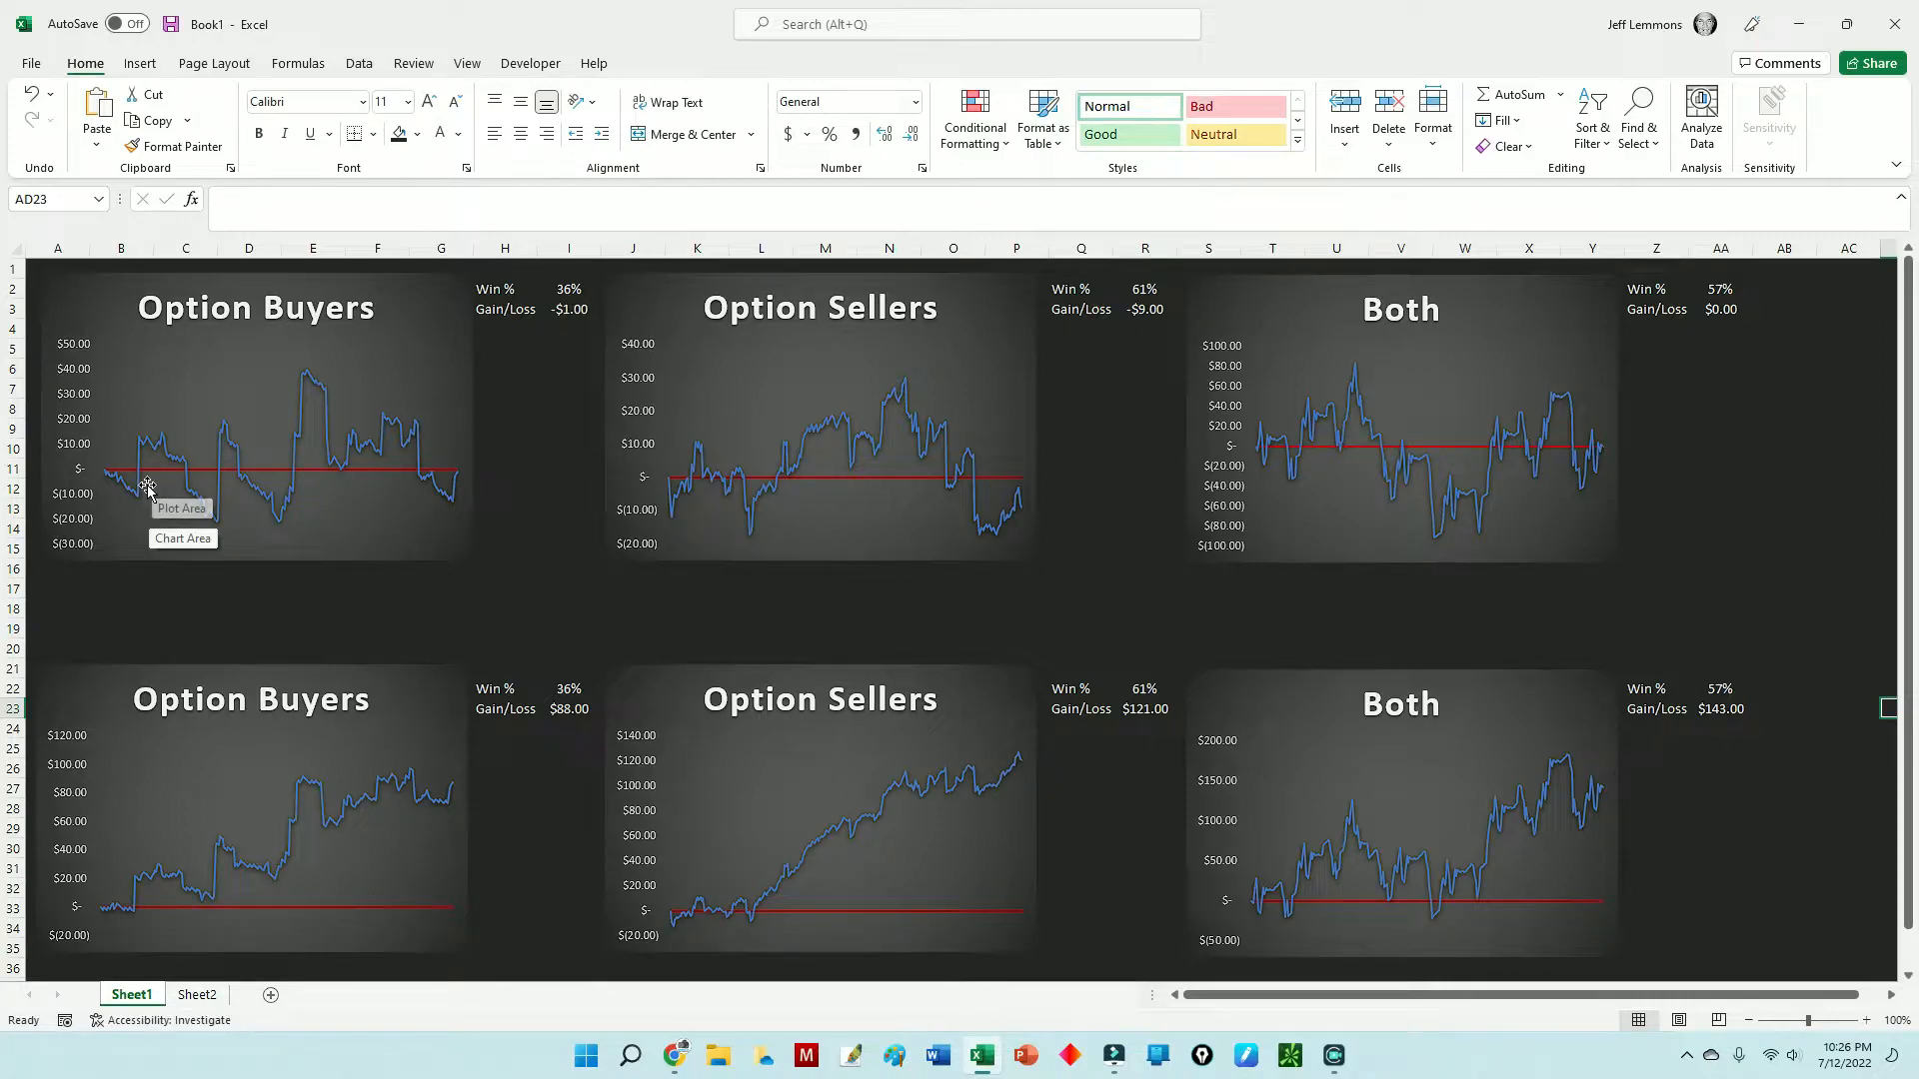
mouse_move(145, 506)
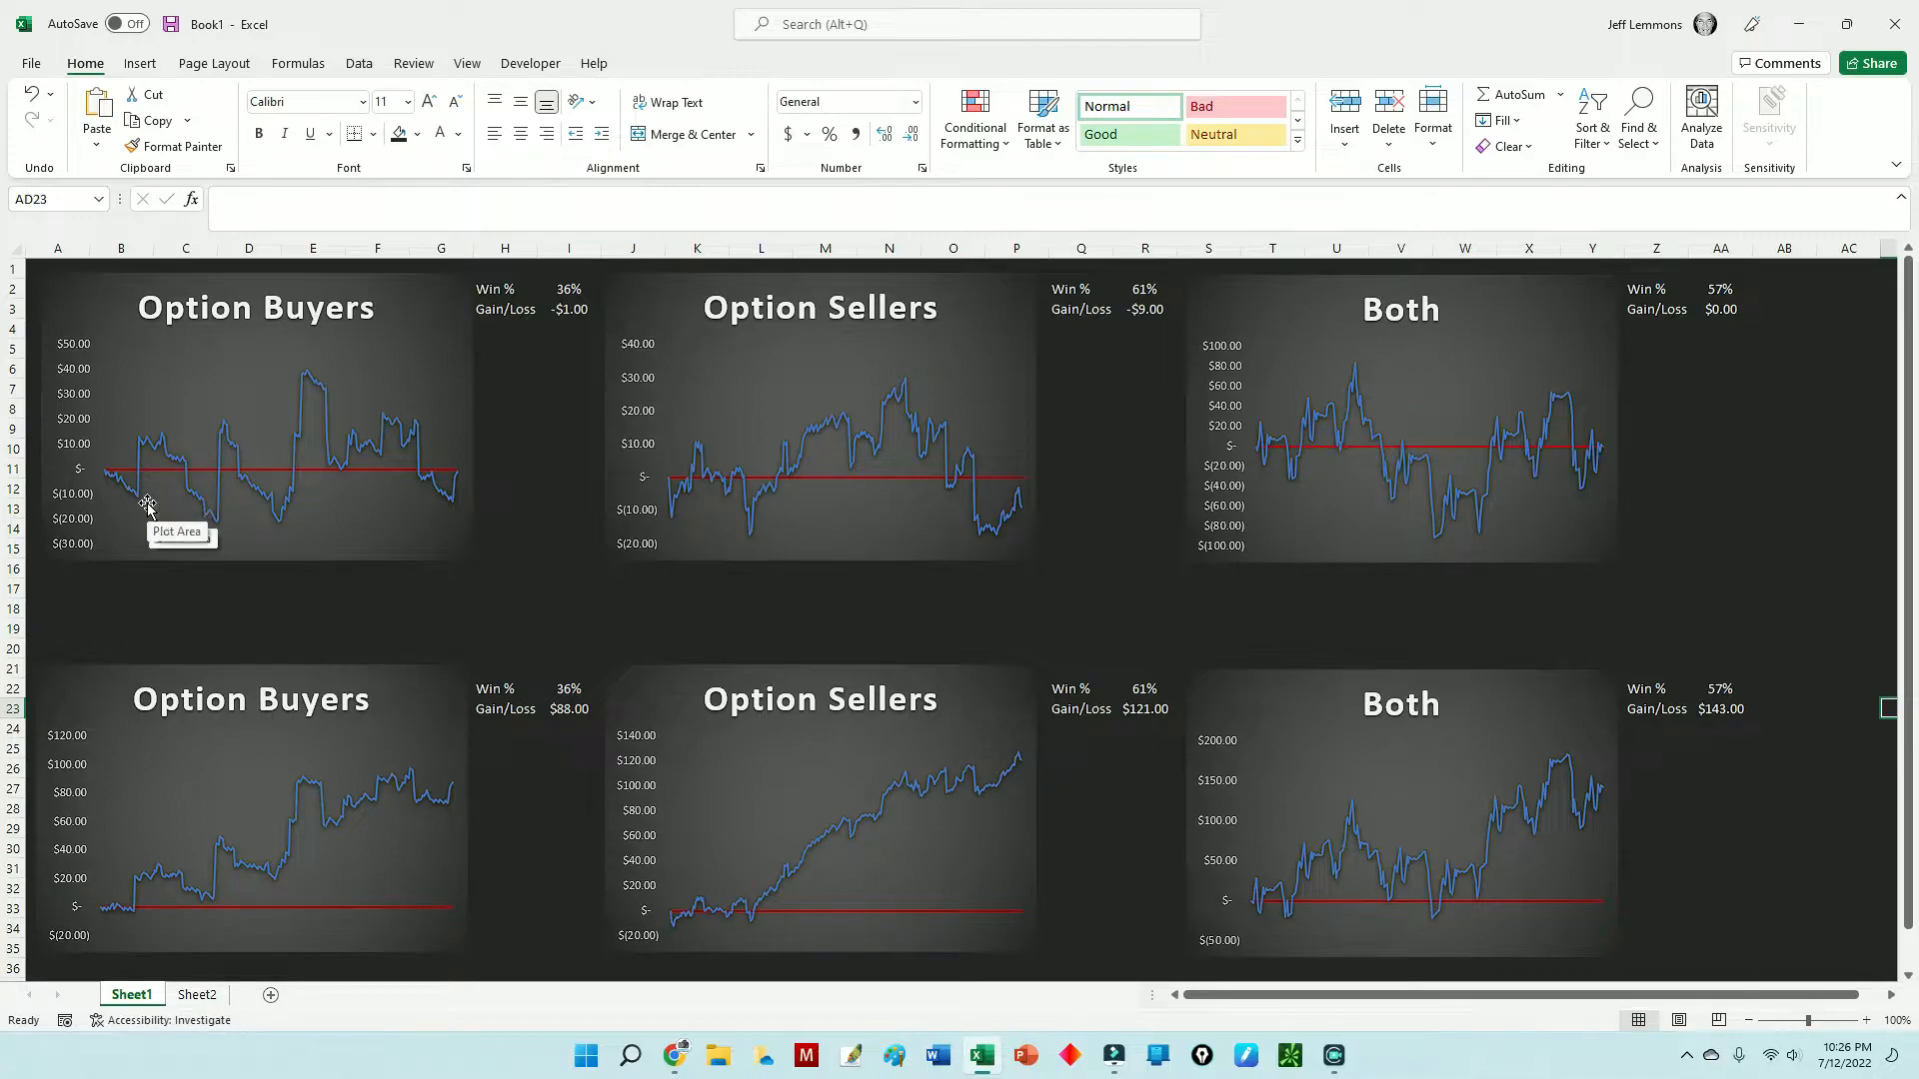
mouse_move(144, 504)
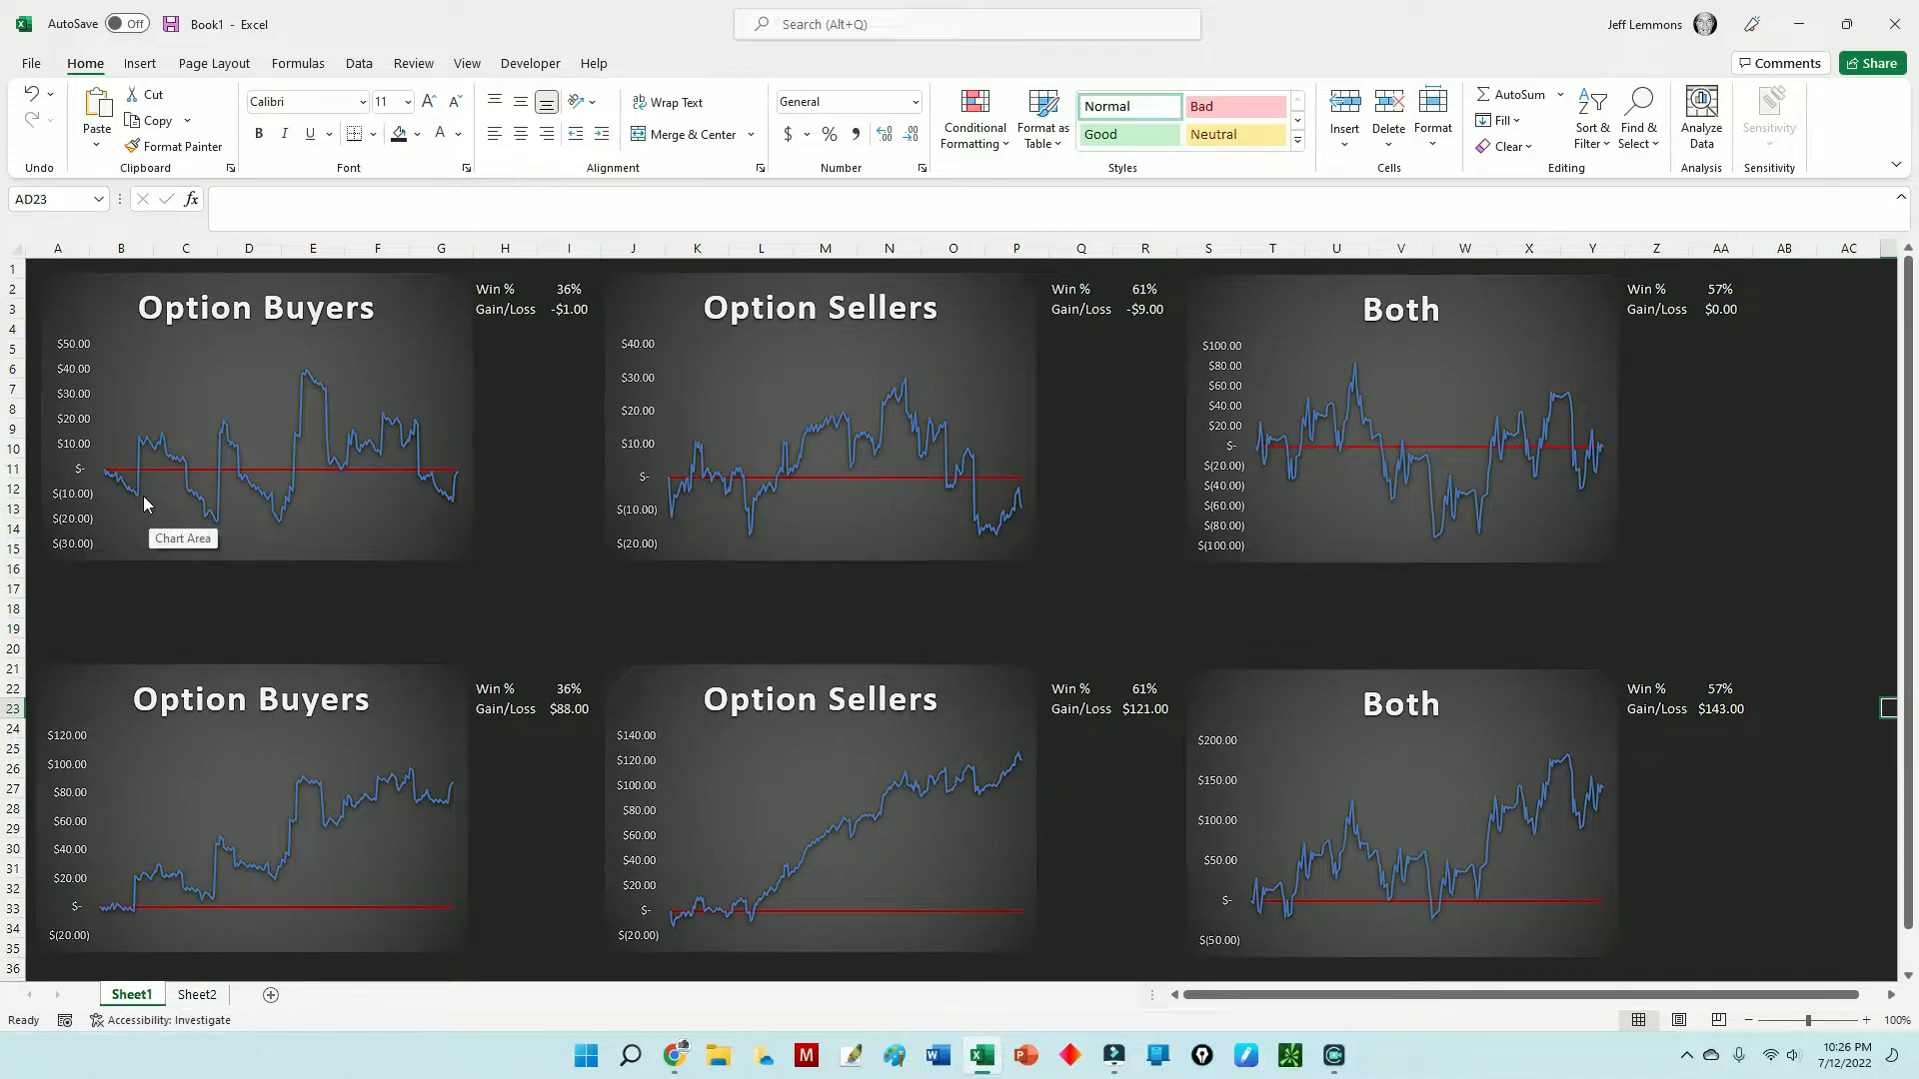
mouse_move(138, 468)
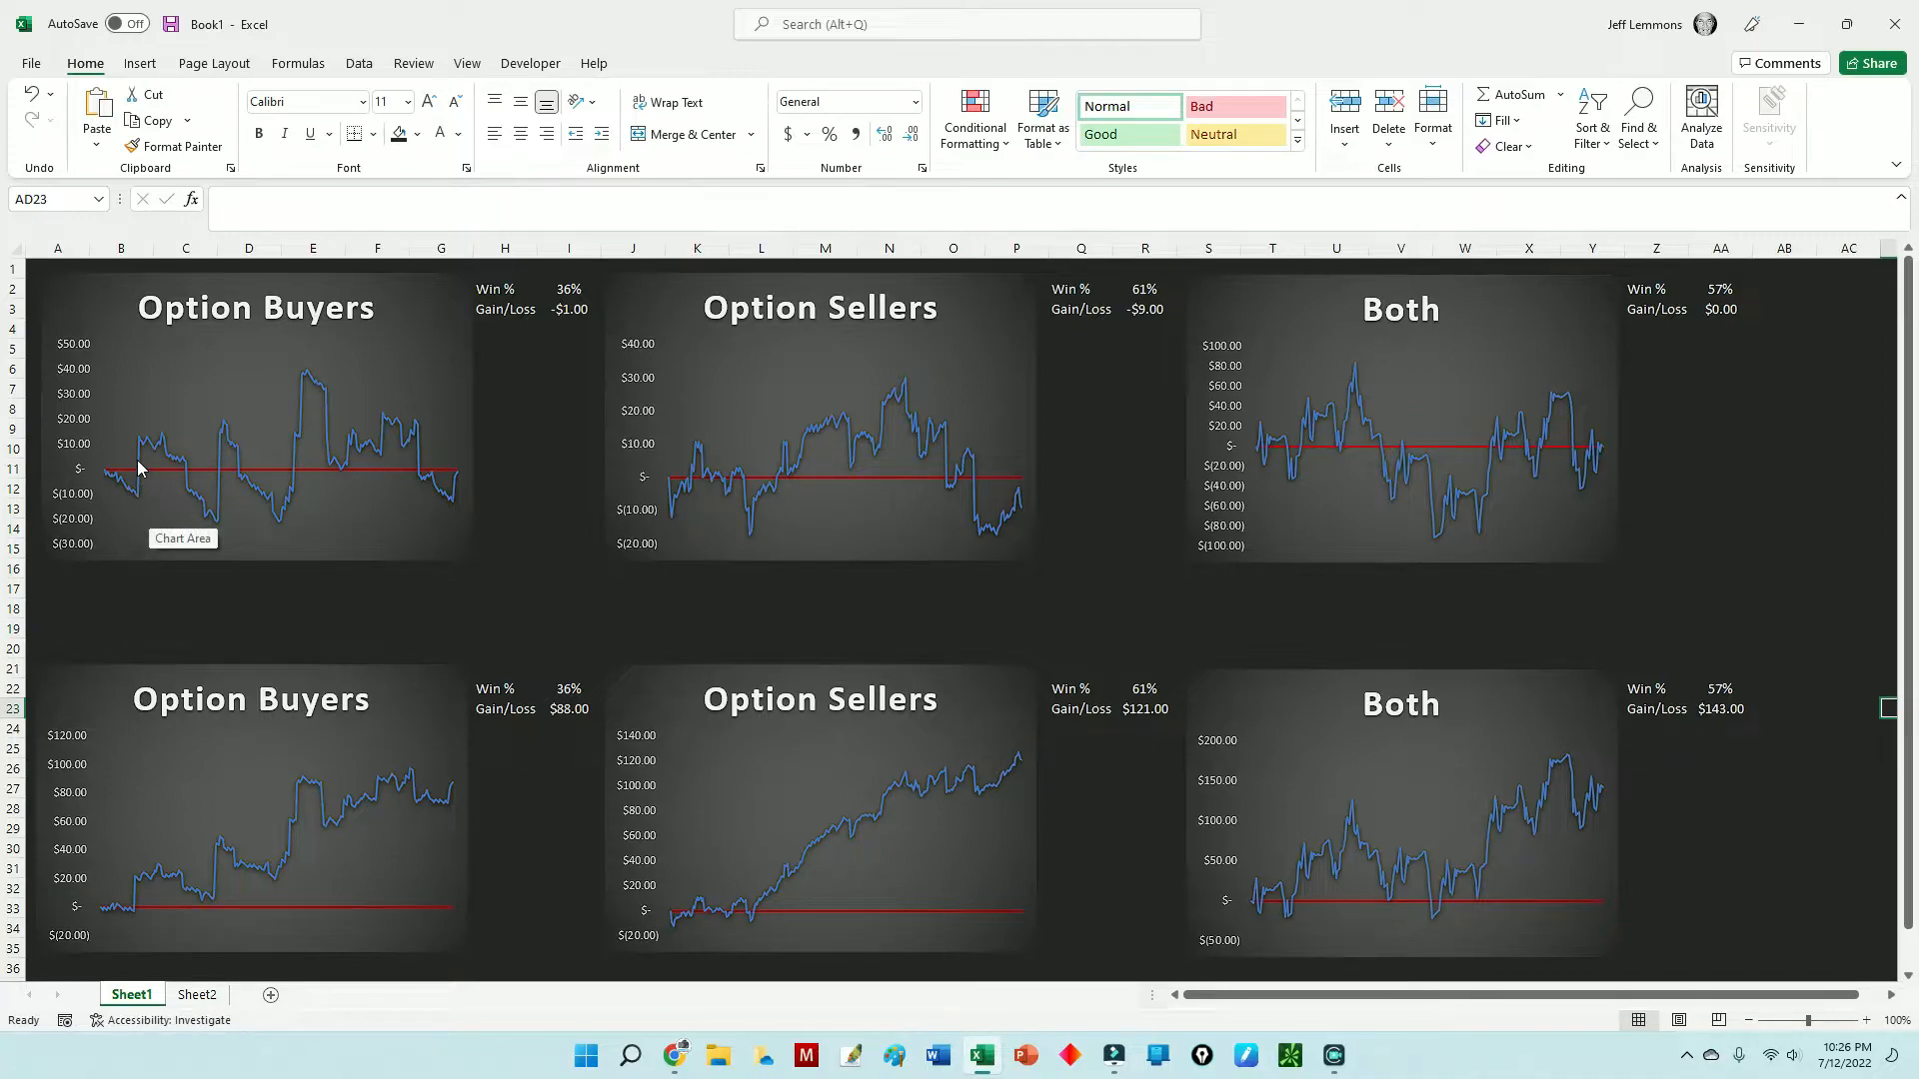
mouse_move(166, 460)
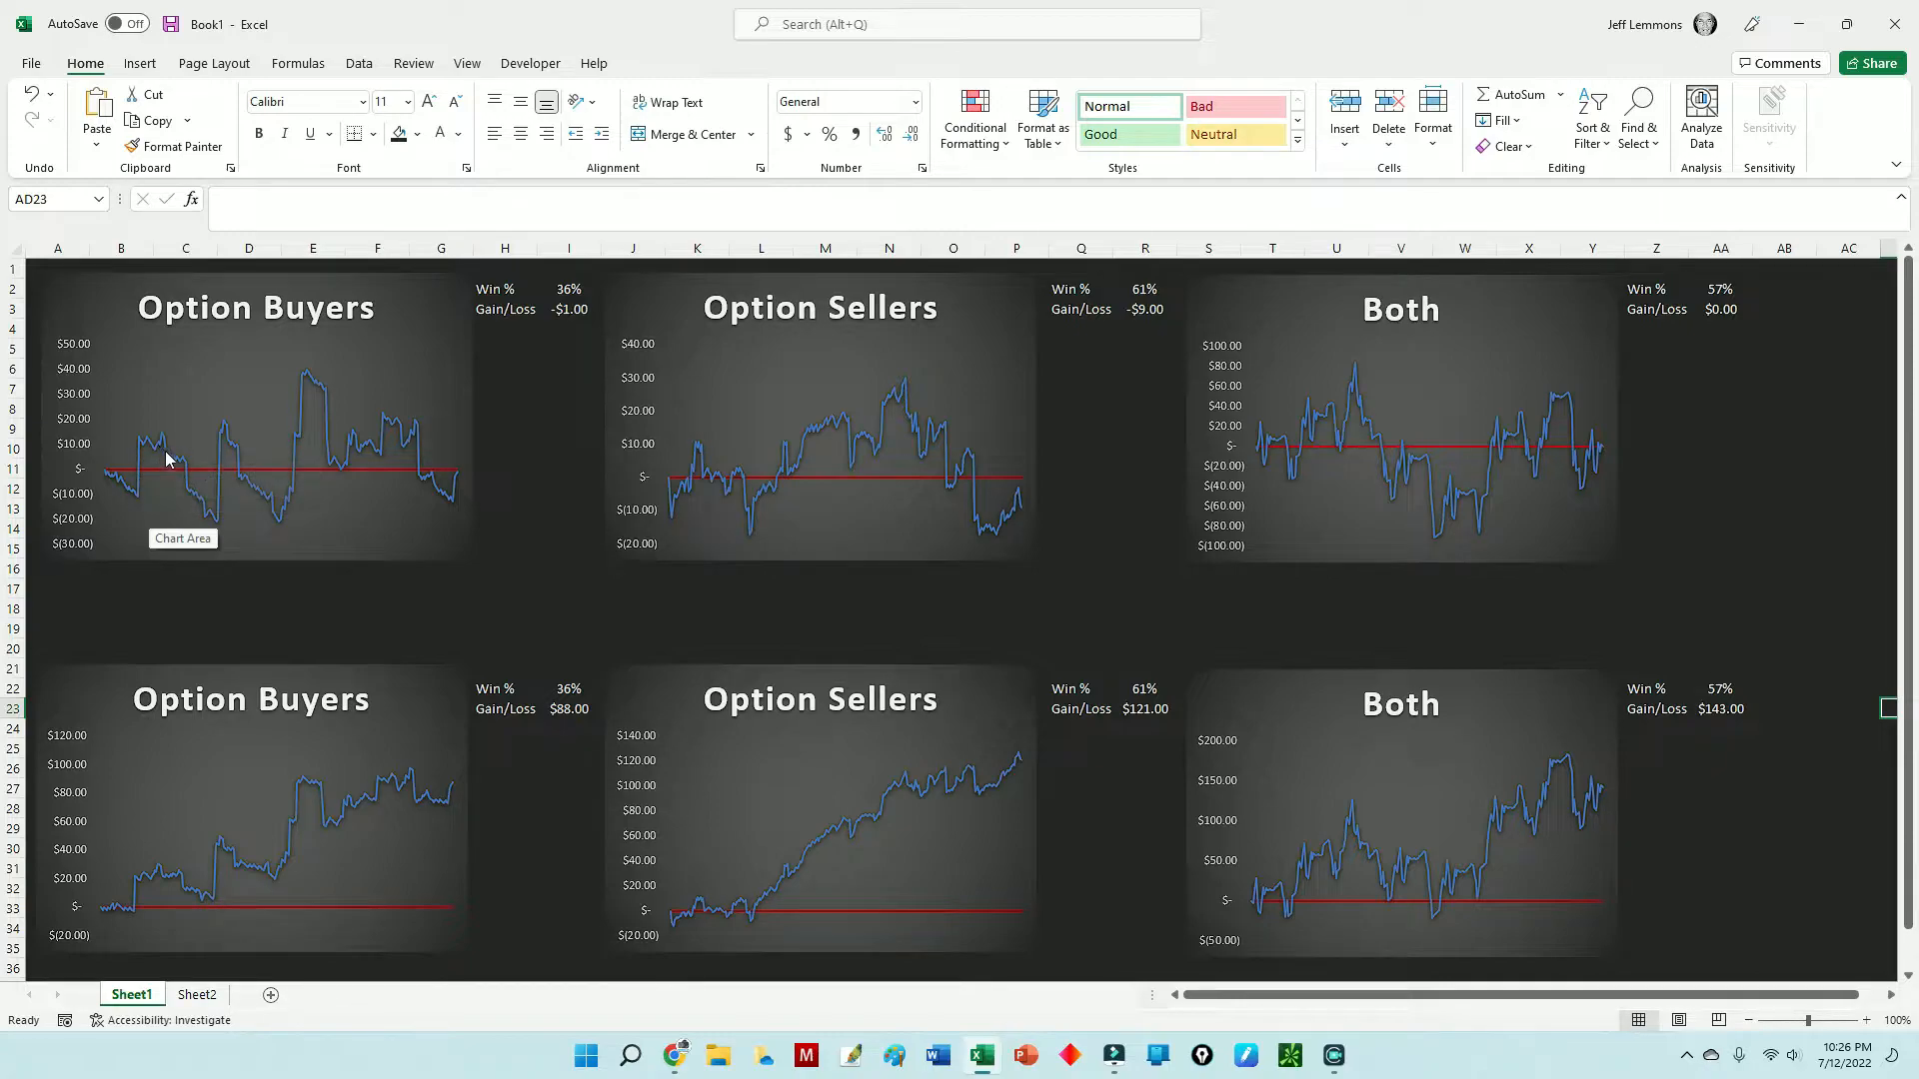
mouse_move(200, 510)
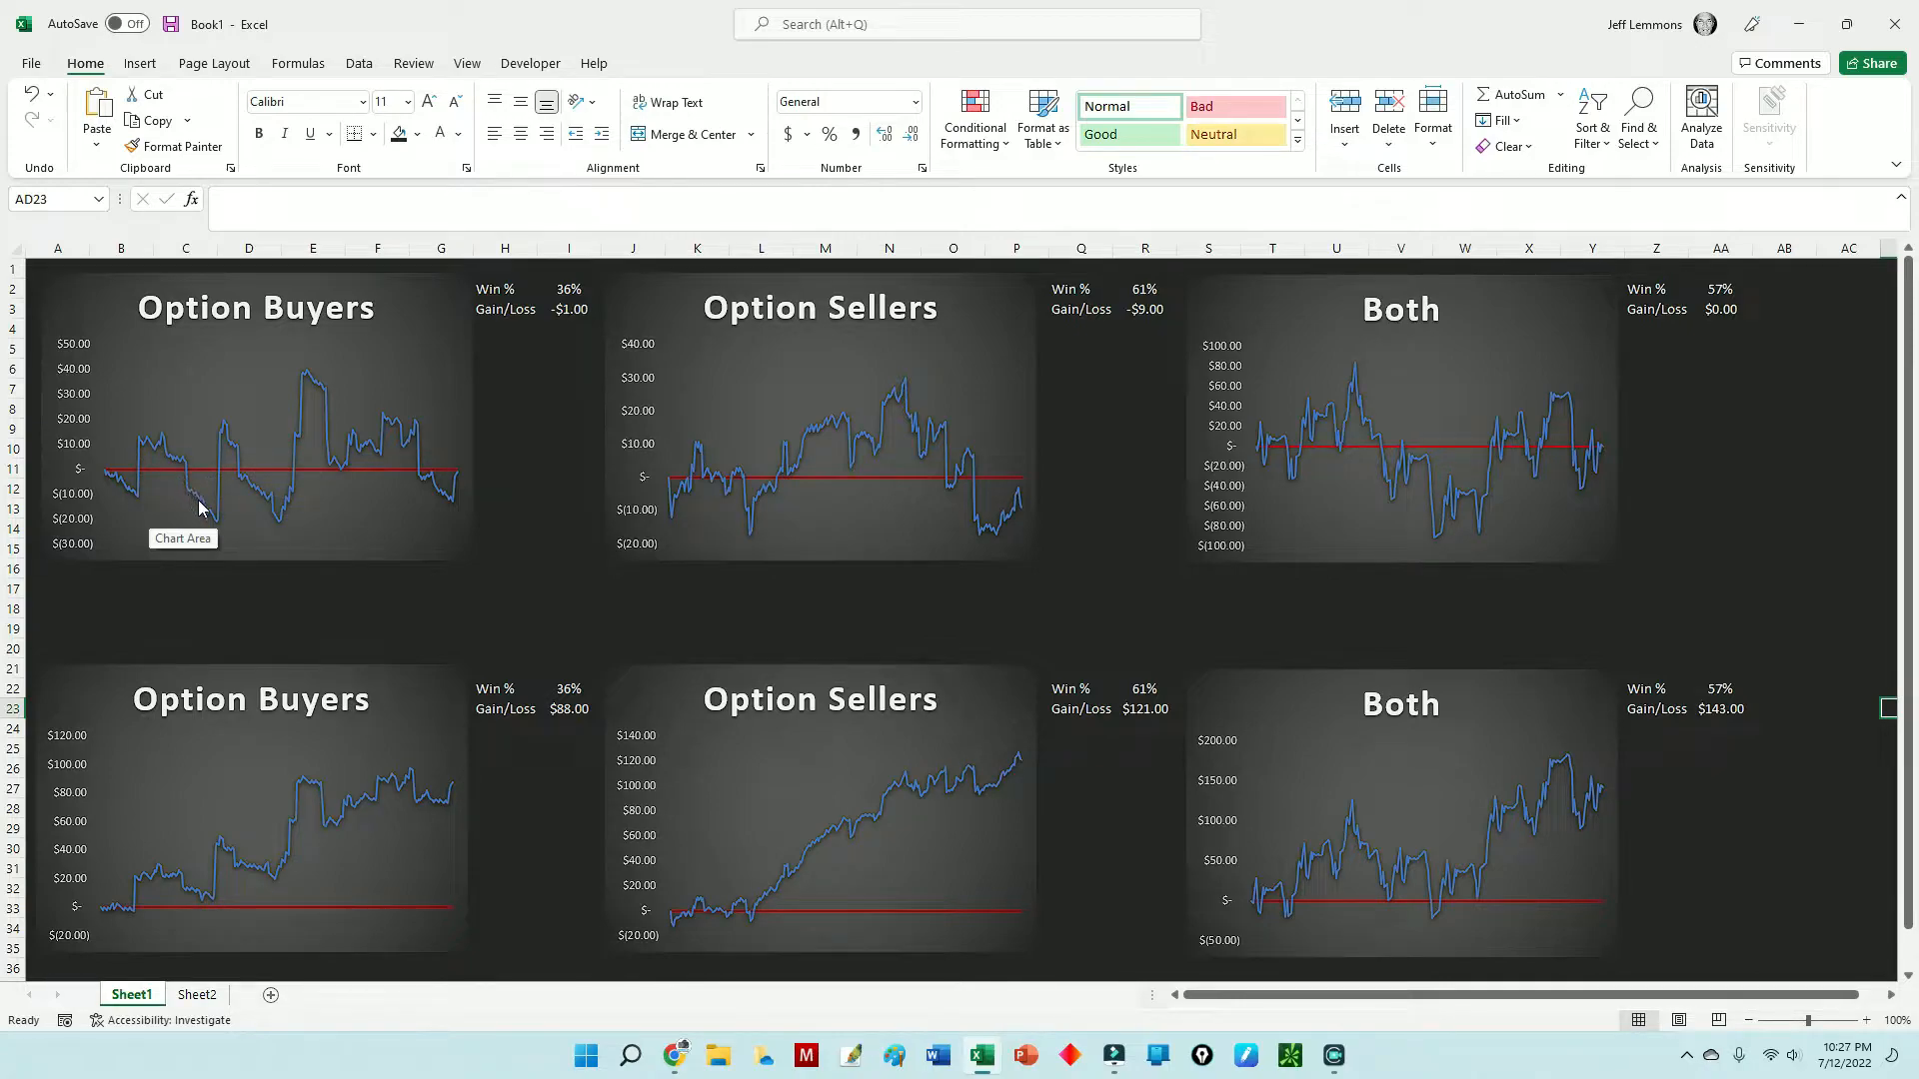
mouse_move(232, 438)
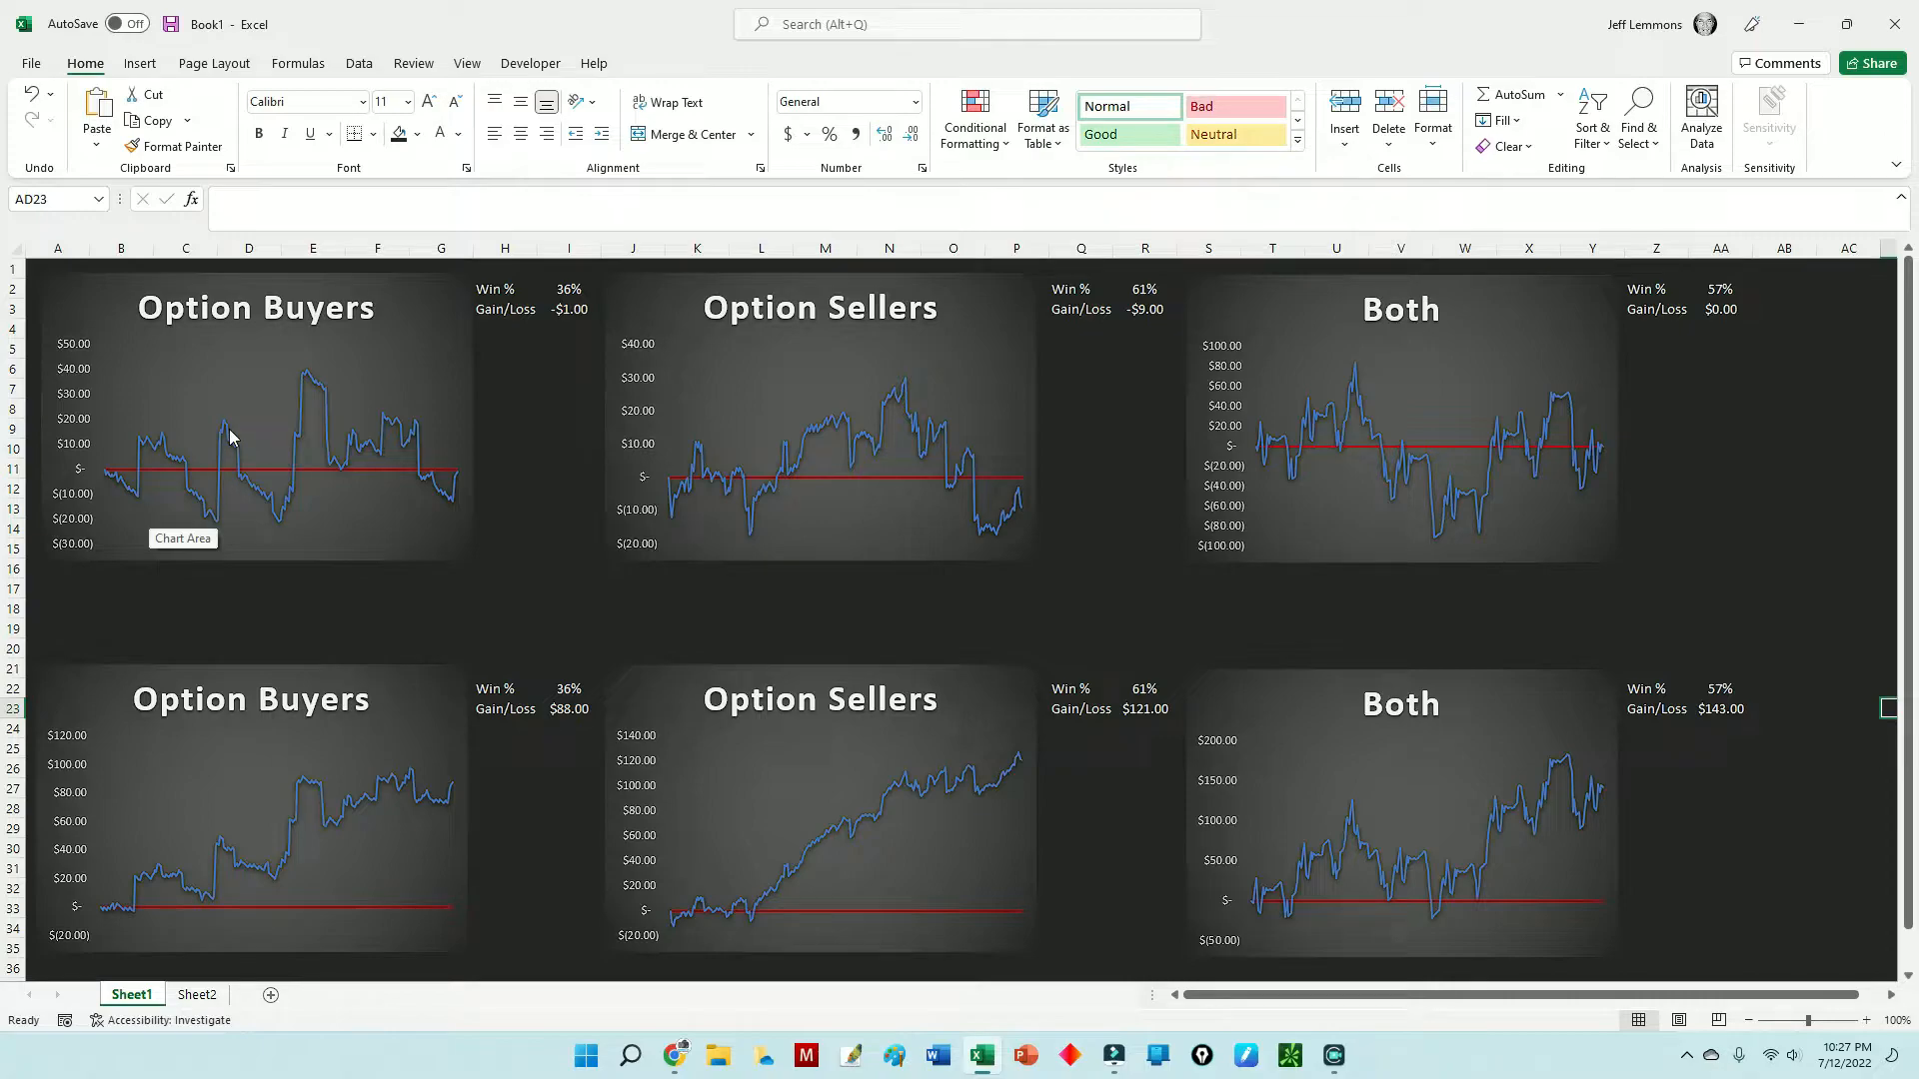
mouse_move(250, 476)
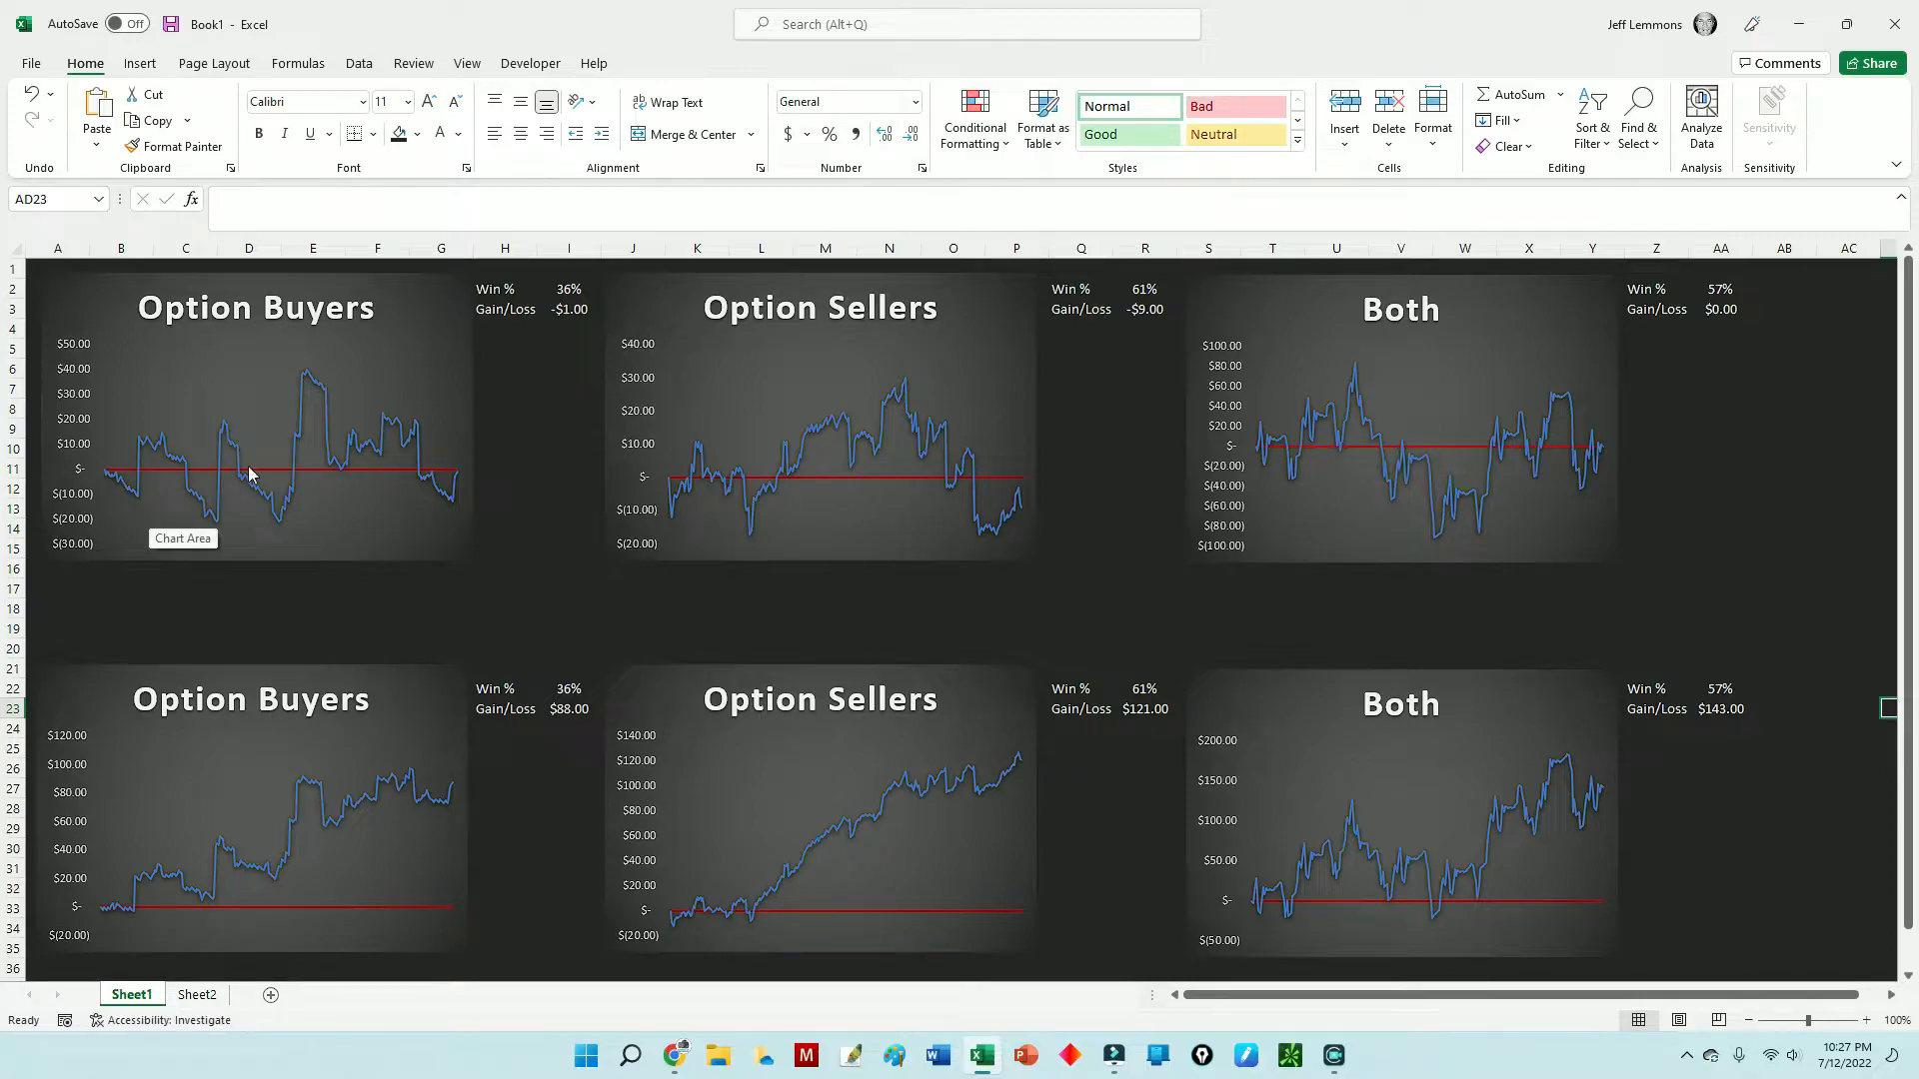
mouse_move(290, 462)
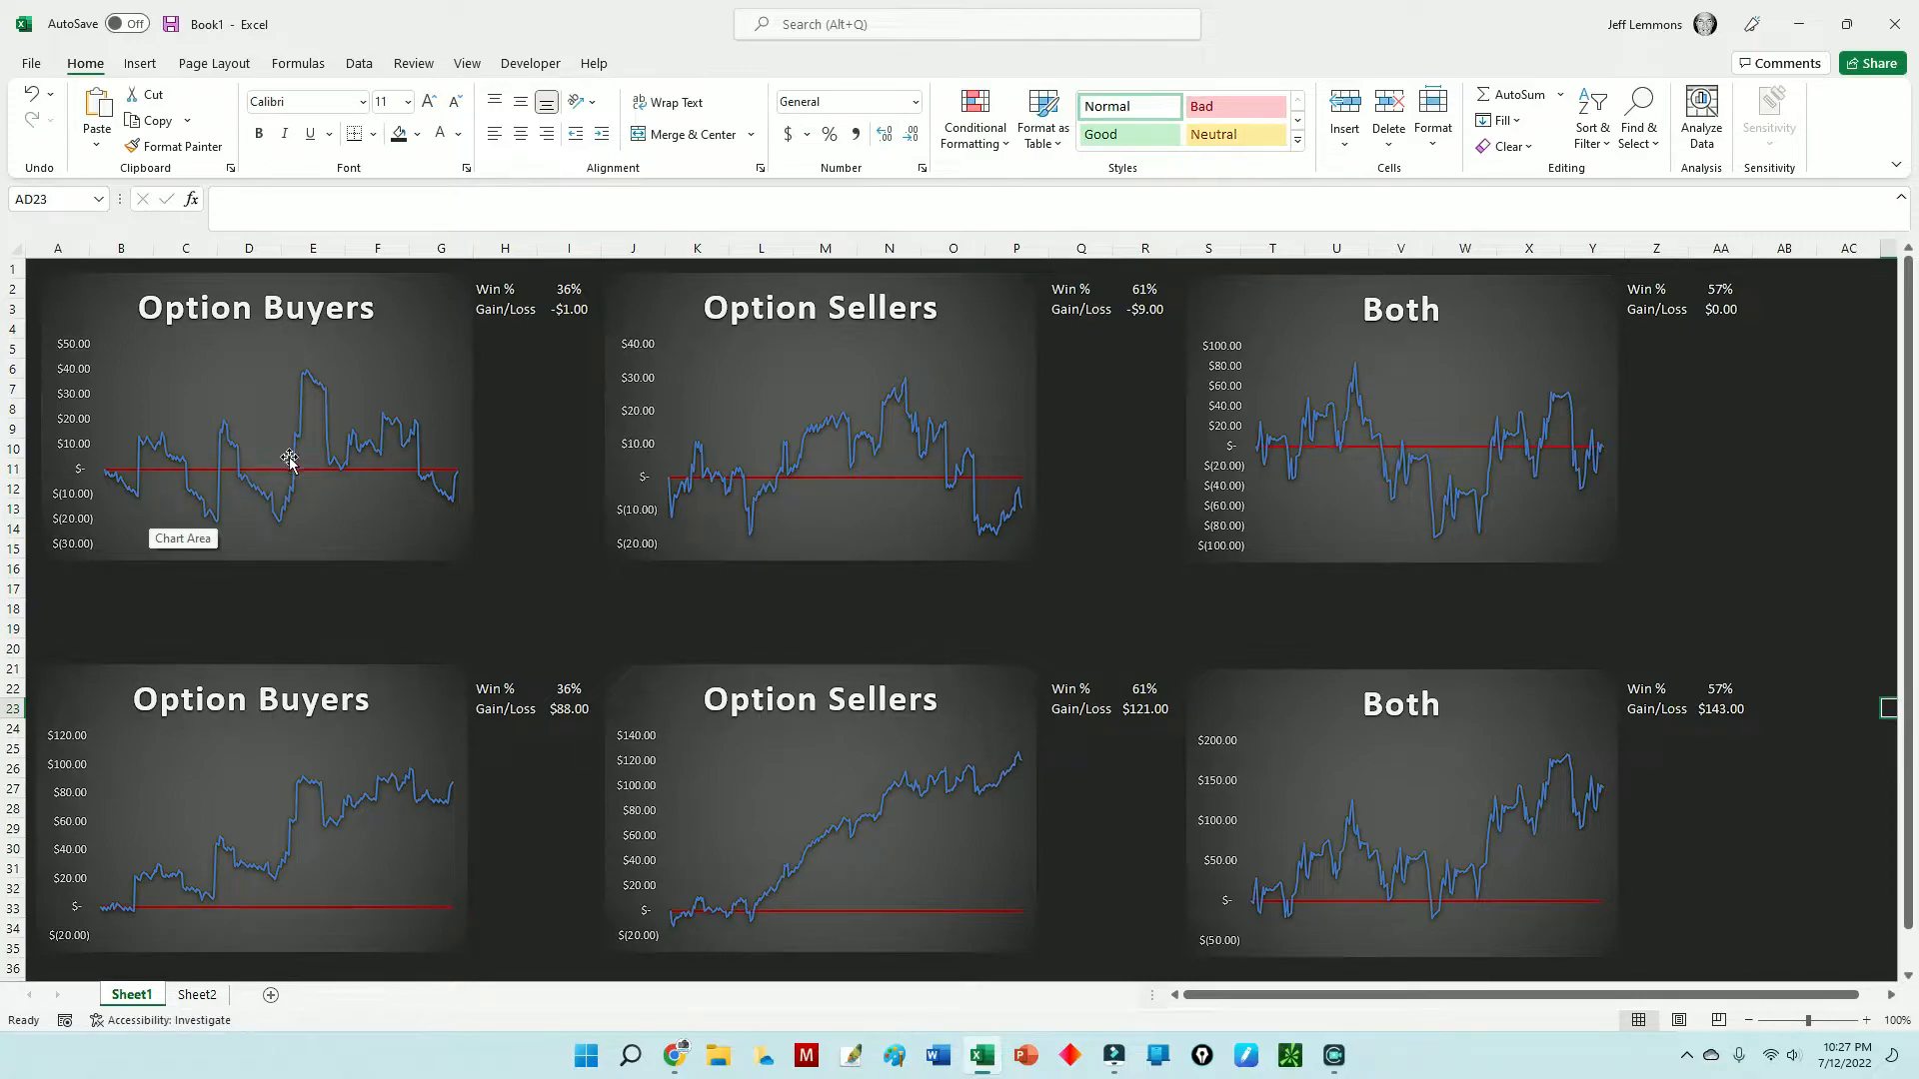
mouse_move(300, 426)
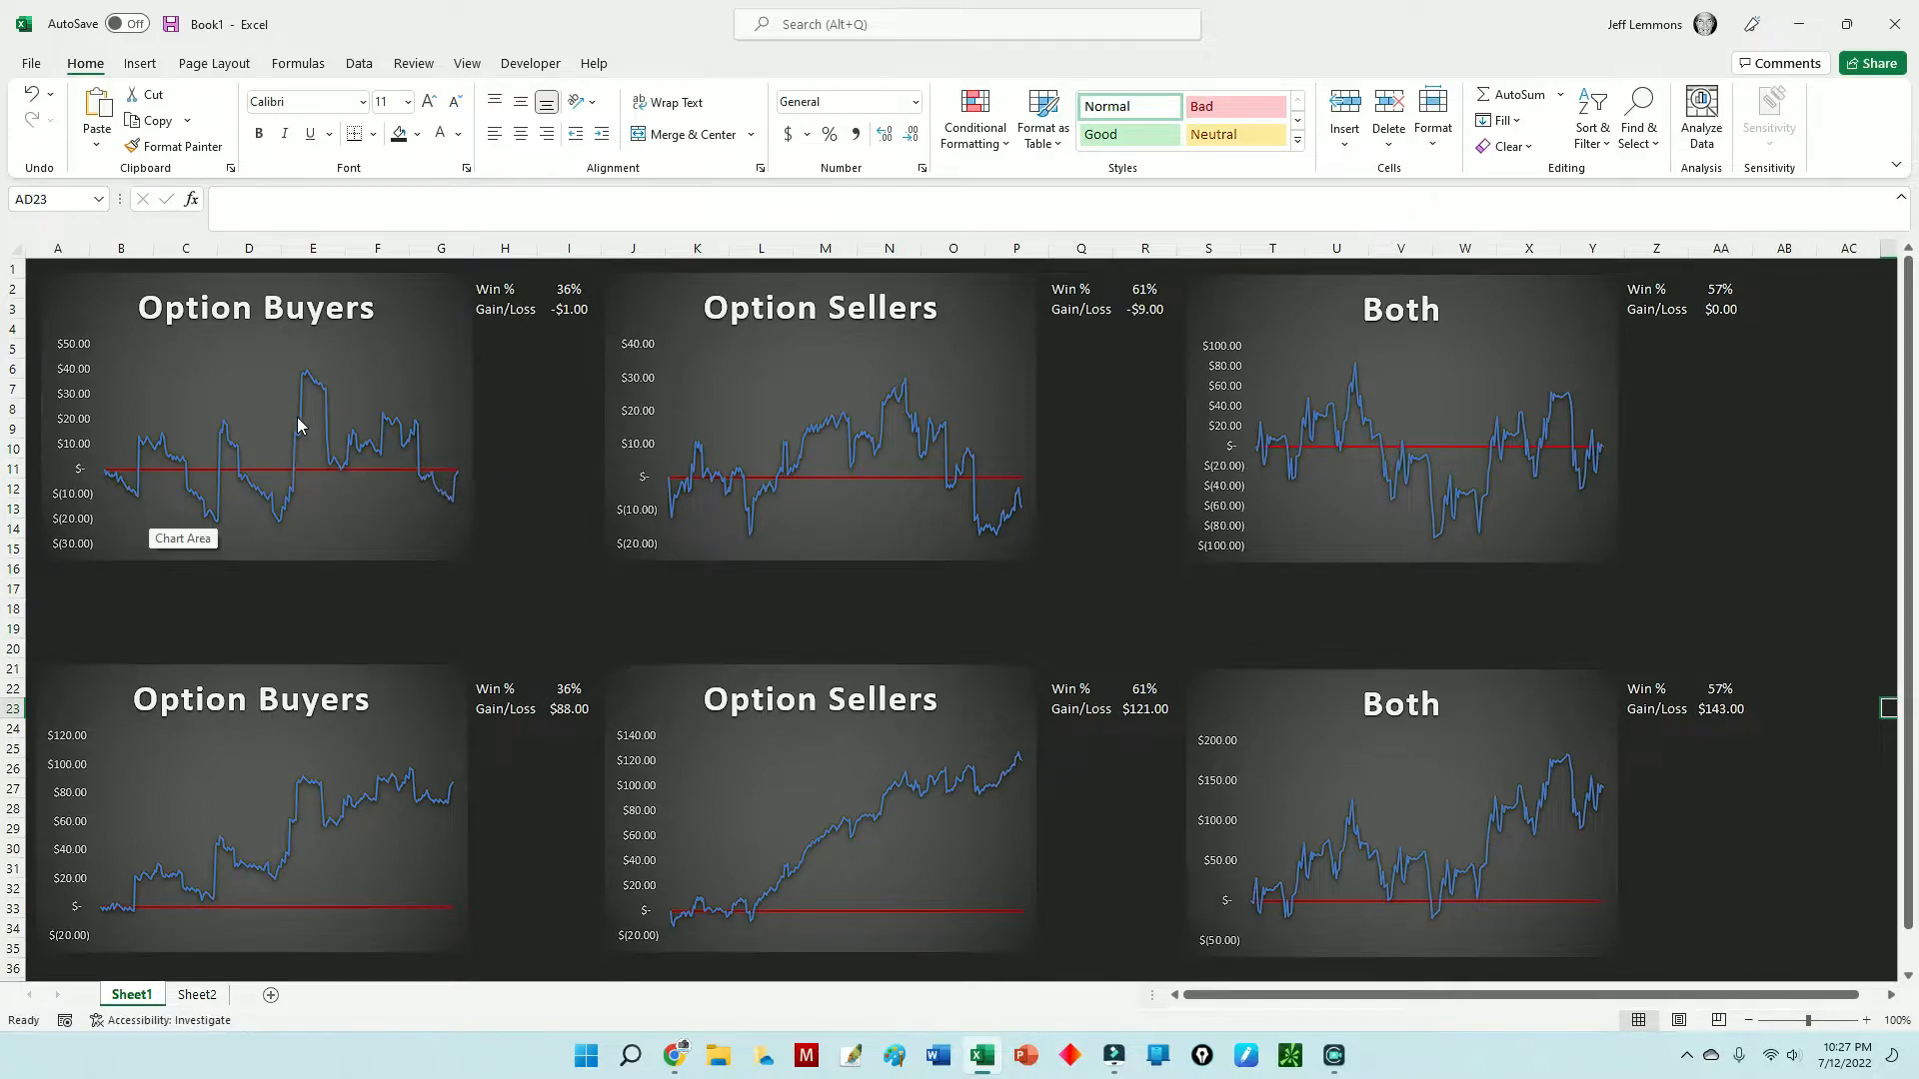
mouse_move(300, 386)
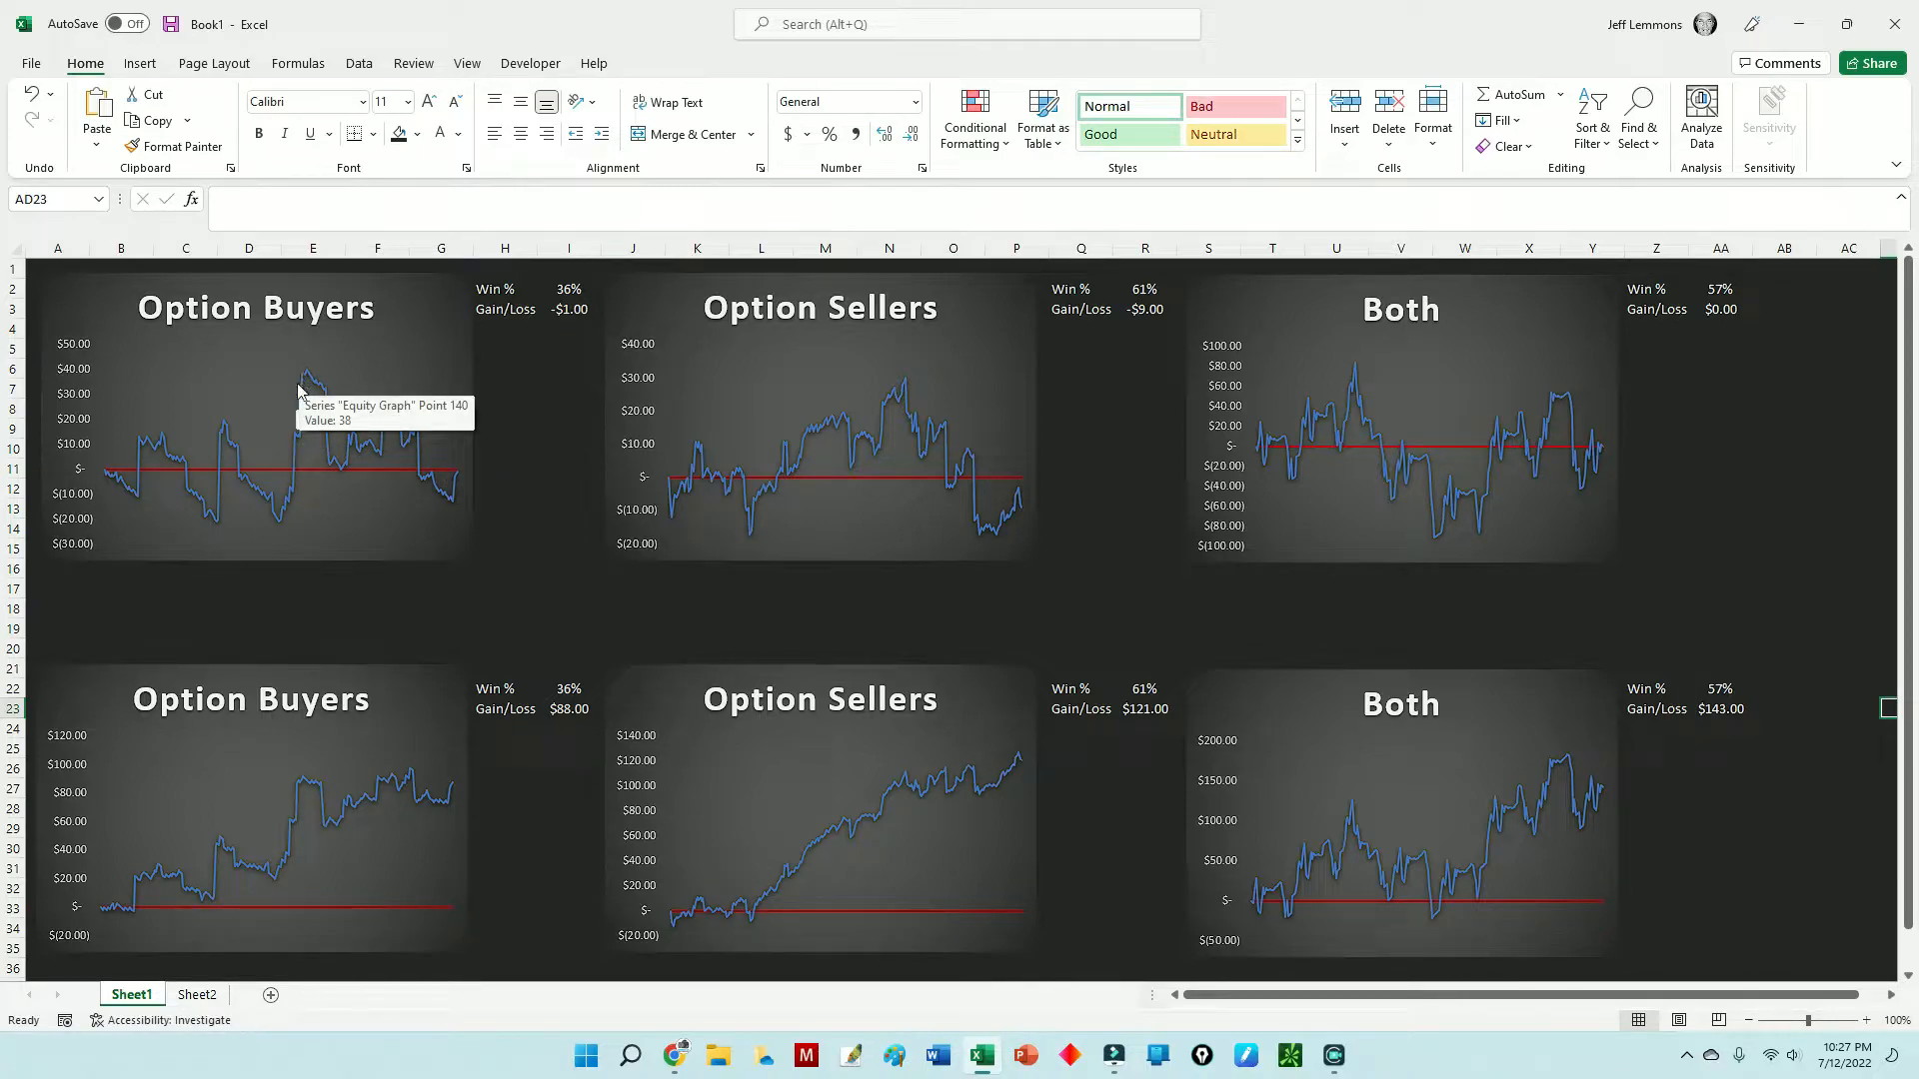
mouse_move(324, 392)
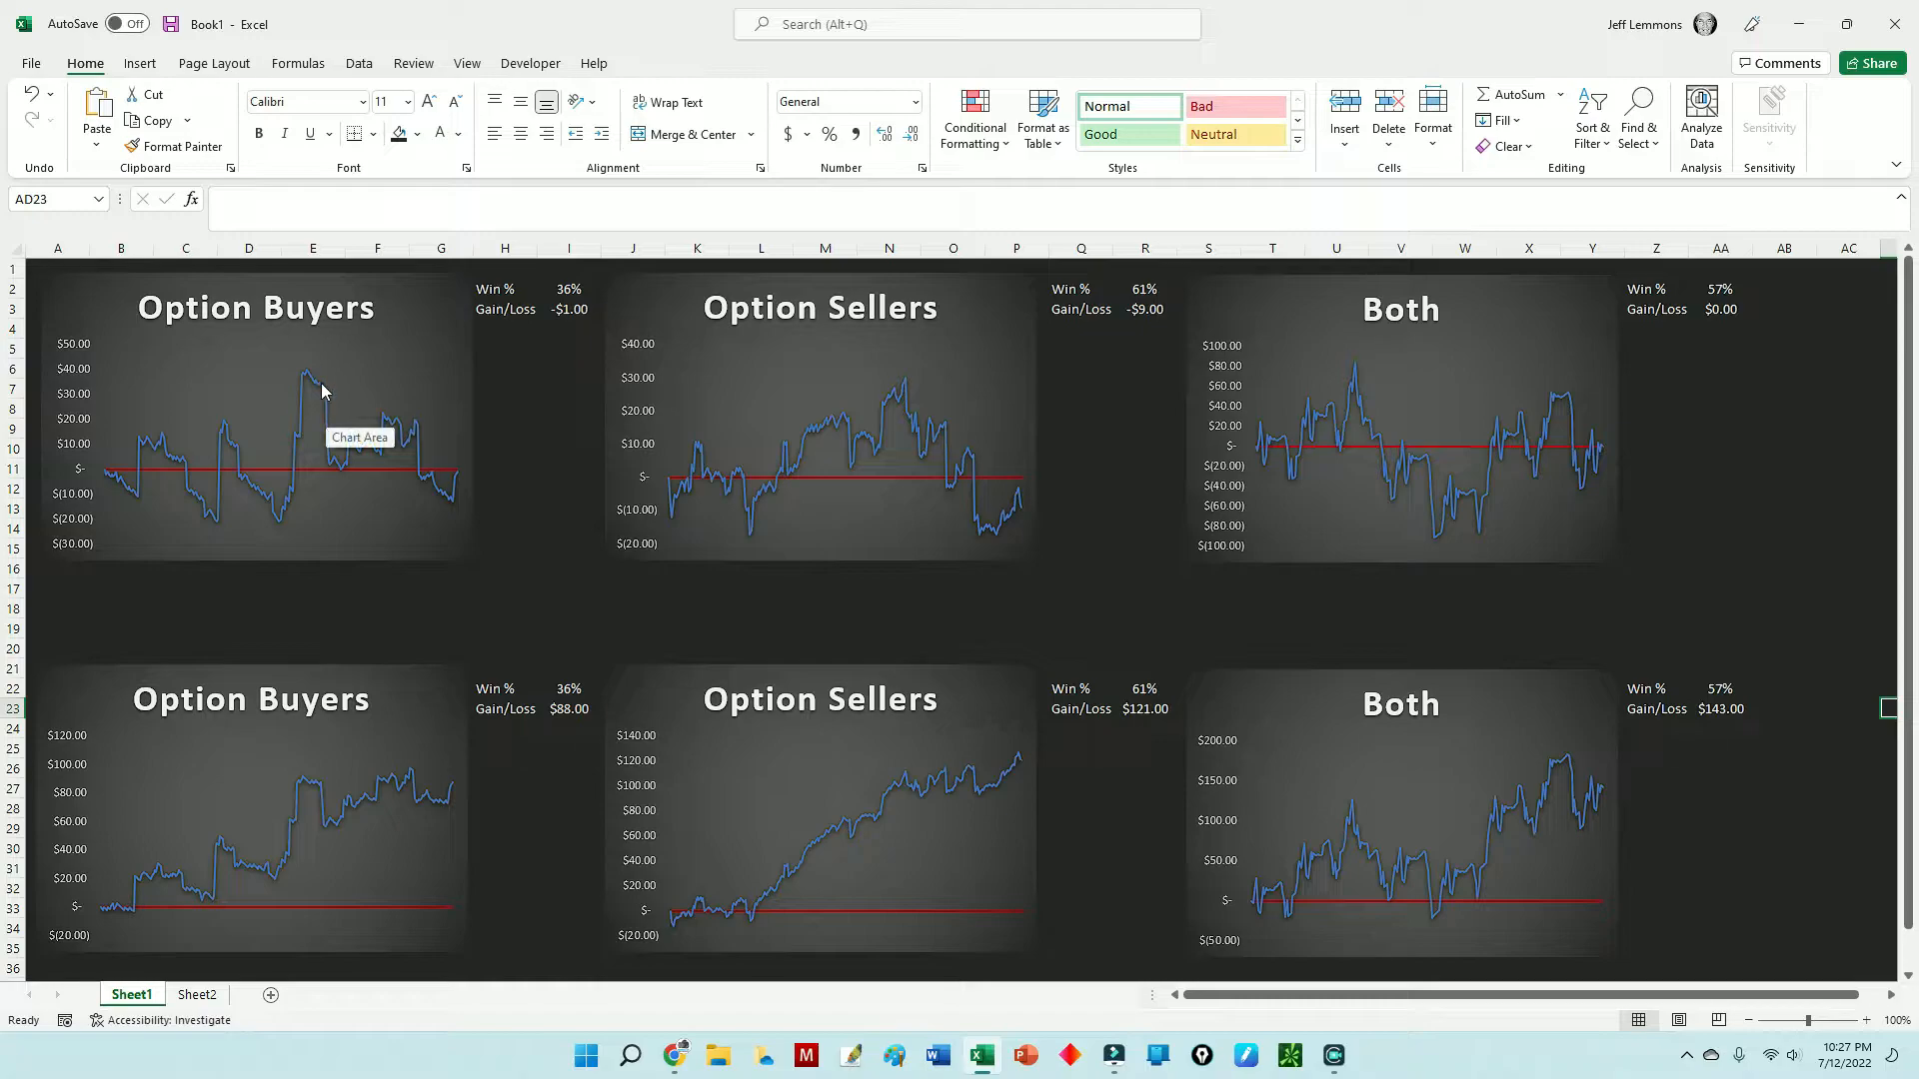
mouse_move(340, 467)
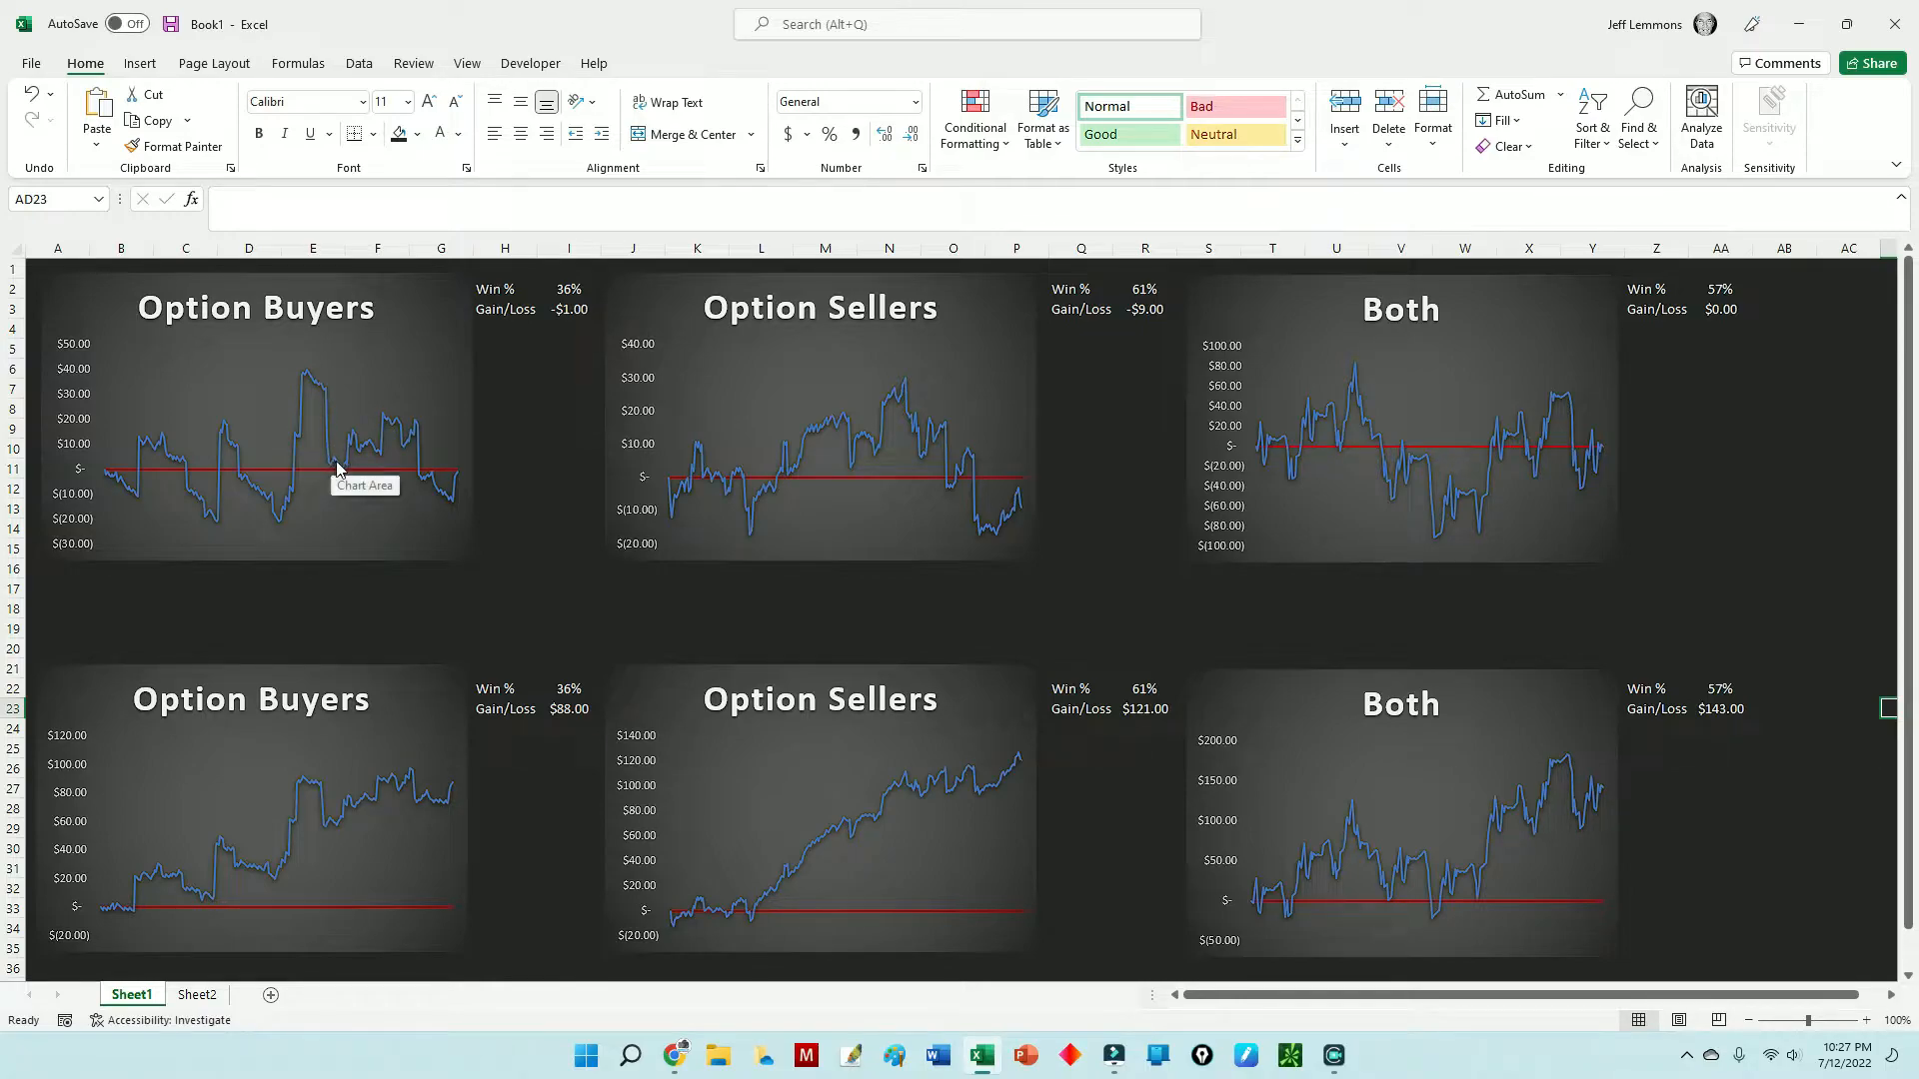
mouse_move(378, 460)
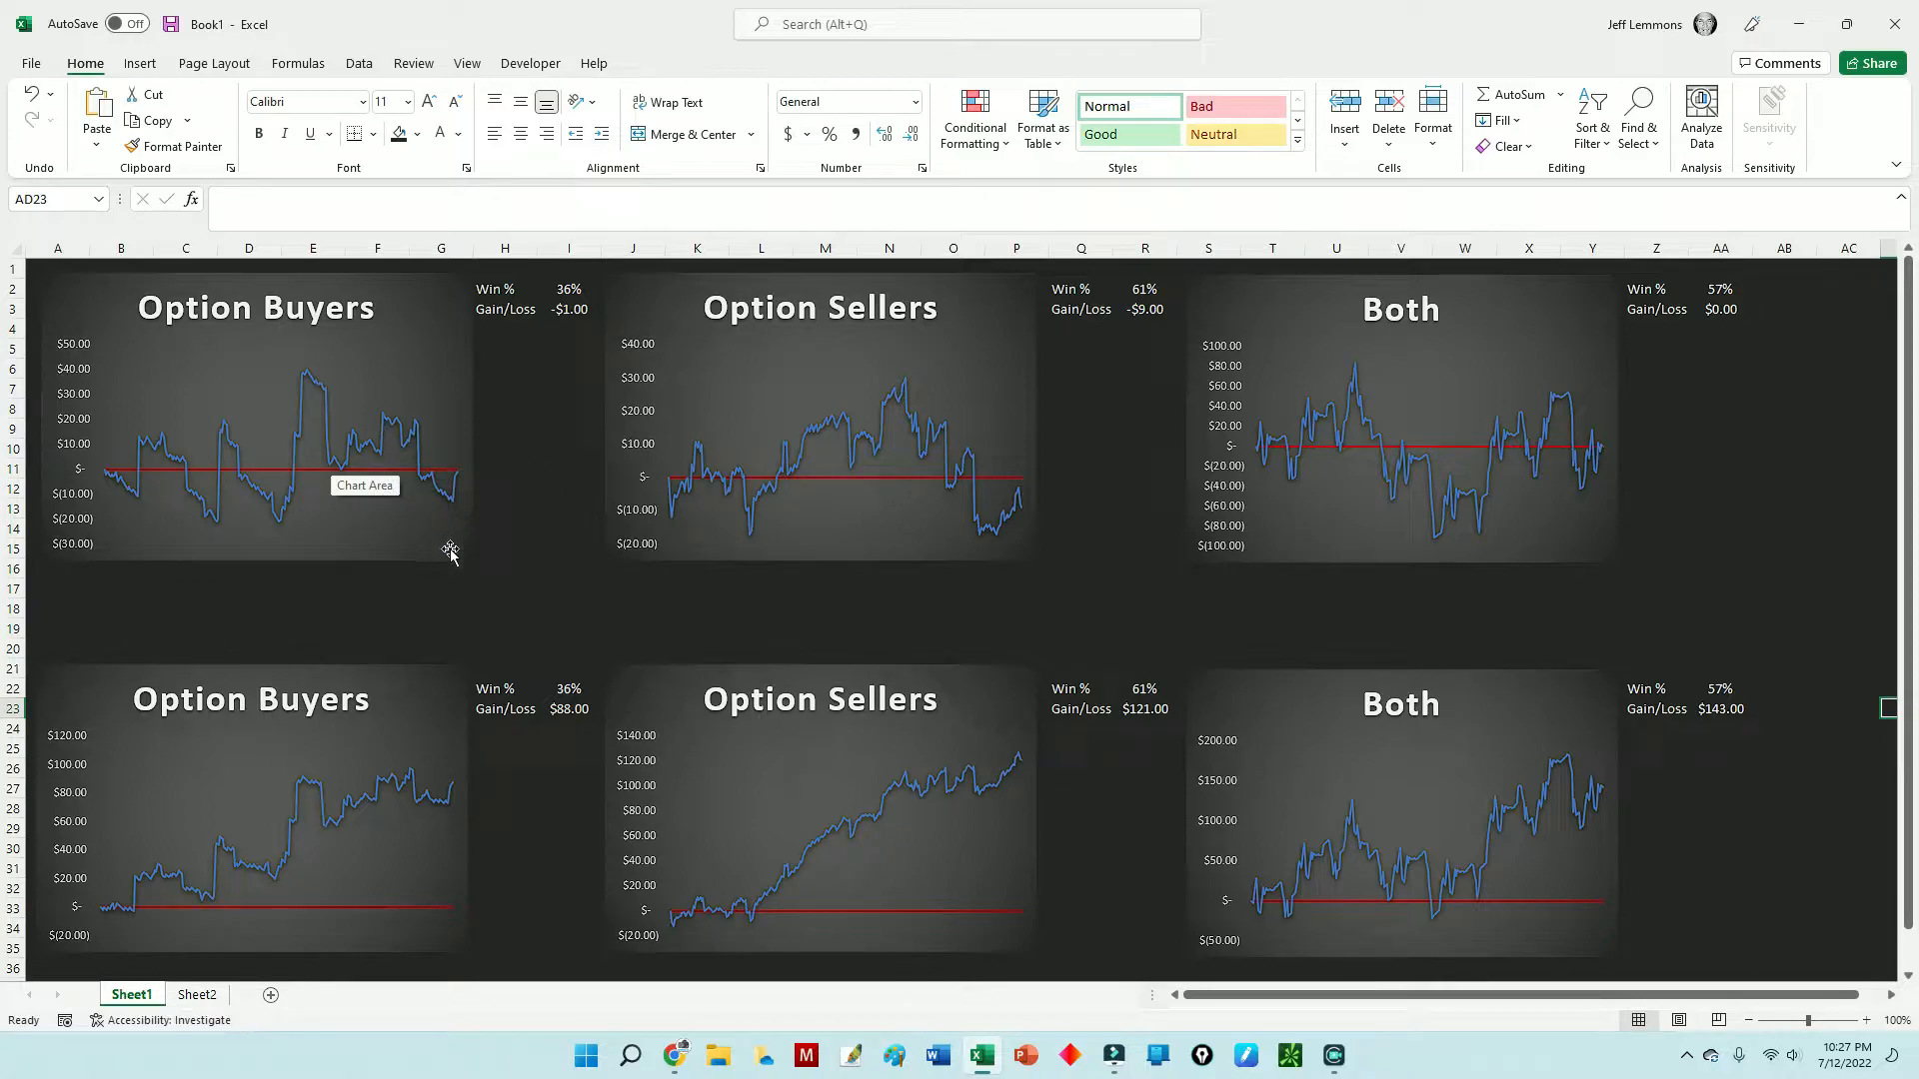
mouse_move(428, 403)
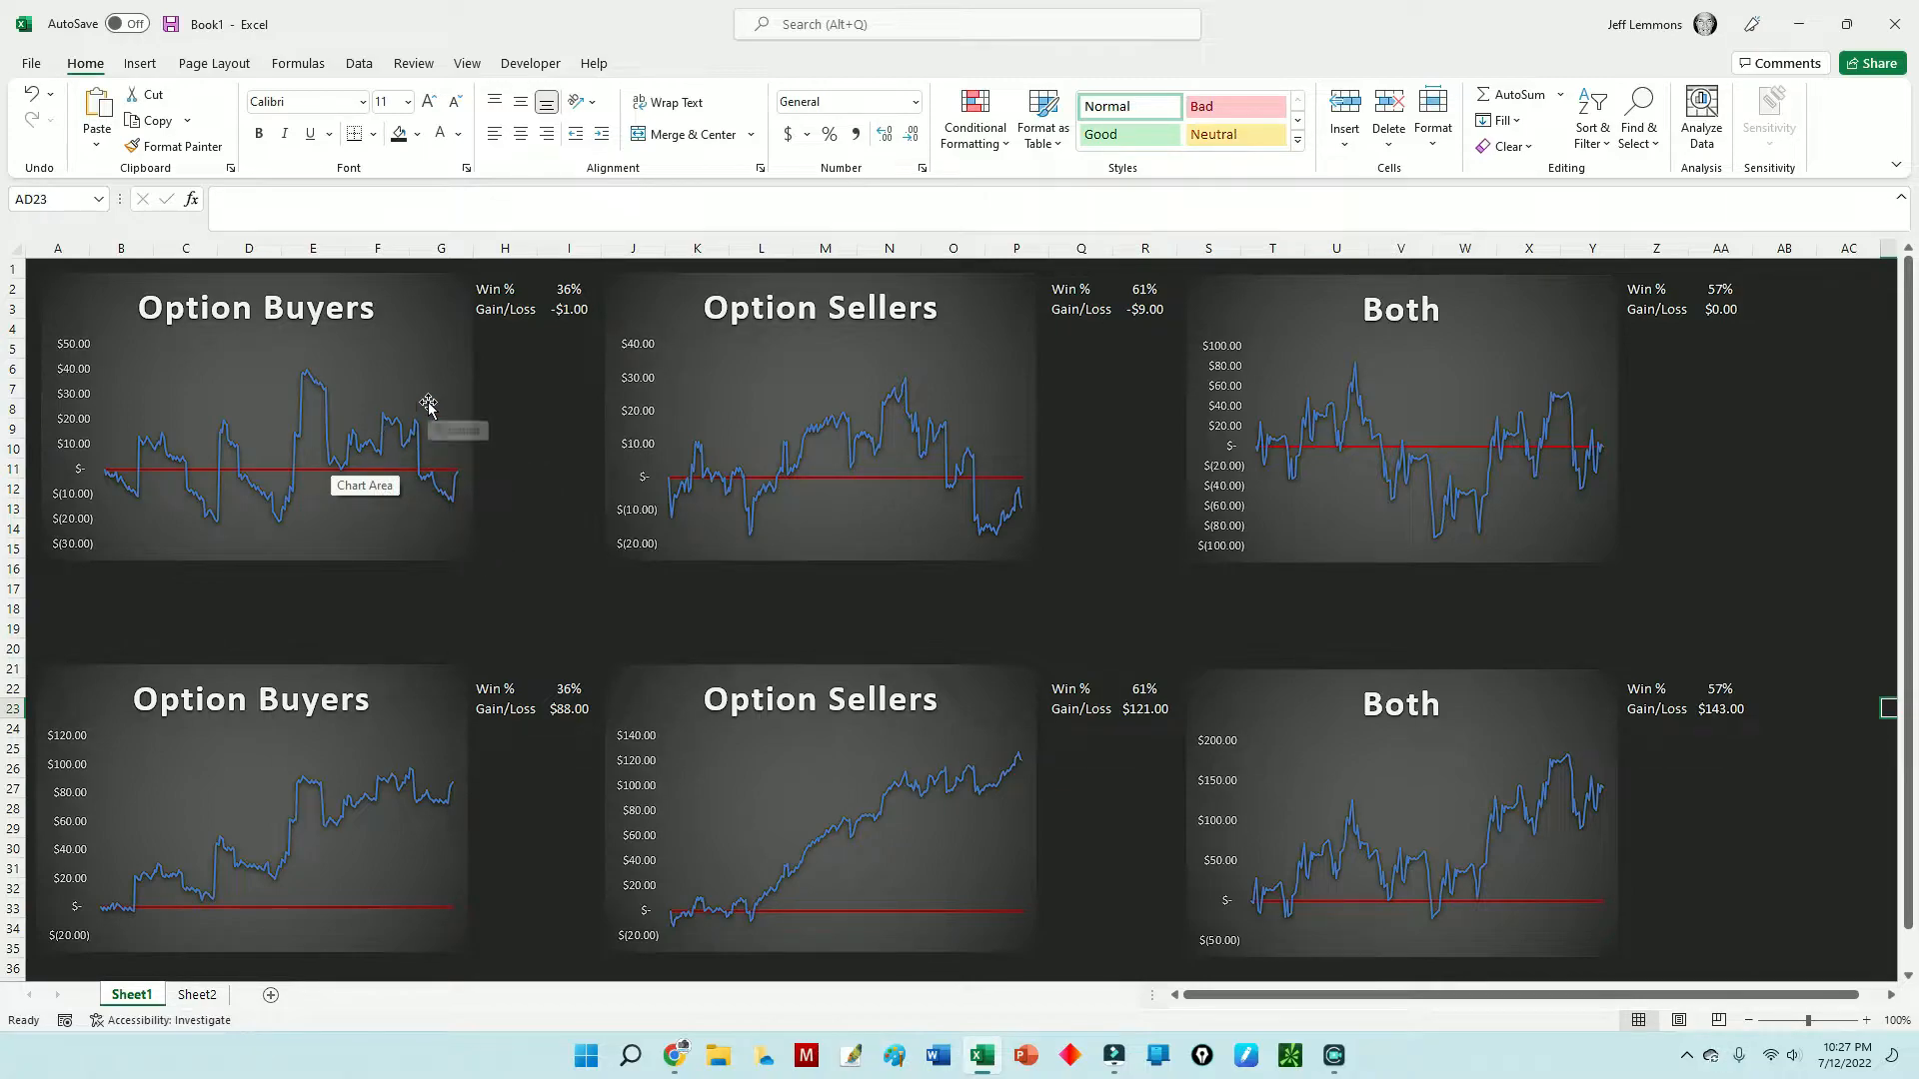
mouse_move(724, 402)
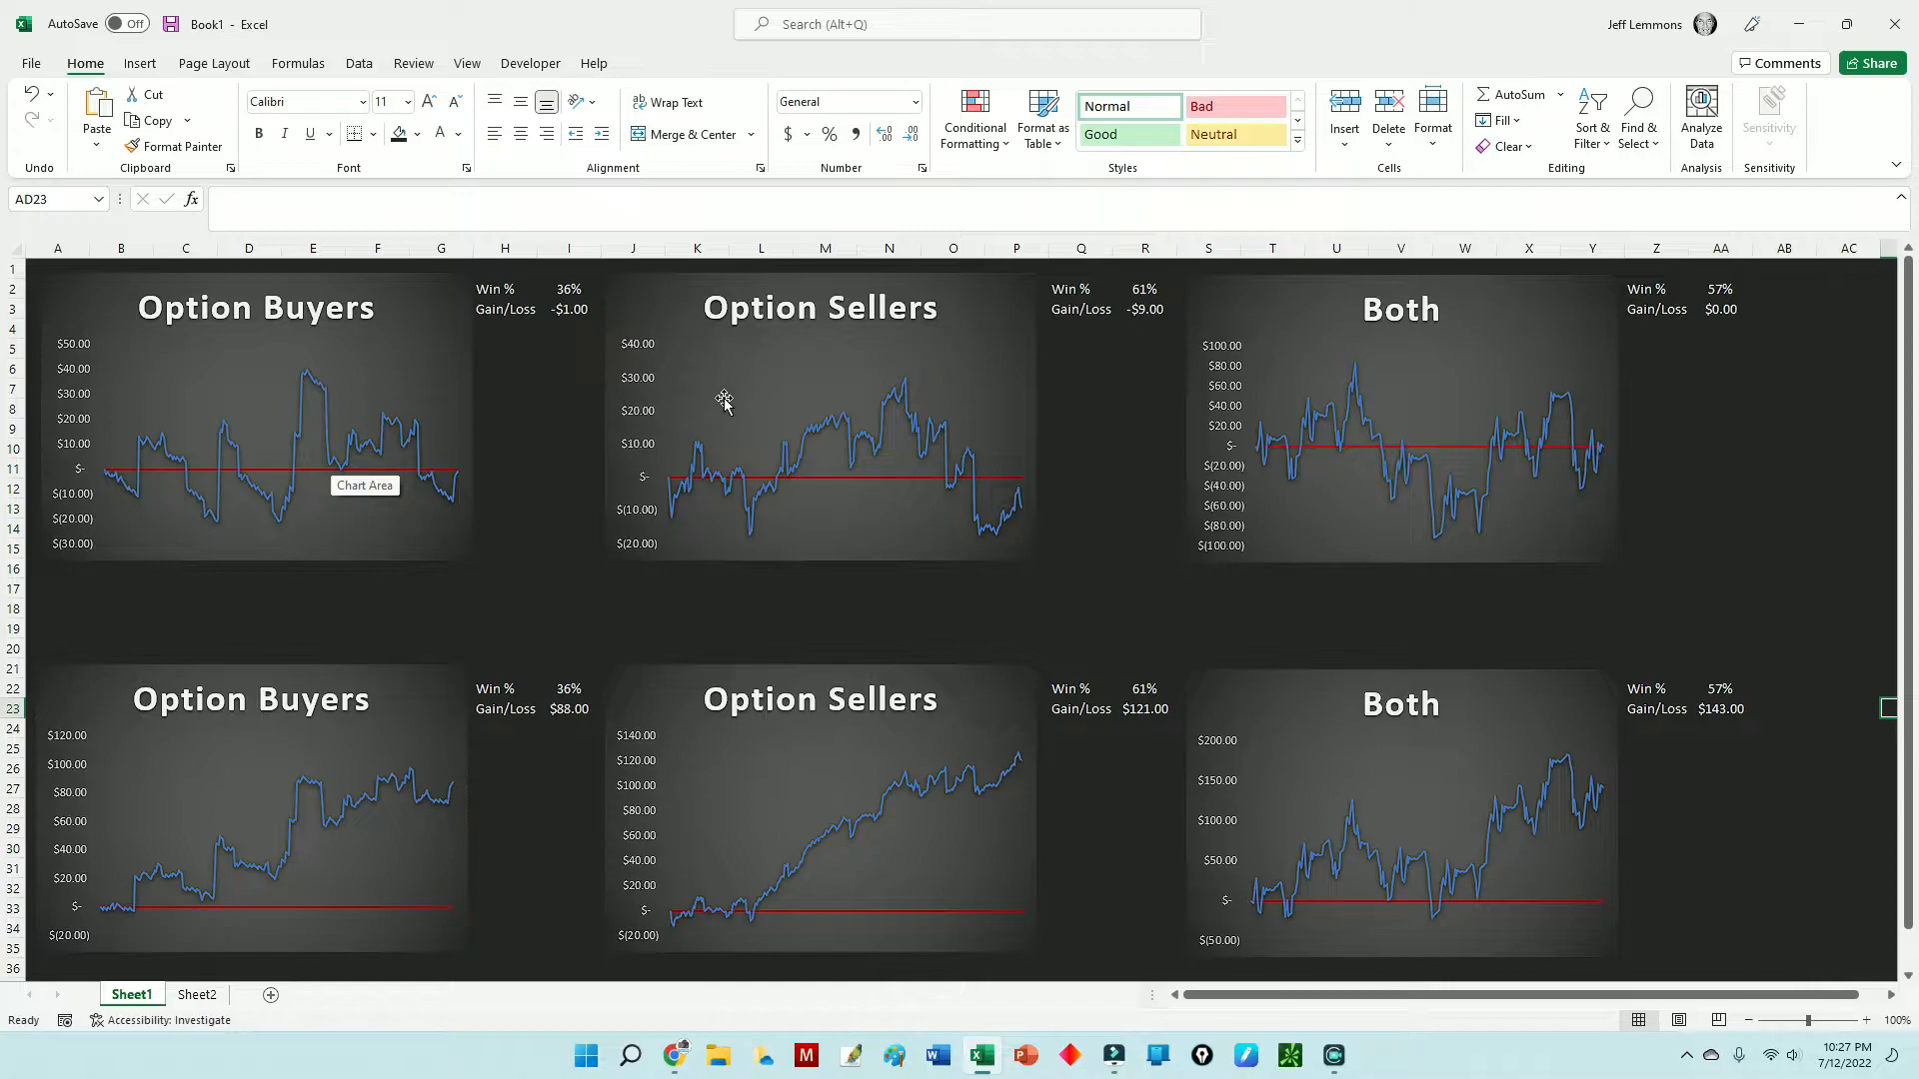
mouse_move(723, 438)
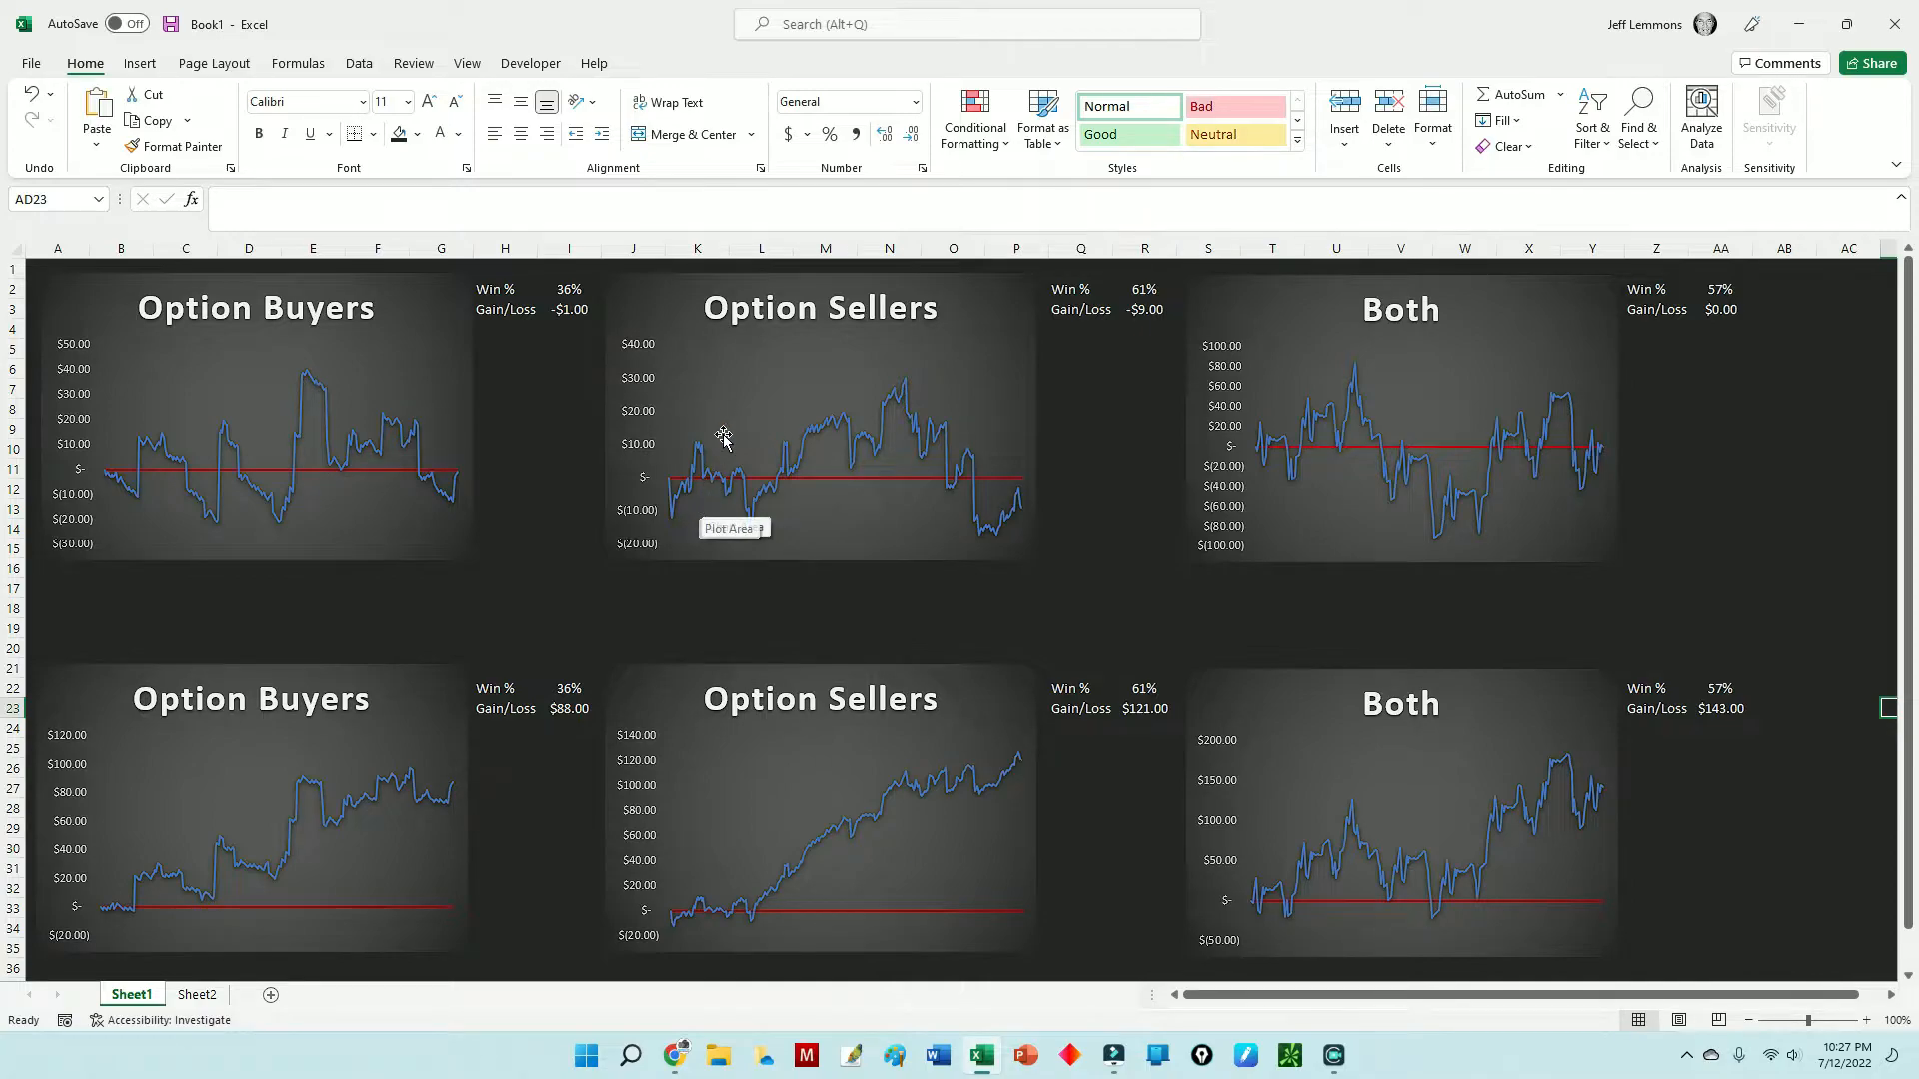
mouse_move(682, 504)
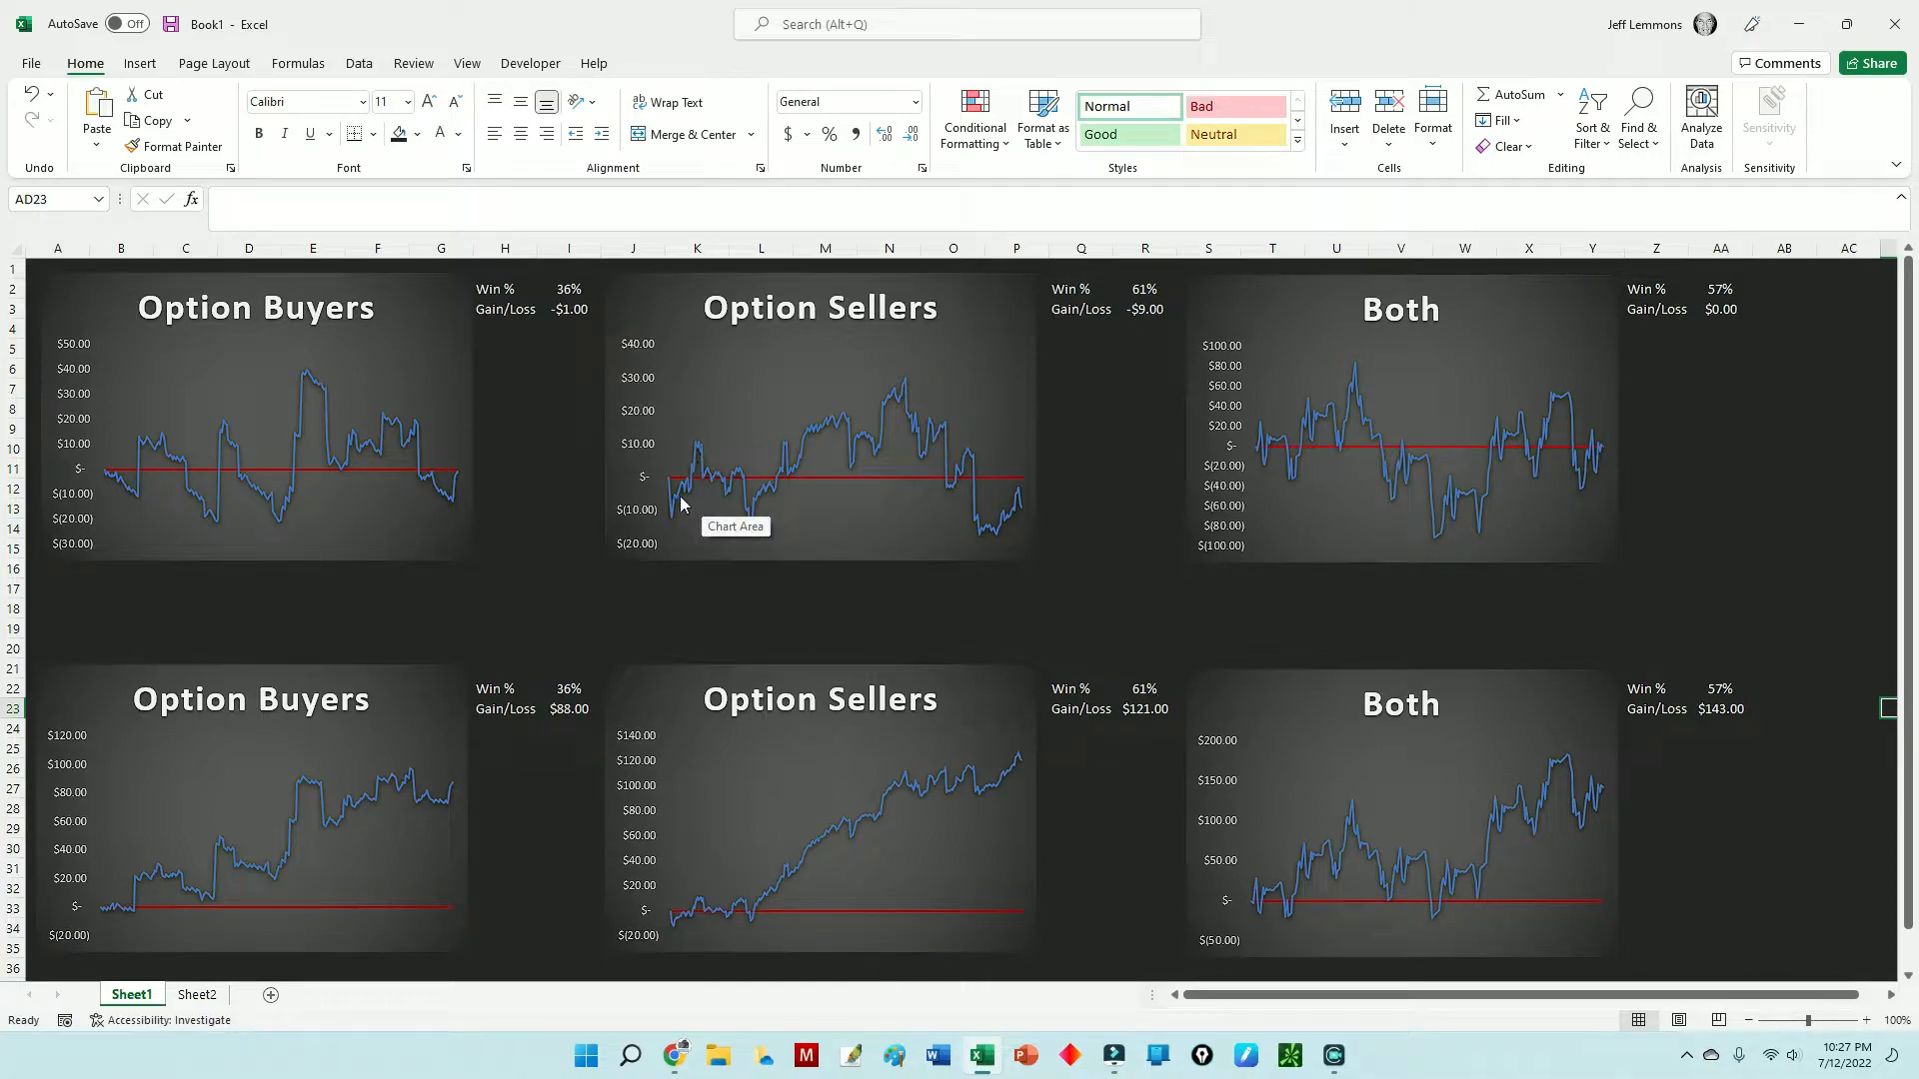
mouse_move(673, 526)
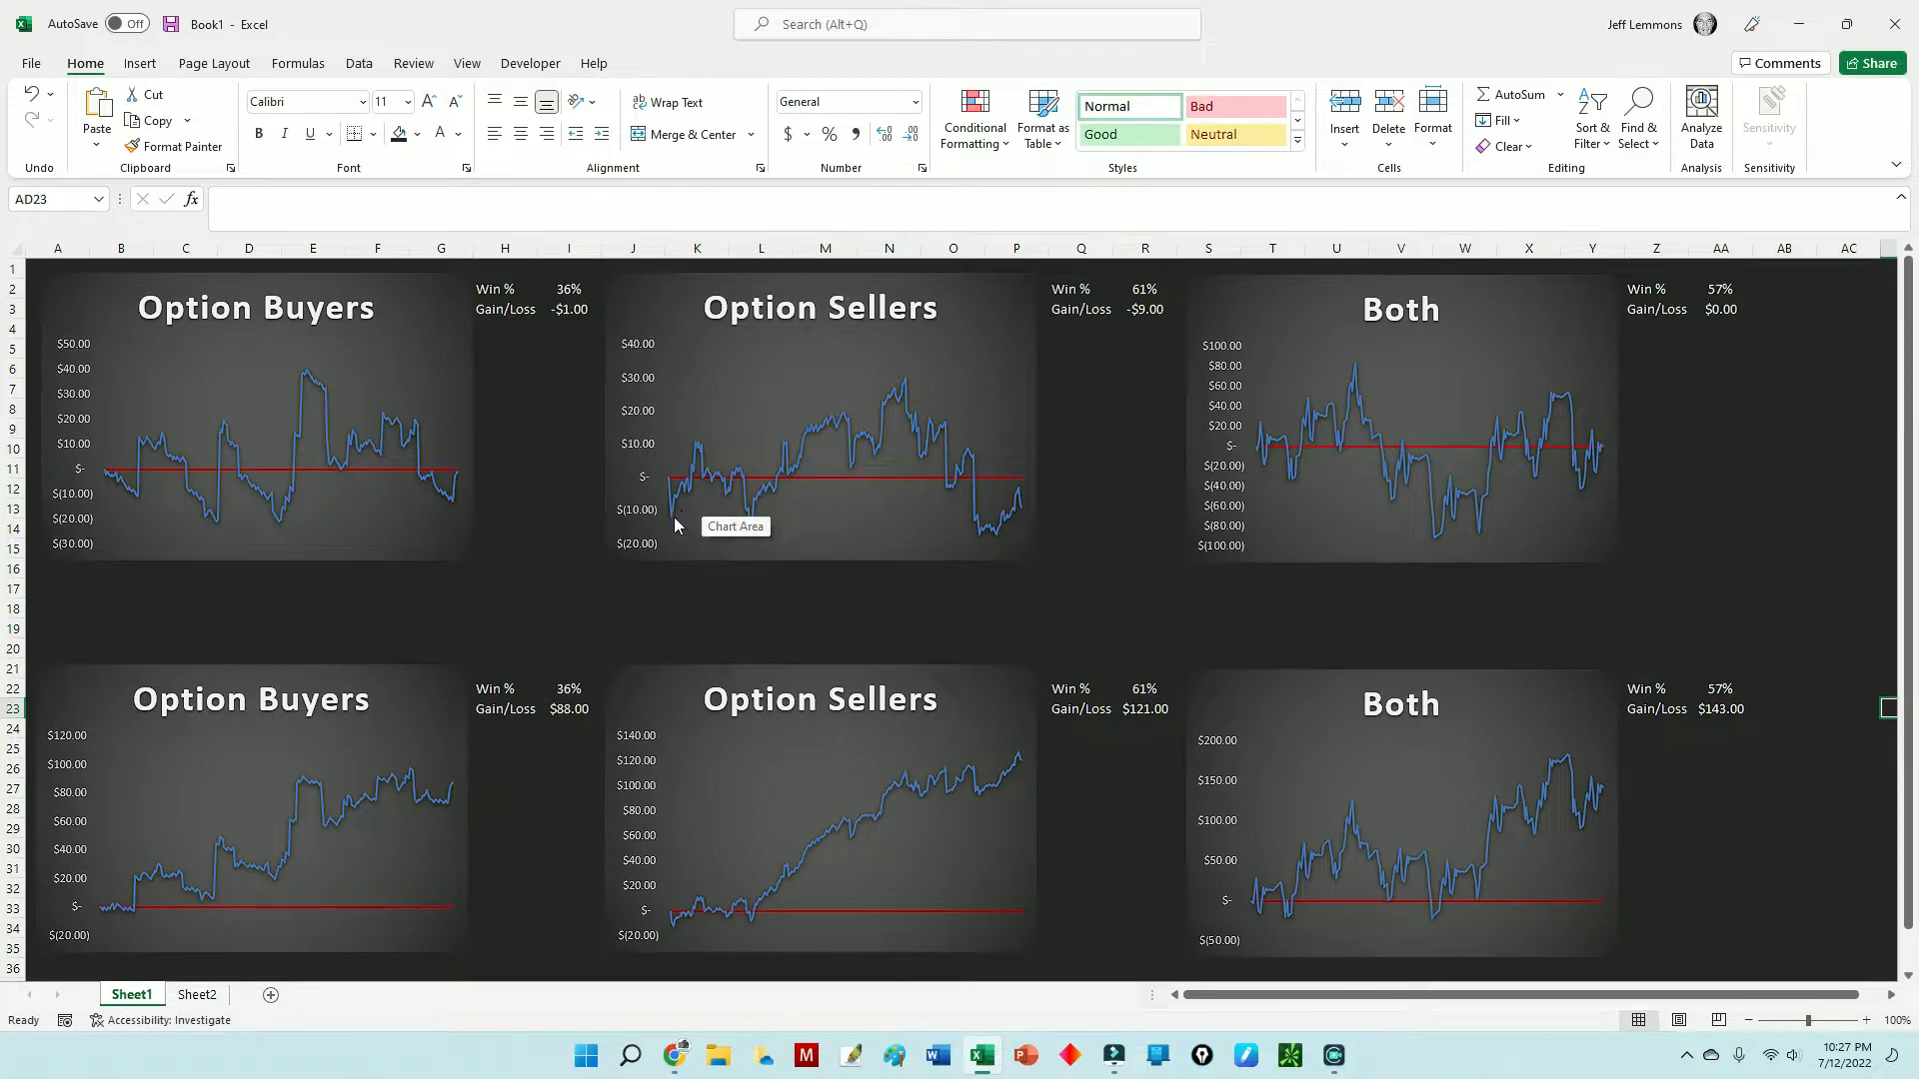
mouse_move(678, 516)
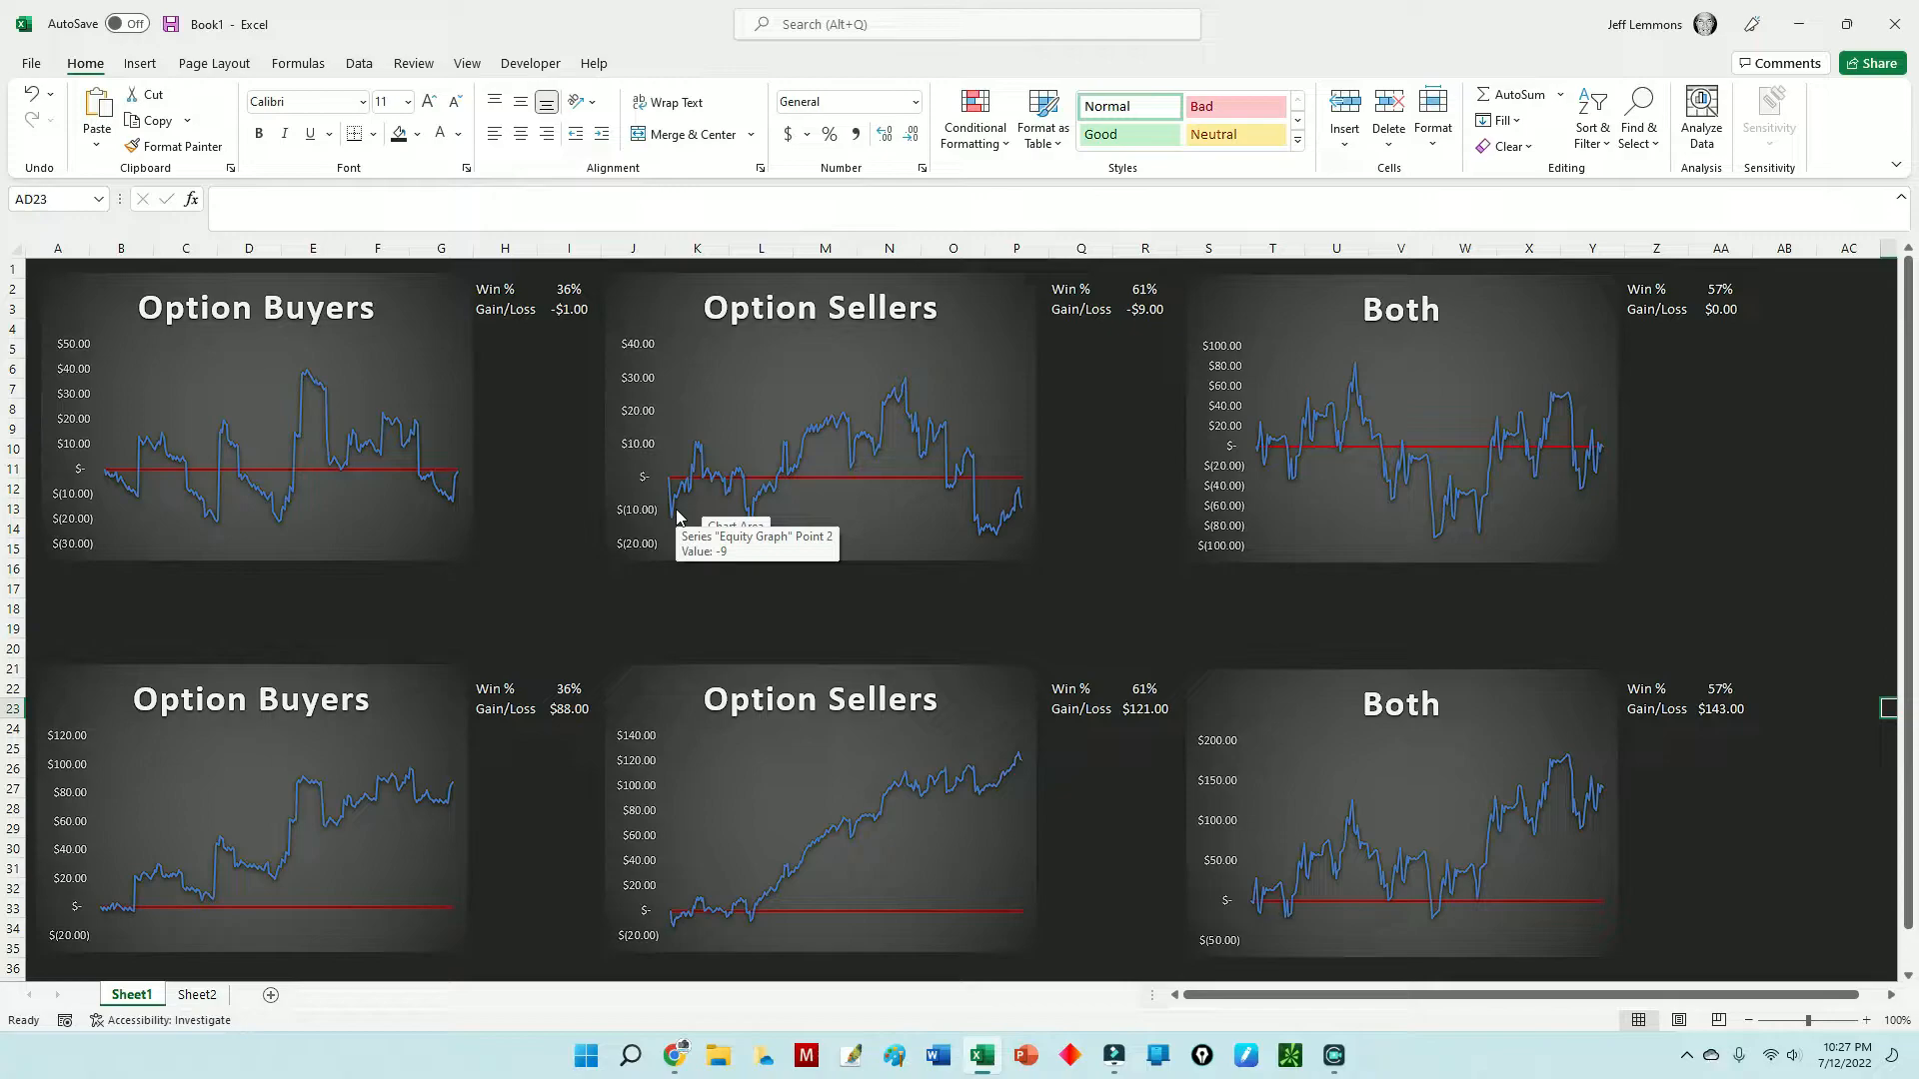
mouse_move(734, 492)
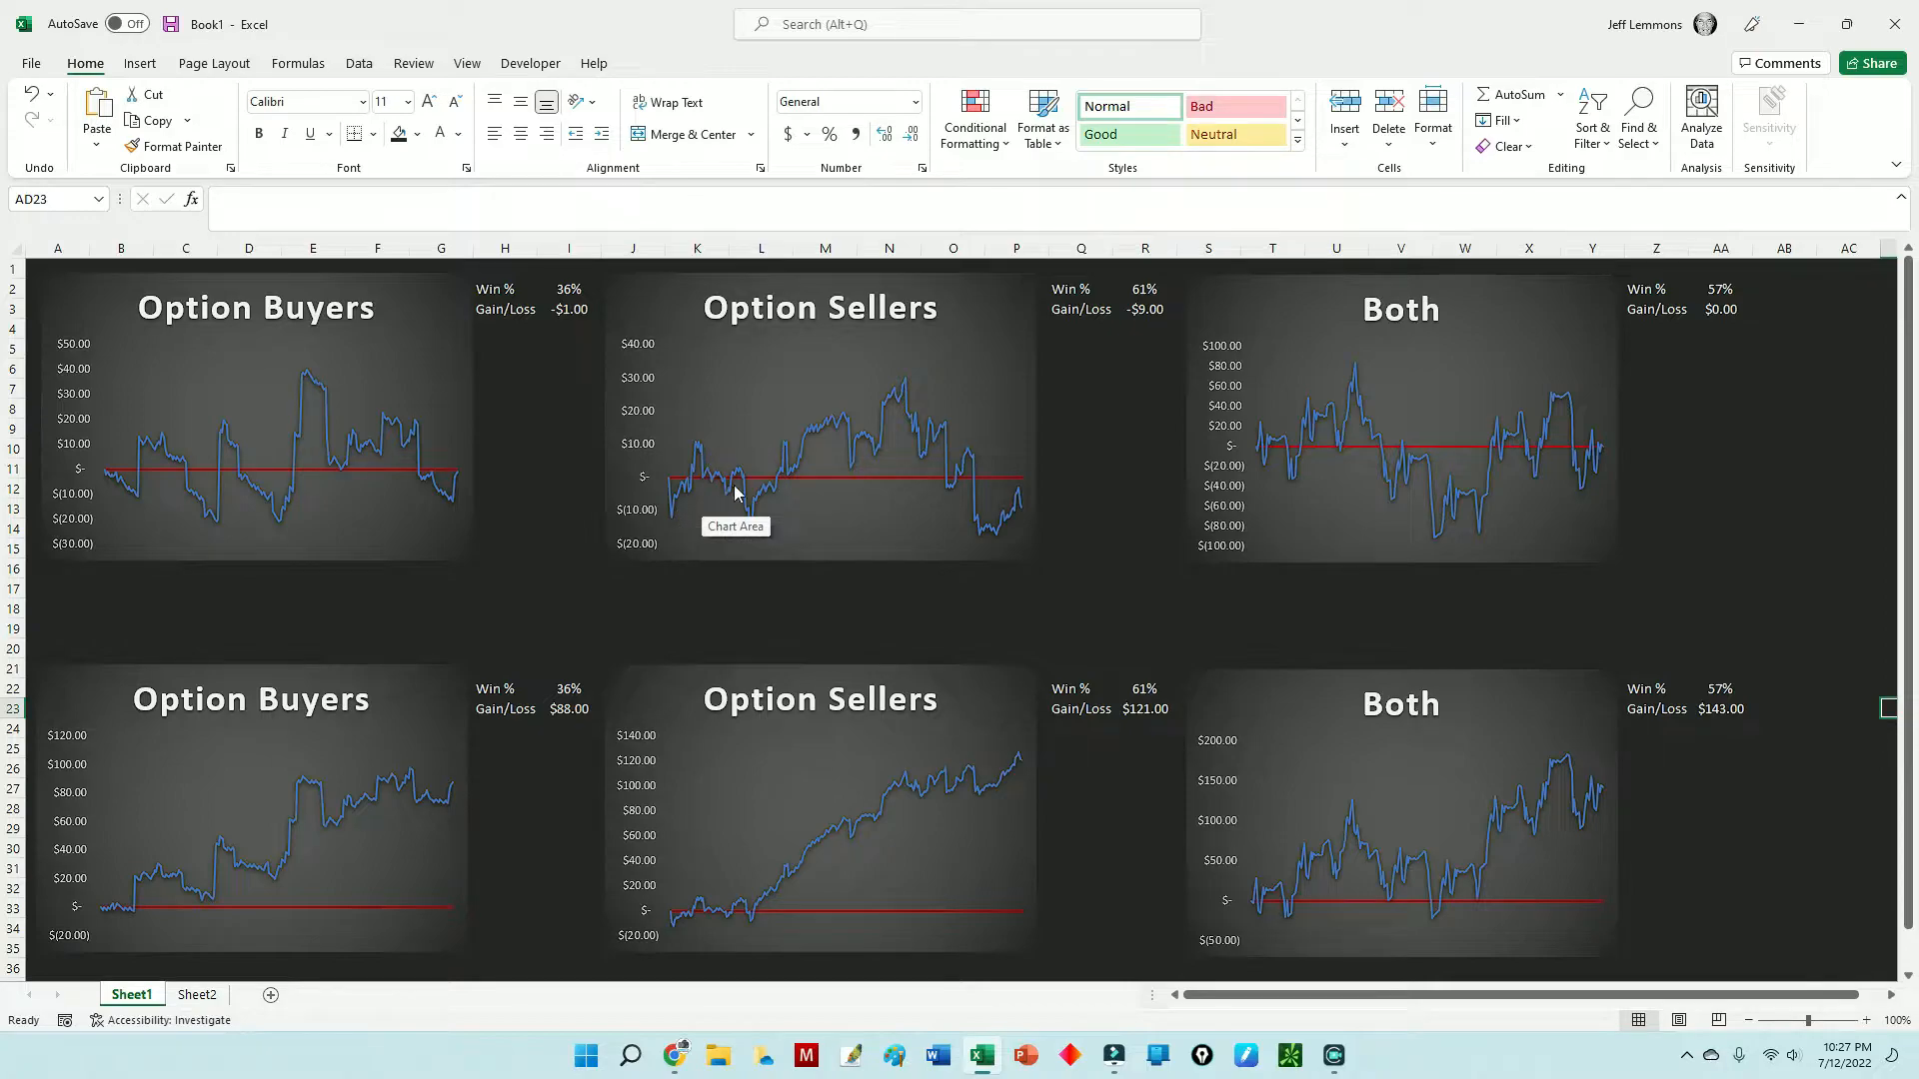
mouse_move(748, 500)
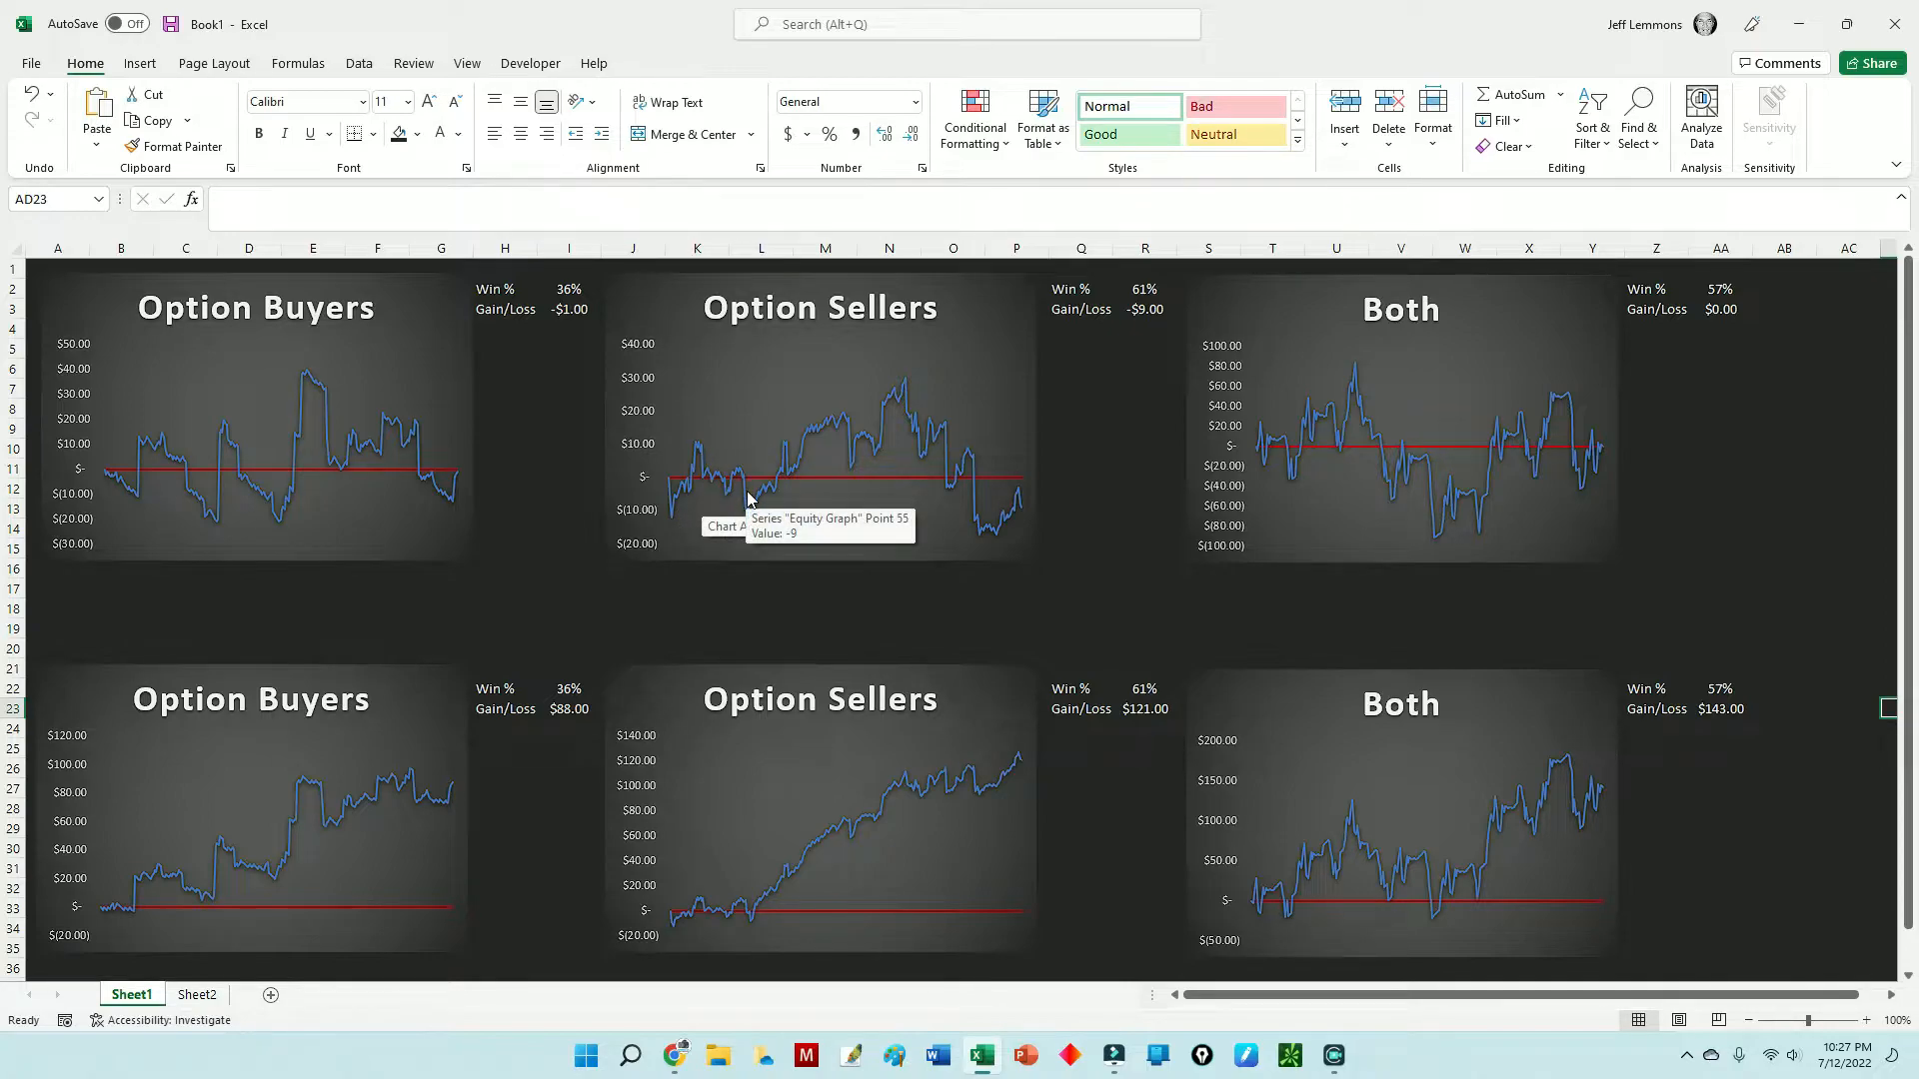
mouse_move(790, 454)
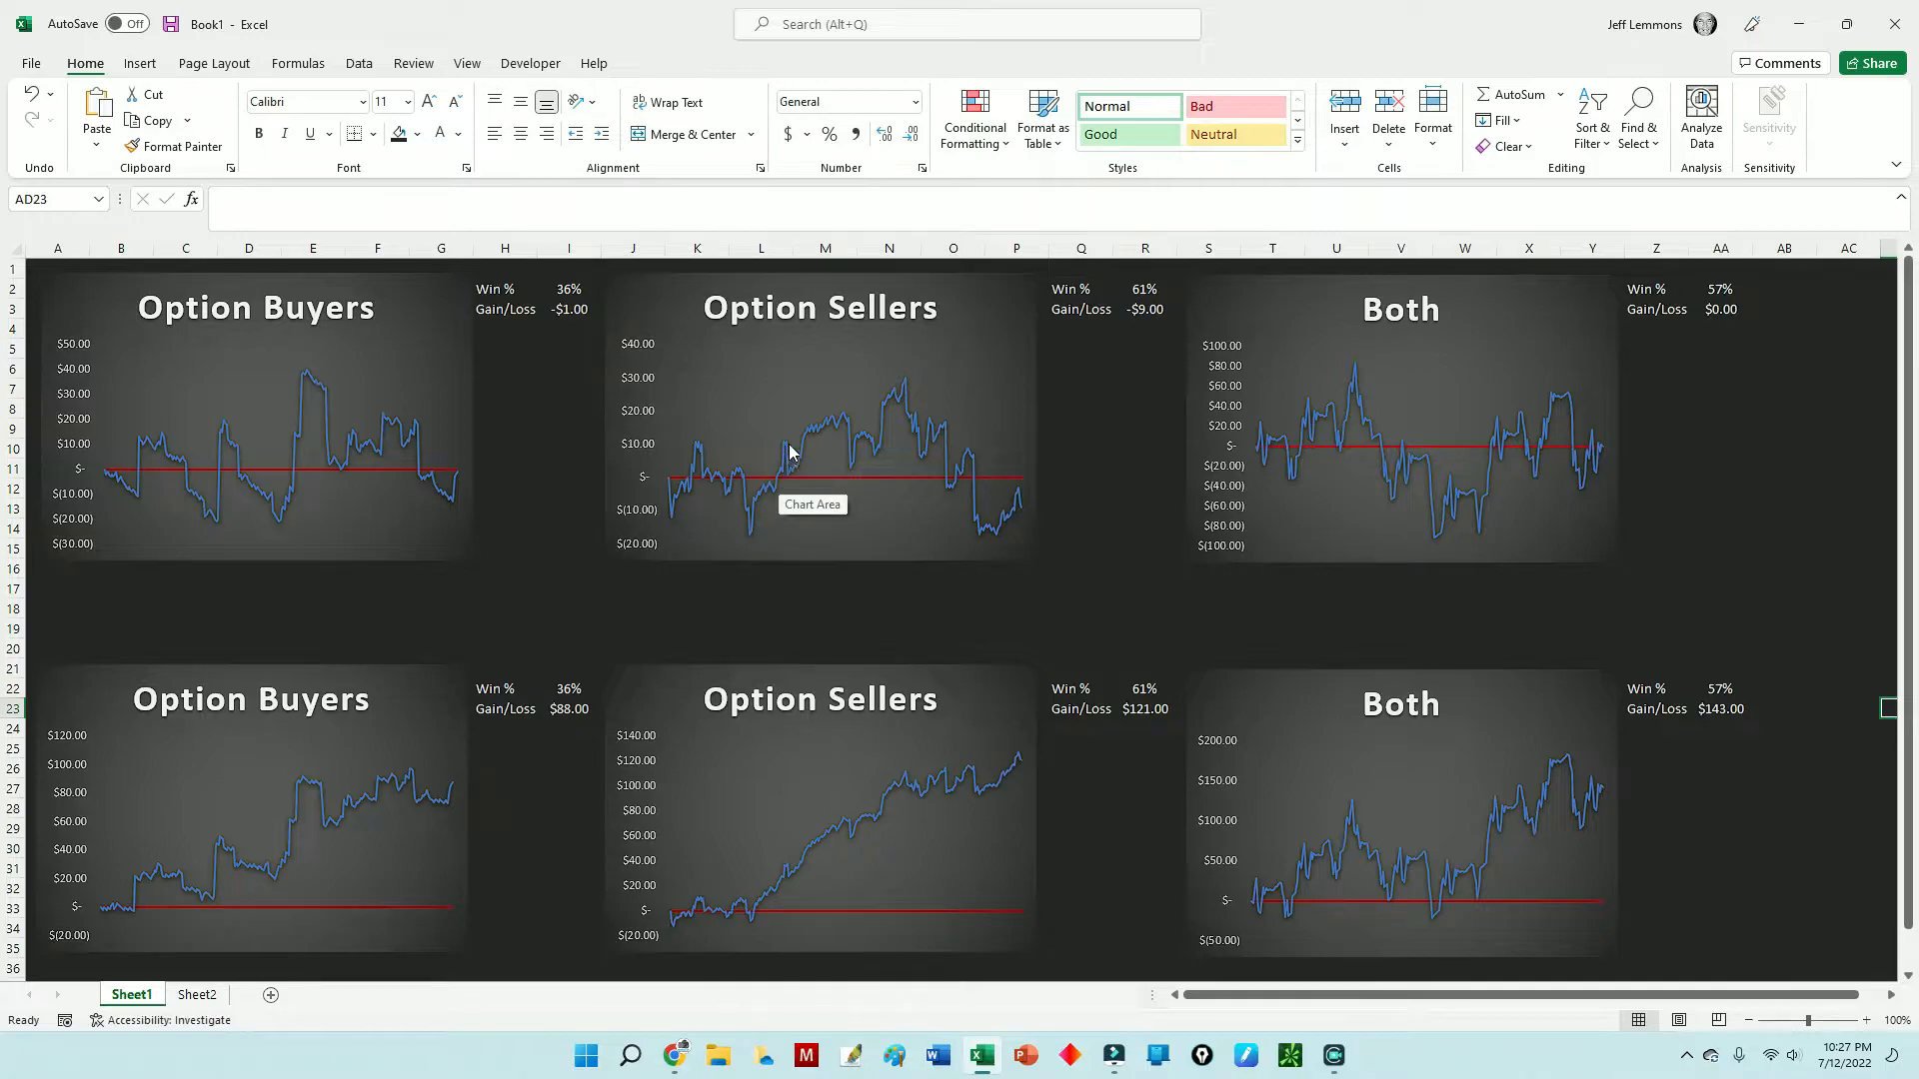
mouse_move(807, 452)
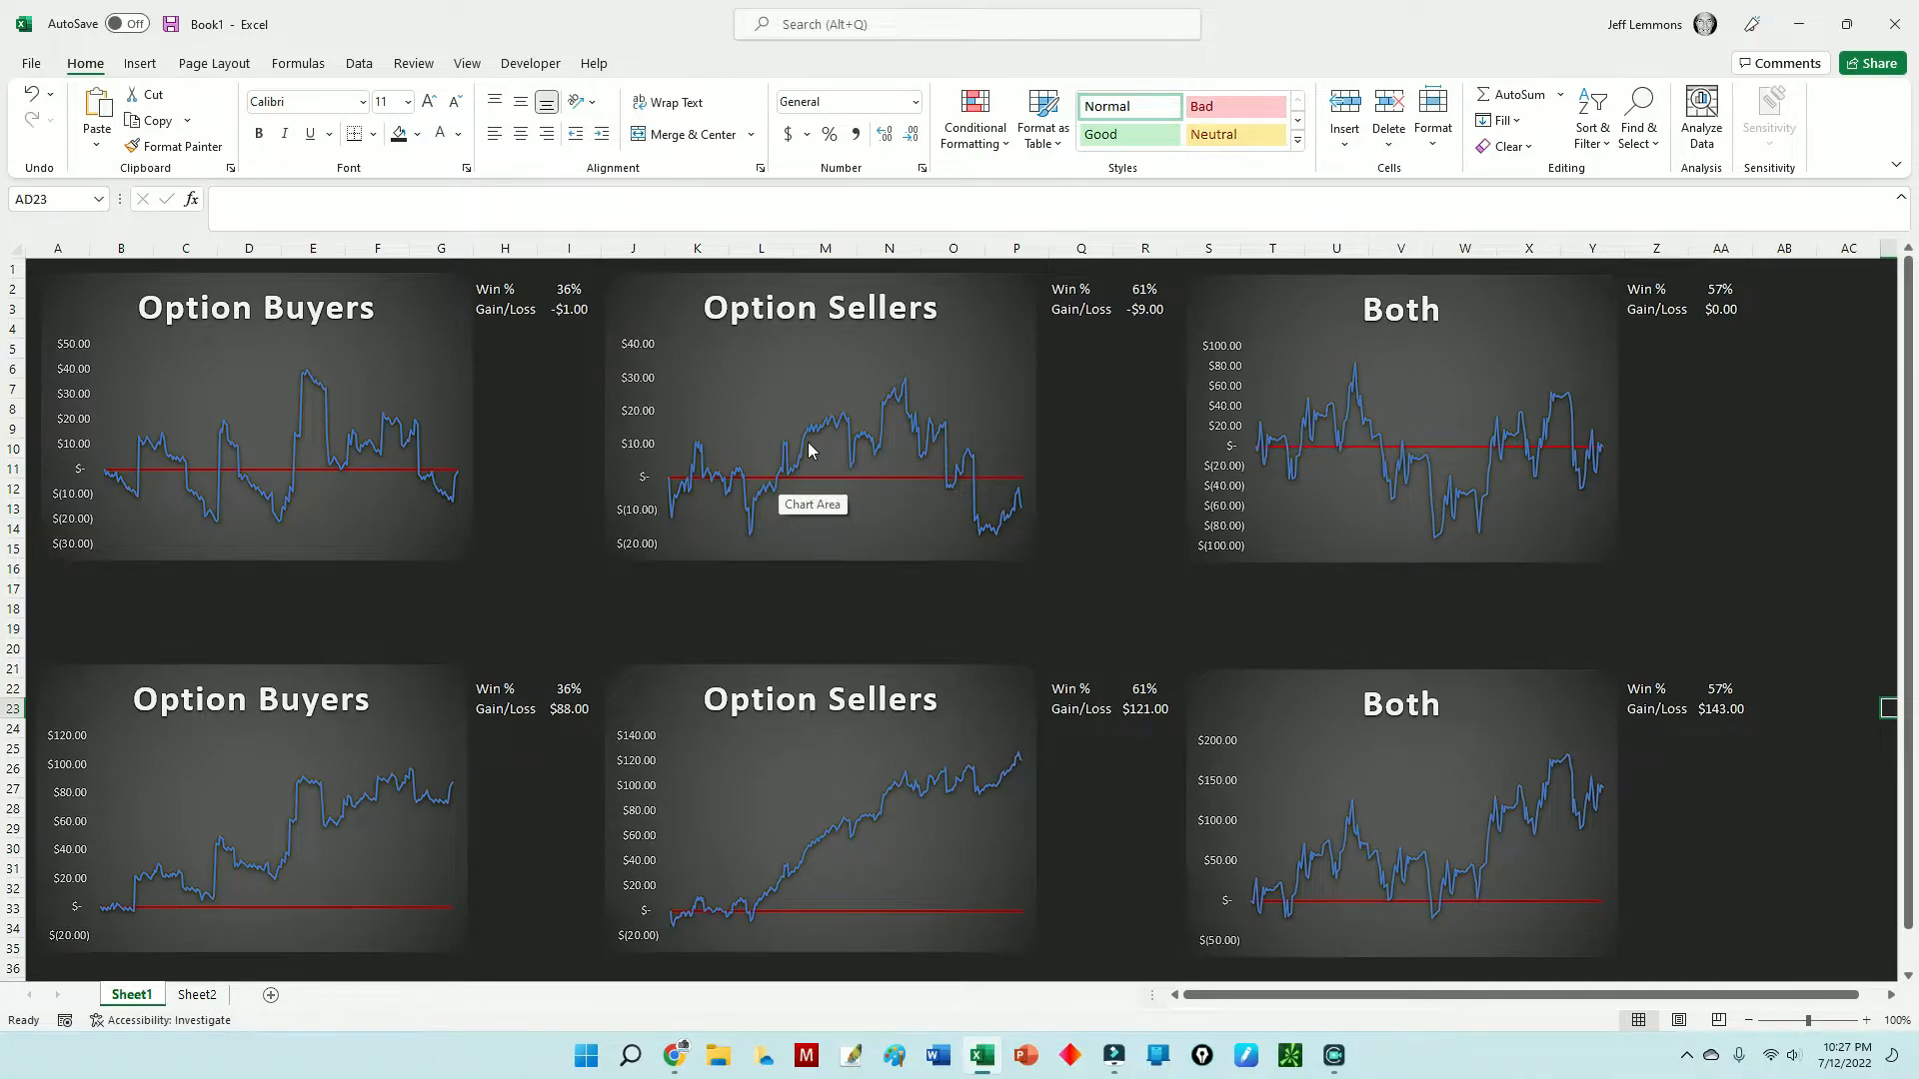
mouse_move(916, 434)
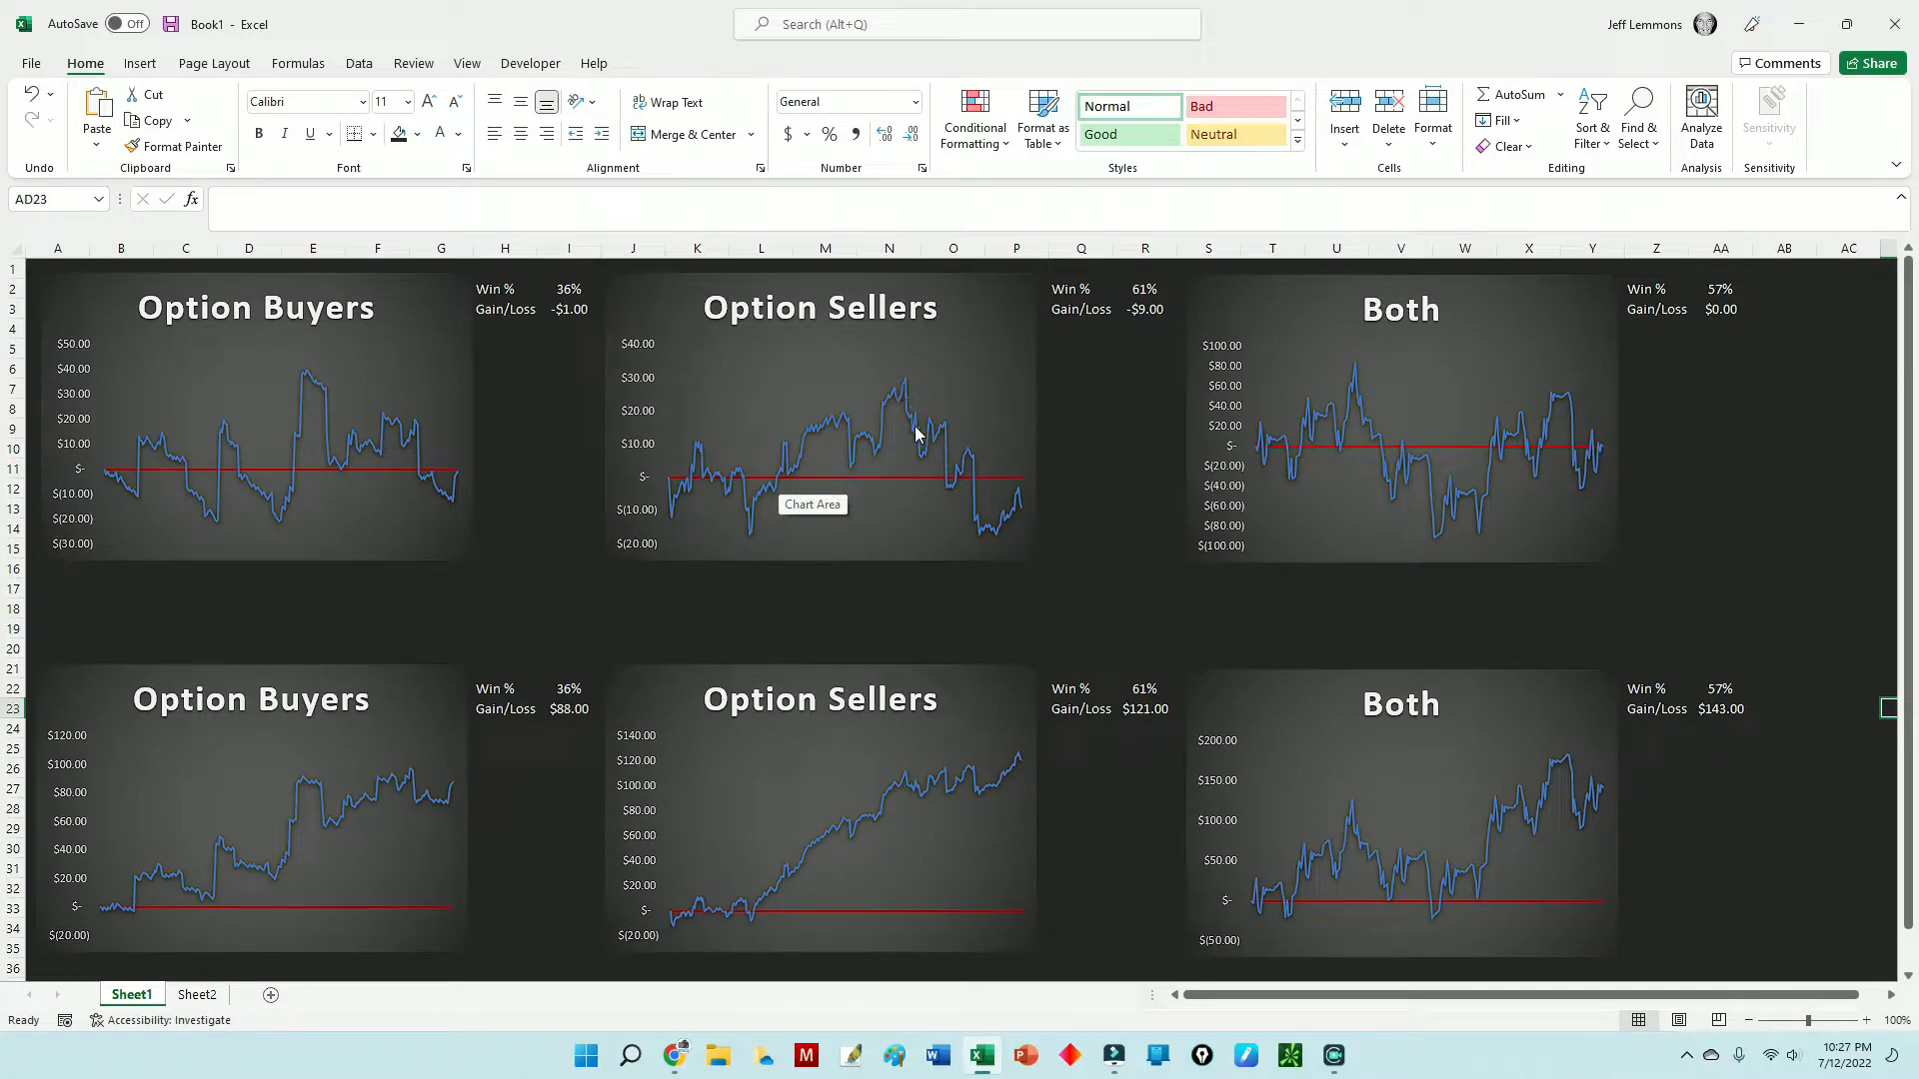
mouse_move(908, 389)
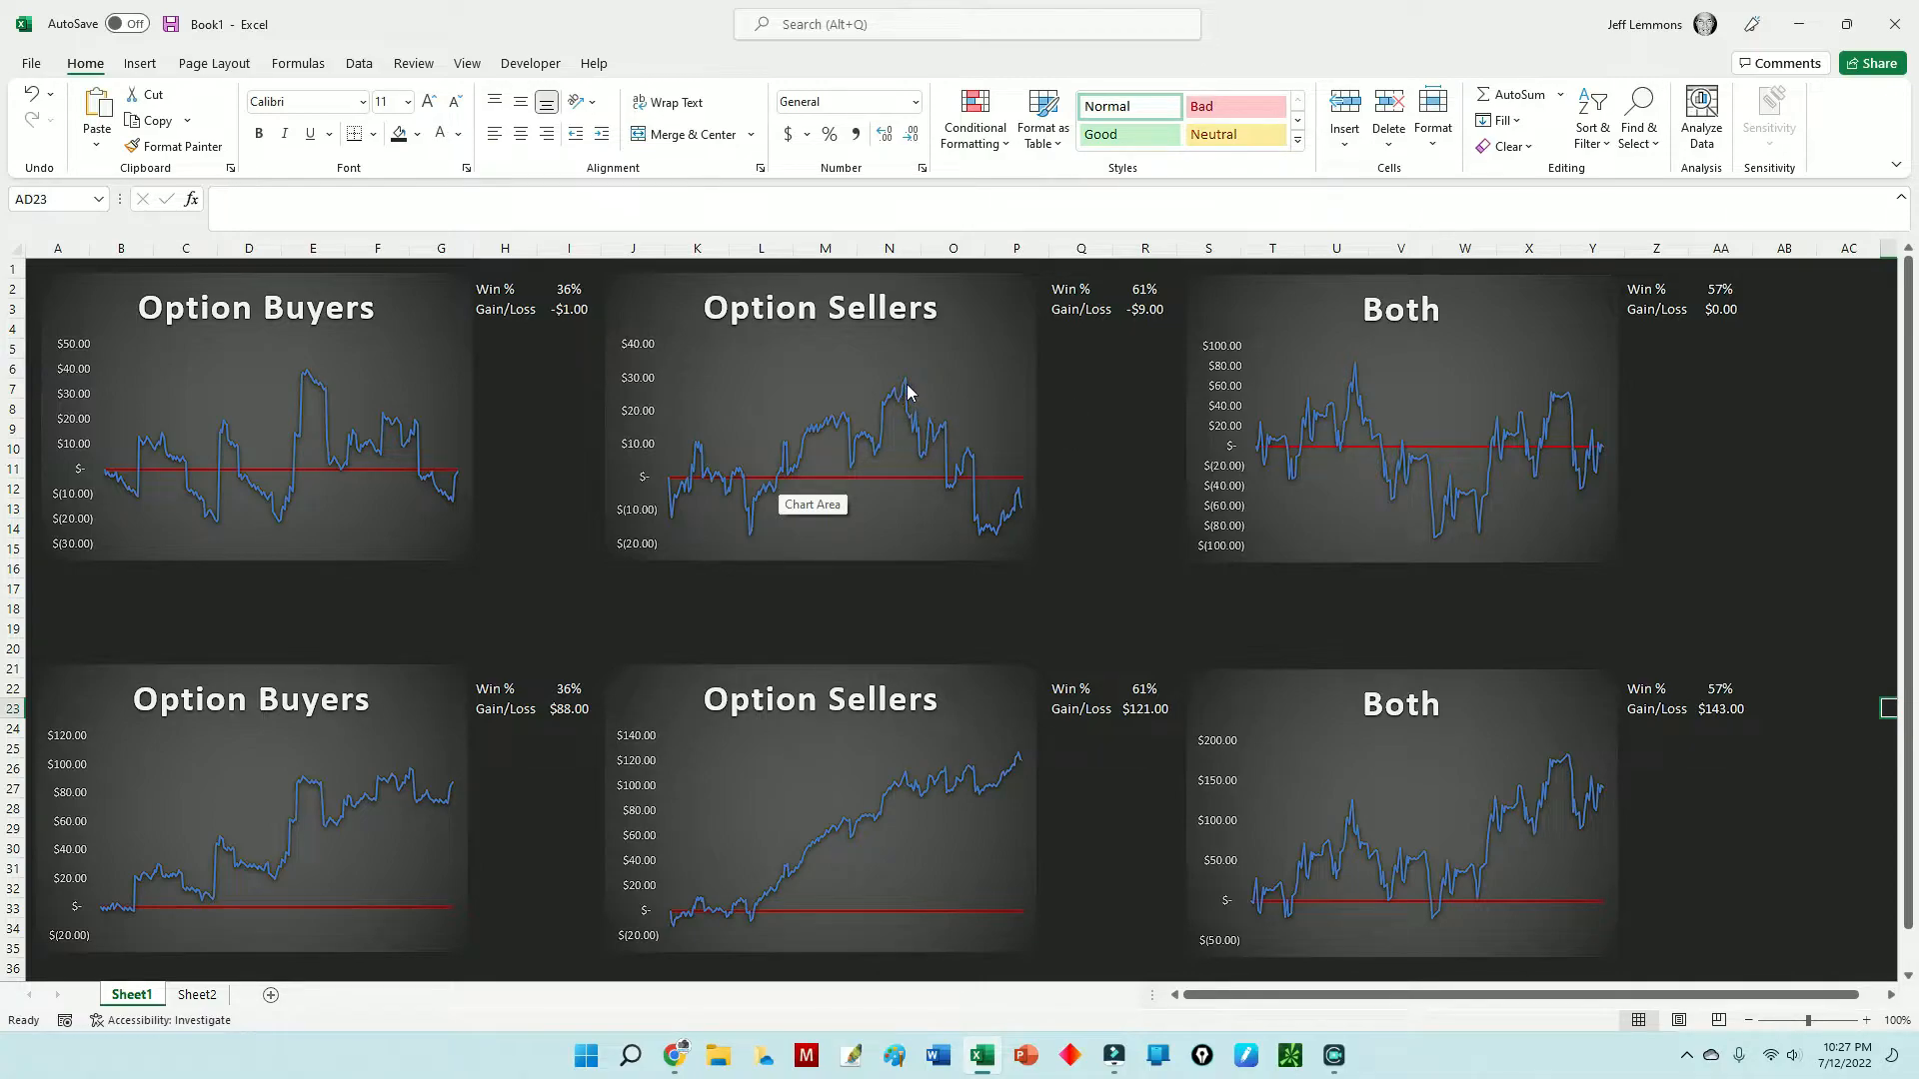
mouse_move(908, 385)
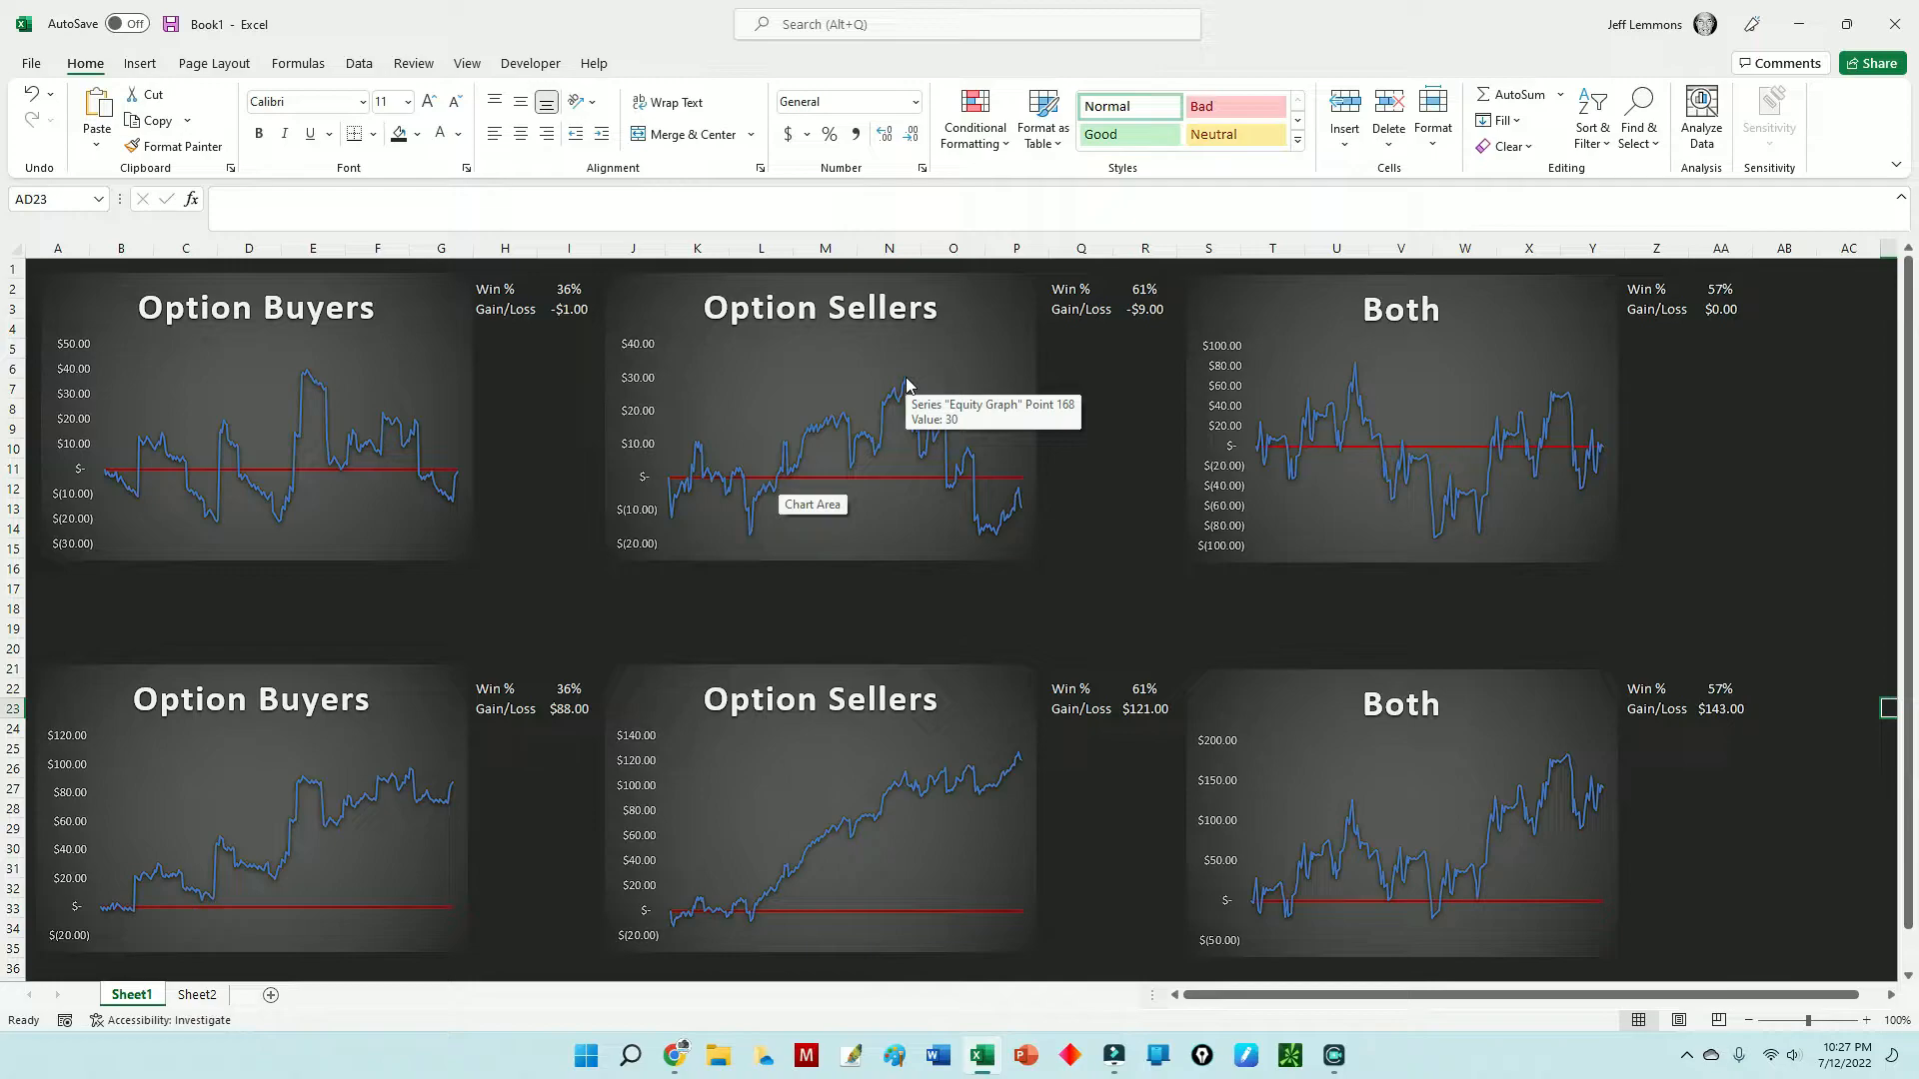
mouse_move(915, 408)
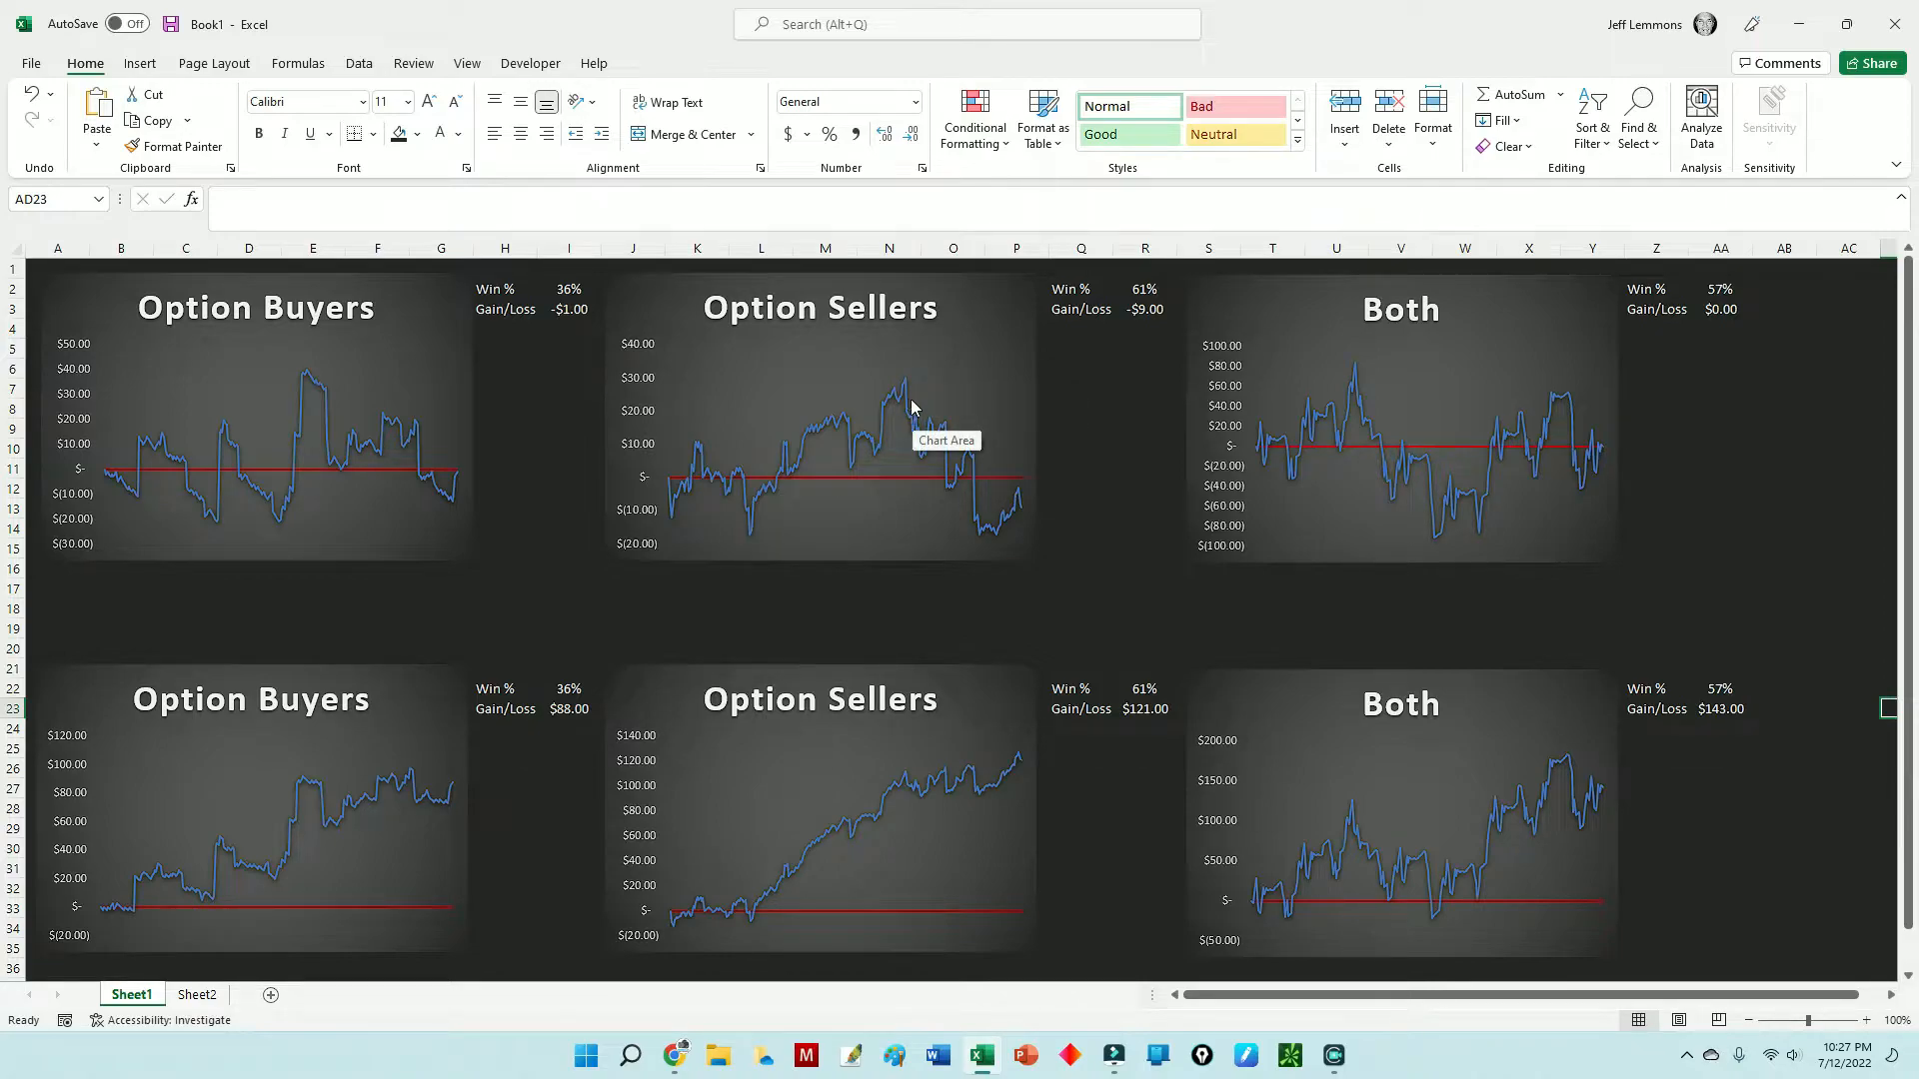
mouse_move(974, 524)
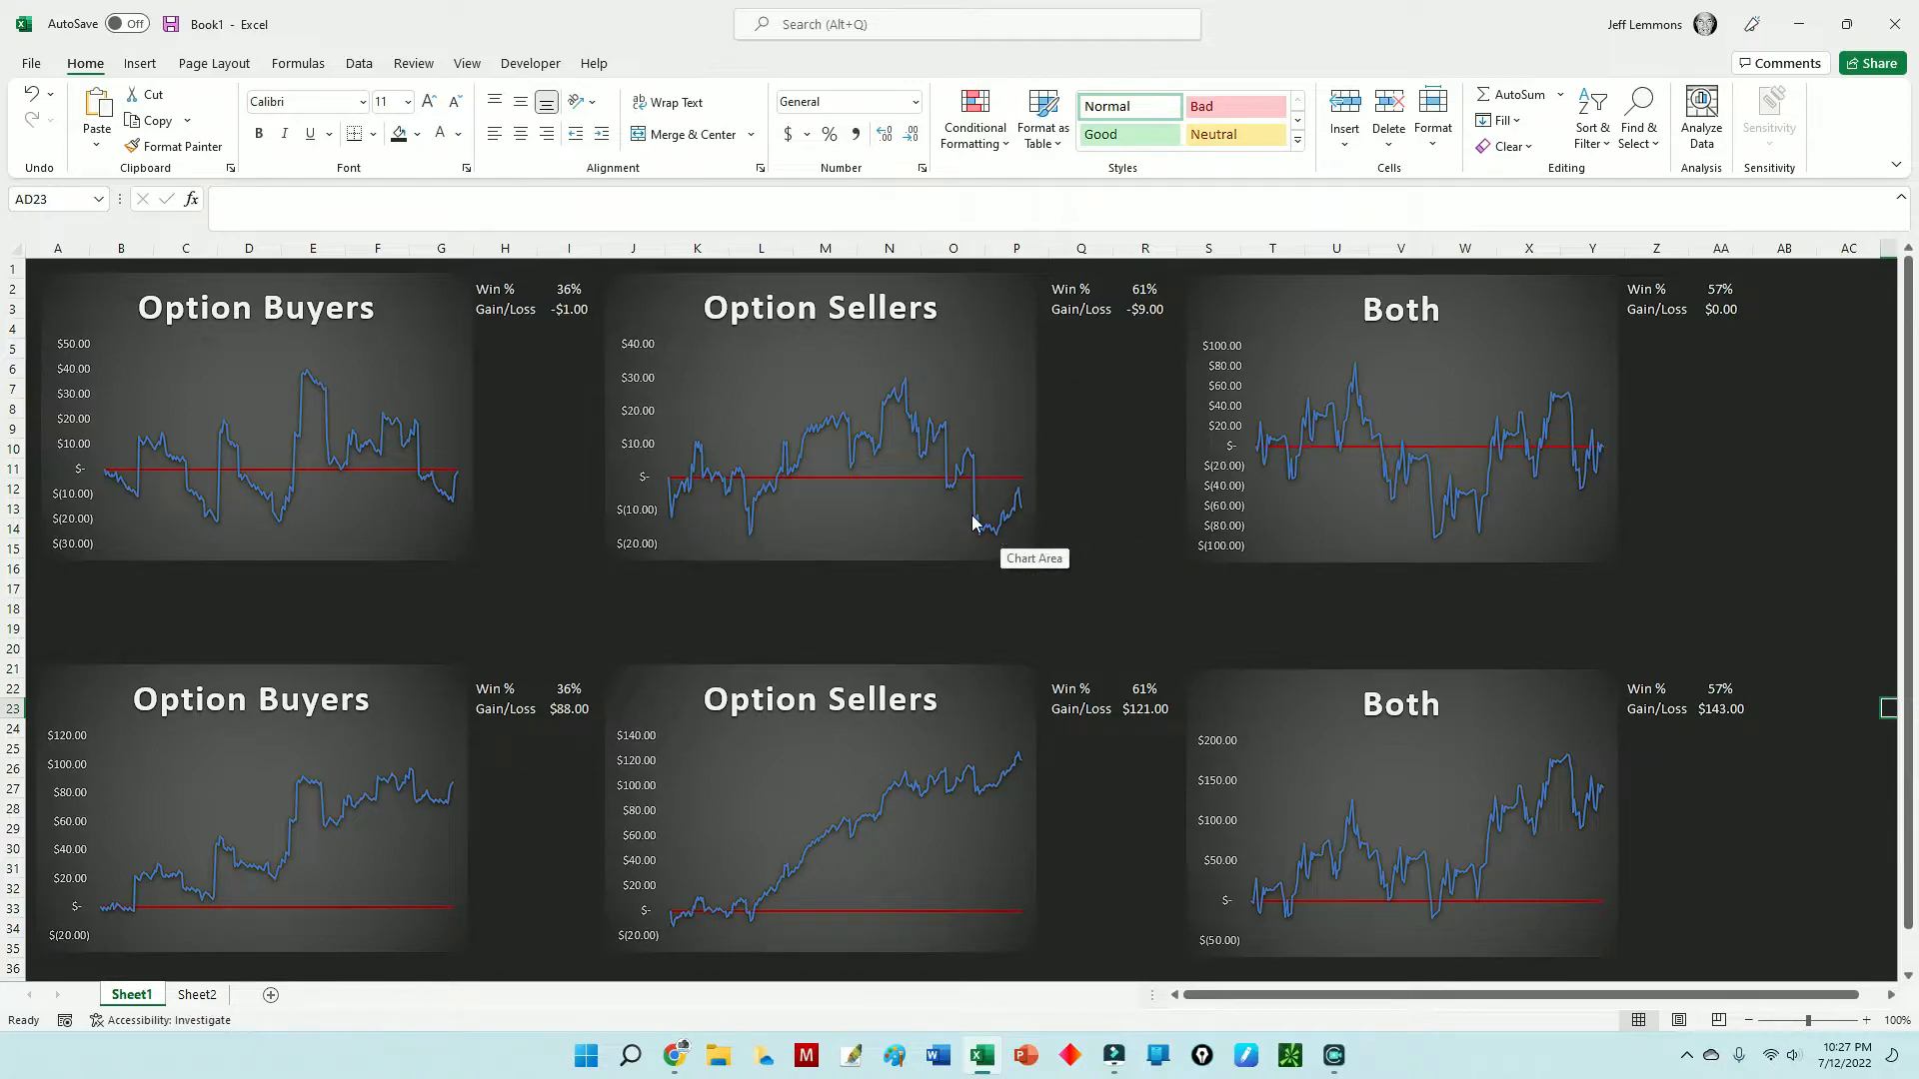
mouse_move(1034, 504)
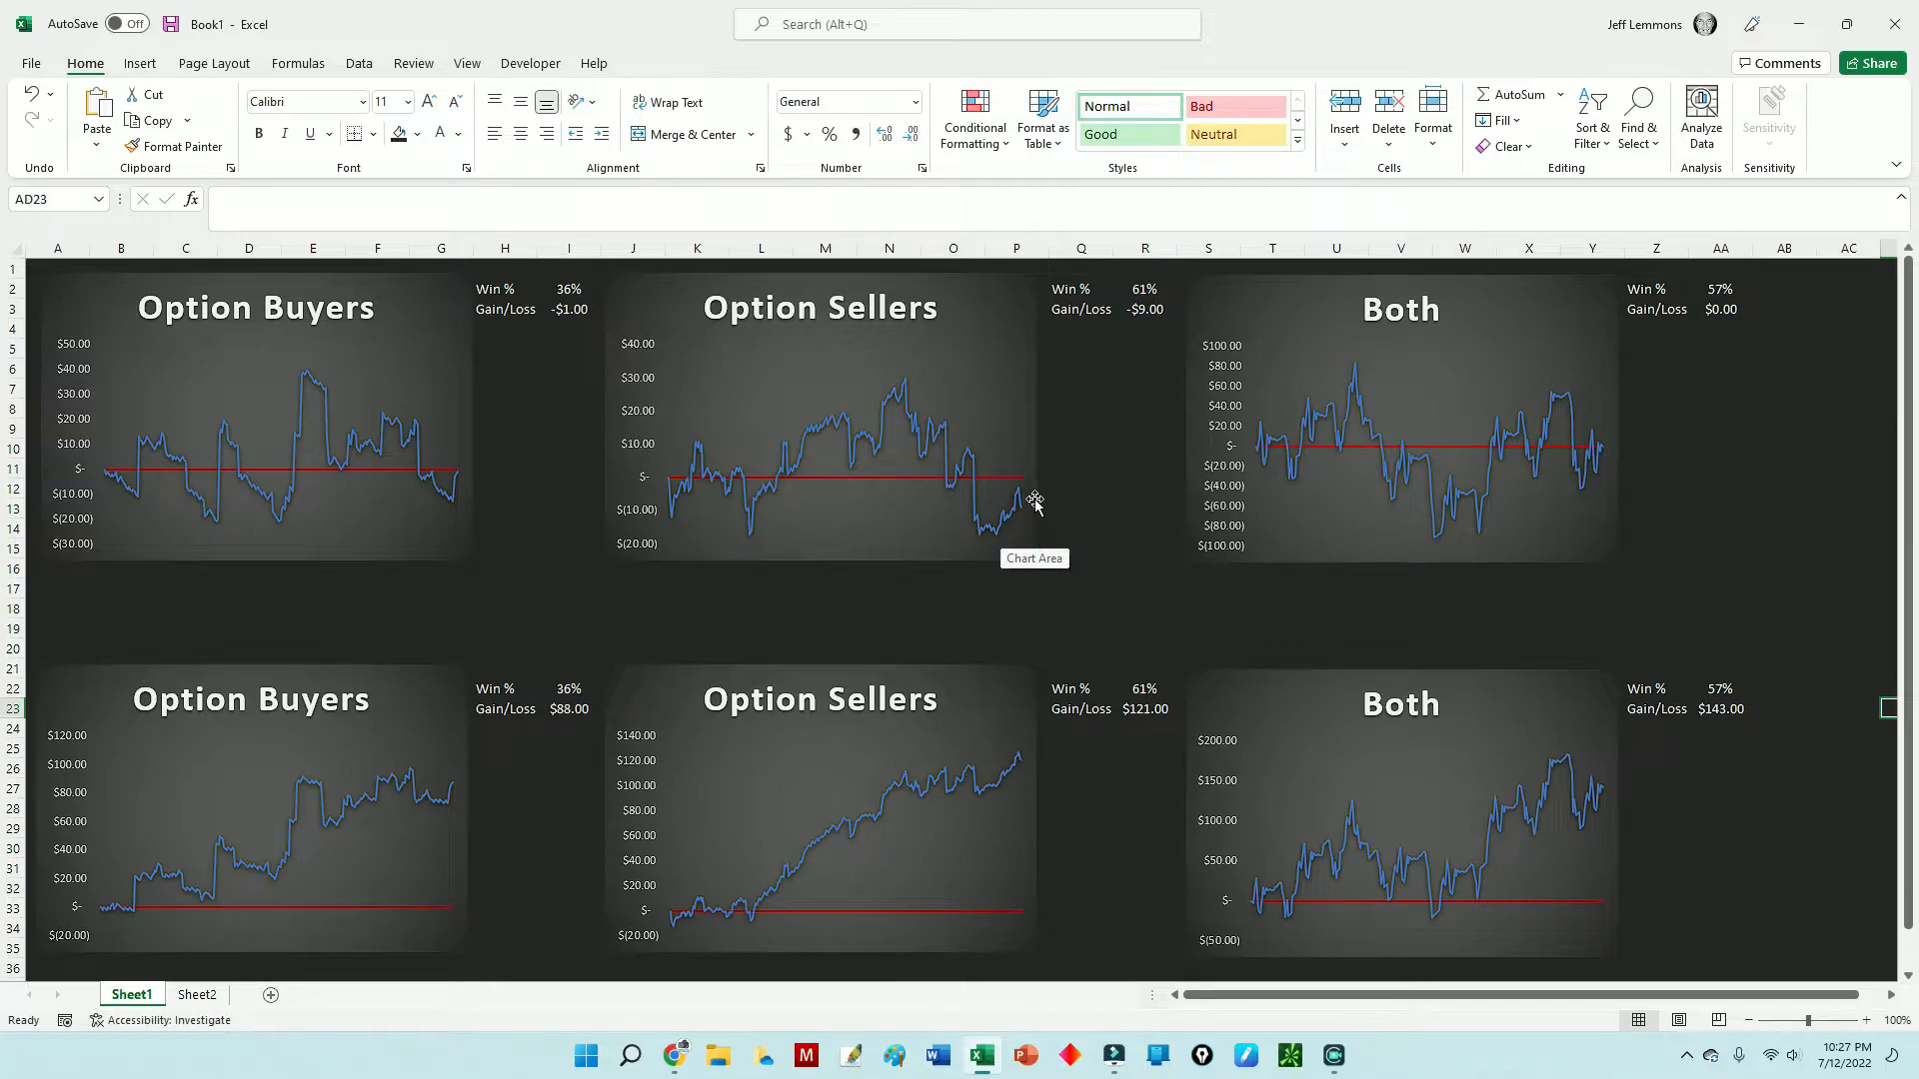
mouse_move(1258, 450)
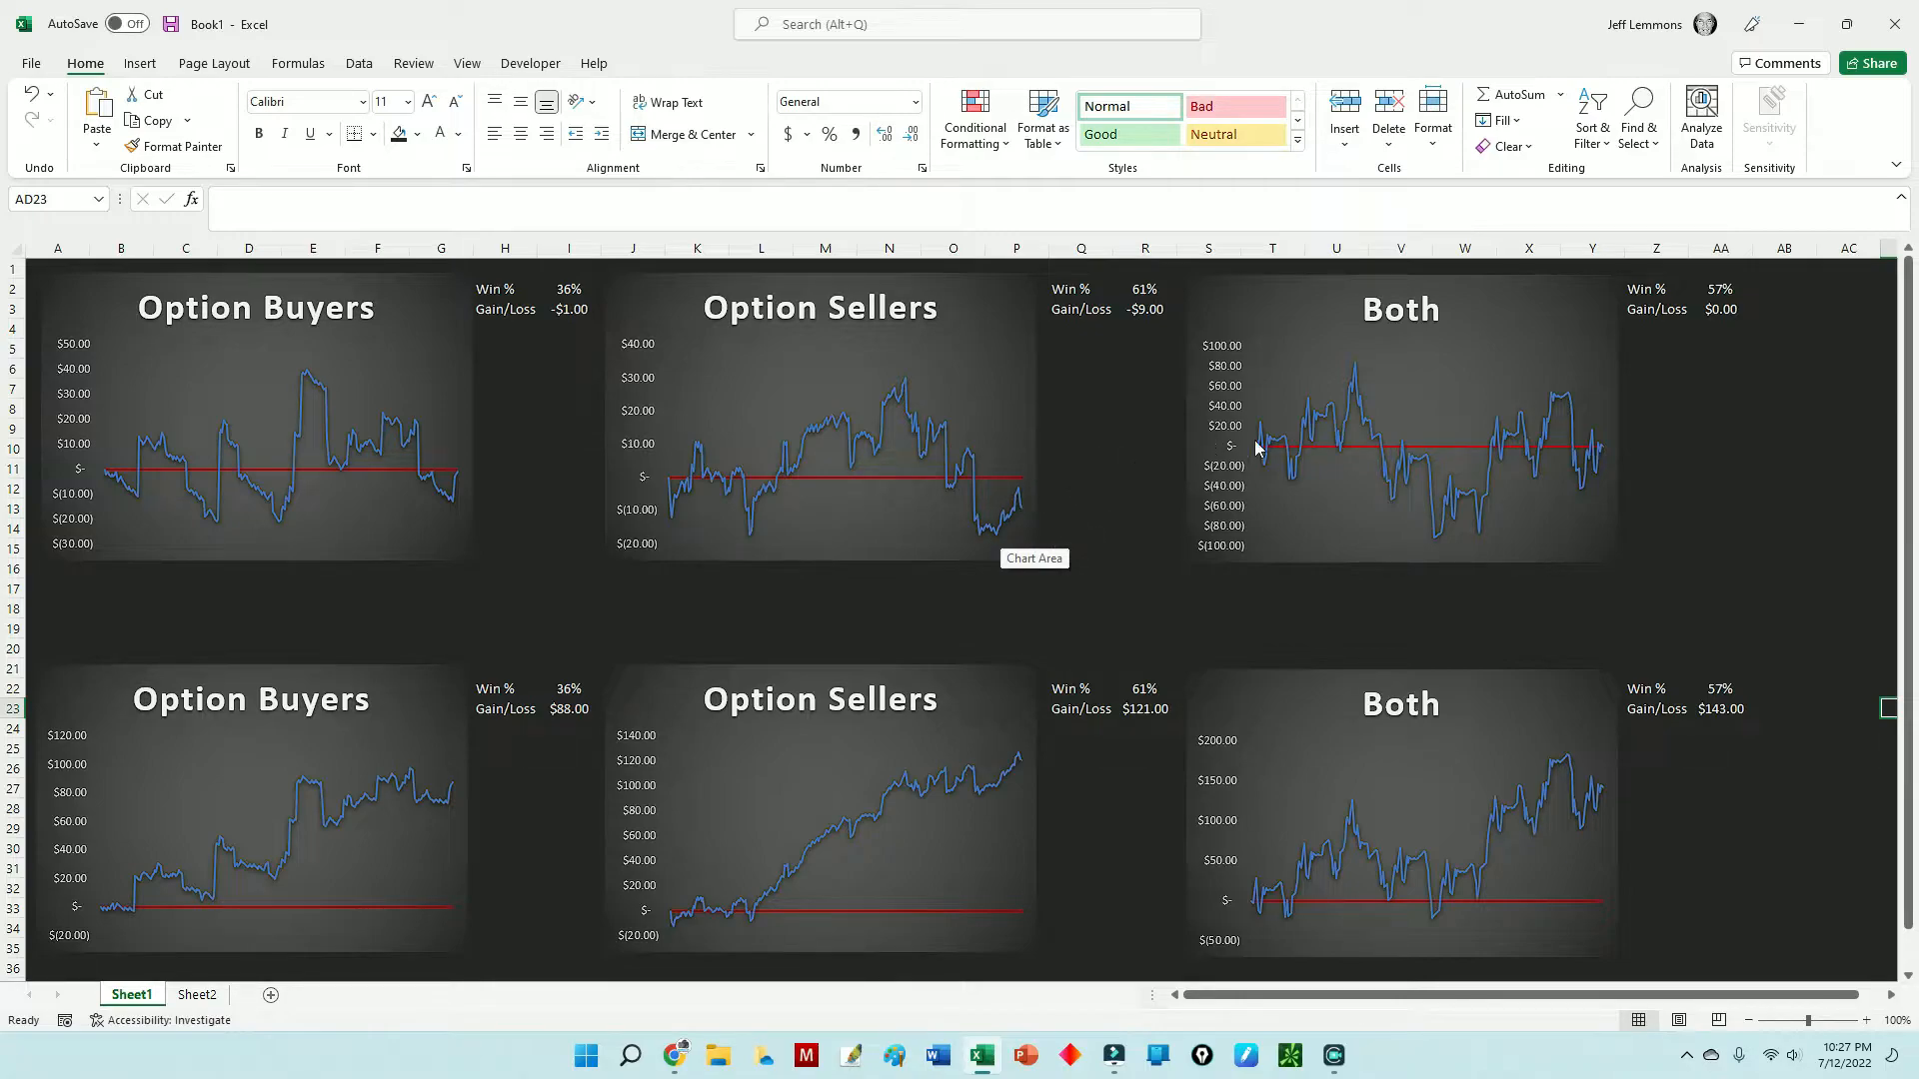
mouse_move(1397, 362)
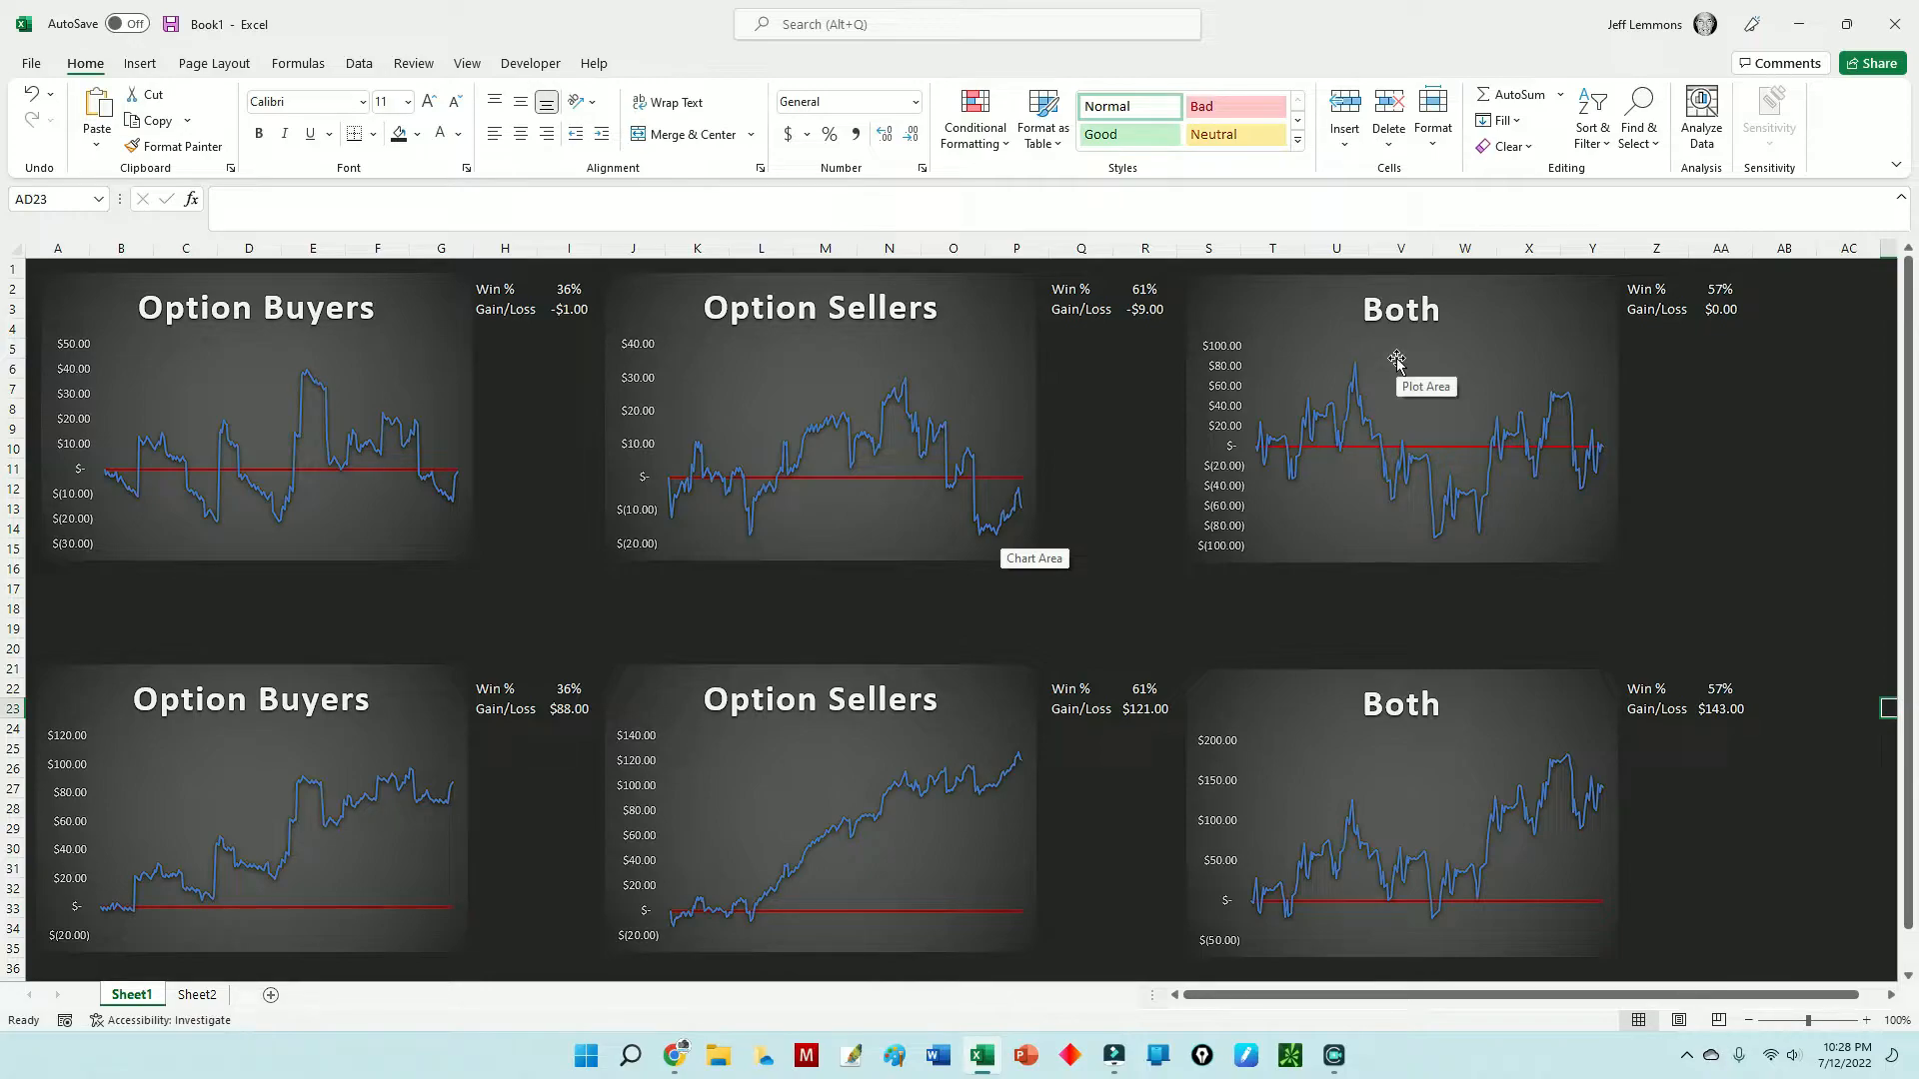
mouse_move(1355, 434)
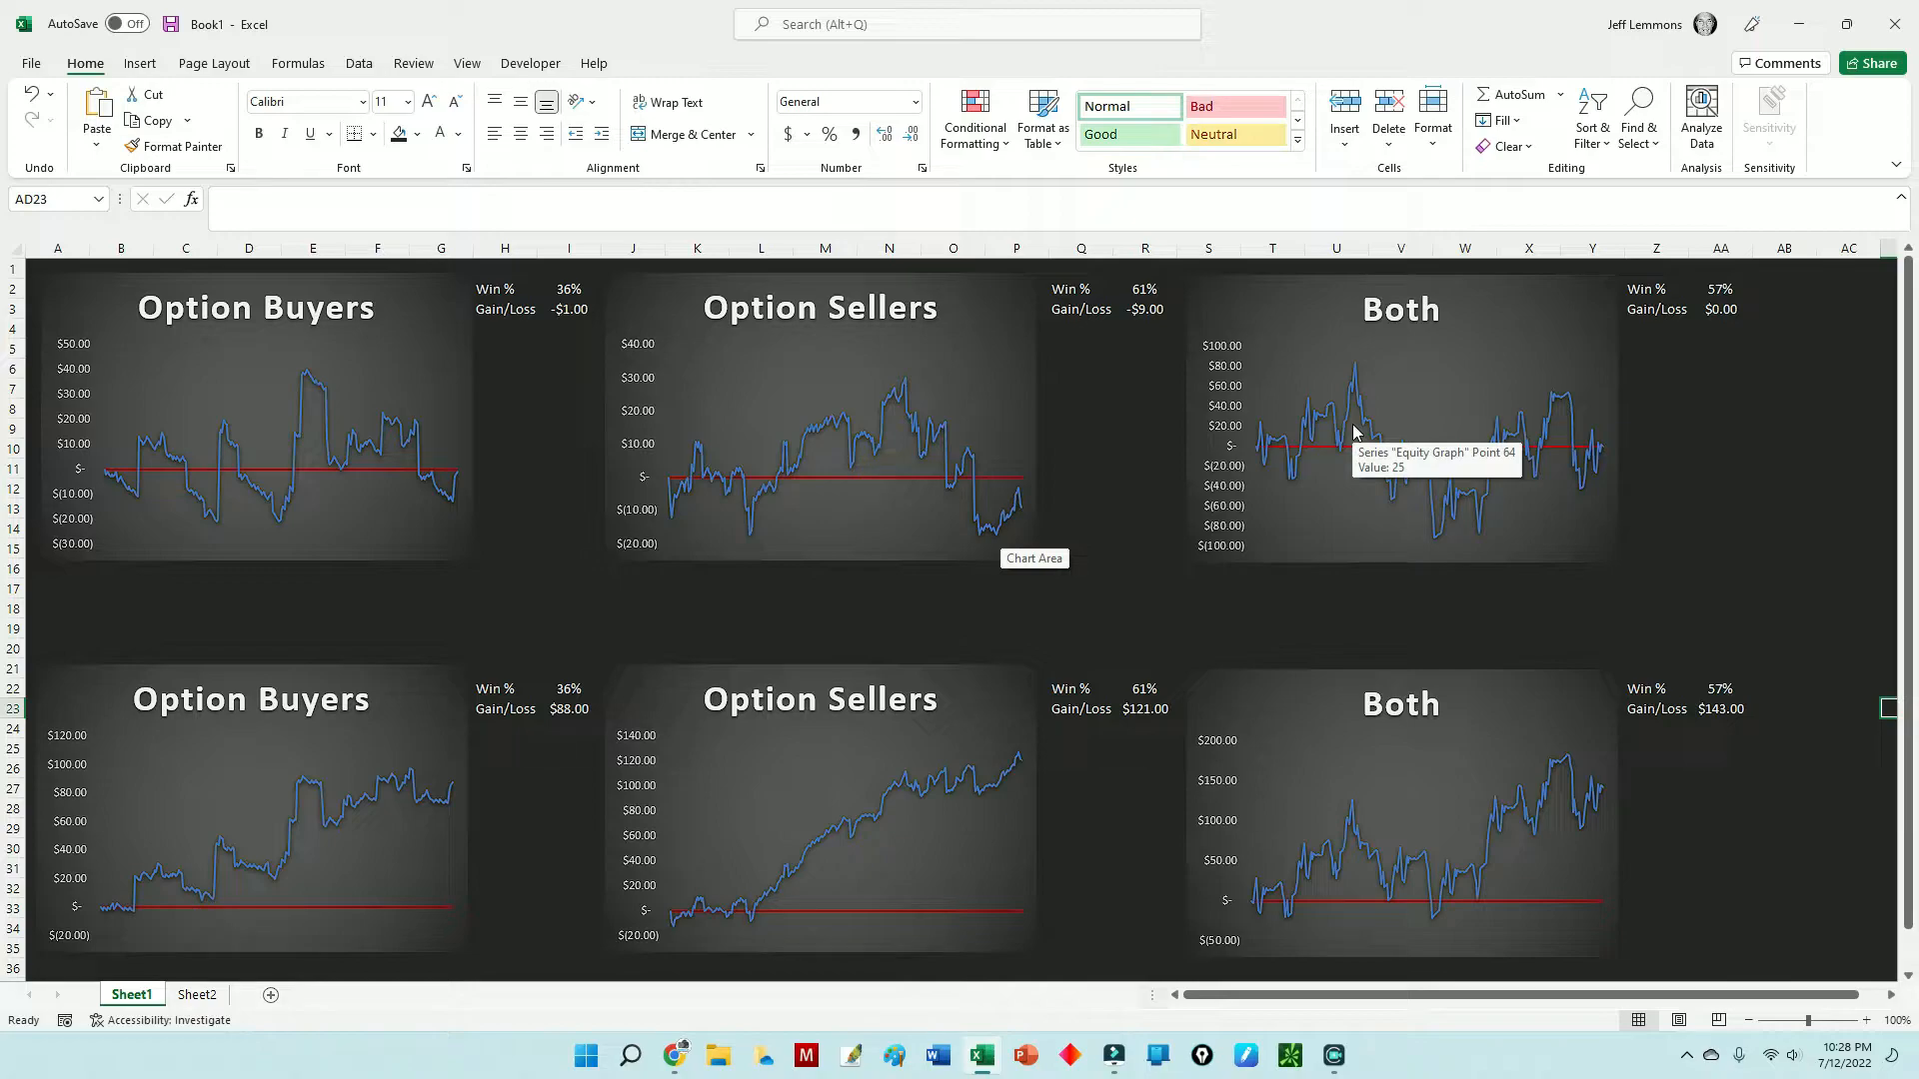
mouse_move(1300, 484)
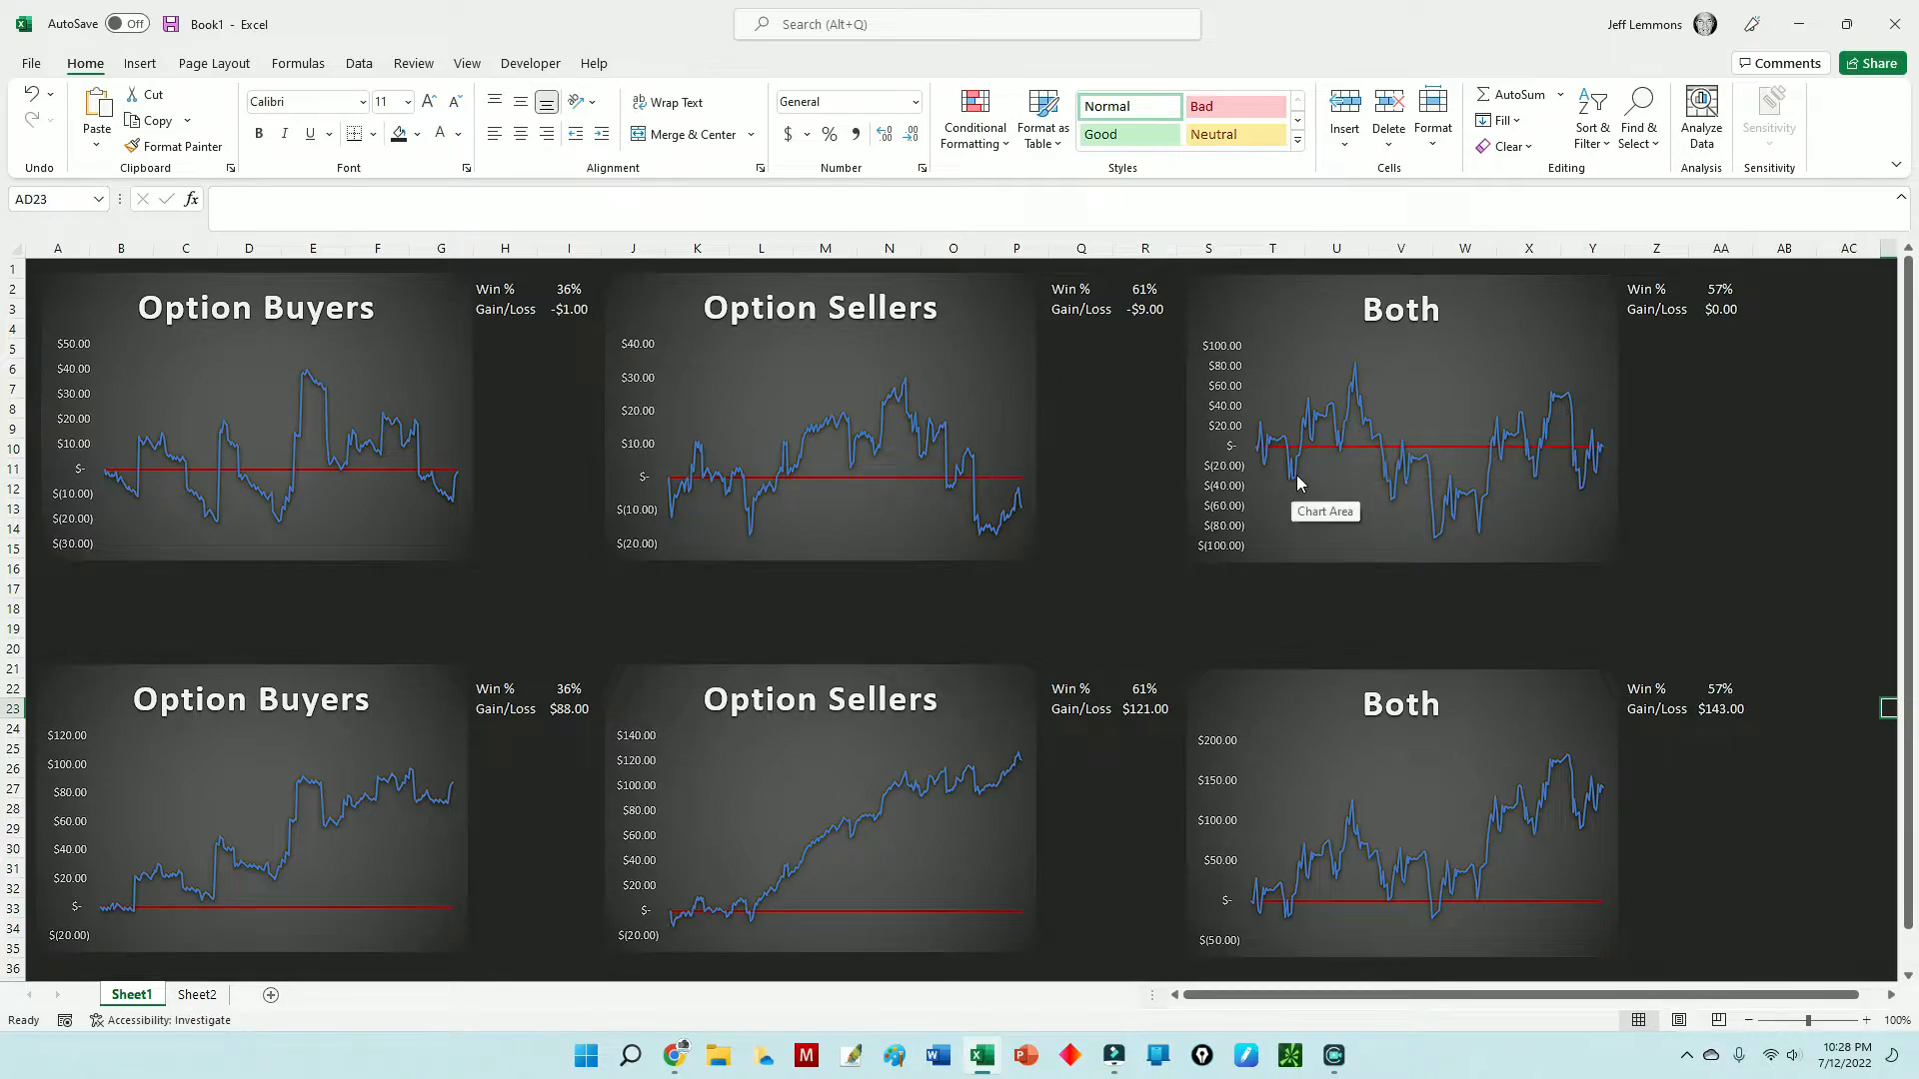
mouse_move(1356, 416)
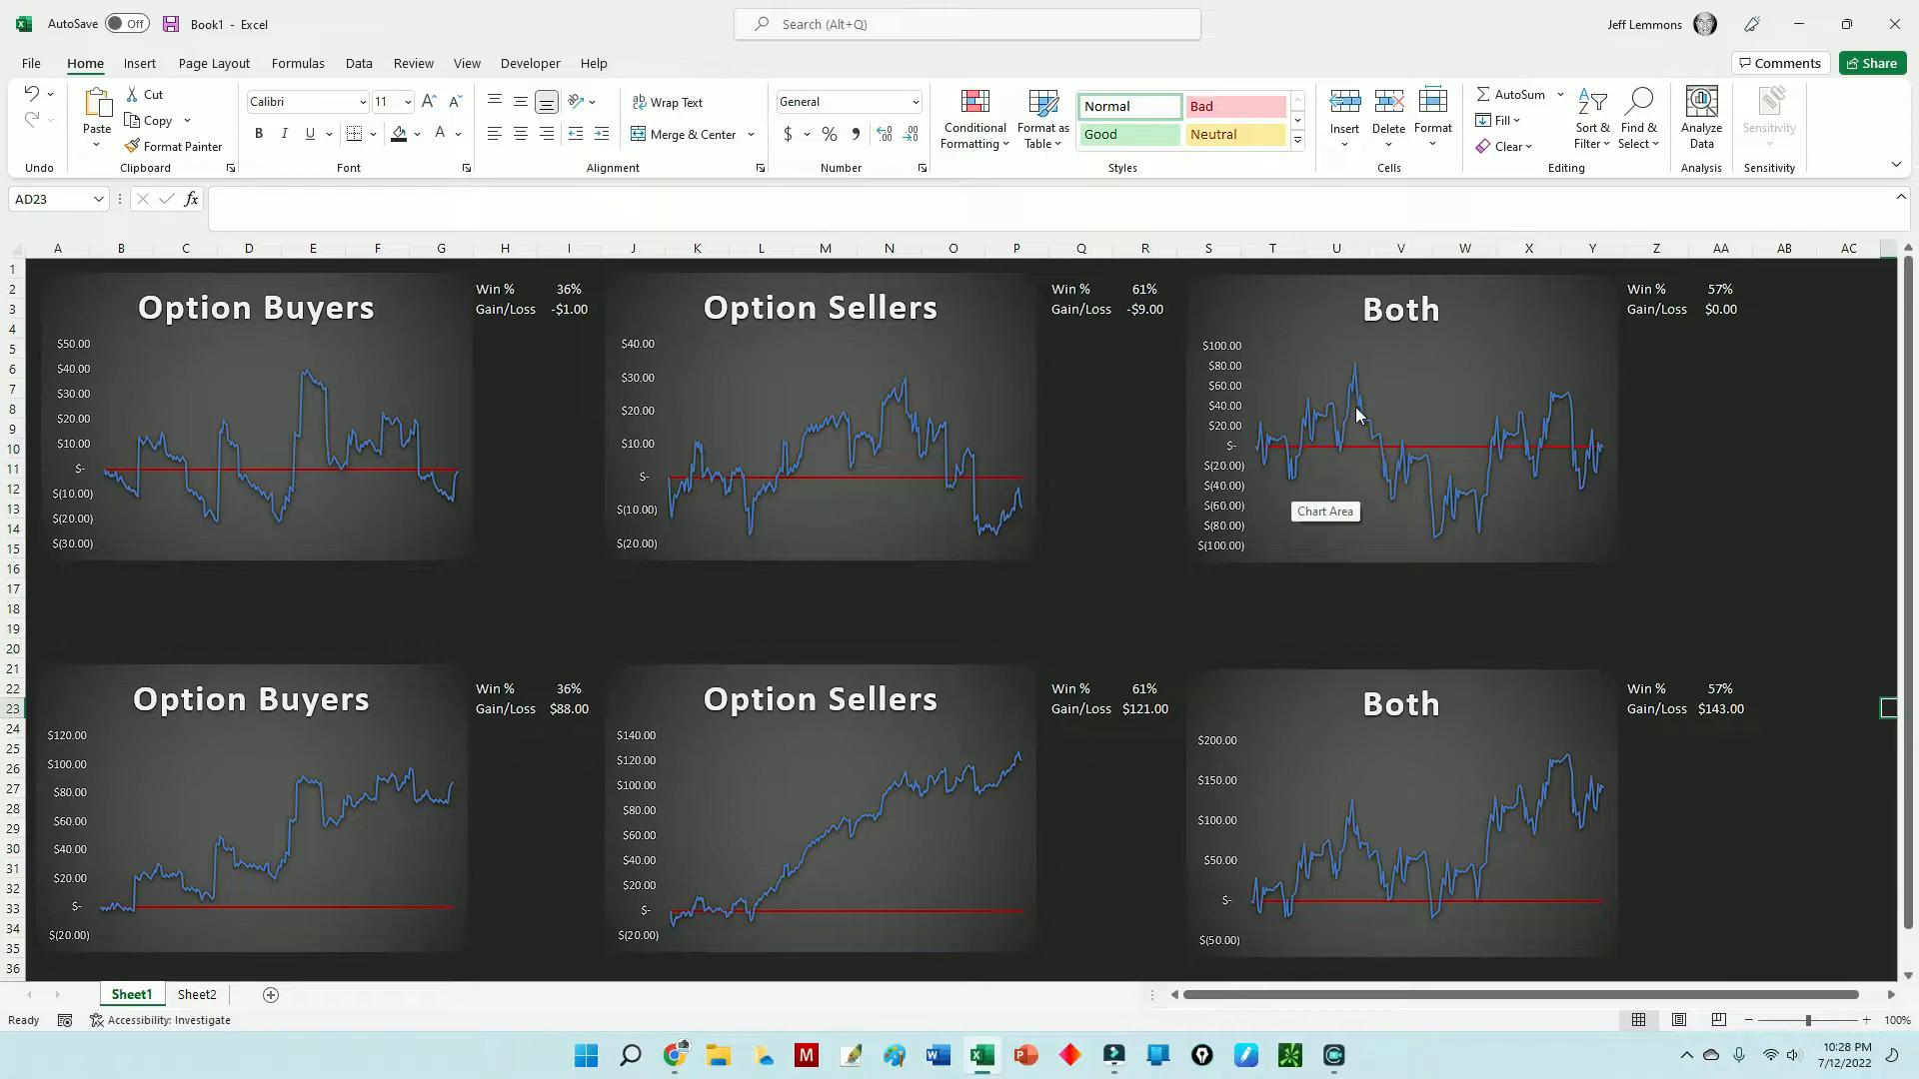
mouse_move(1378, 440)
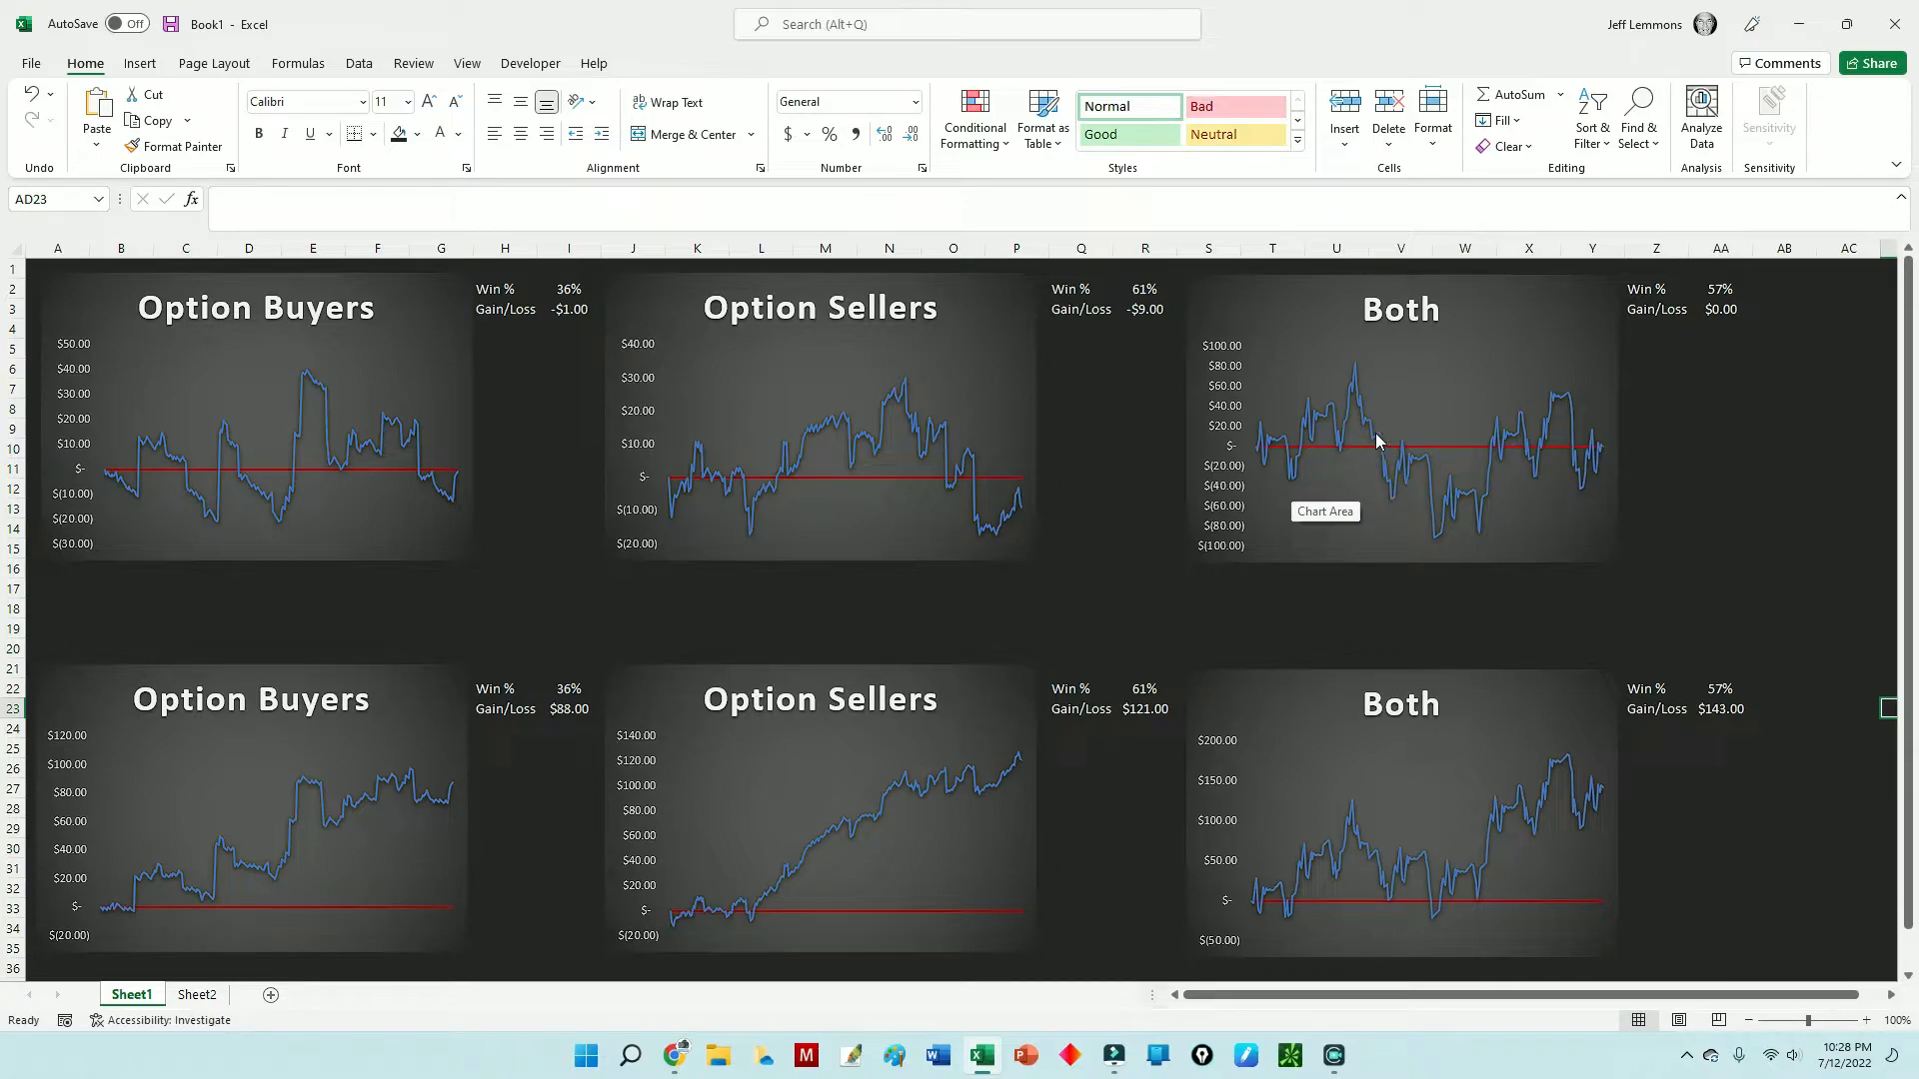
mouse_move(1423, 500)
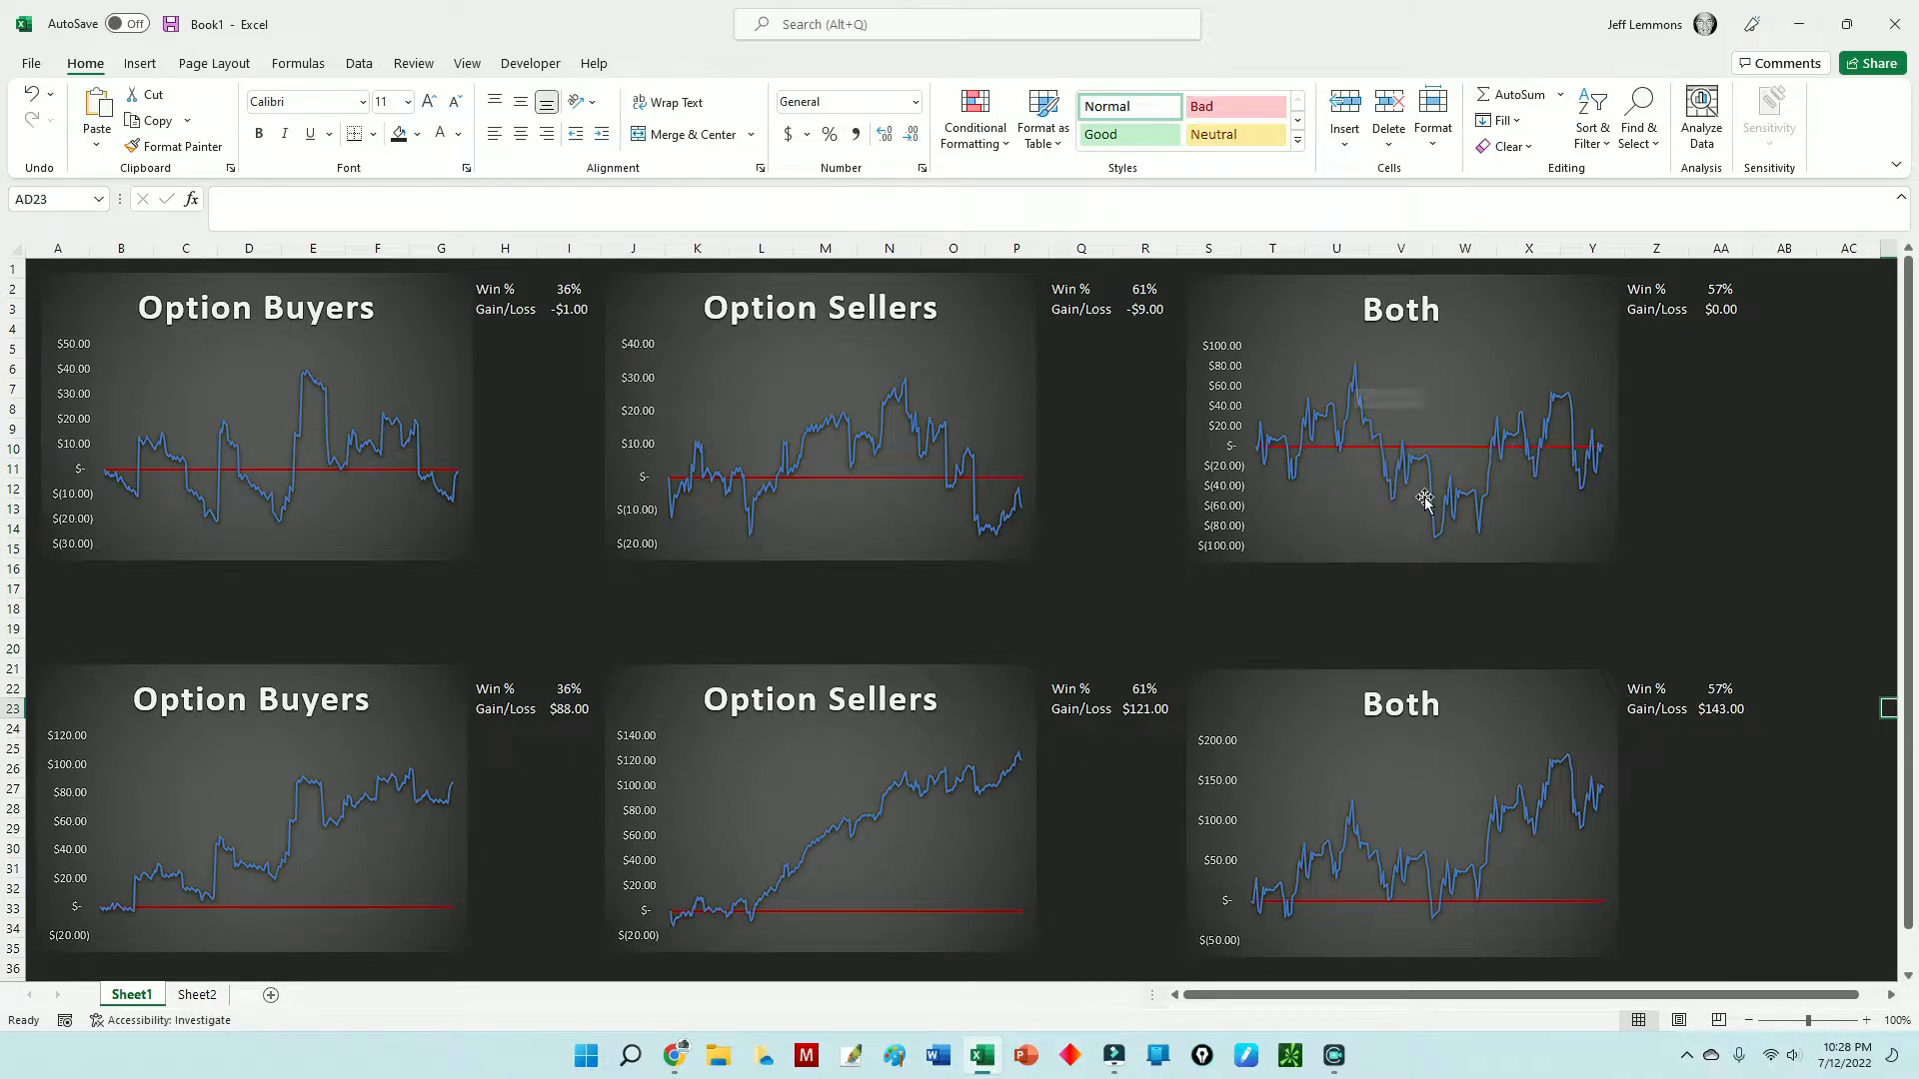
mouse_move(1375, 436)
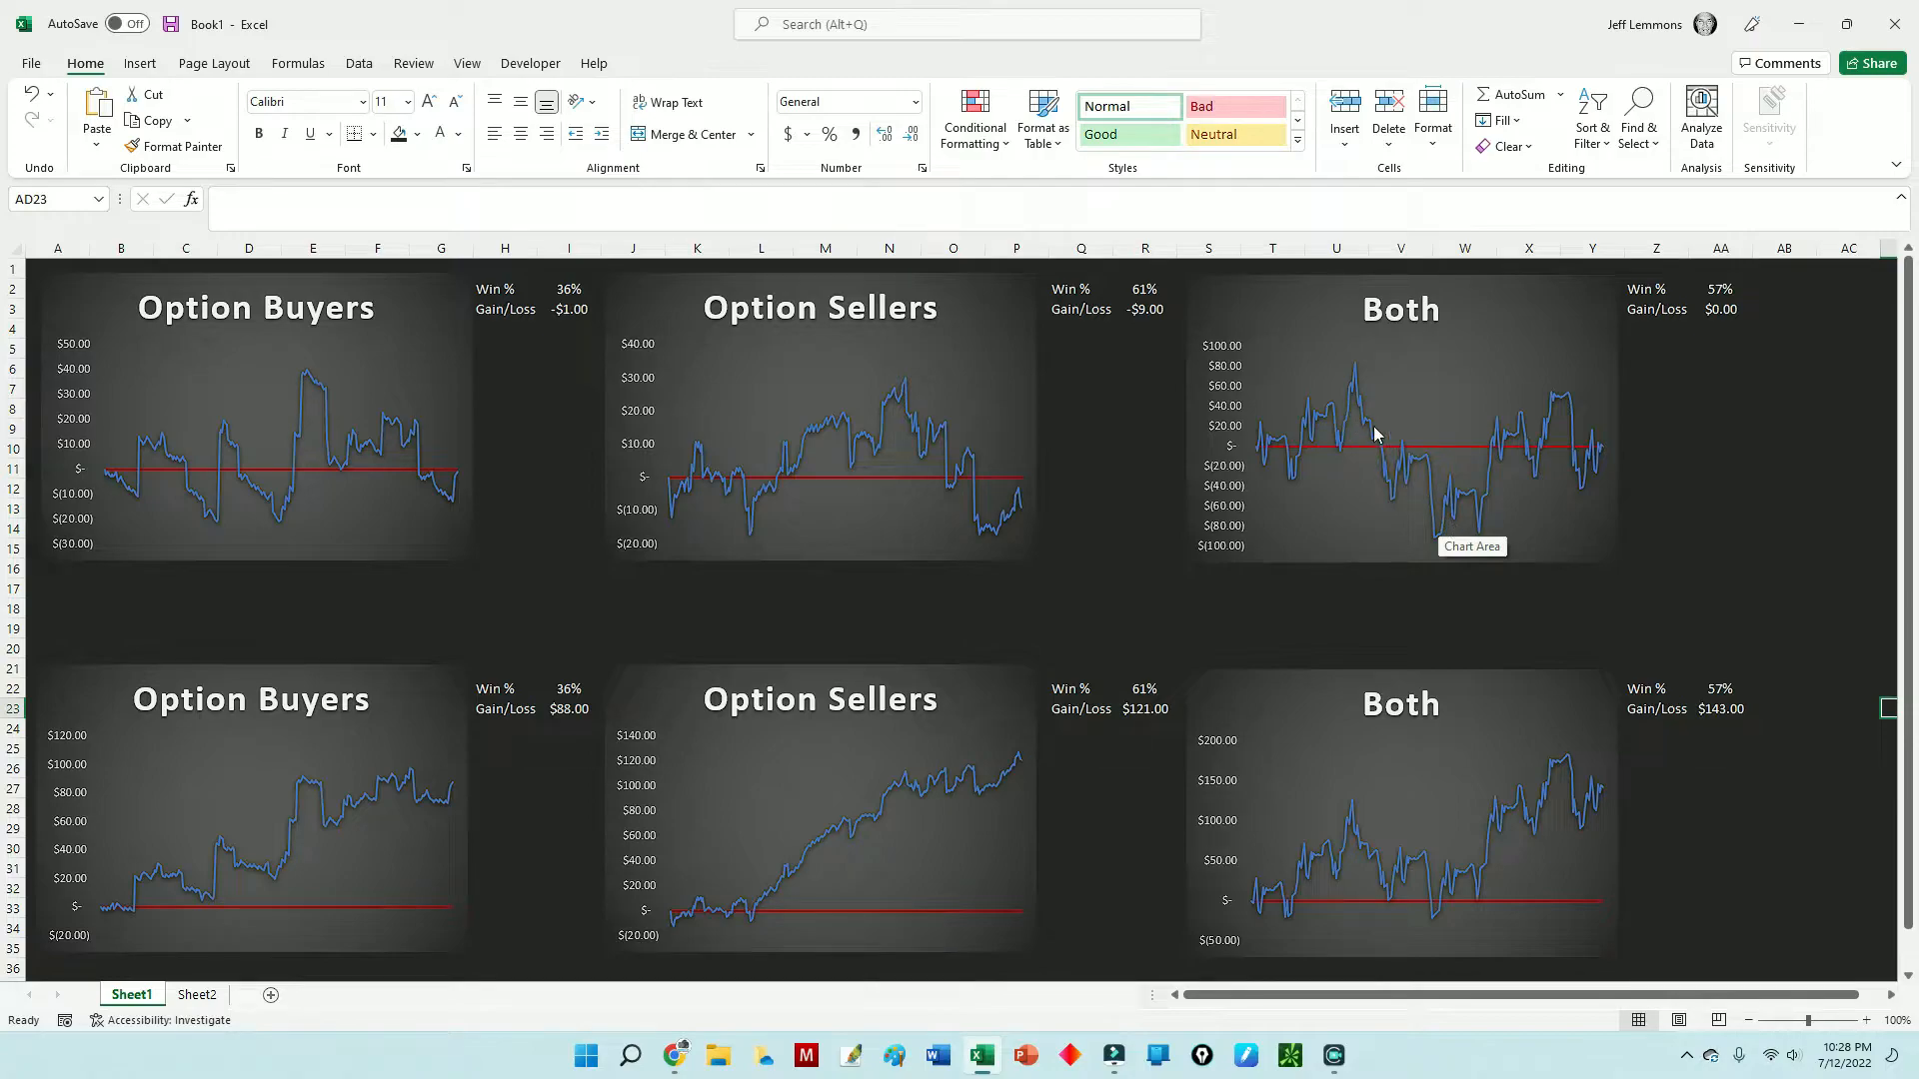
mouse_move(1333, 498)
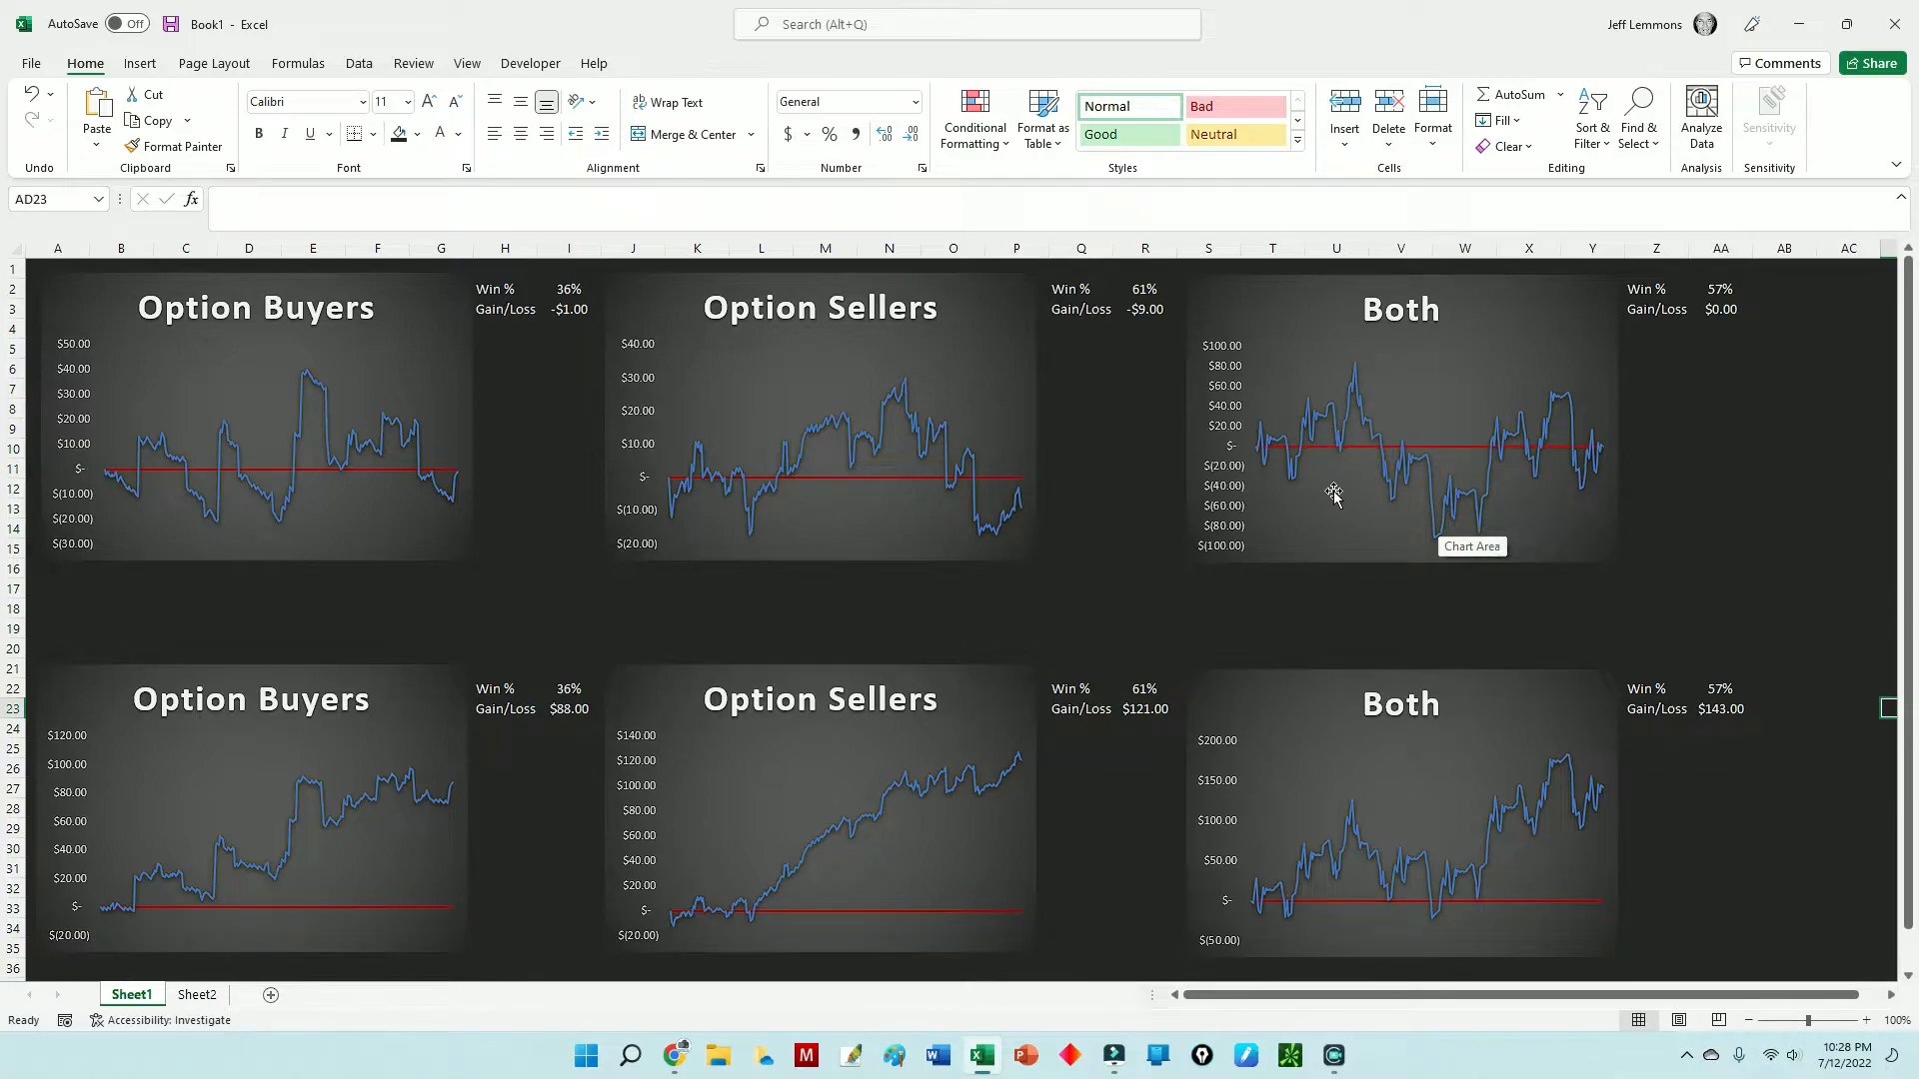
mouse_move(1548, 434)
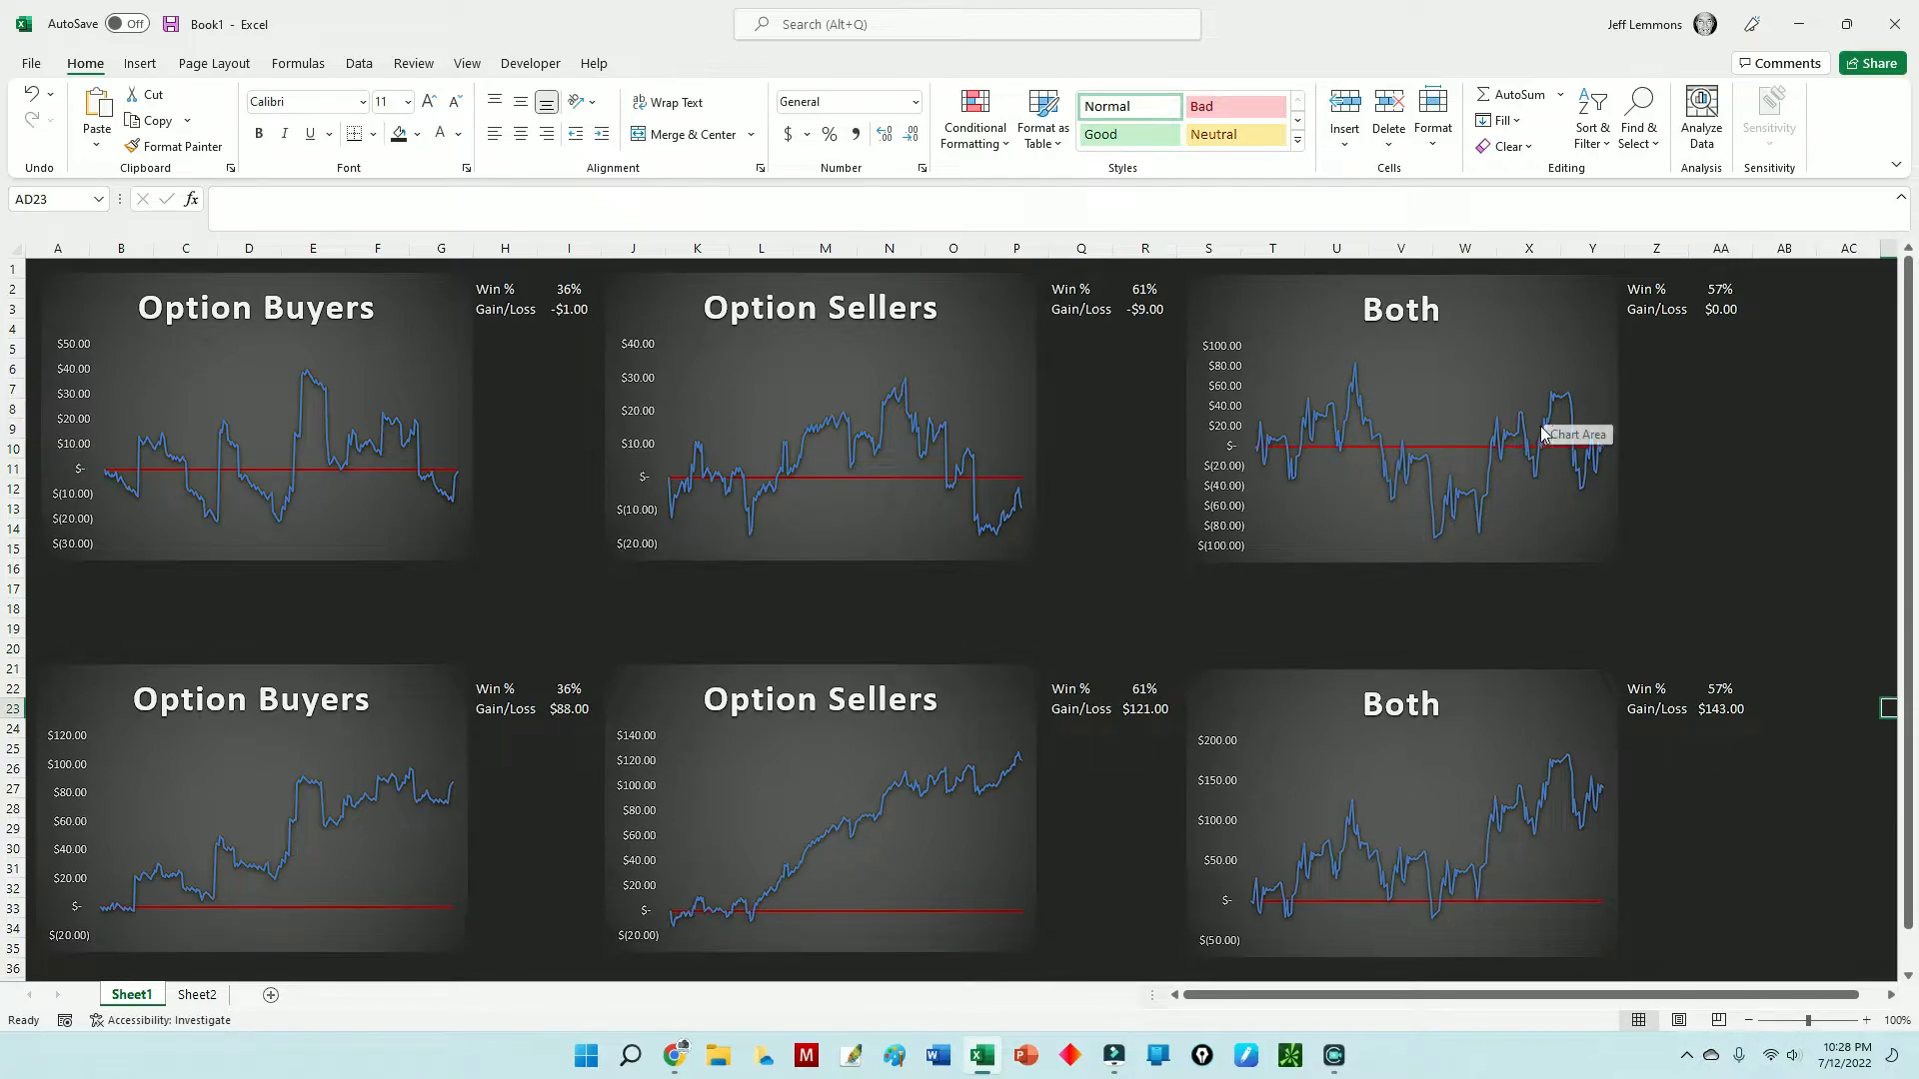
mouse_move(1545, 440)
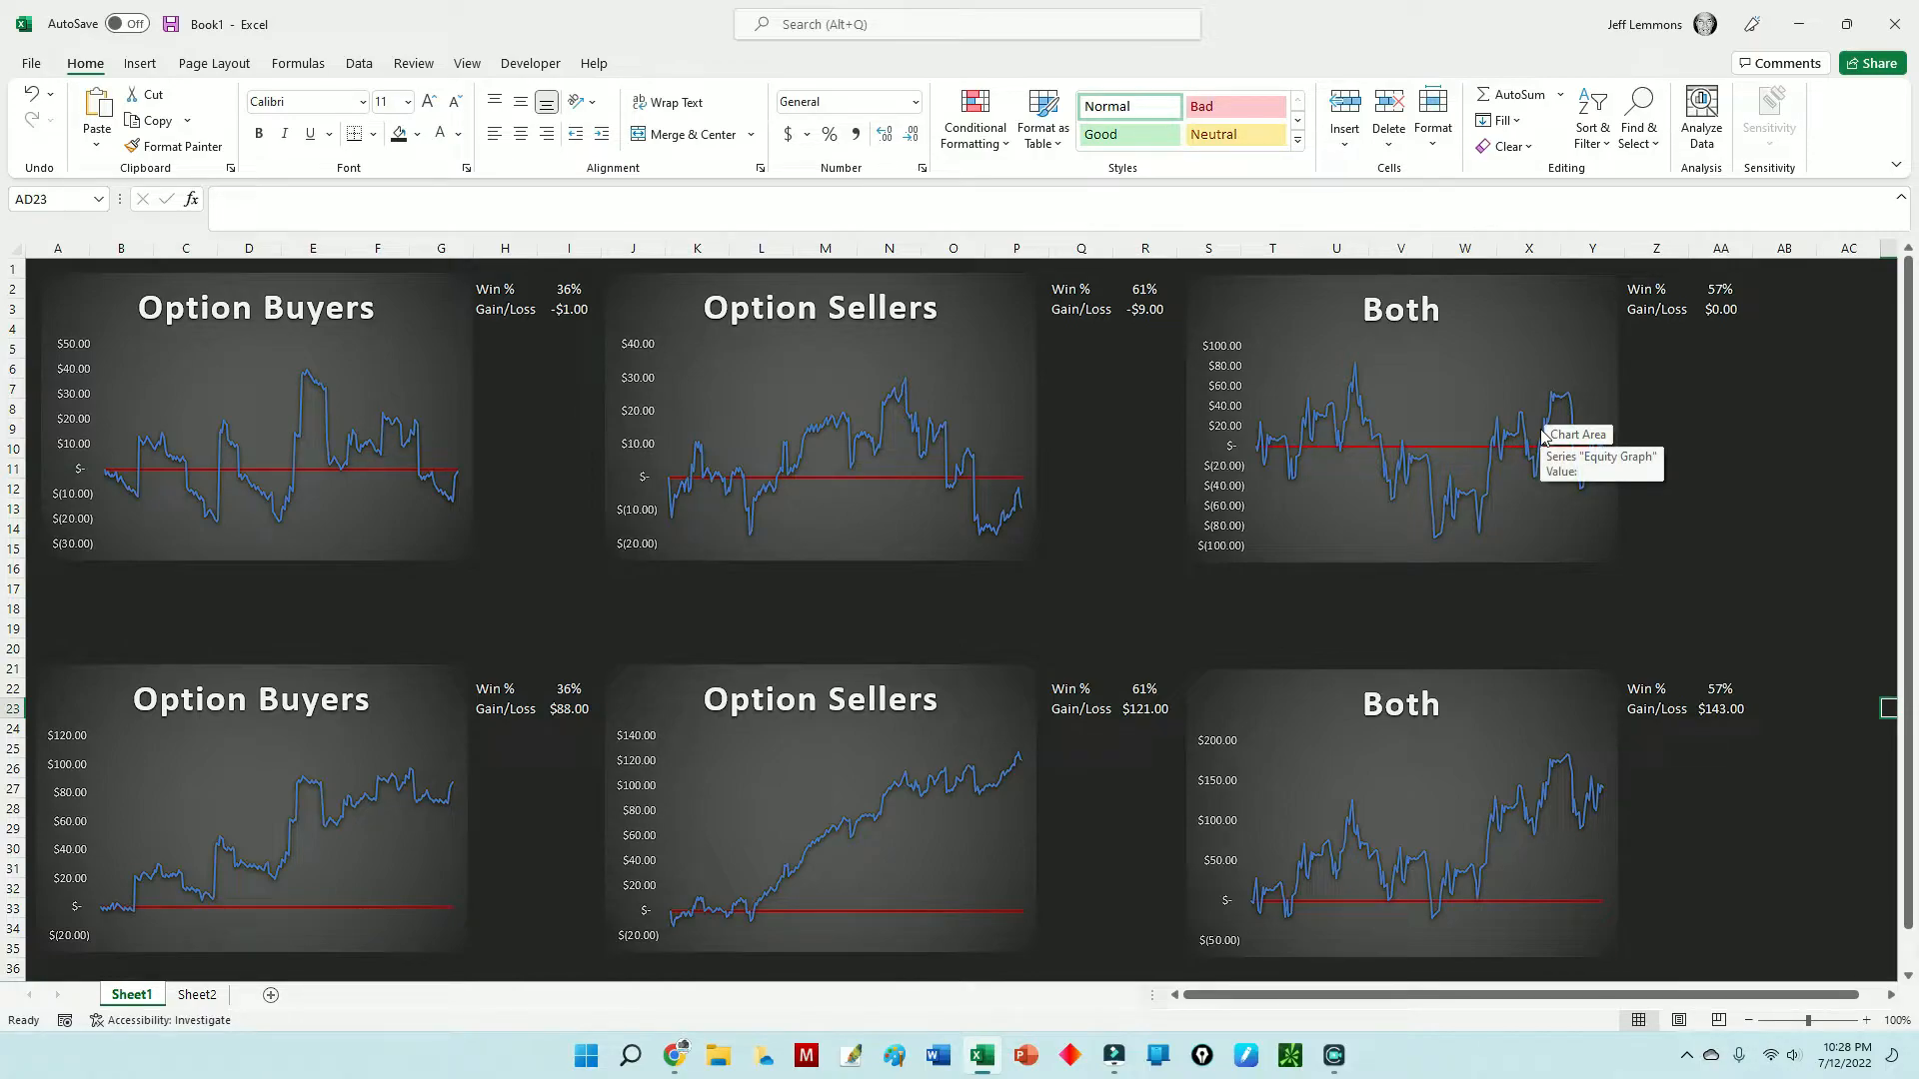
mouse_move(1691, 516)
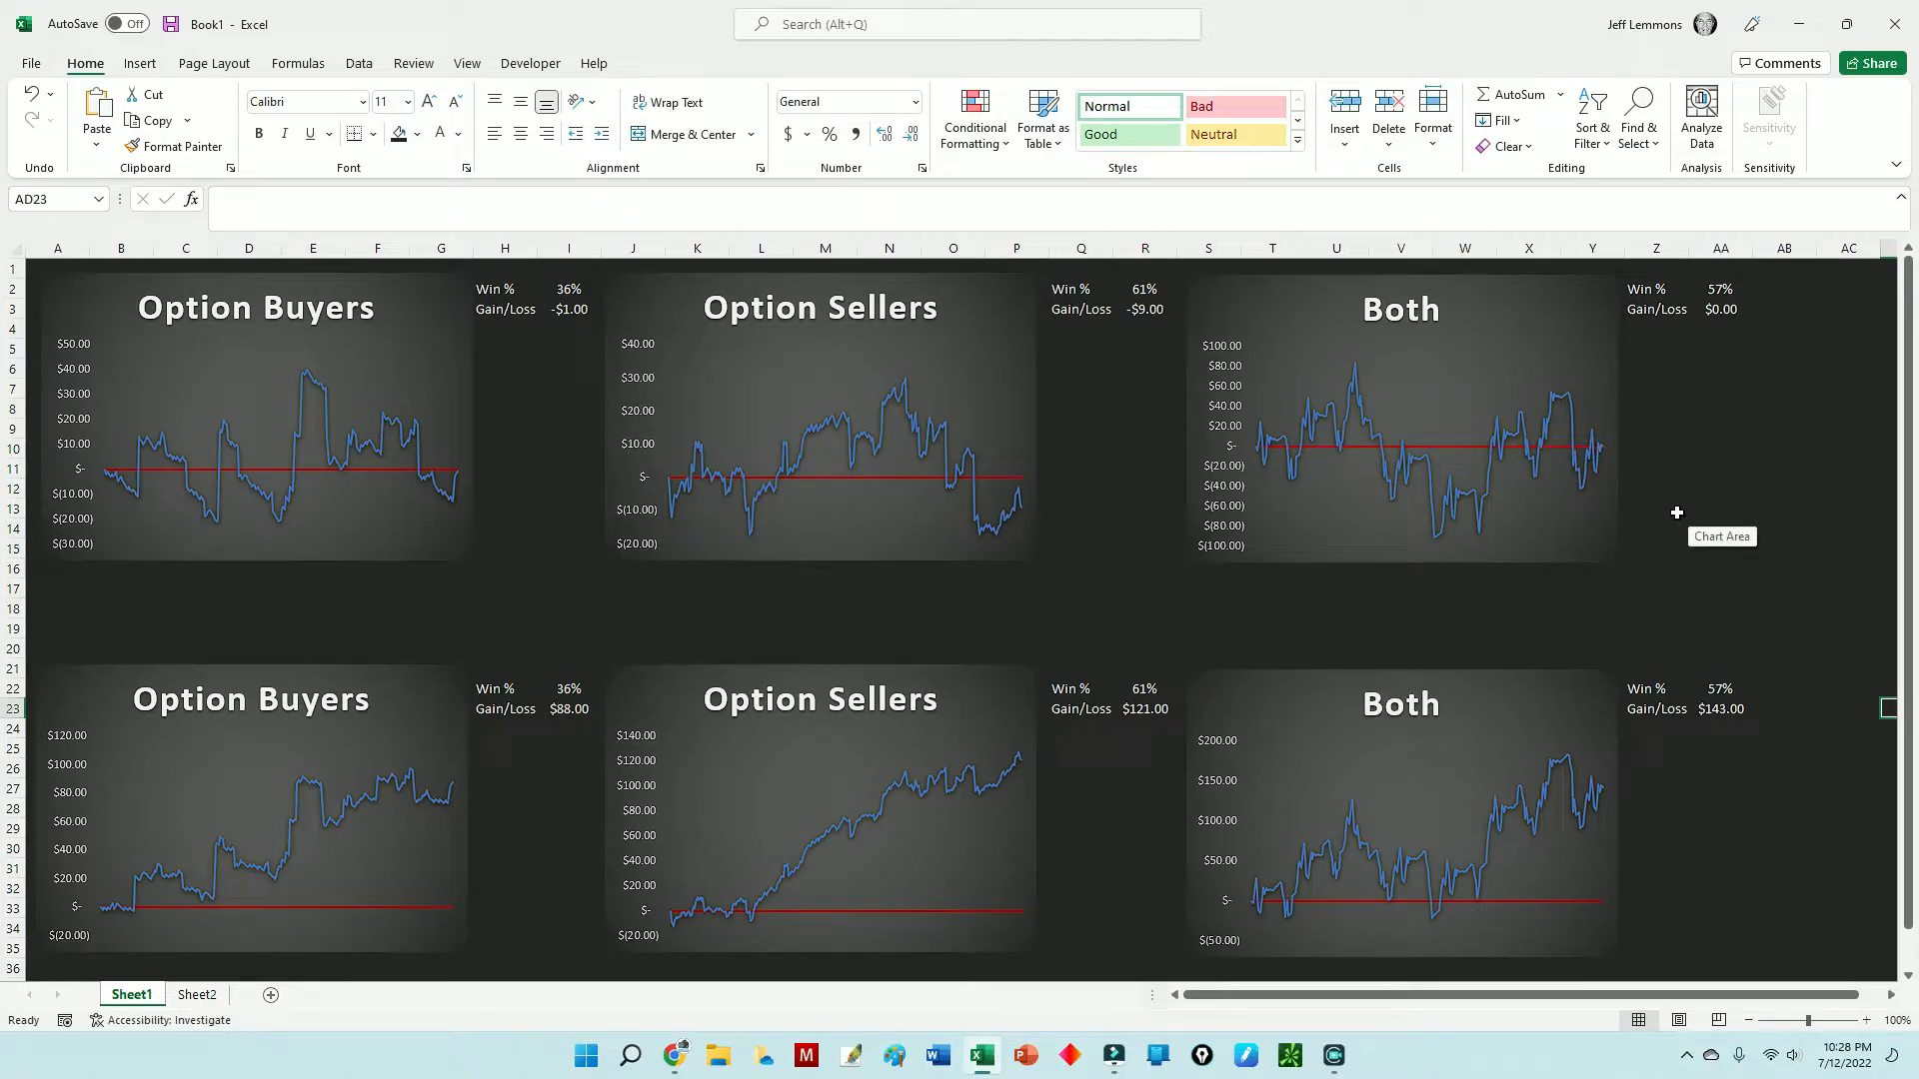
mouse_move(1625, 456)
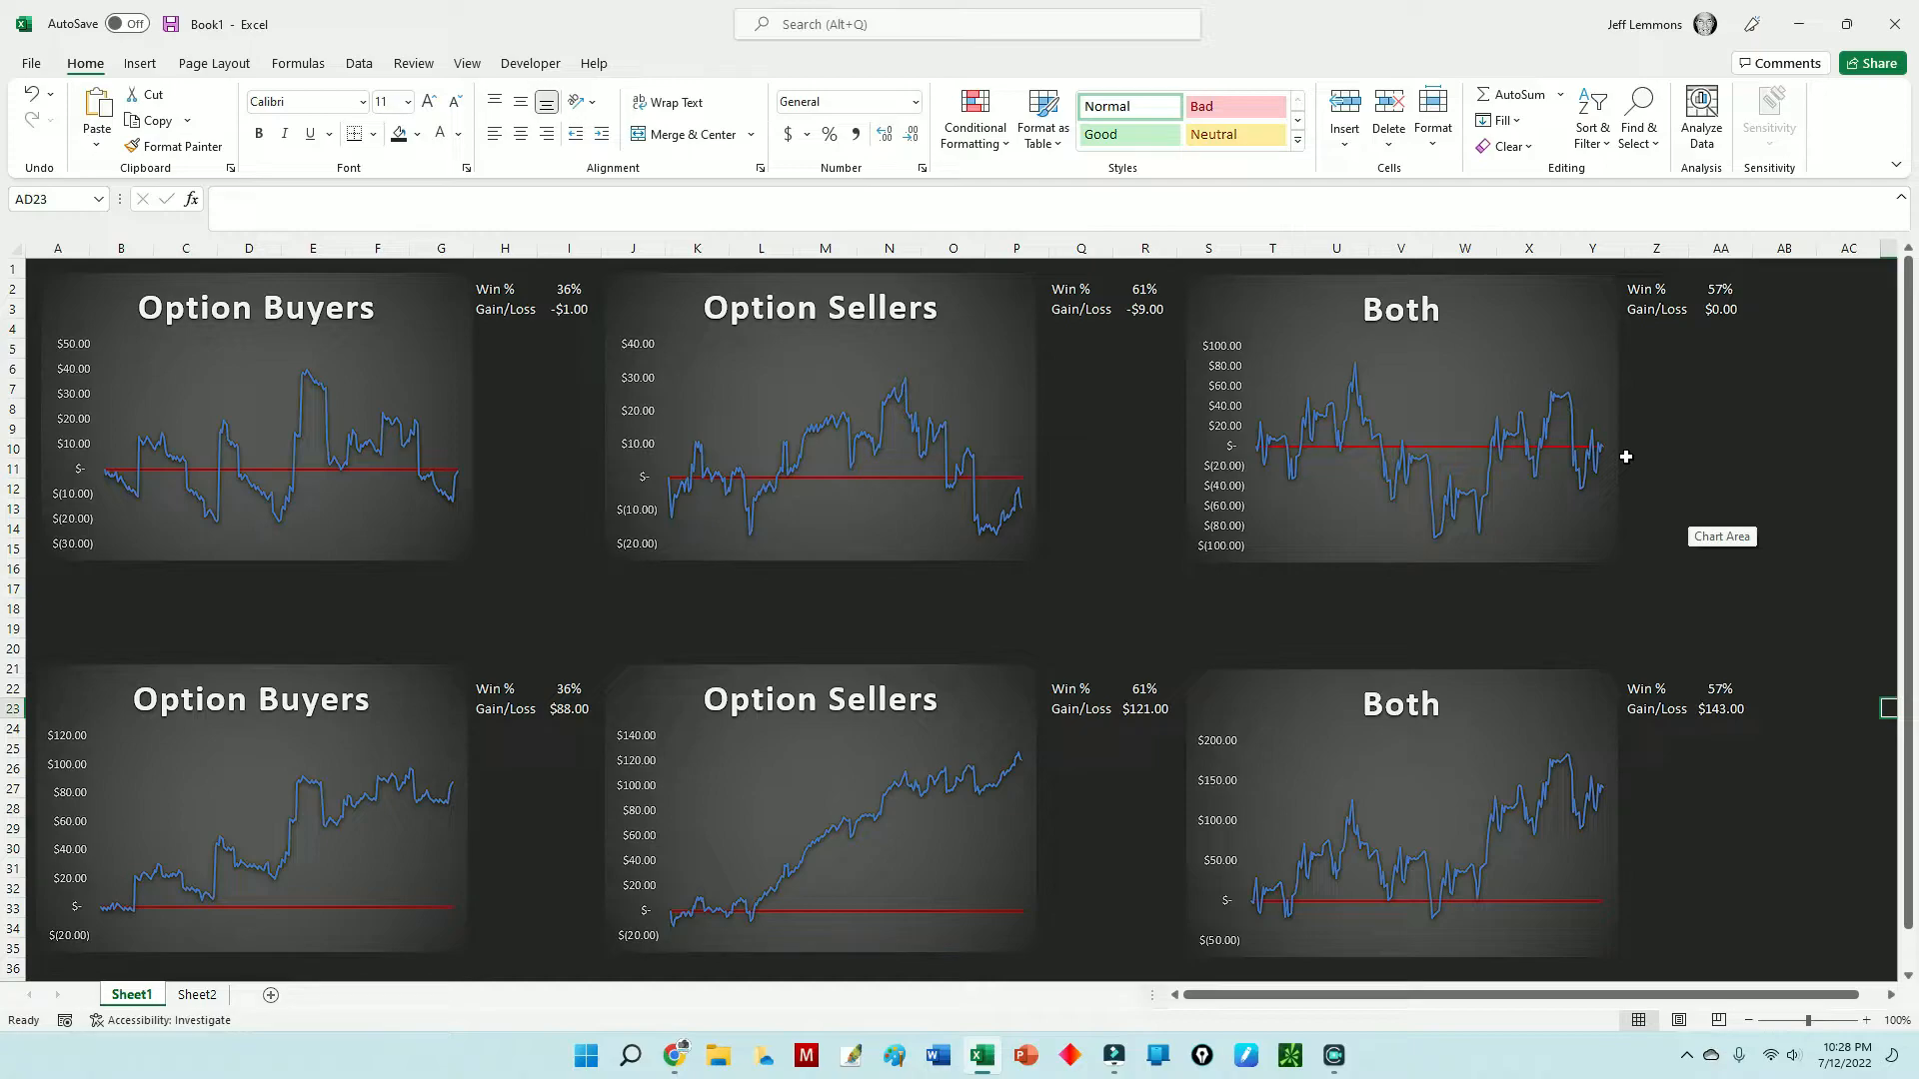
mouse_move(1659, 452)
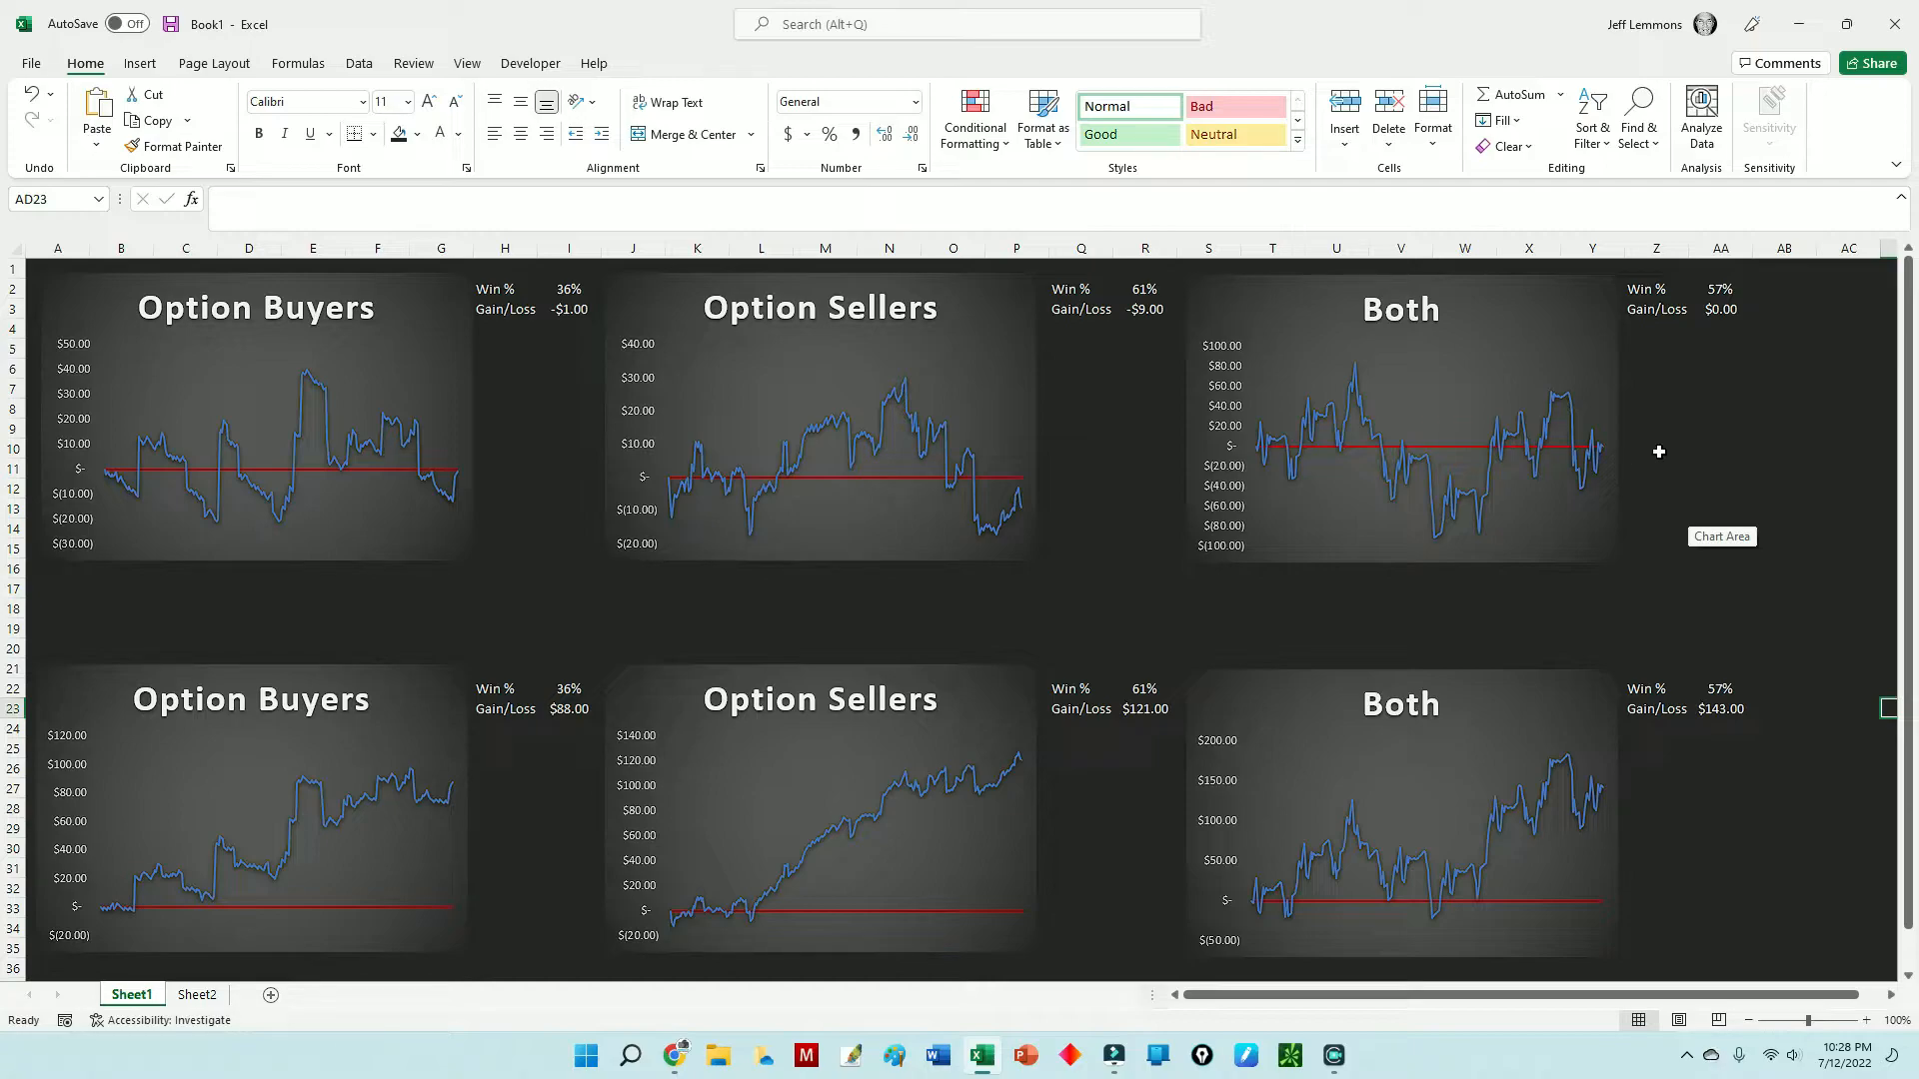
mouse_move(1667, 452)
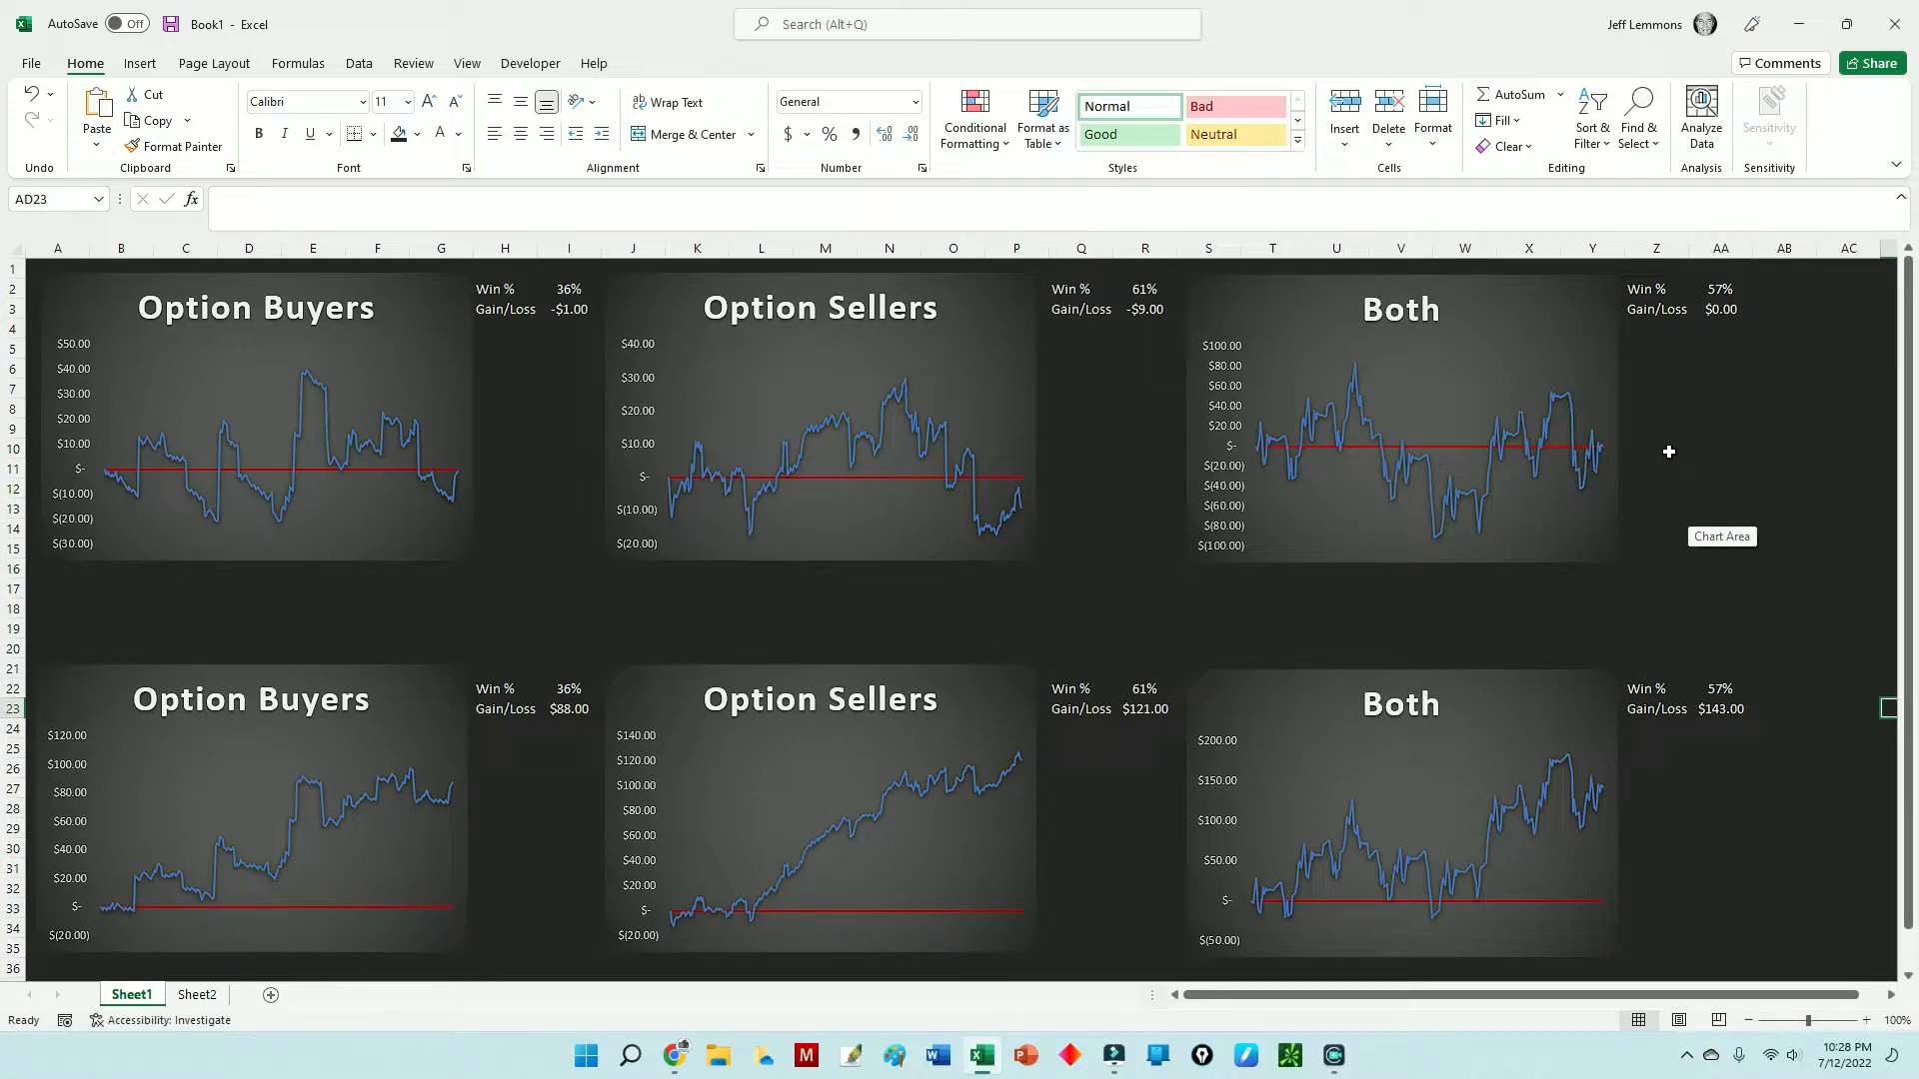
mouse_move(1082, 468)
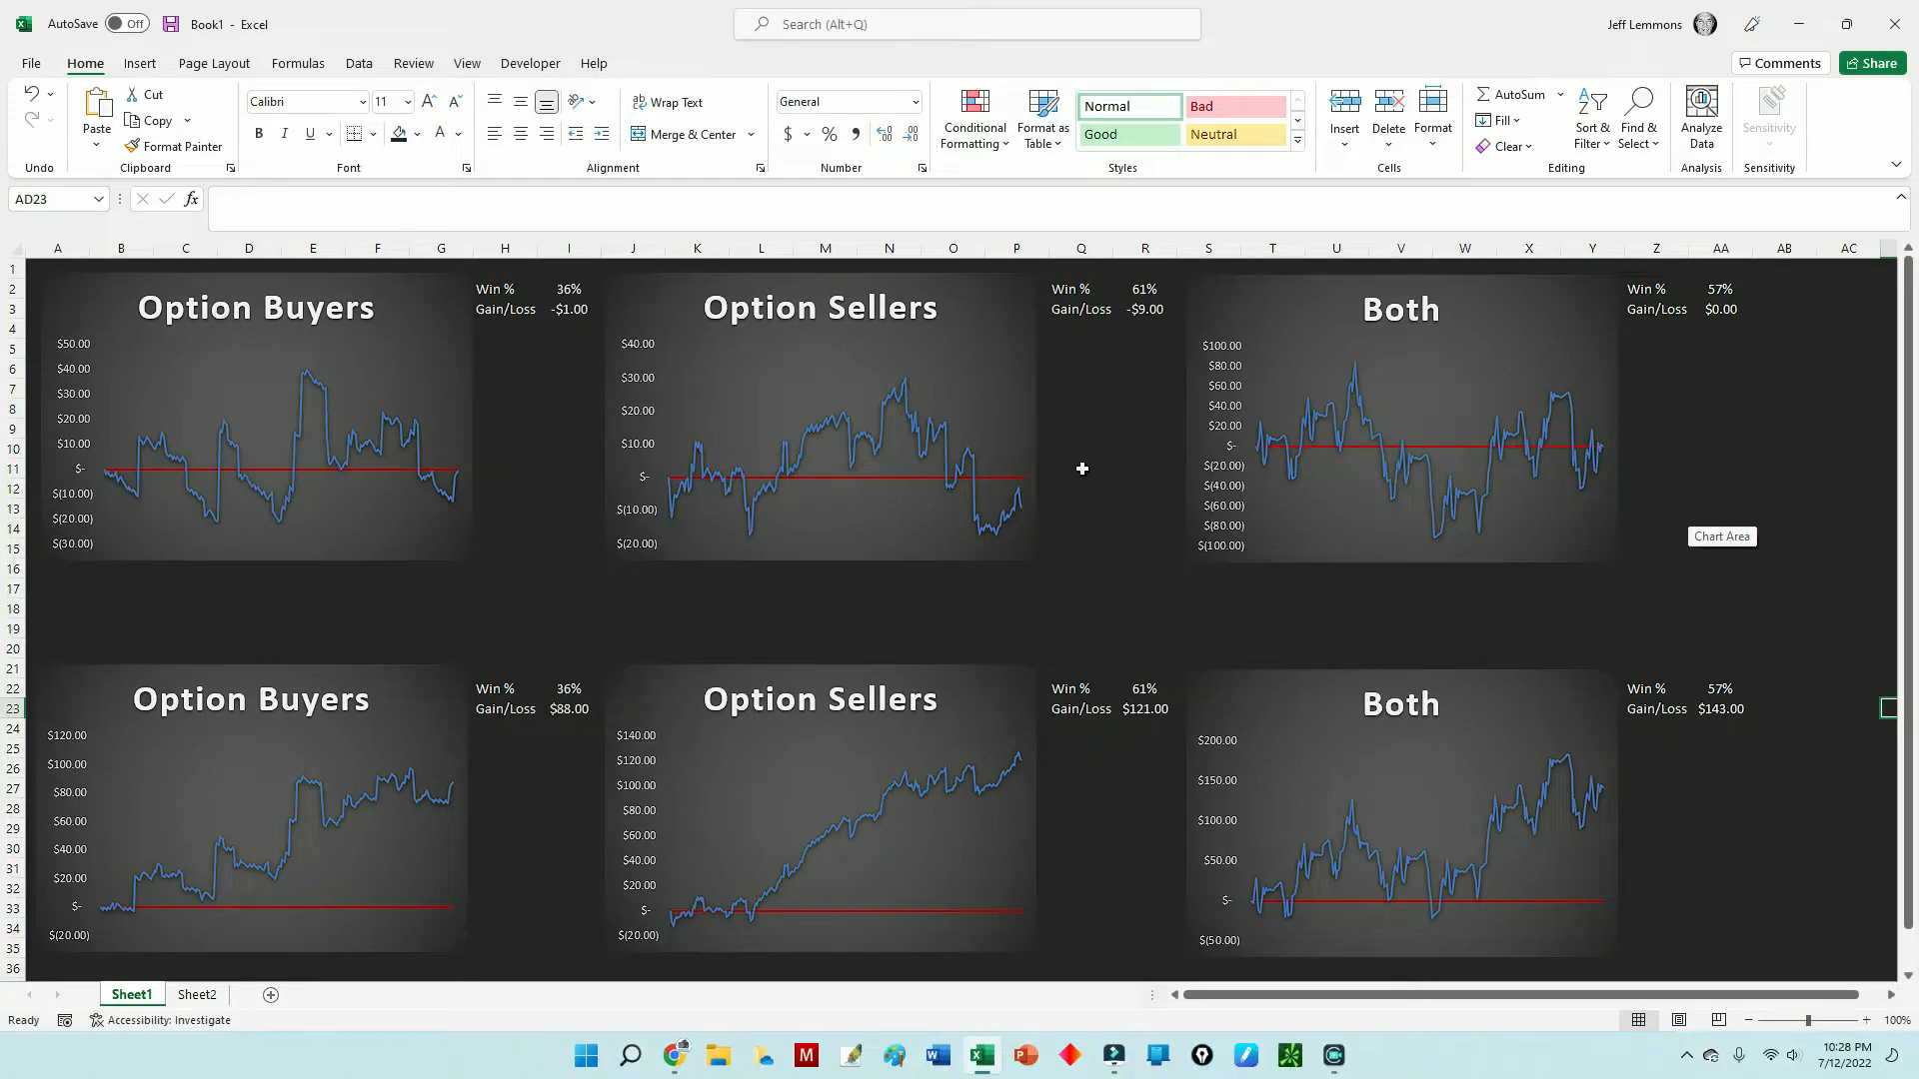
mouse_move(1431, 603)
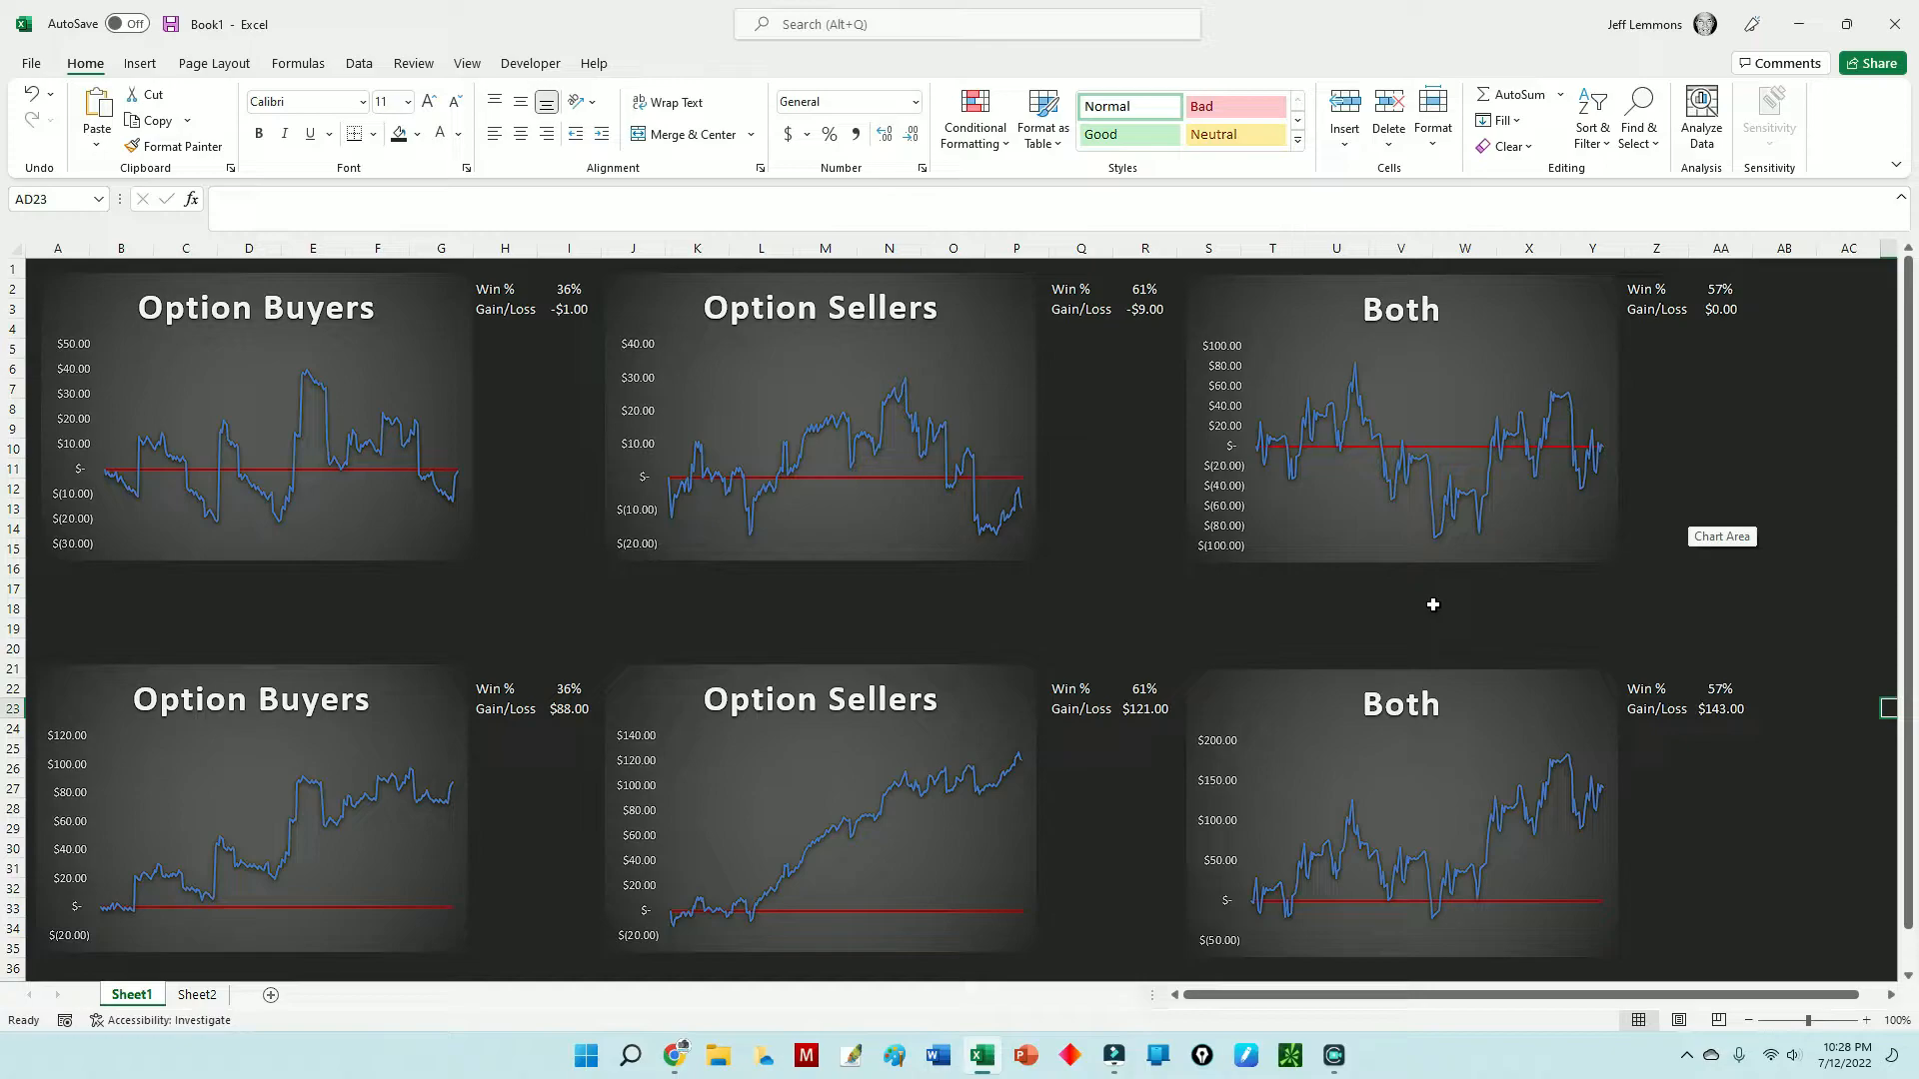
mouse_move(1582, 611)
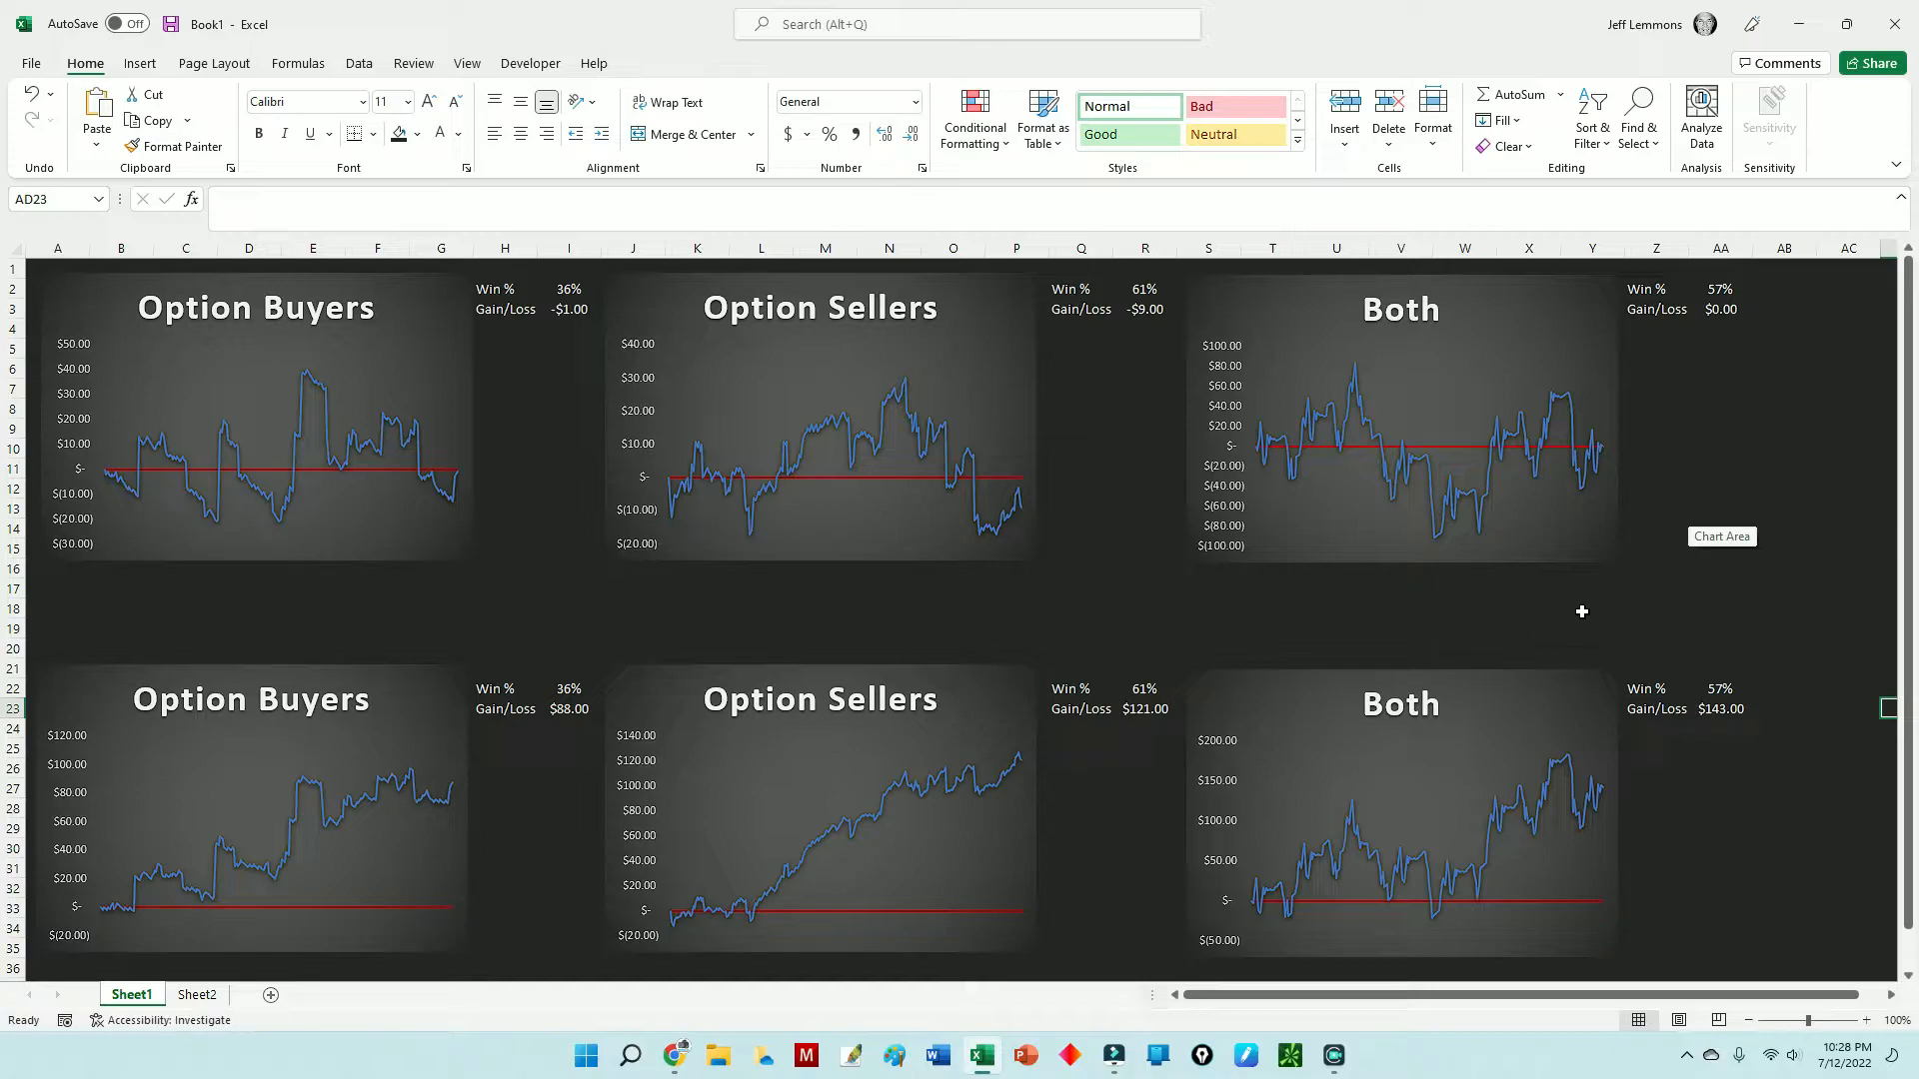
mouse_move(1655, 611)
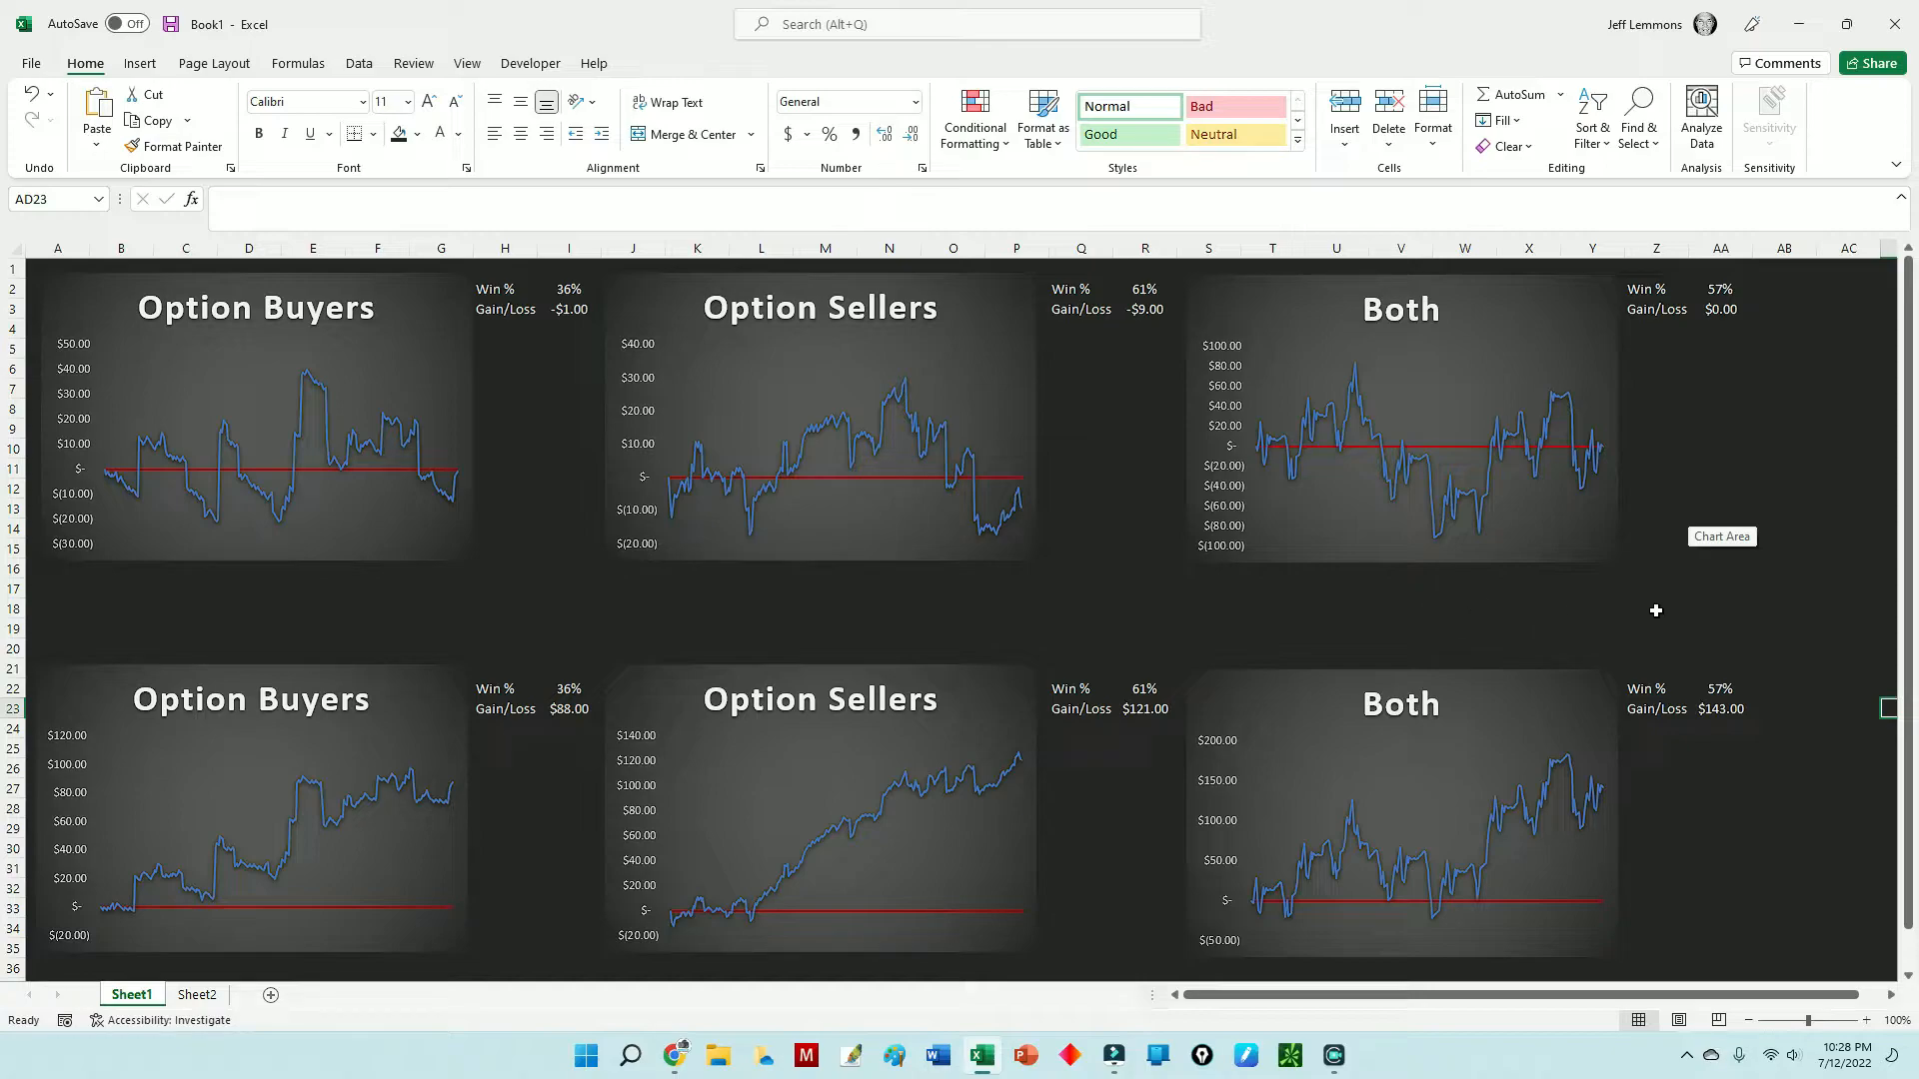
mouse_move(352, 599)
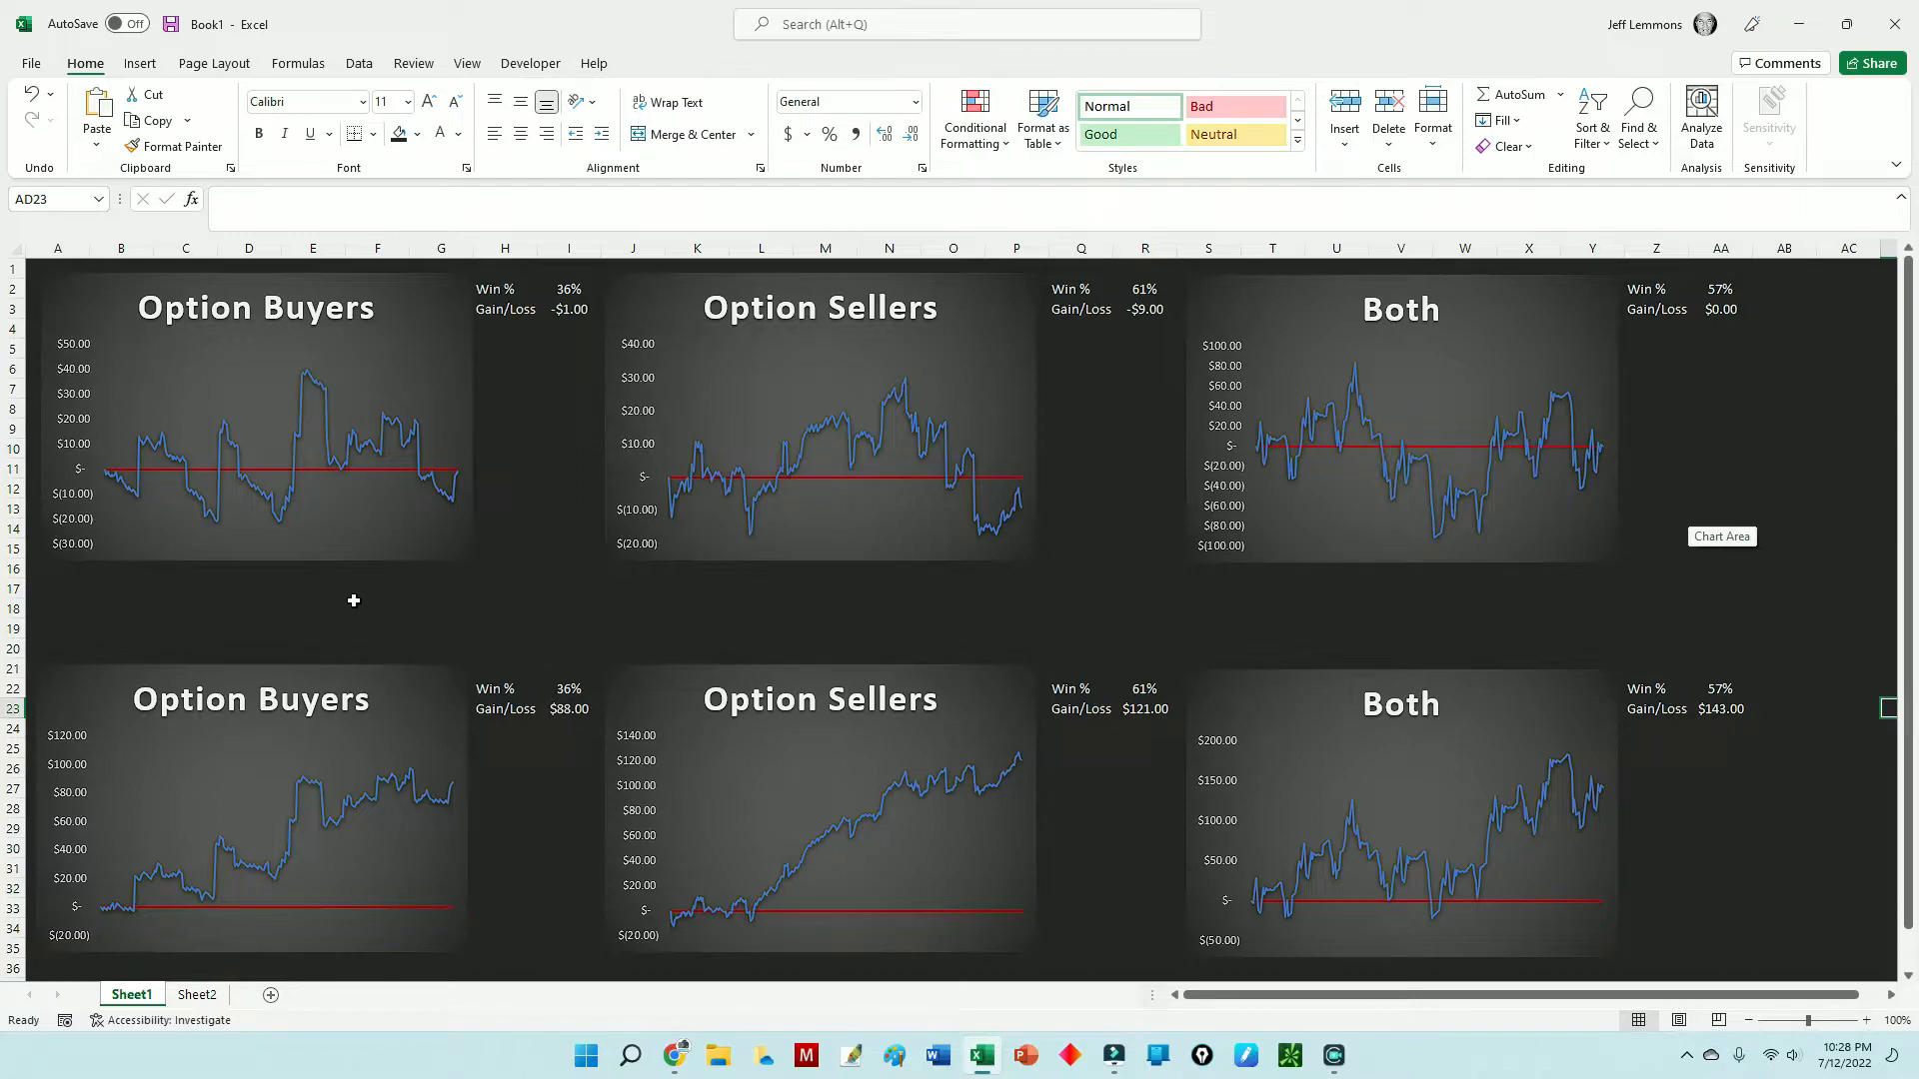
mouse_move(302, 700)
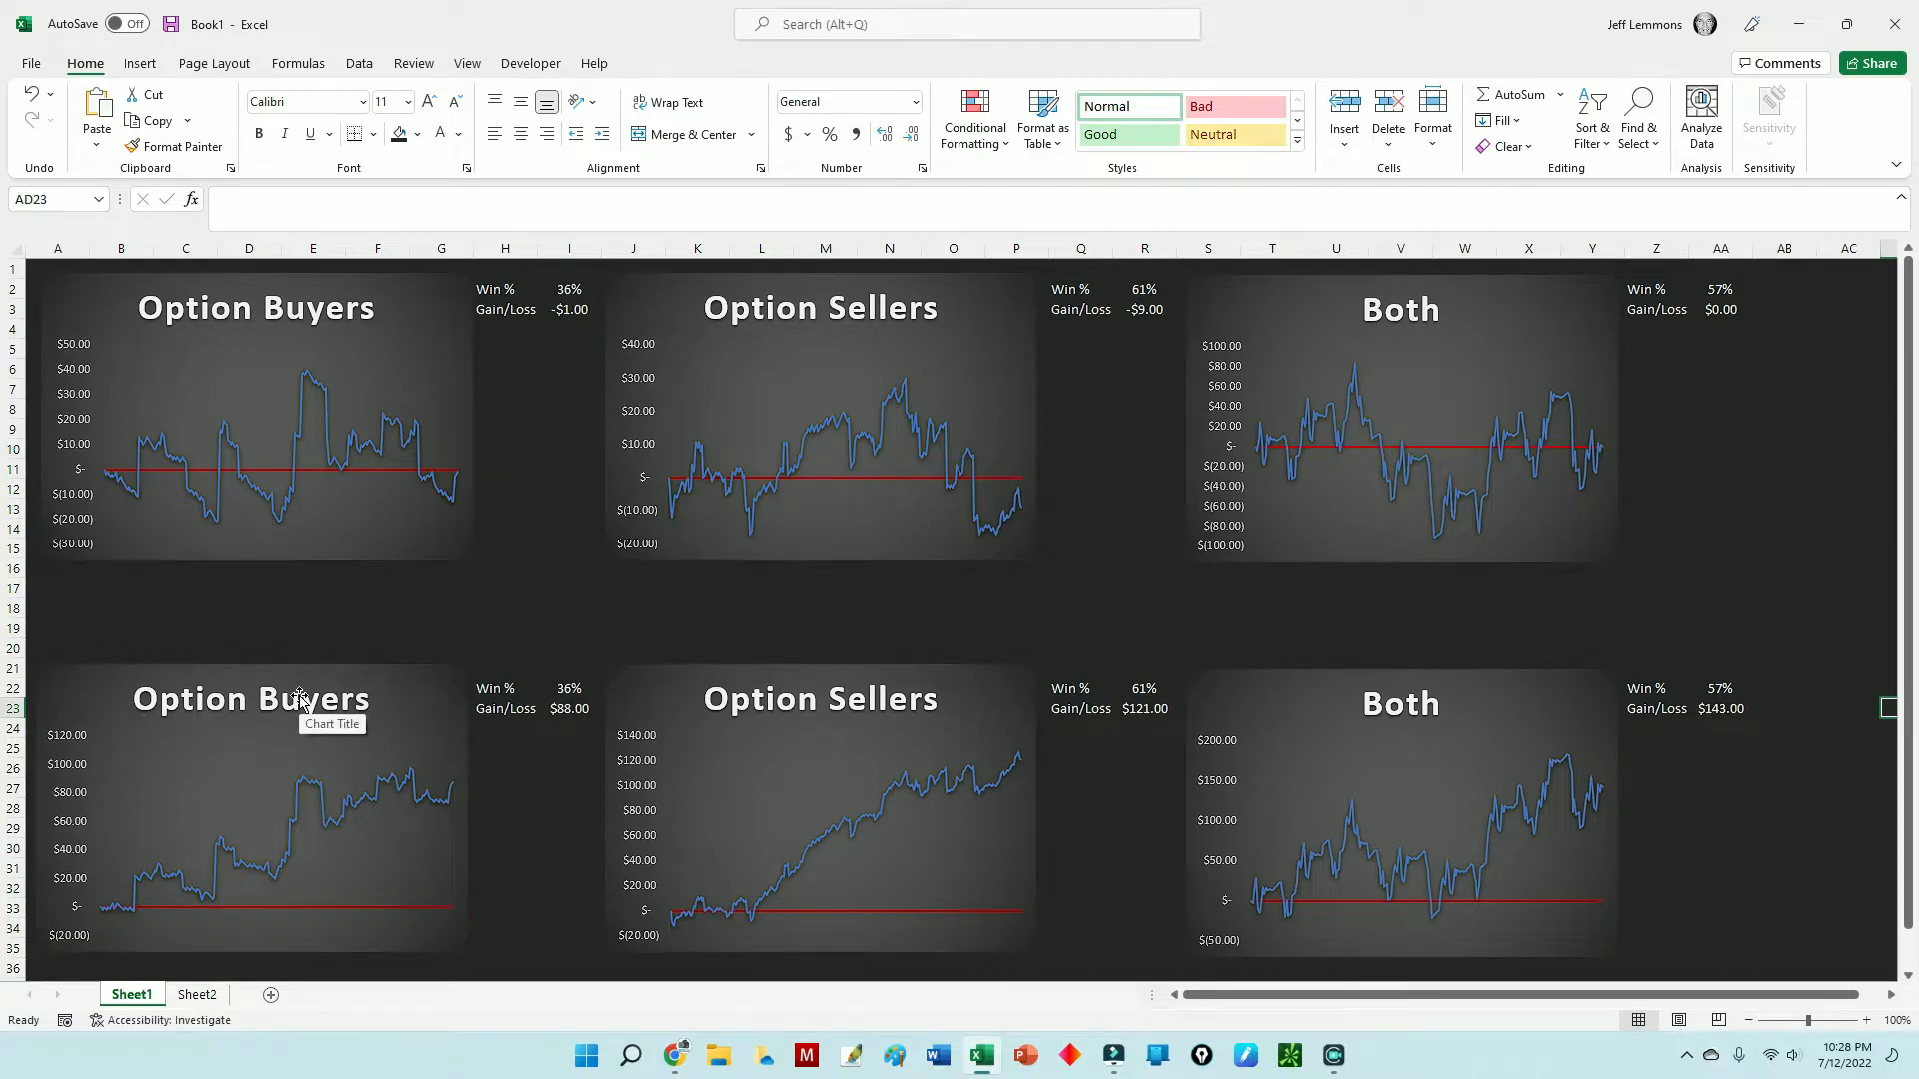
mouse_move(258, 434)
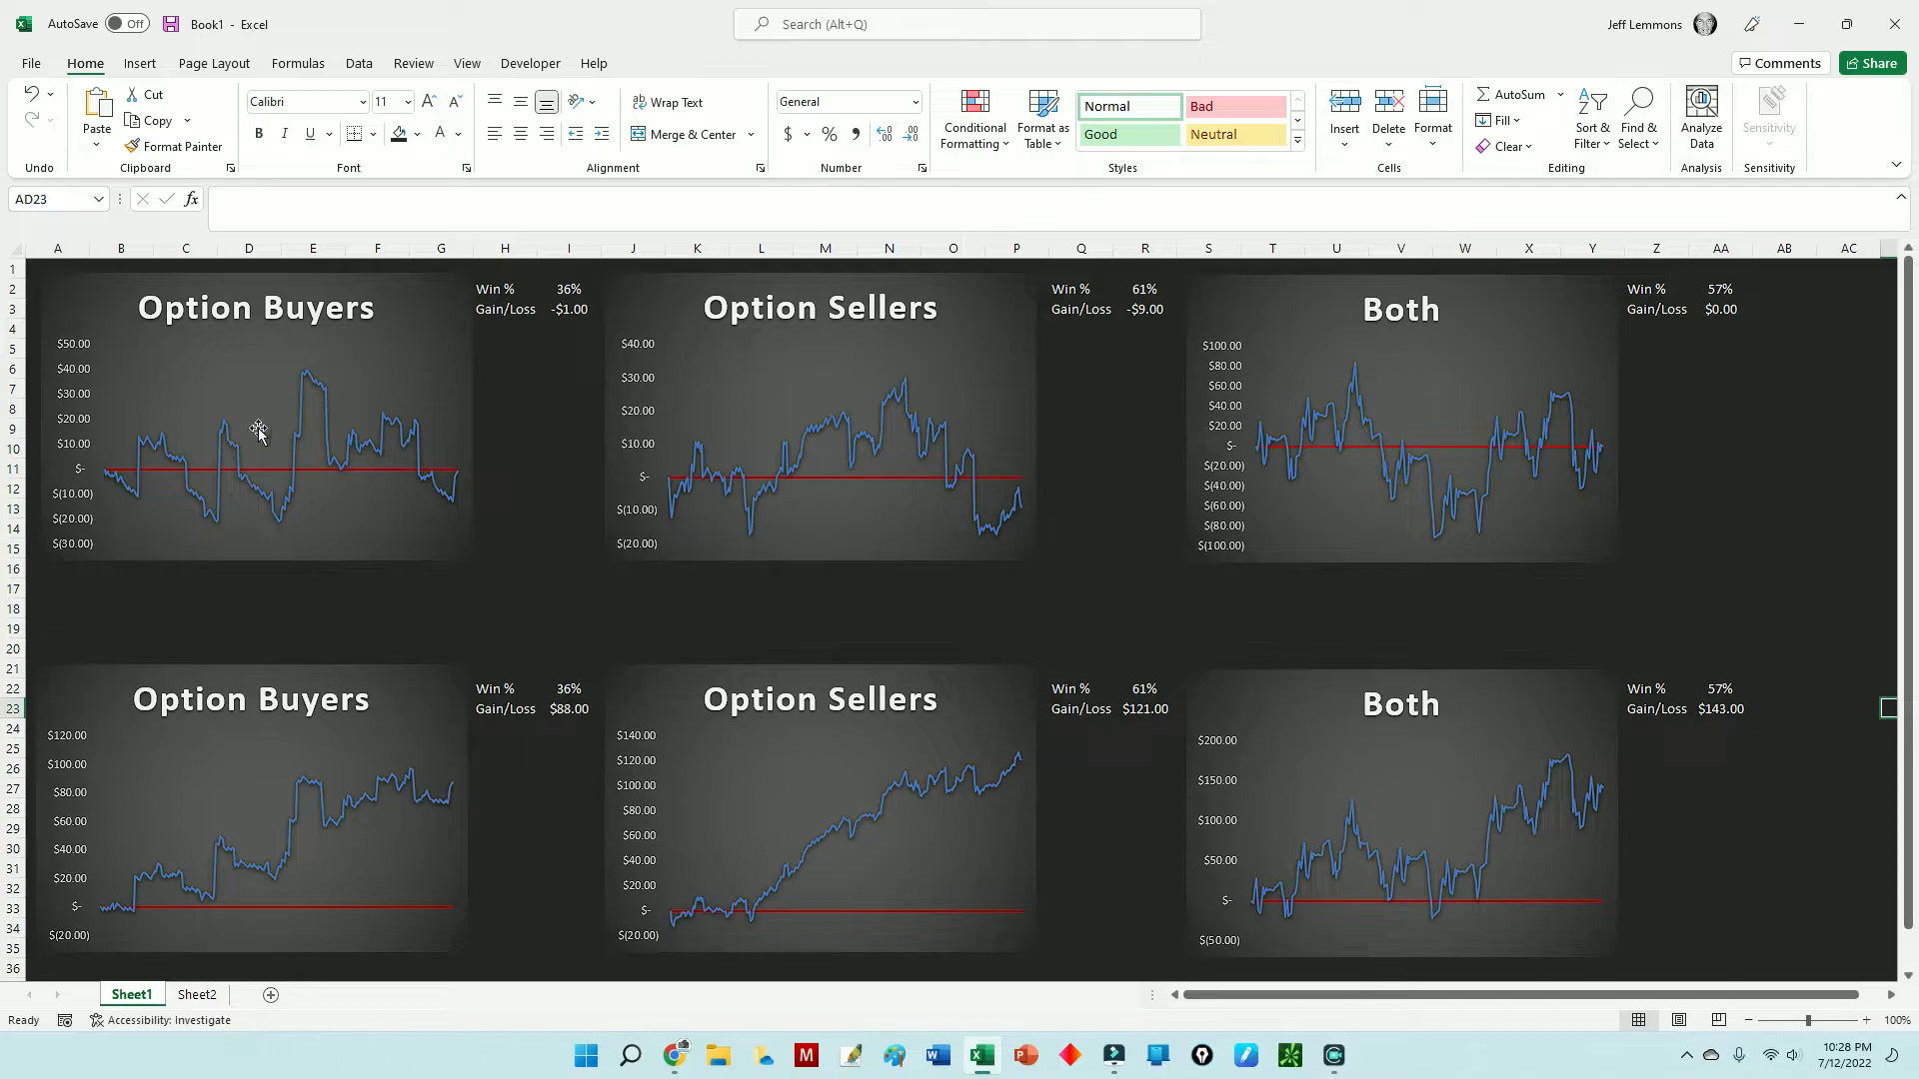
mouse_move(1328, 438)
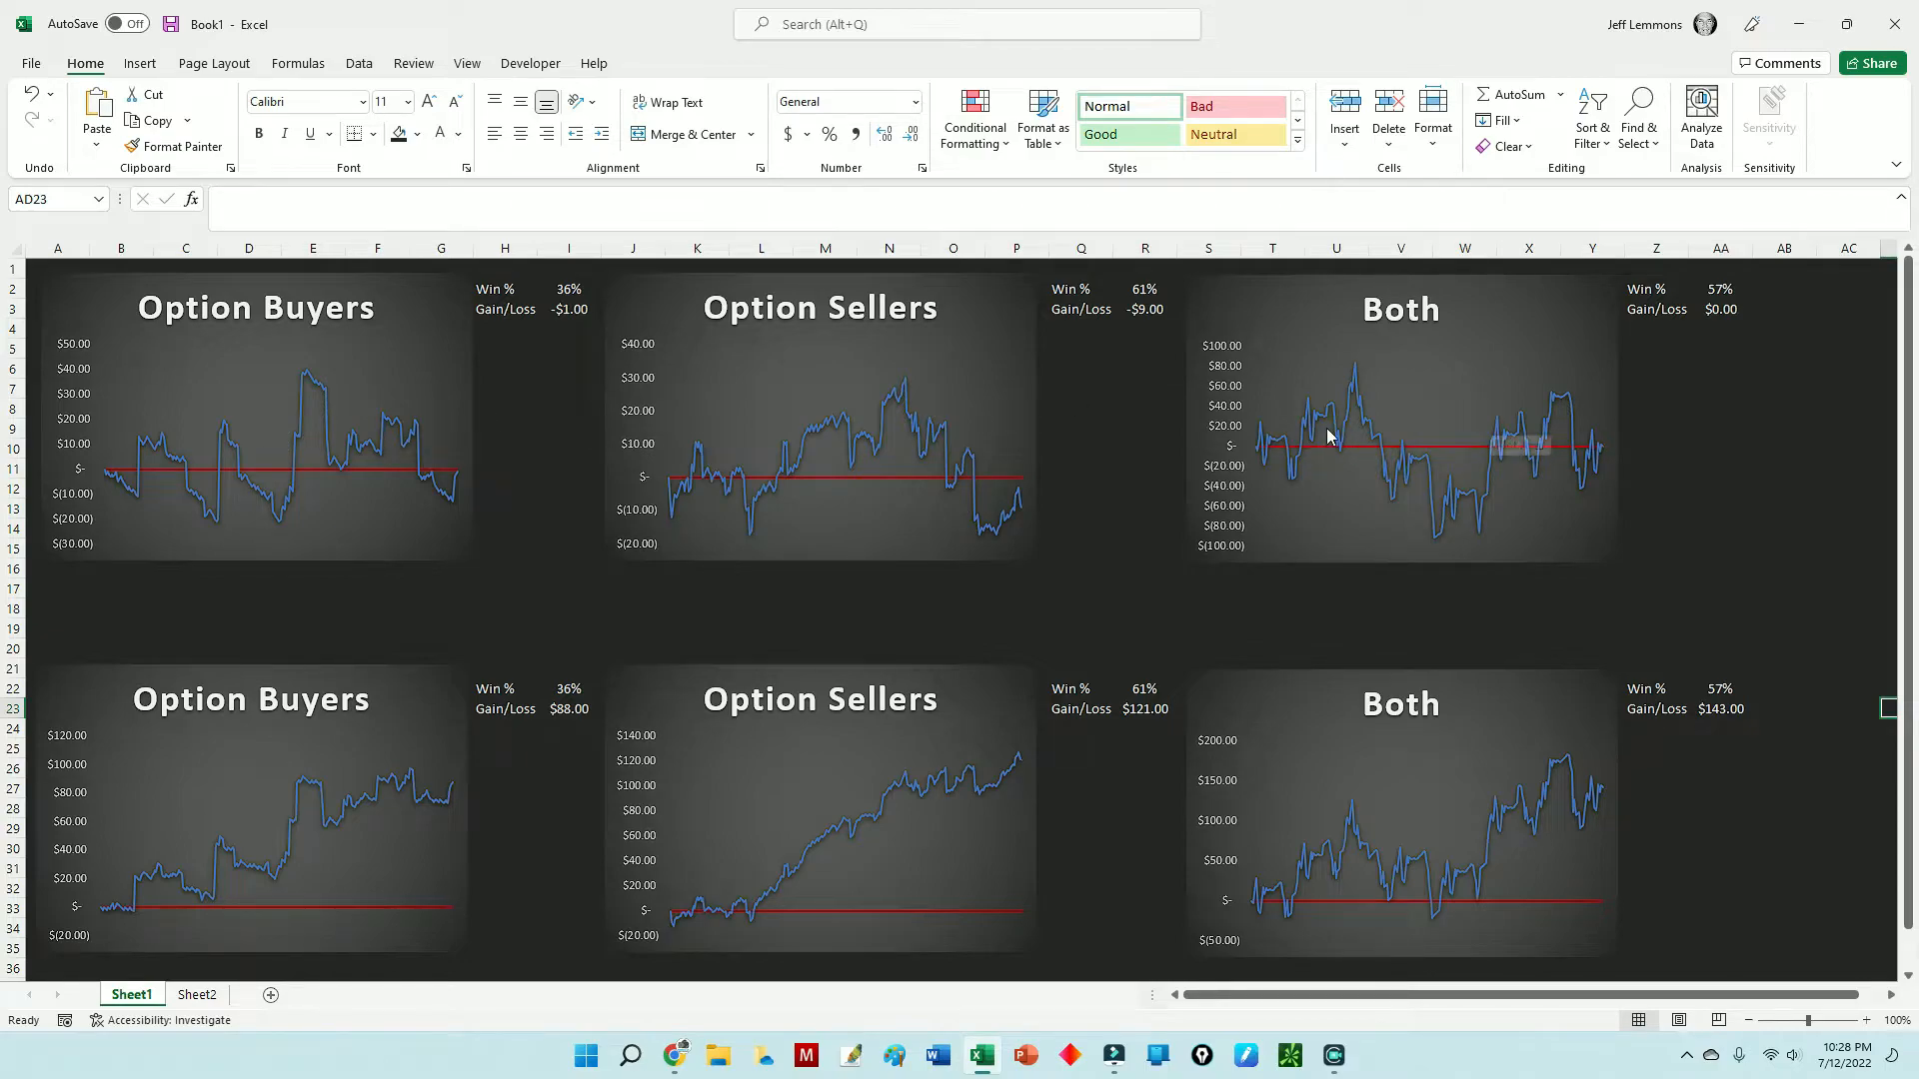
mouse_move(1283, 600)
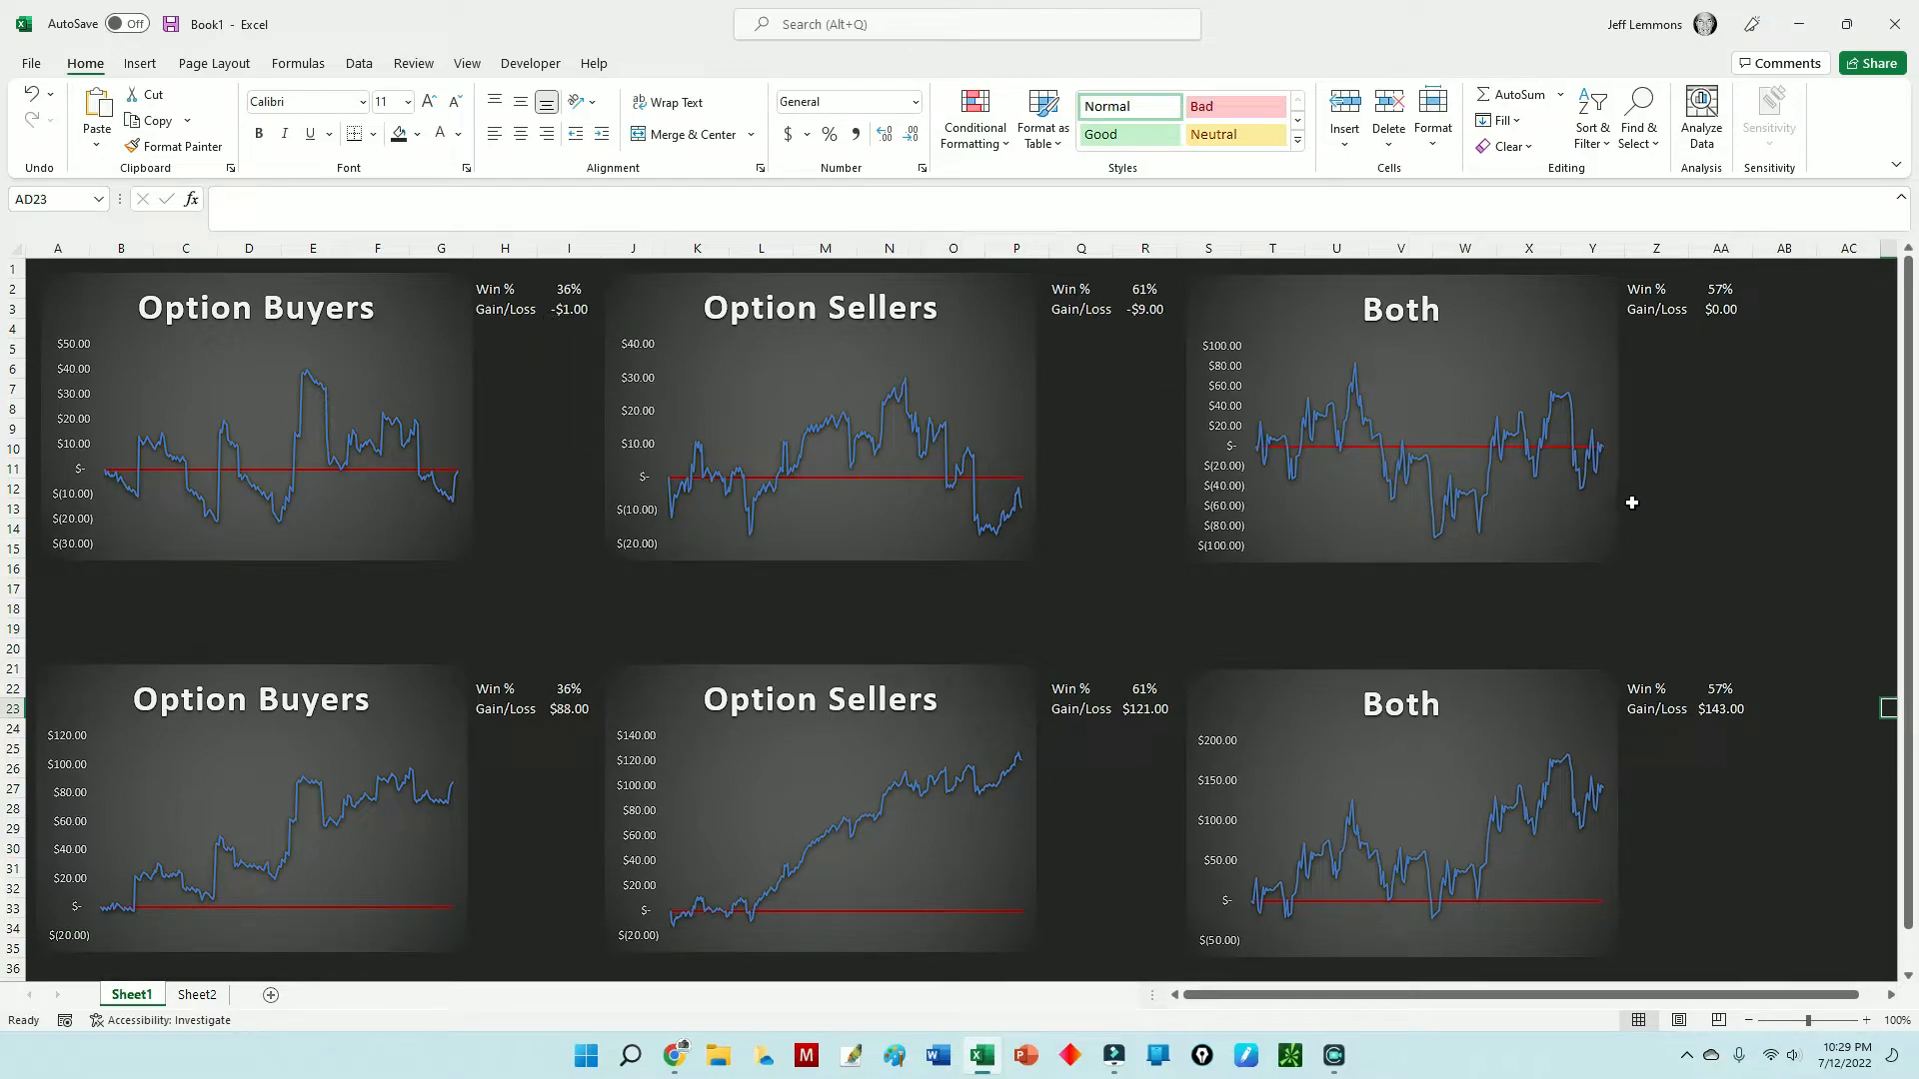
mouse_move(925, 406)
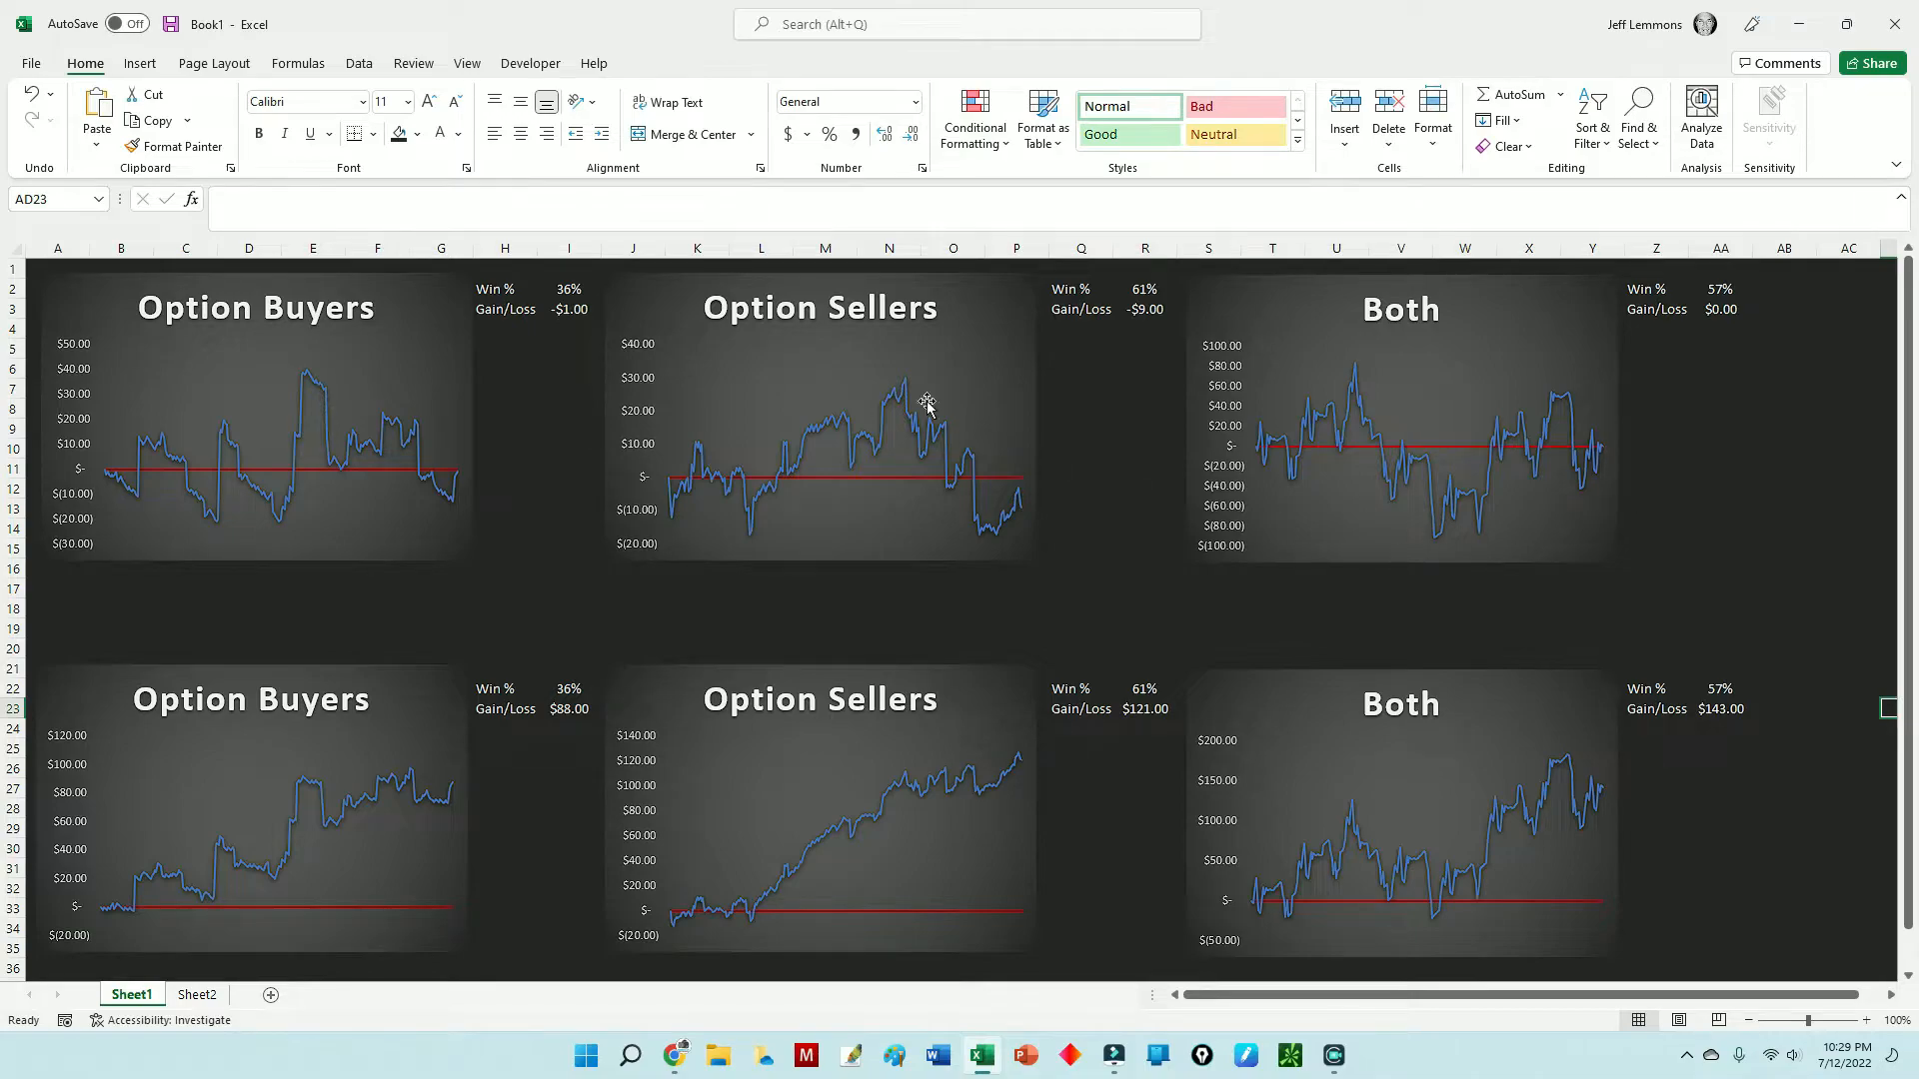
mouse_move(1160, 358)
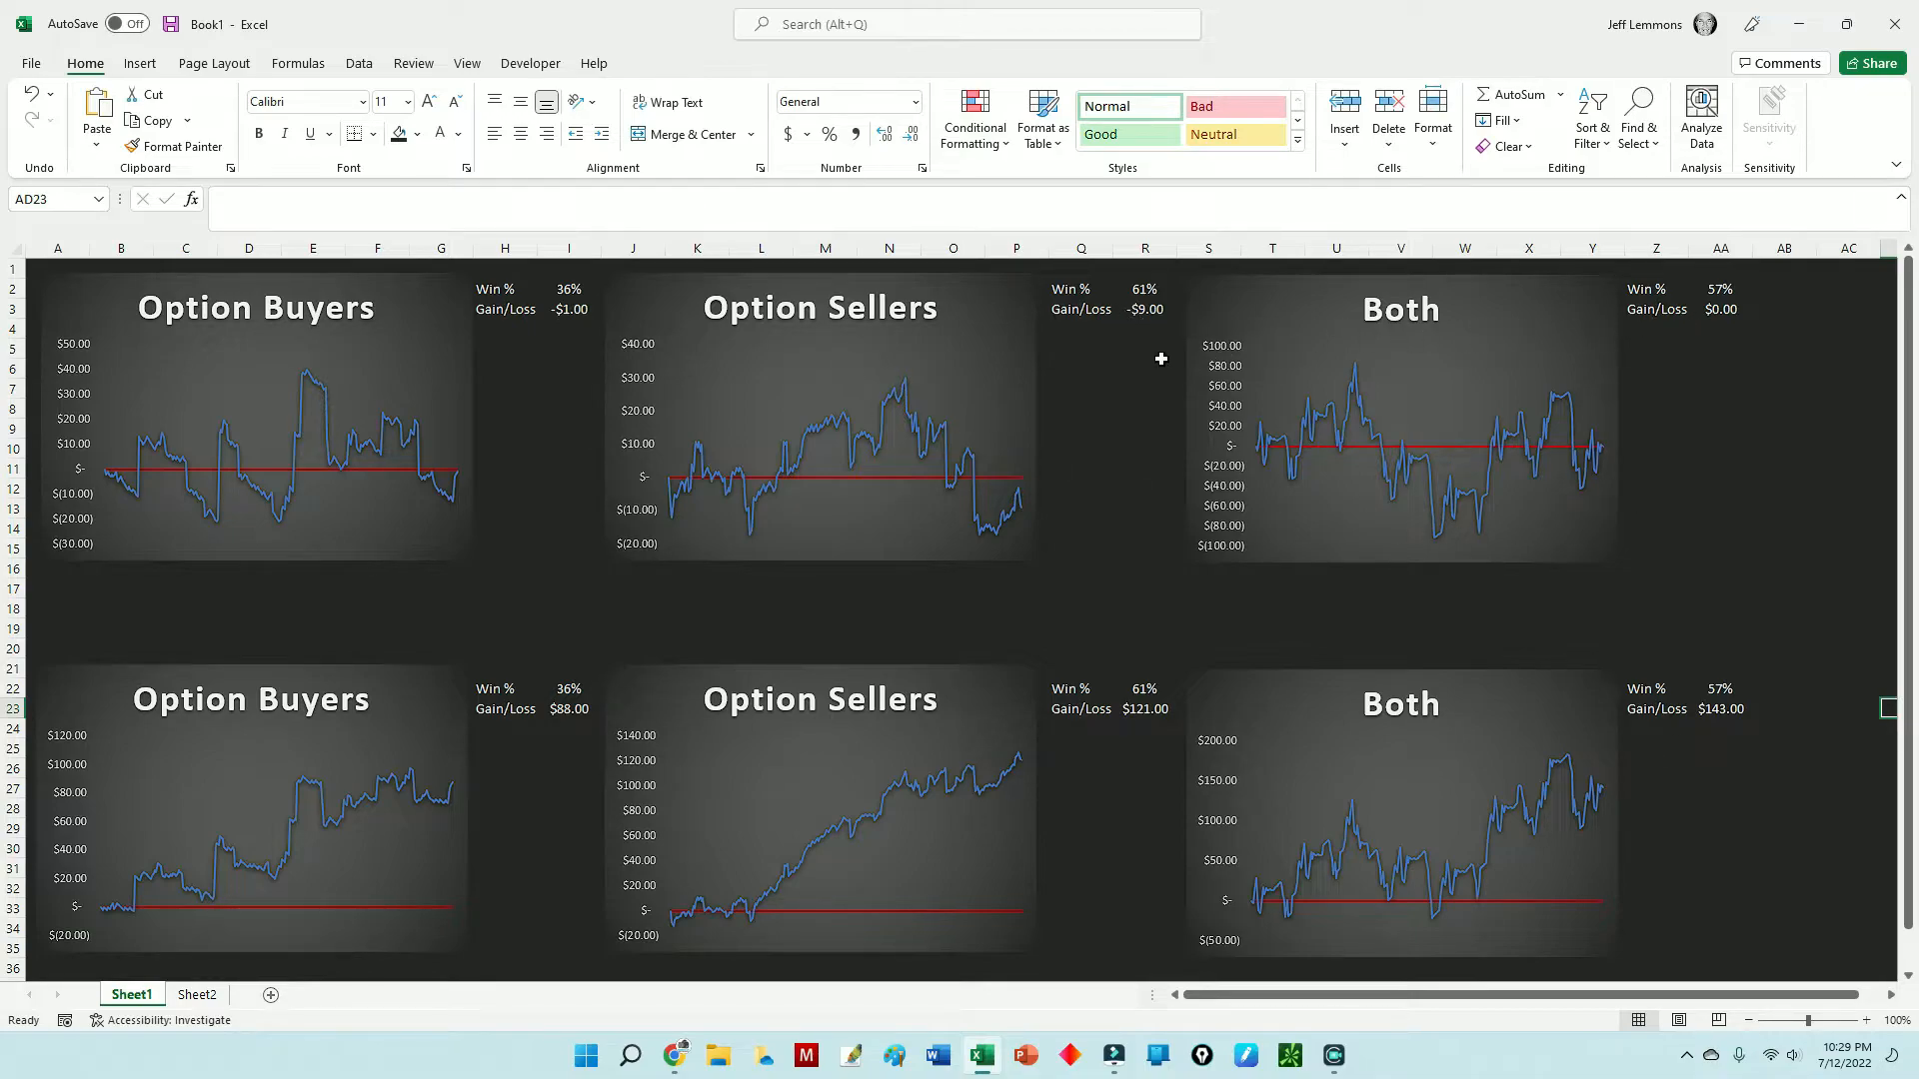
mouse_move(537, 315)
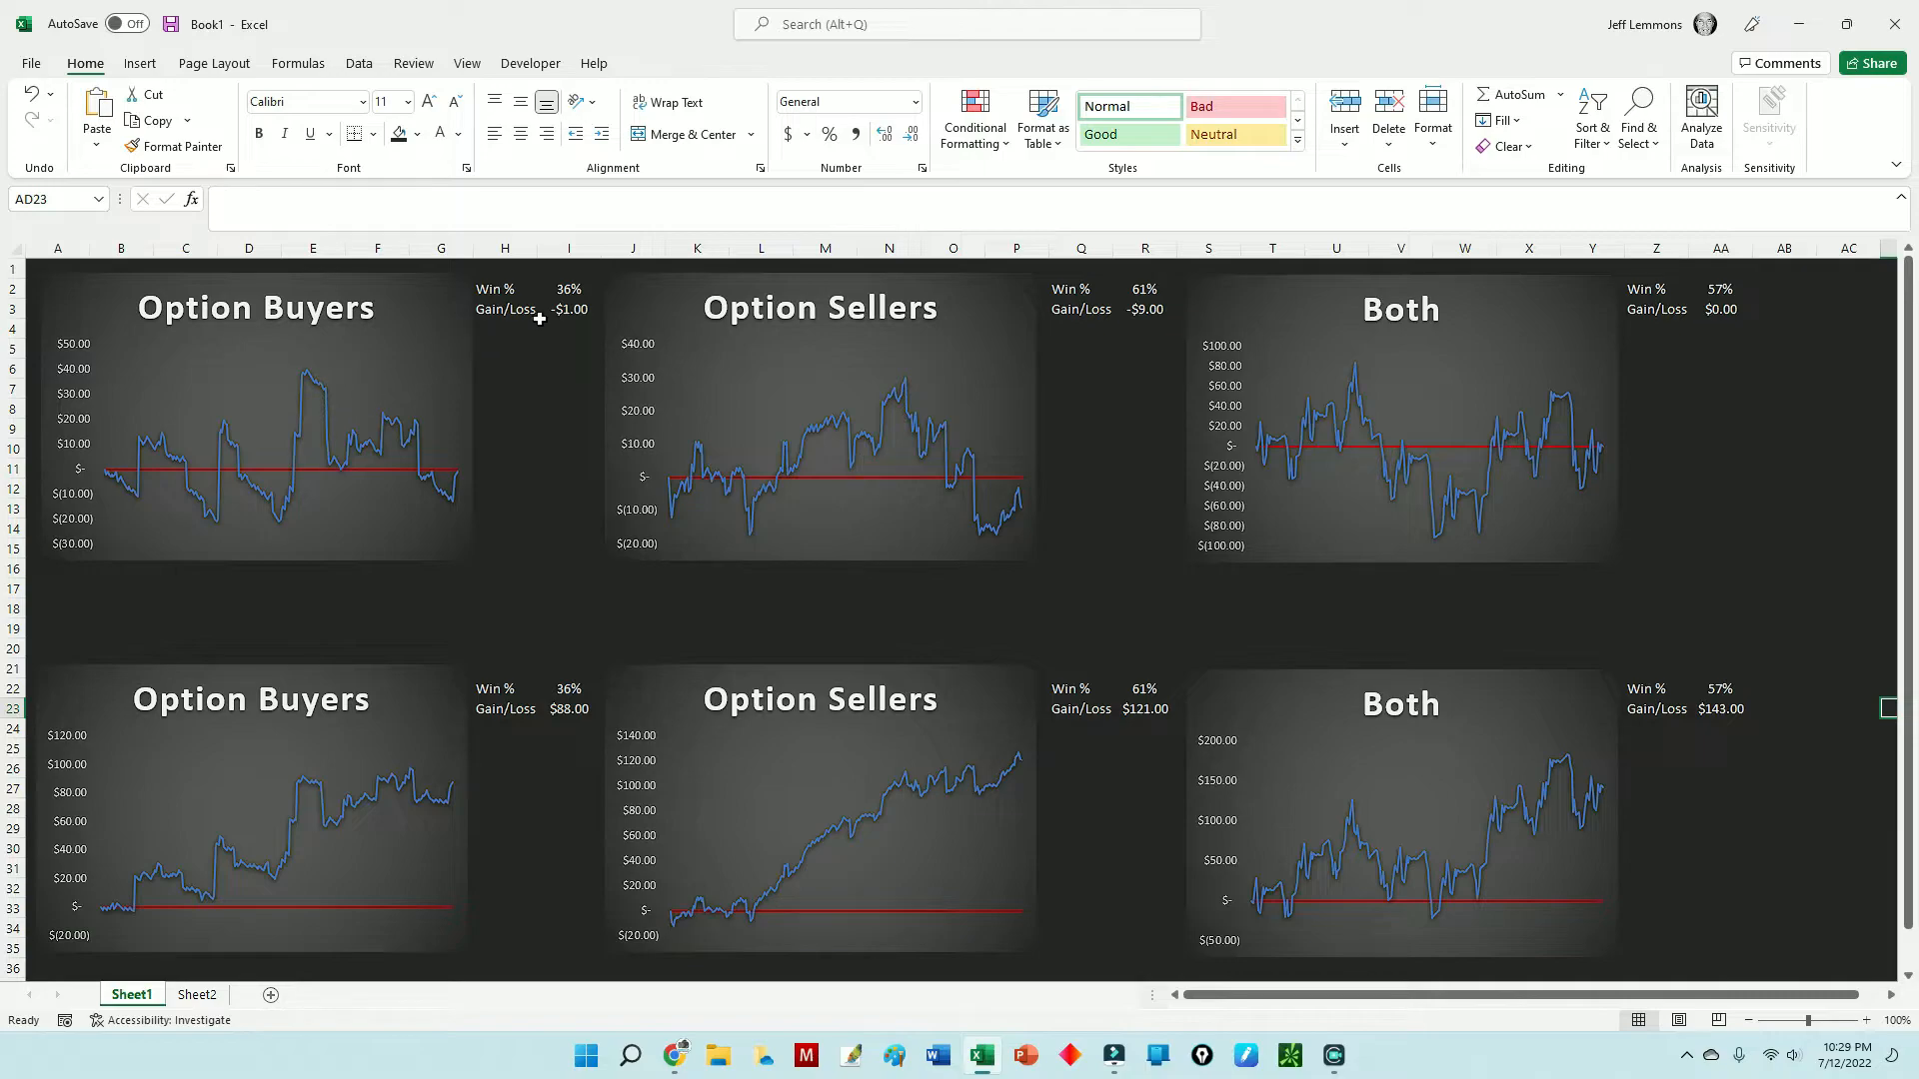
mouse_move(1137, 330)
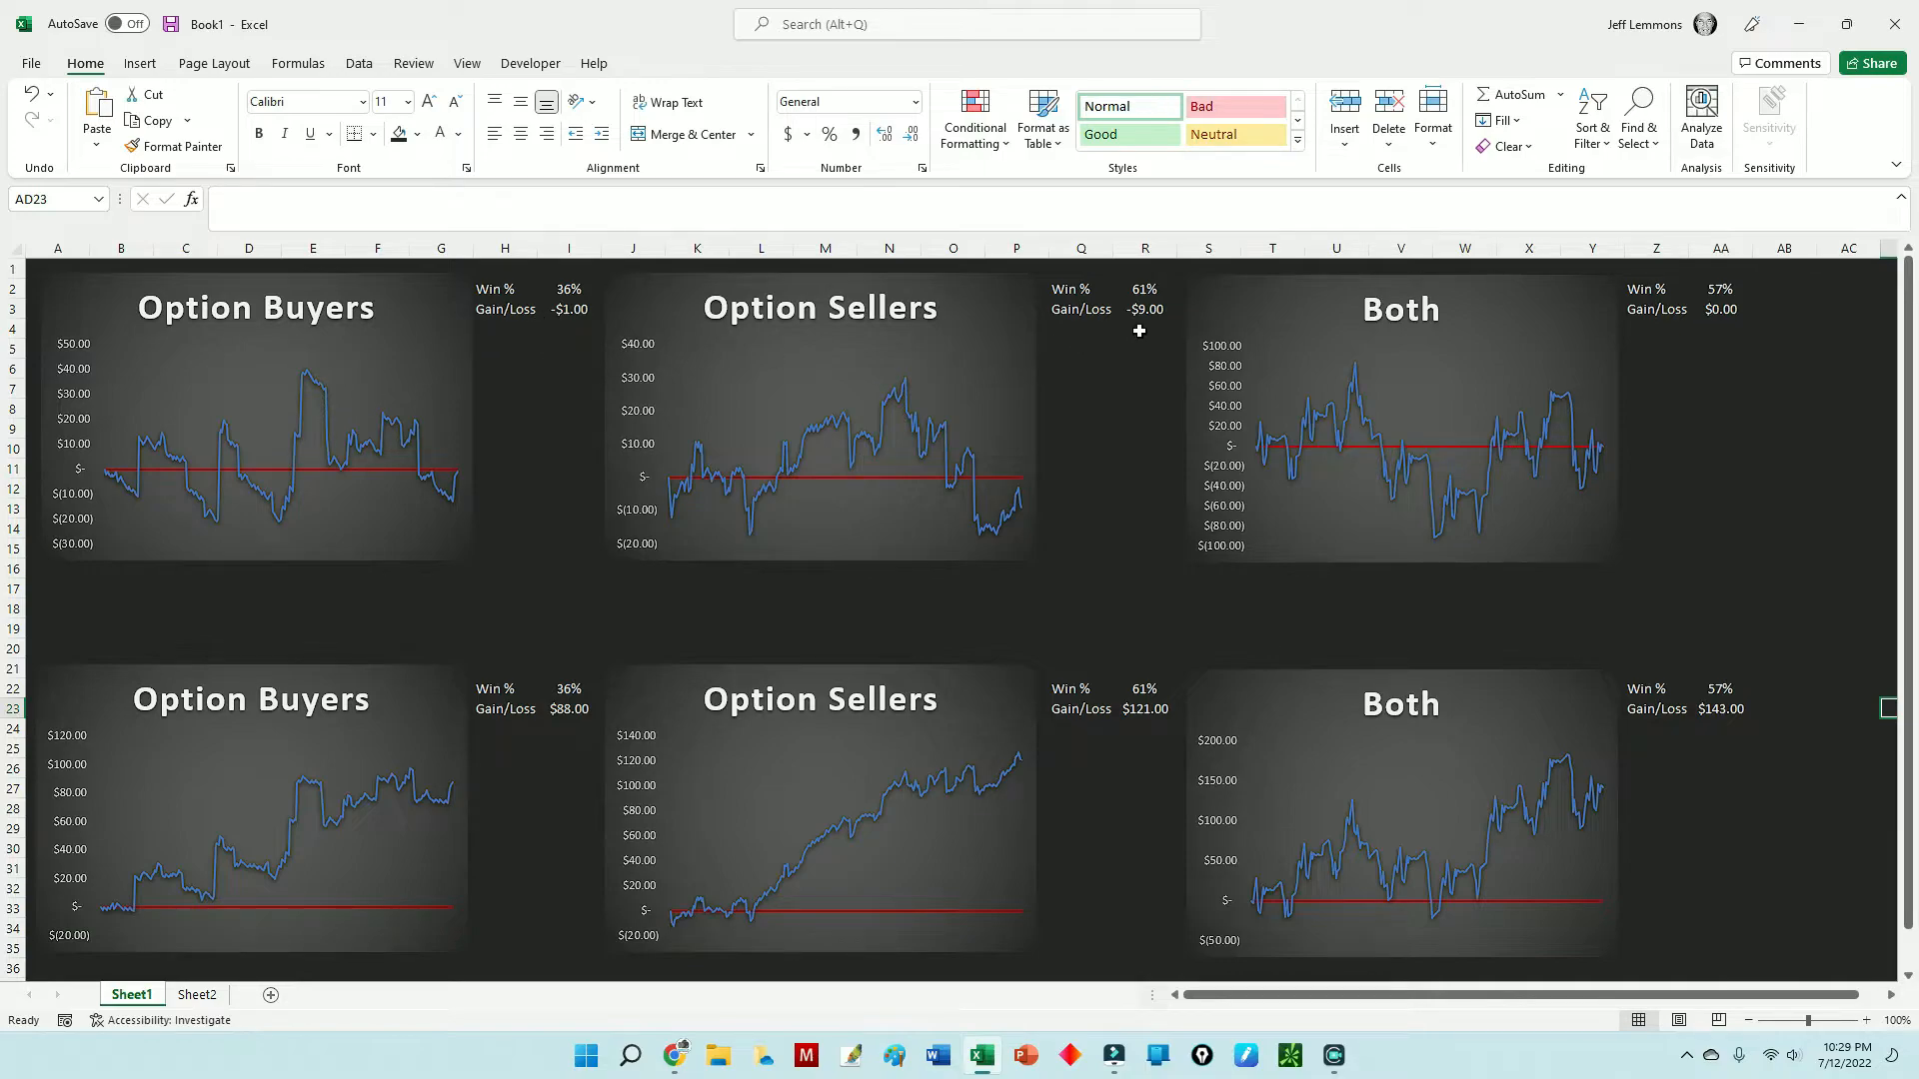
mouse_move(1118, 562)
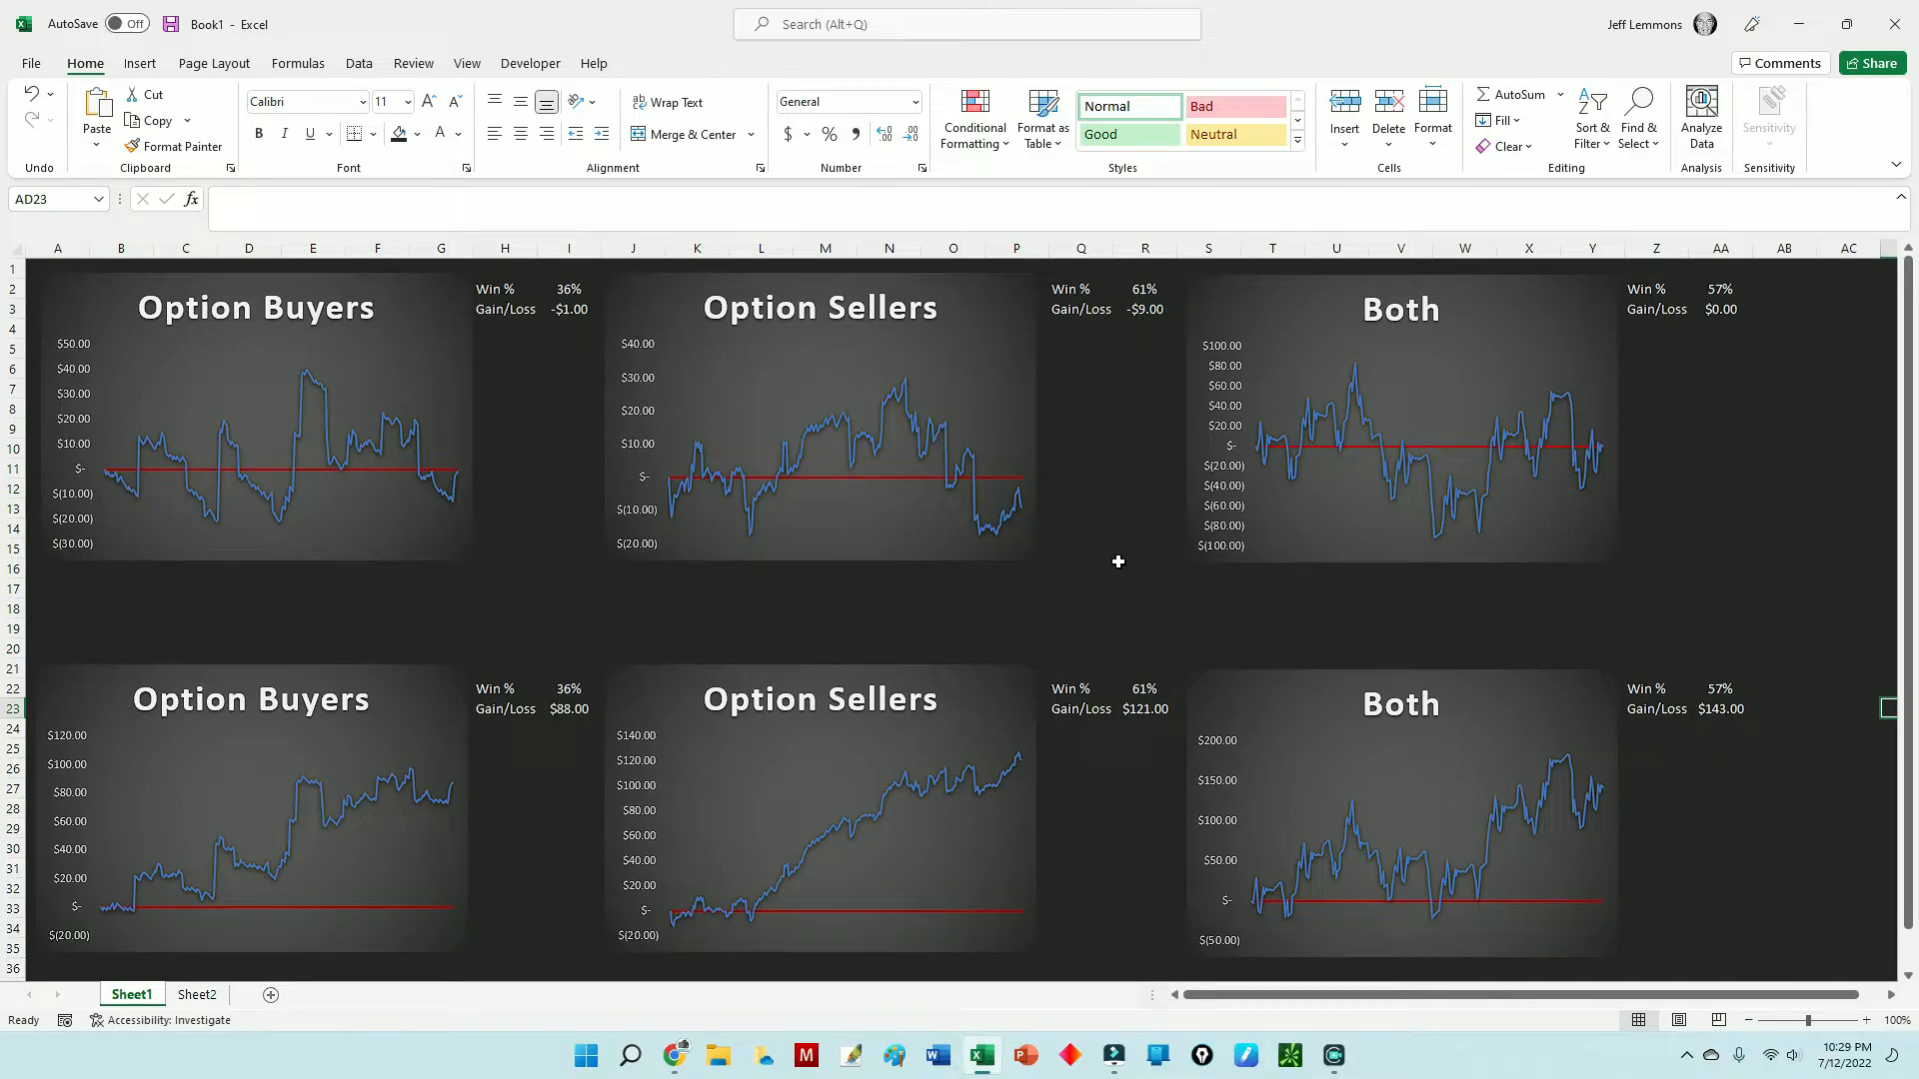
left_click(1080, 628)
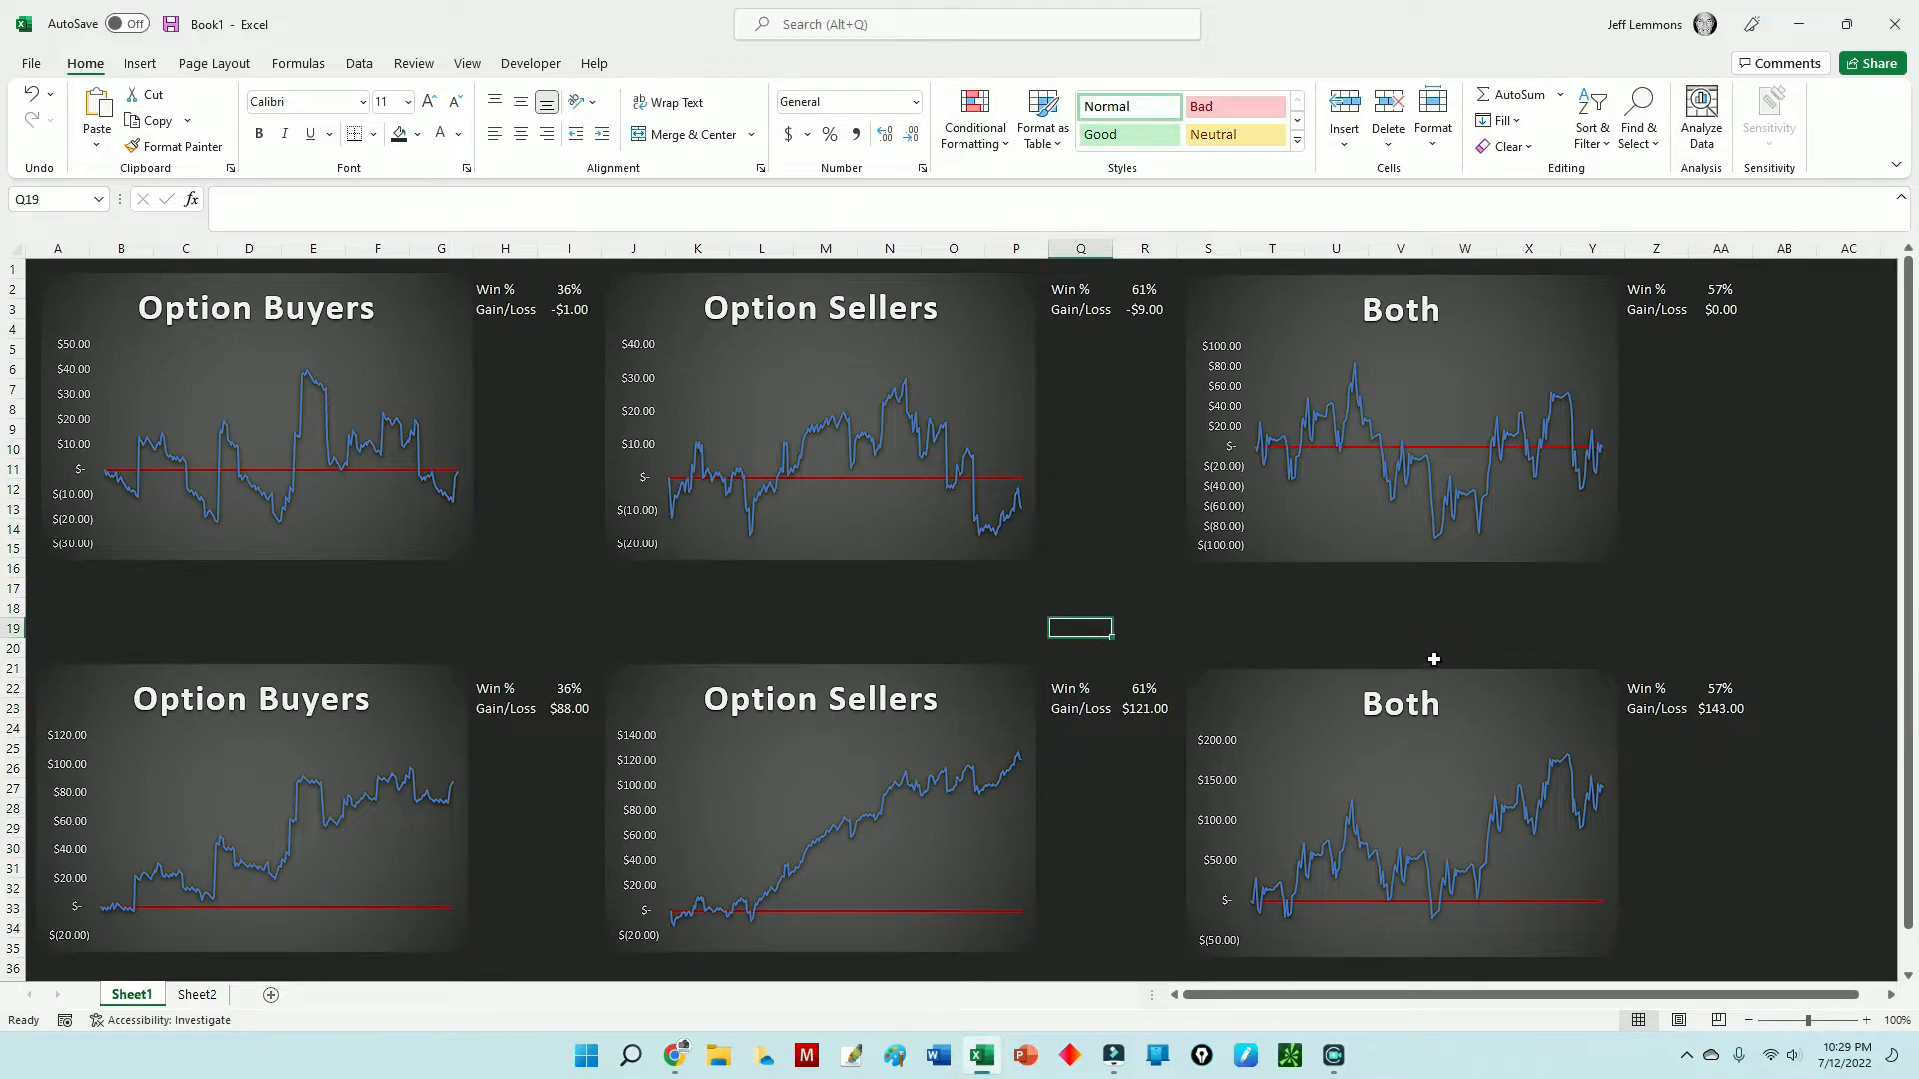
left_click(1849, 967)
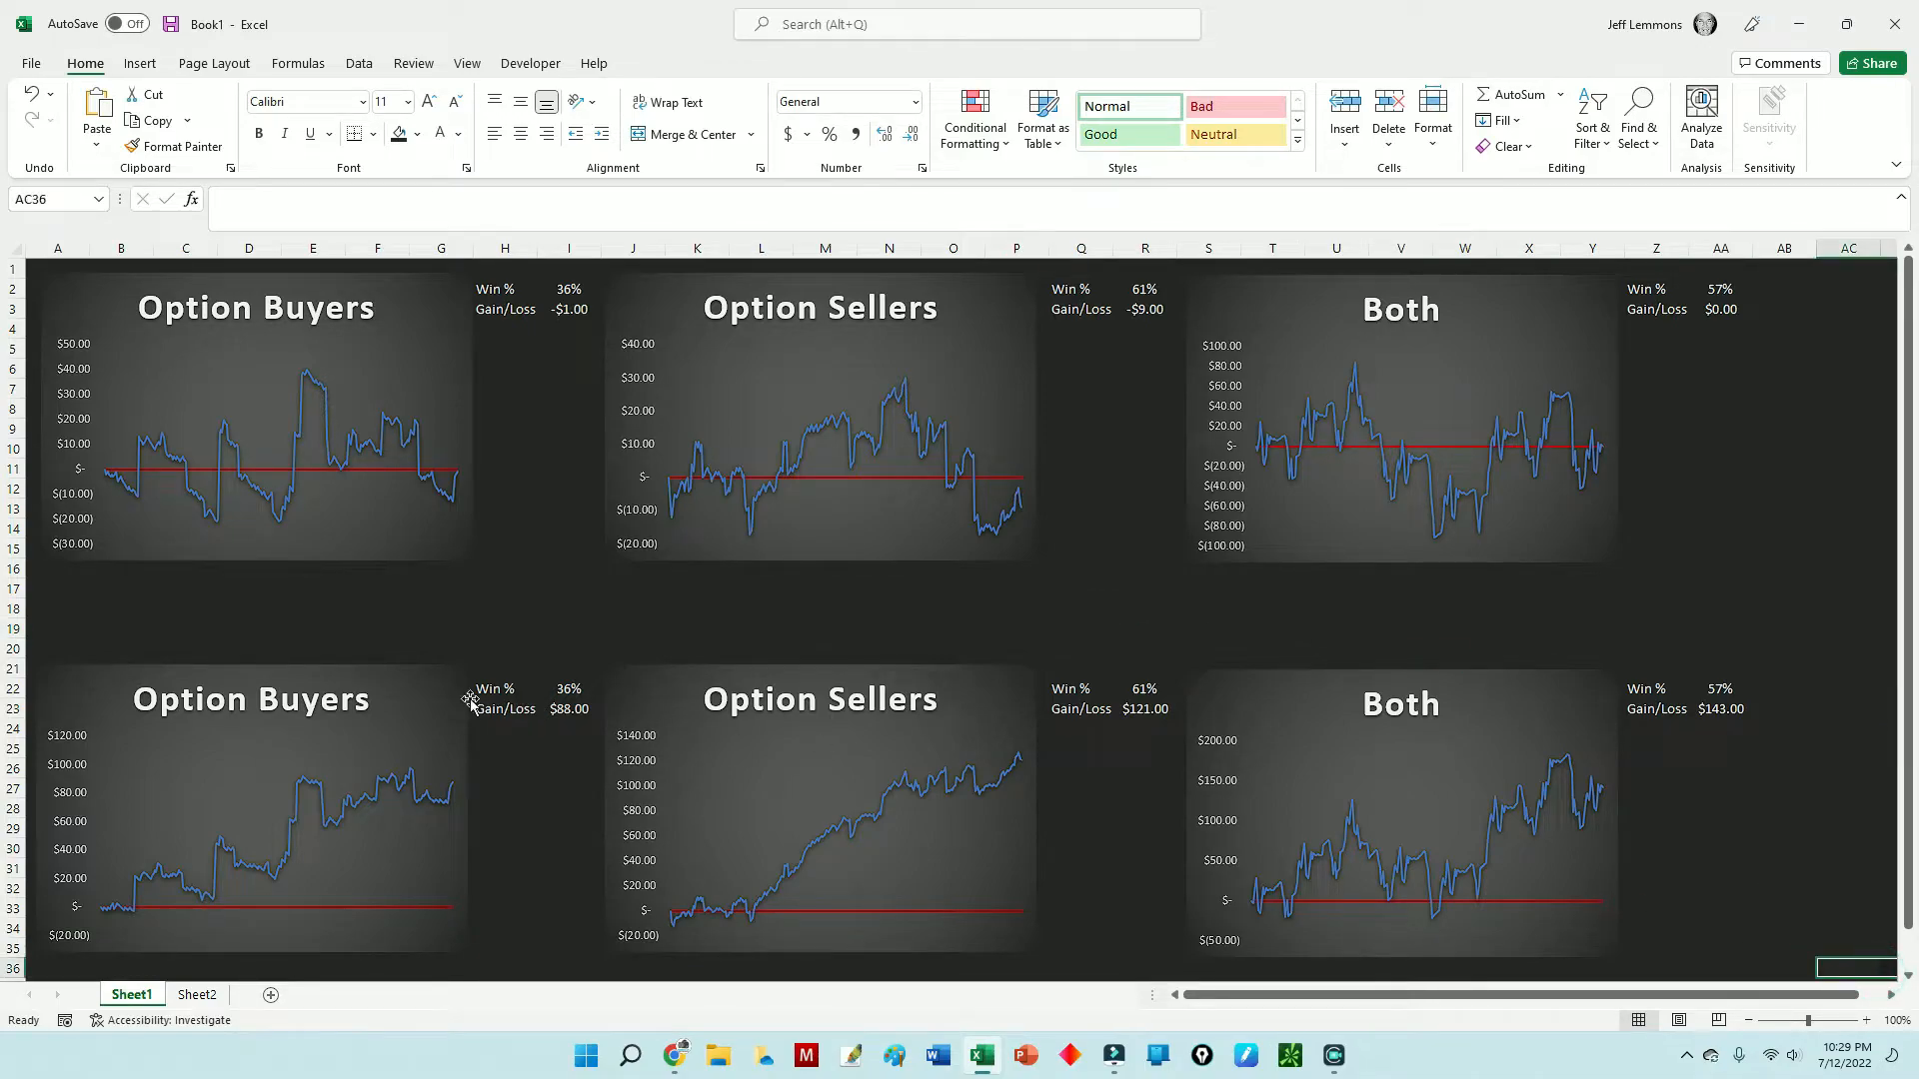
mouse_move(1527, 834)
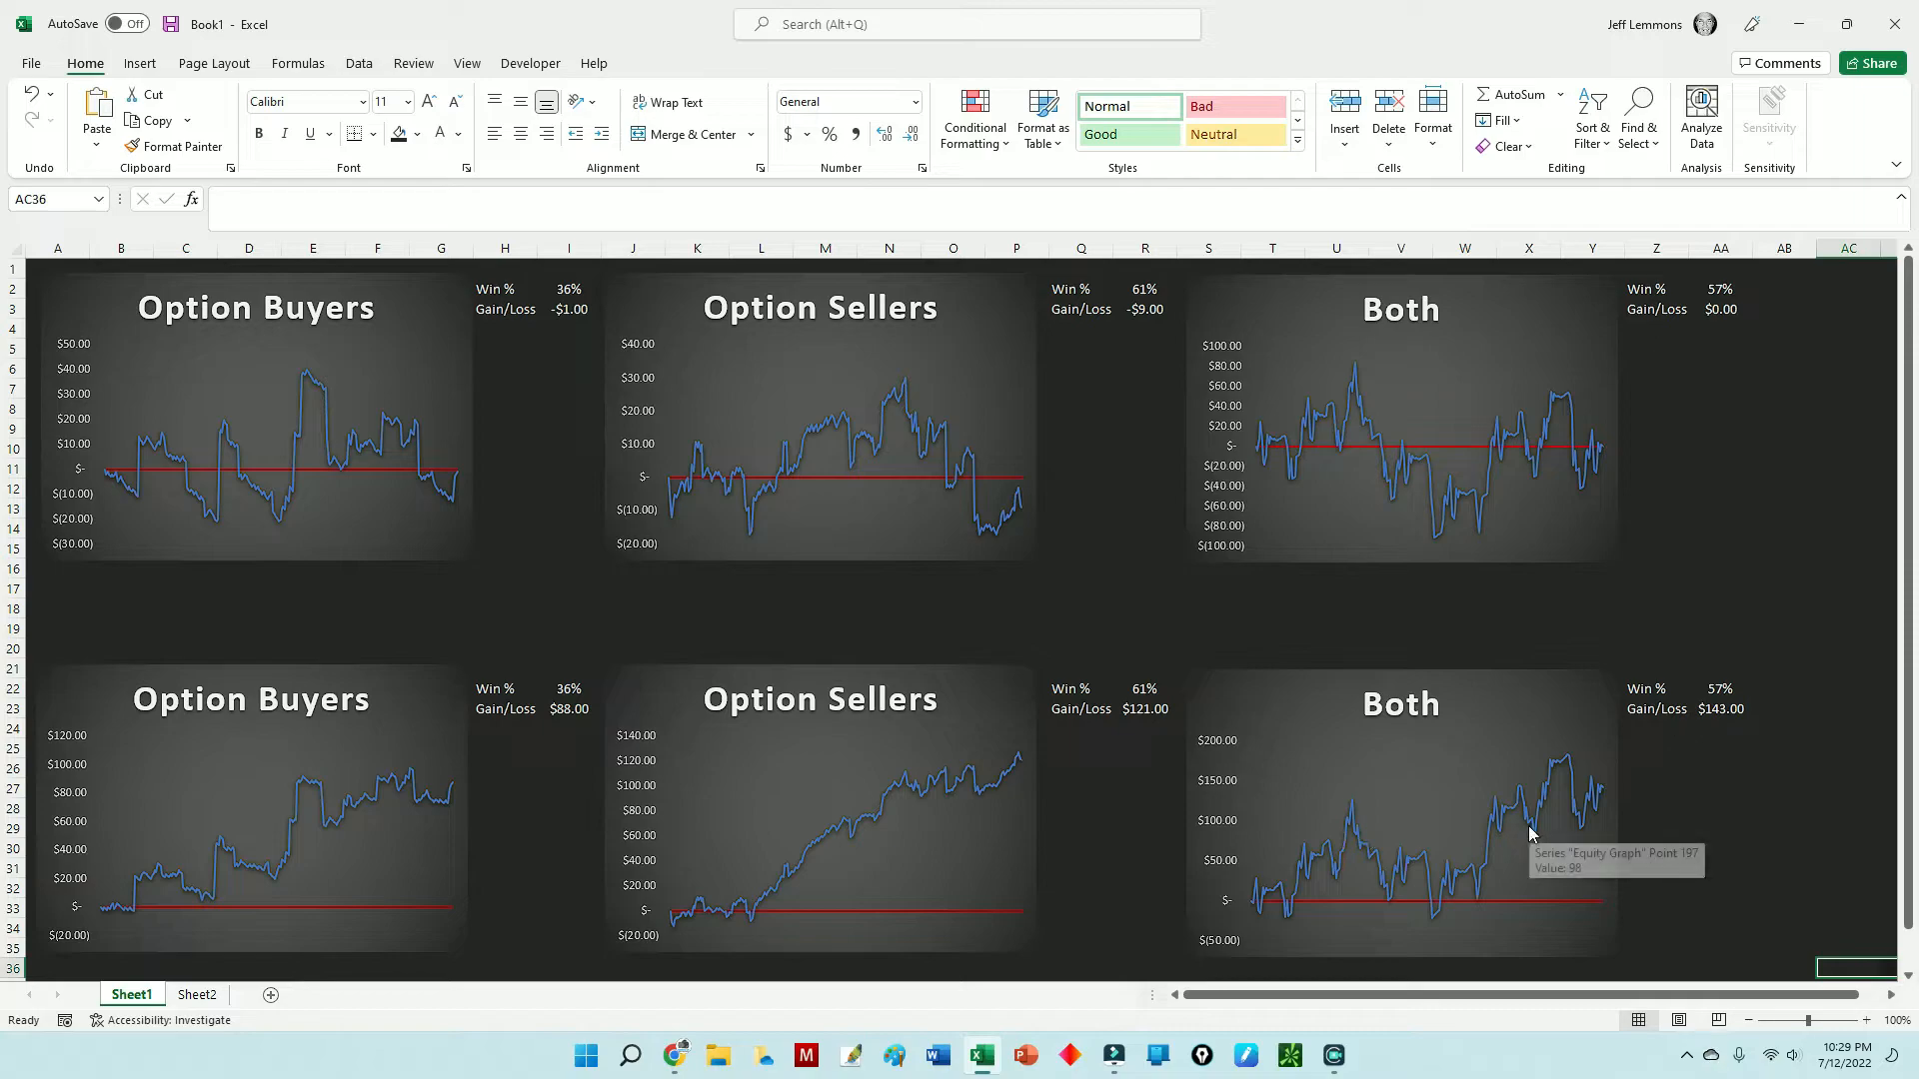
mouse_move(512, 692)
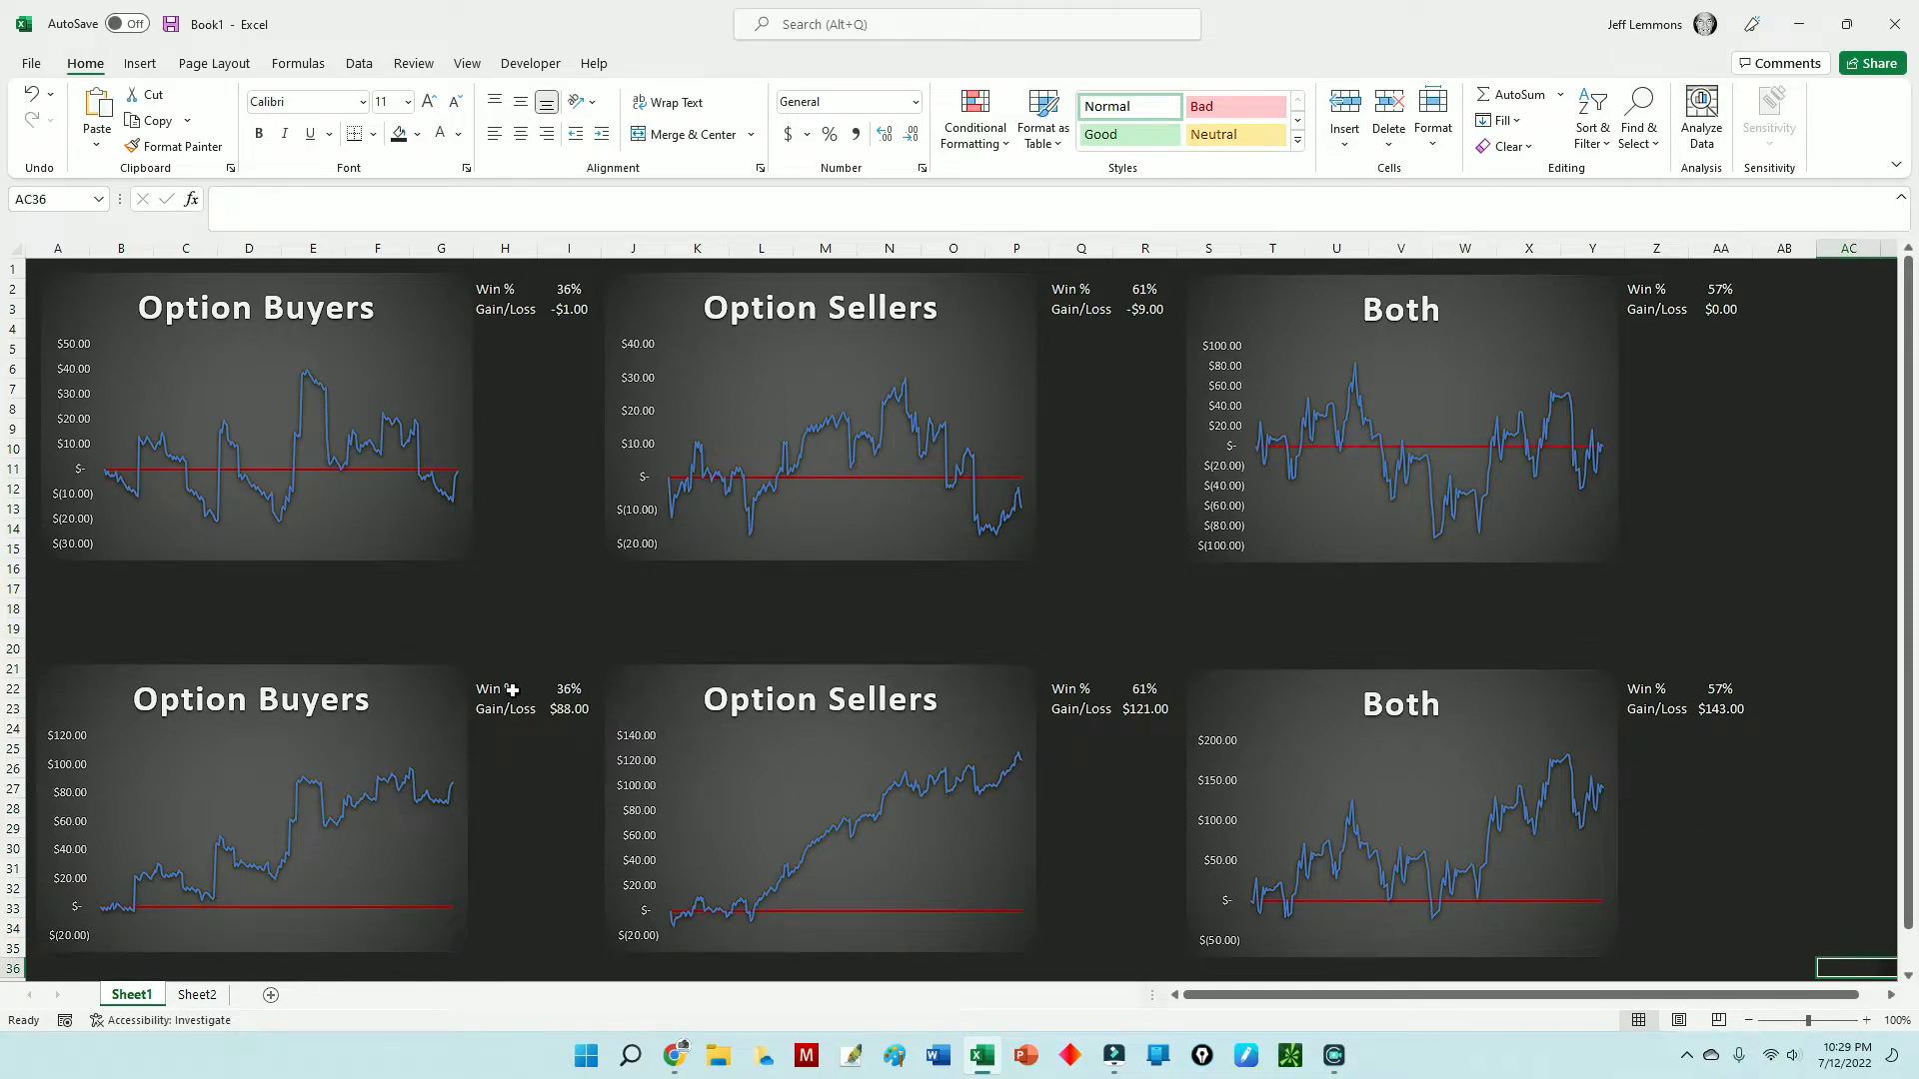
mouse_move(1157, 690)
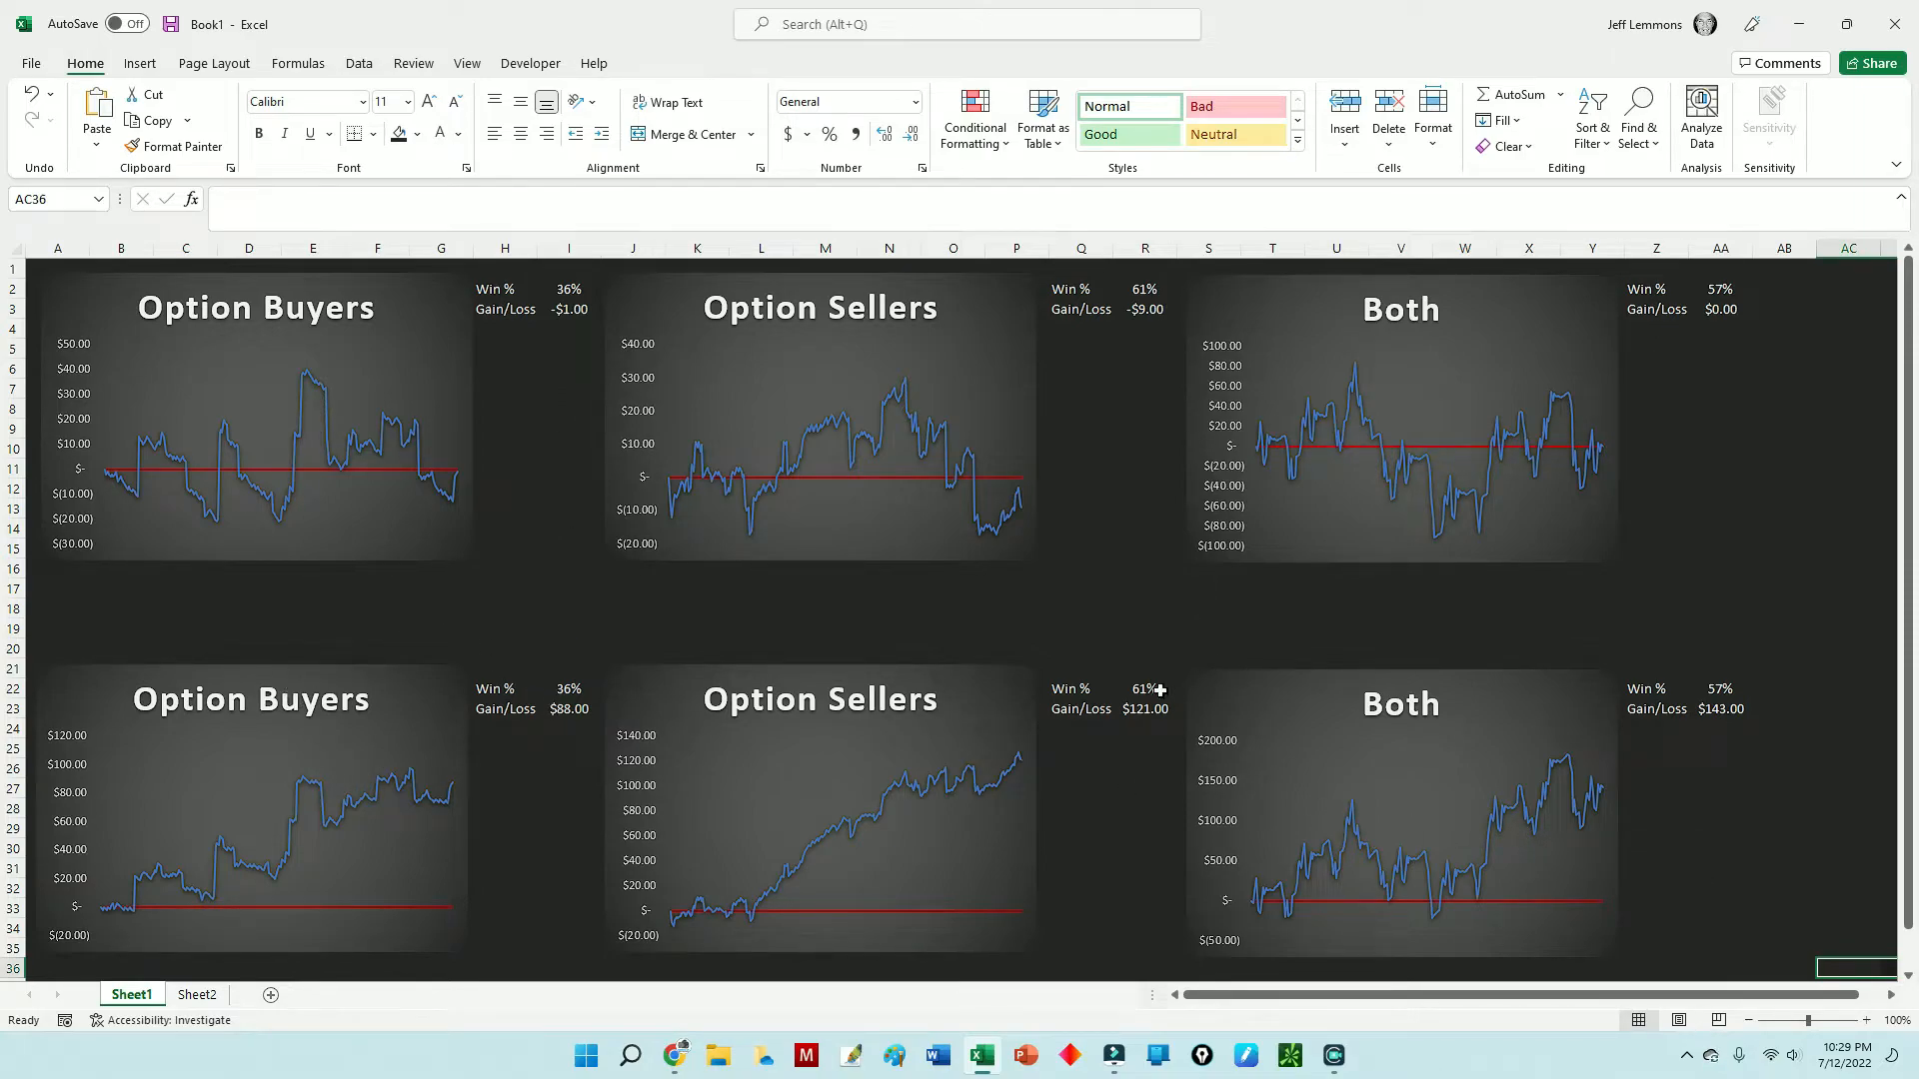
mouse_move(893, 728)
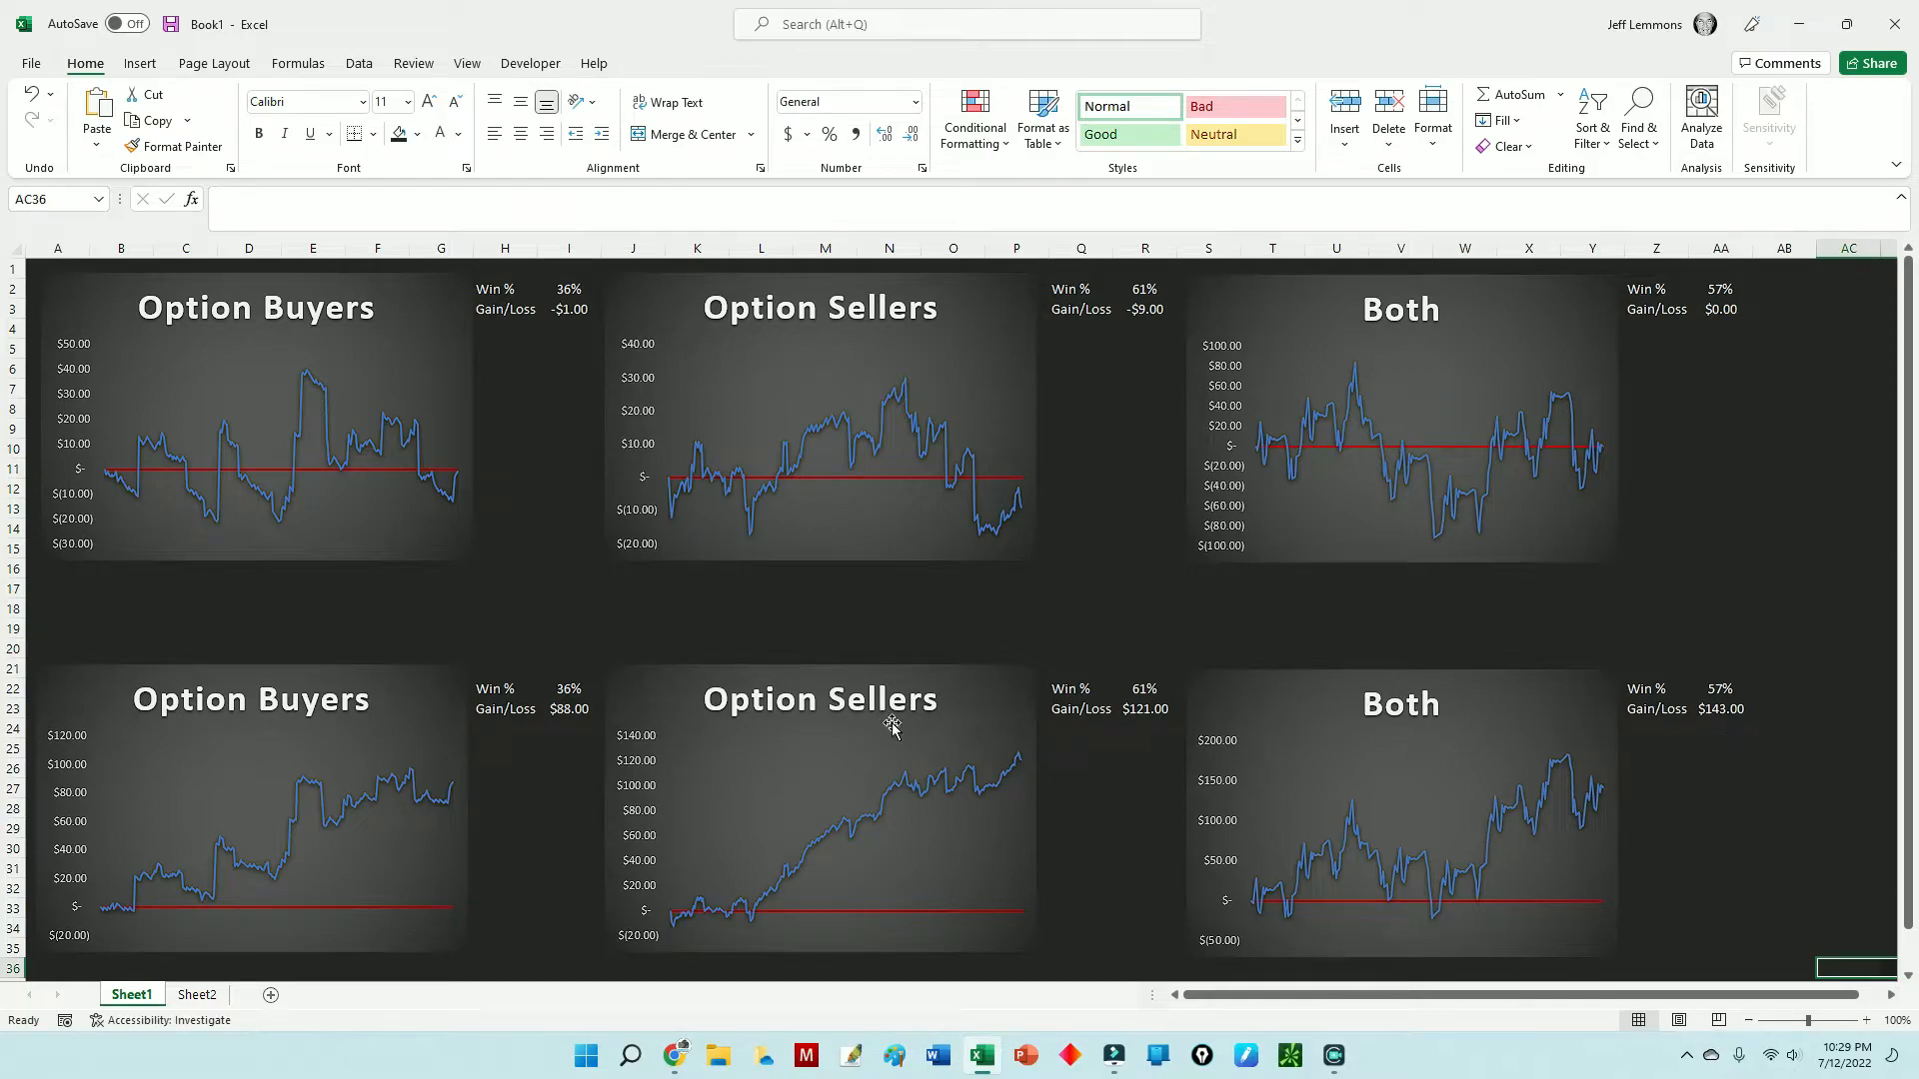
mouse_move(236, 778)
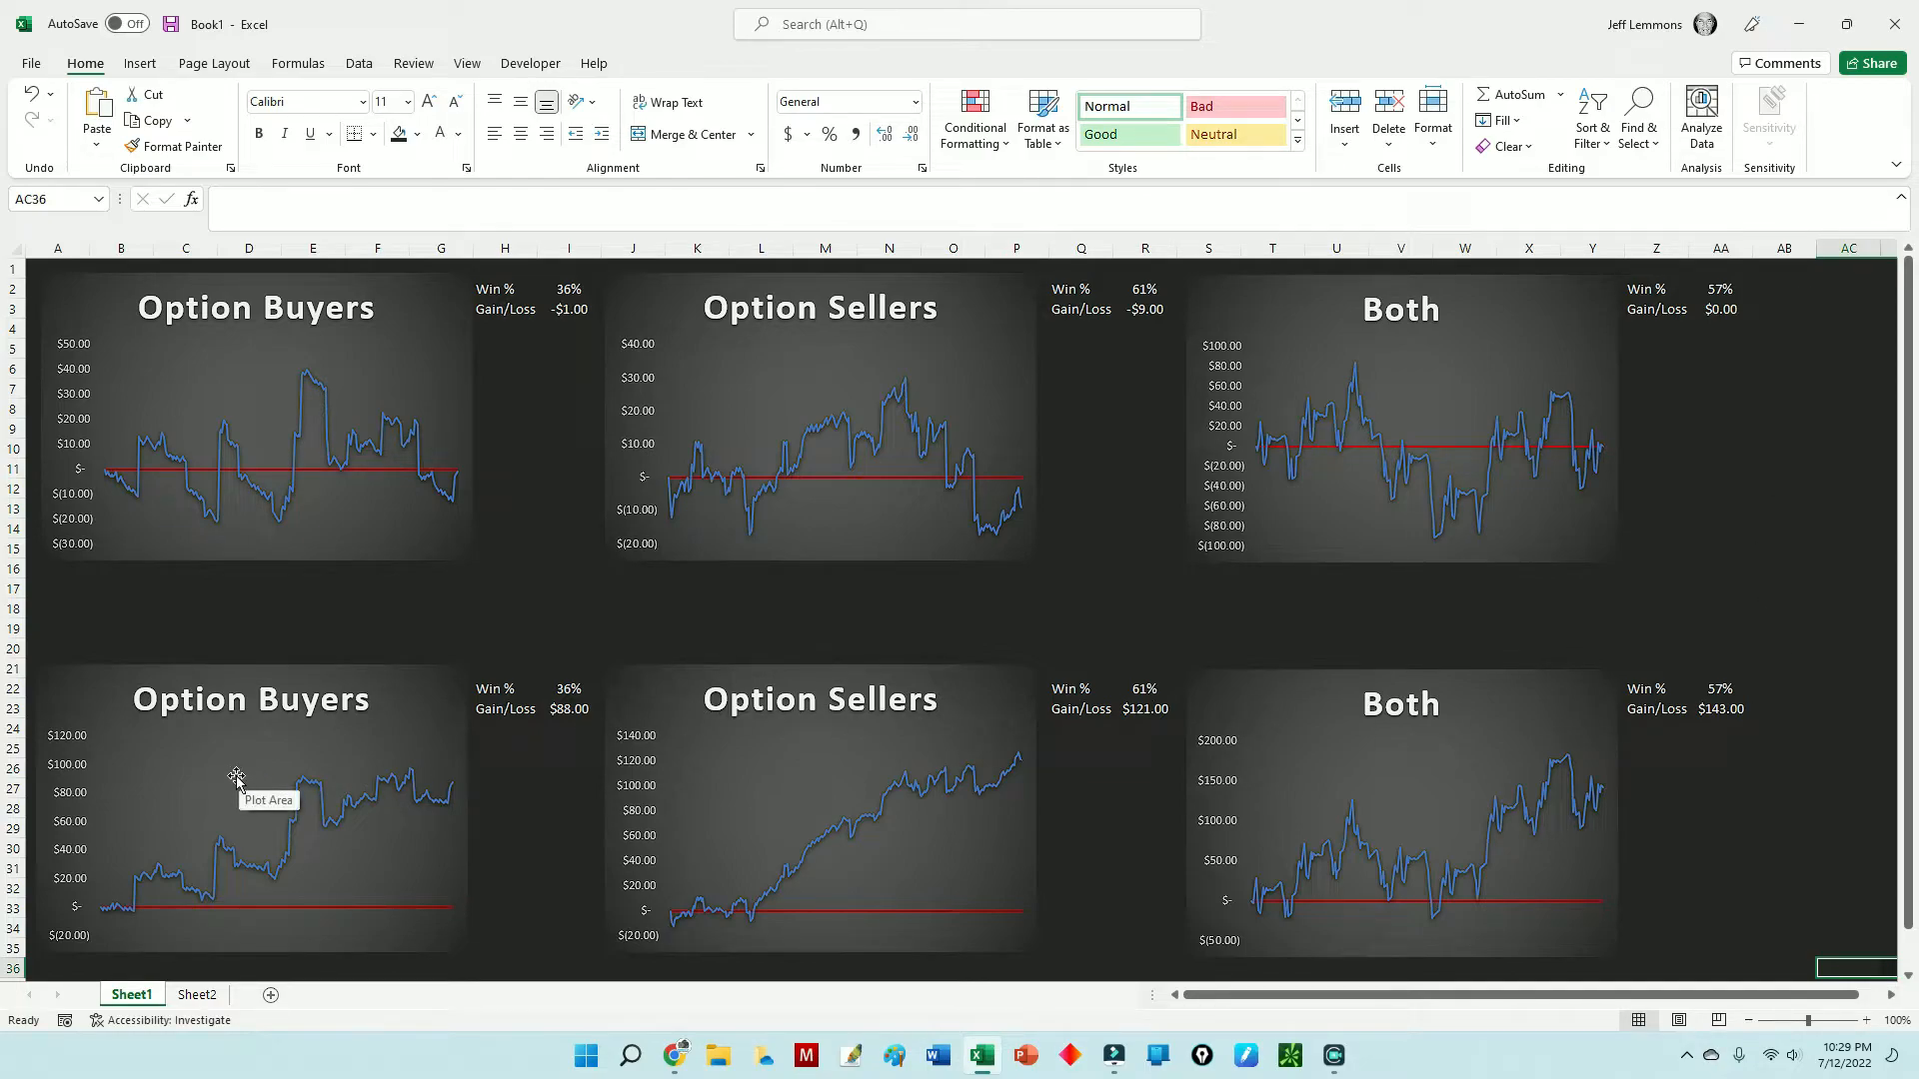
mouse_move(904, 498)
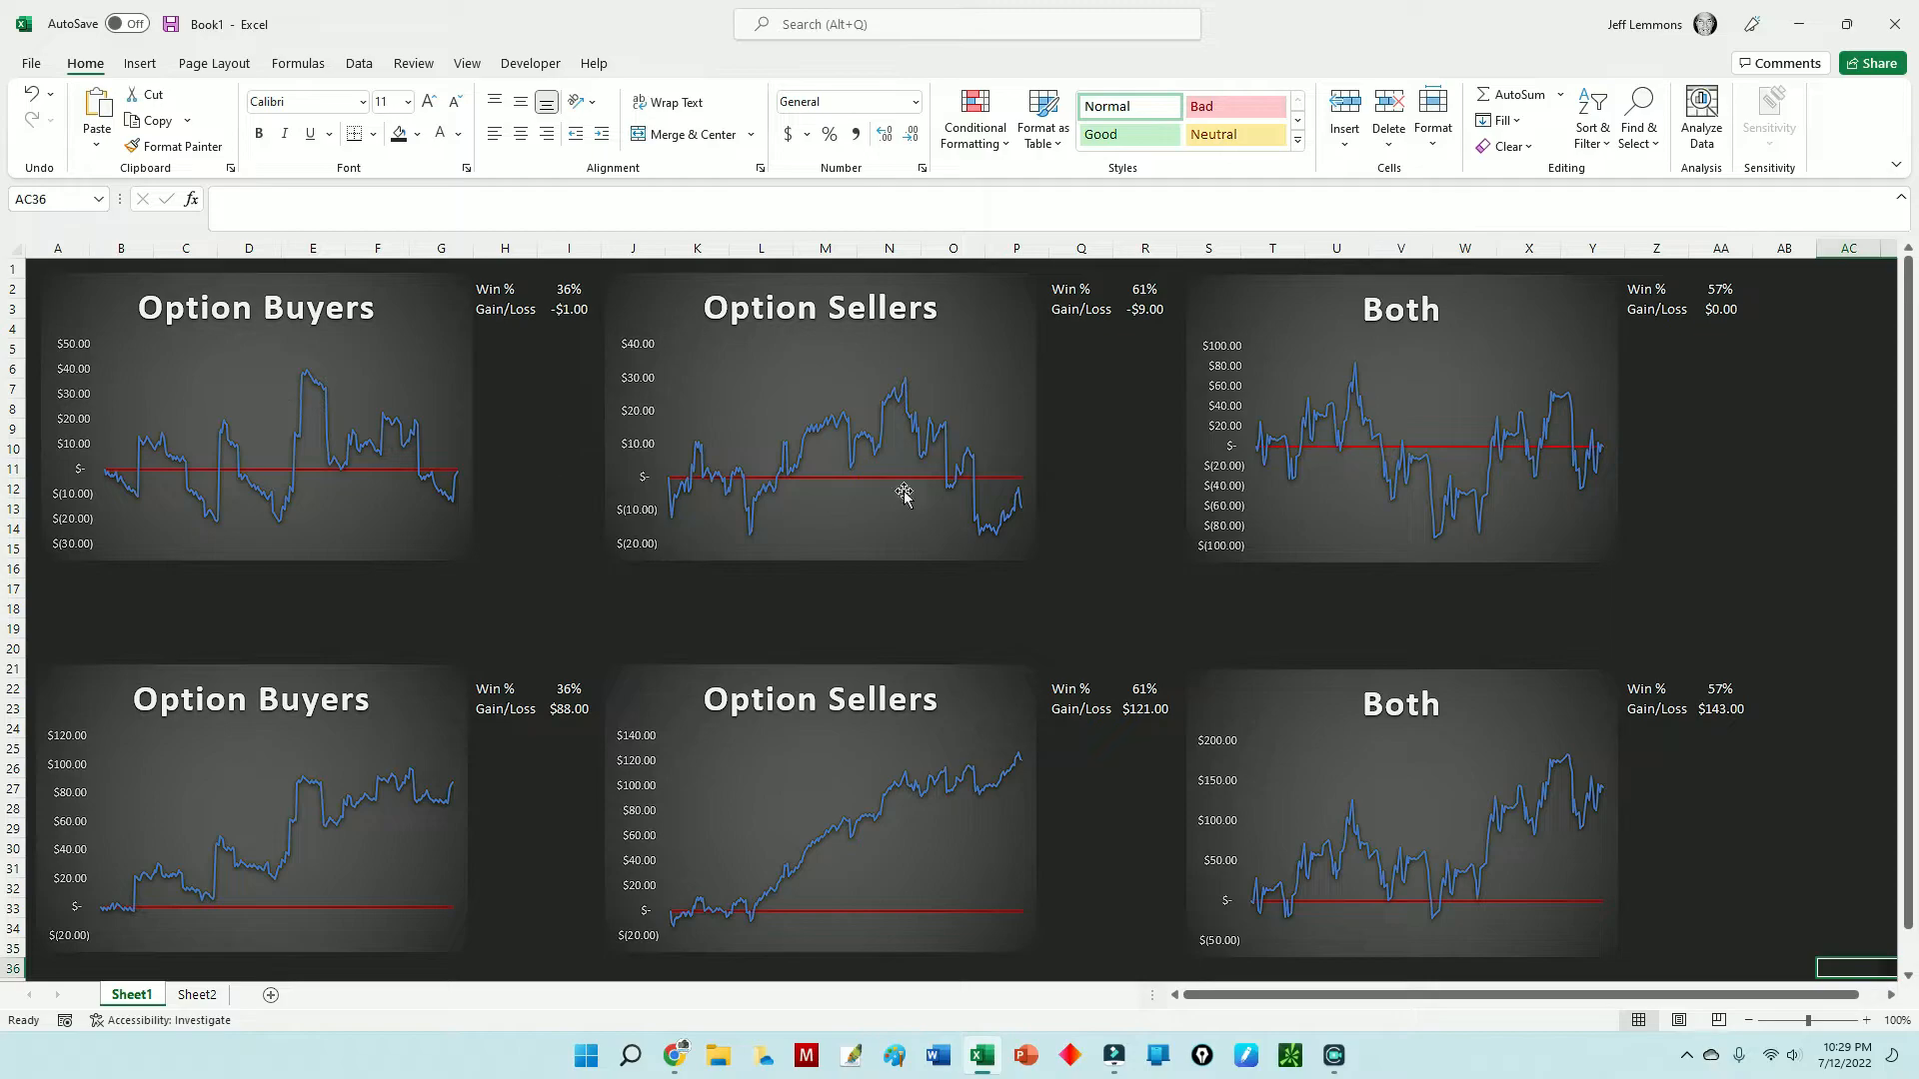
mouse_move(1356, 514)
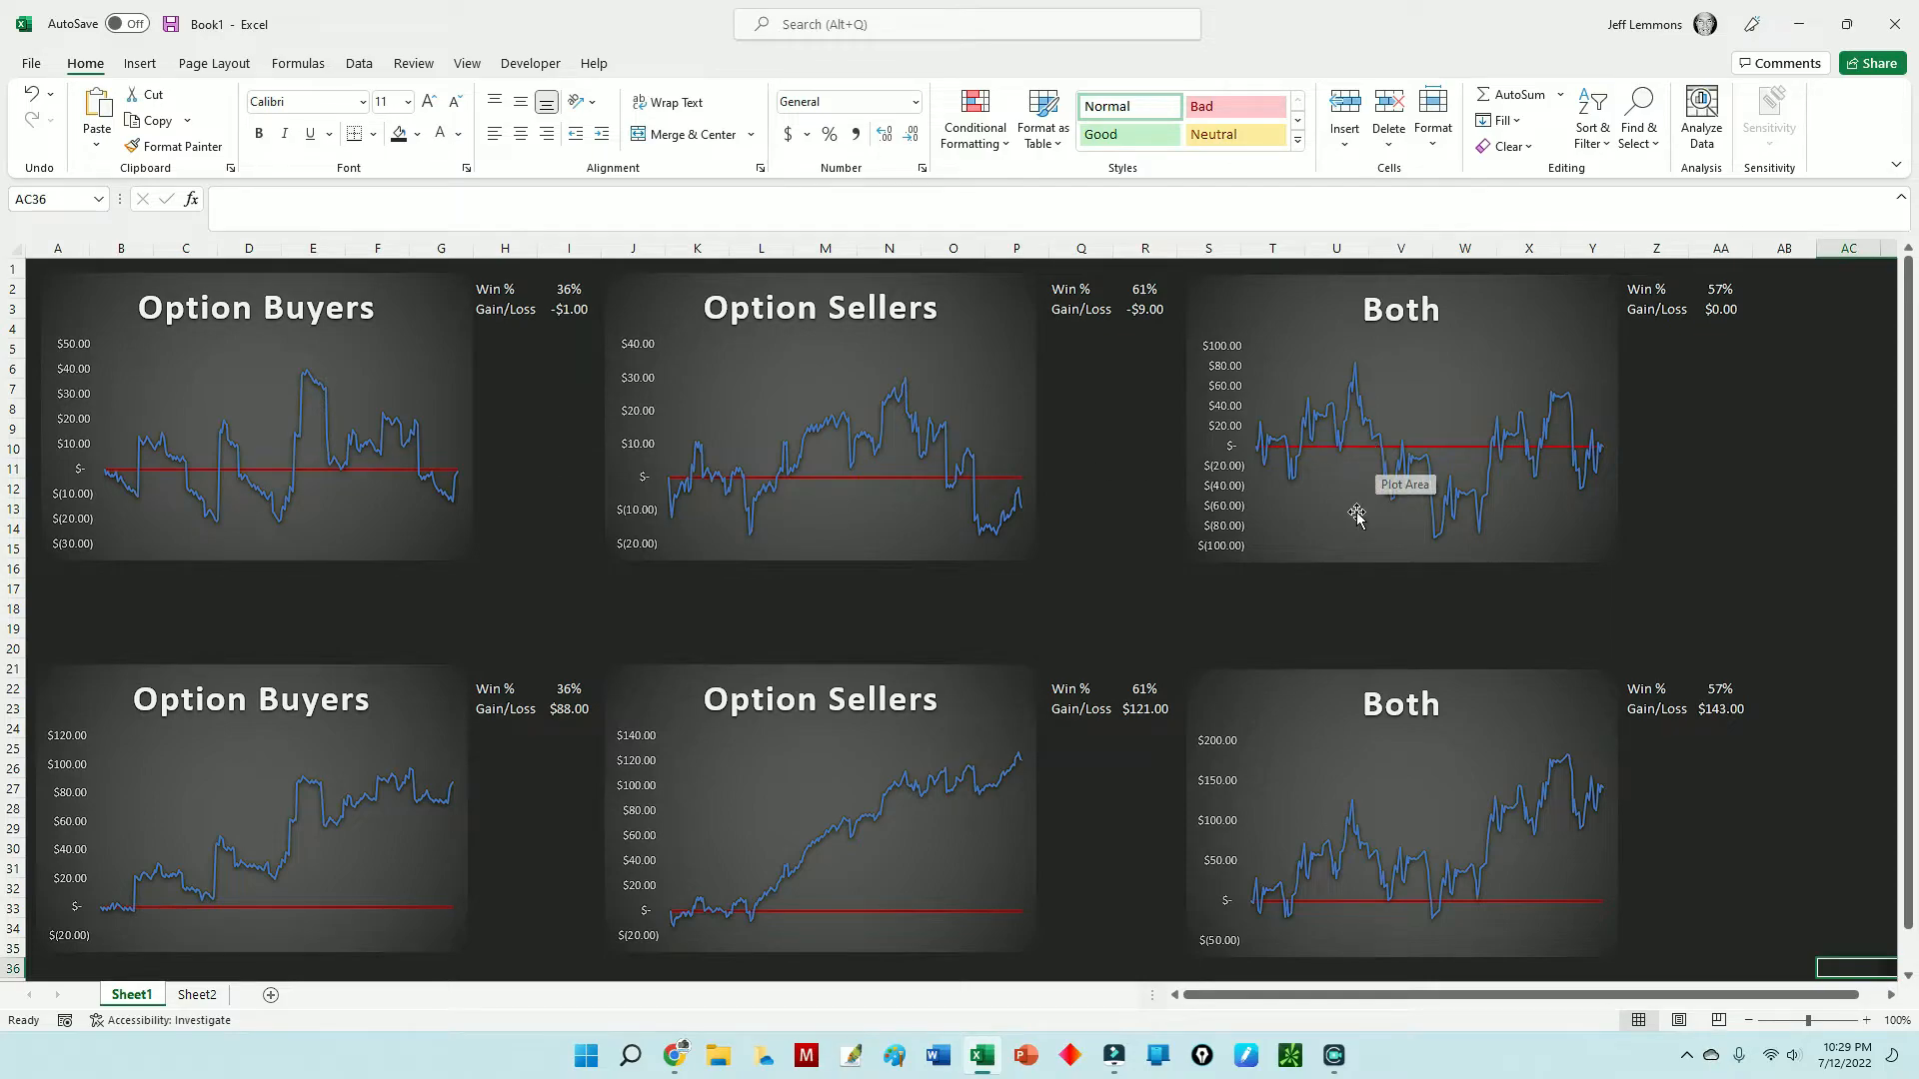
mouse_move(292, 831)
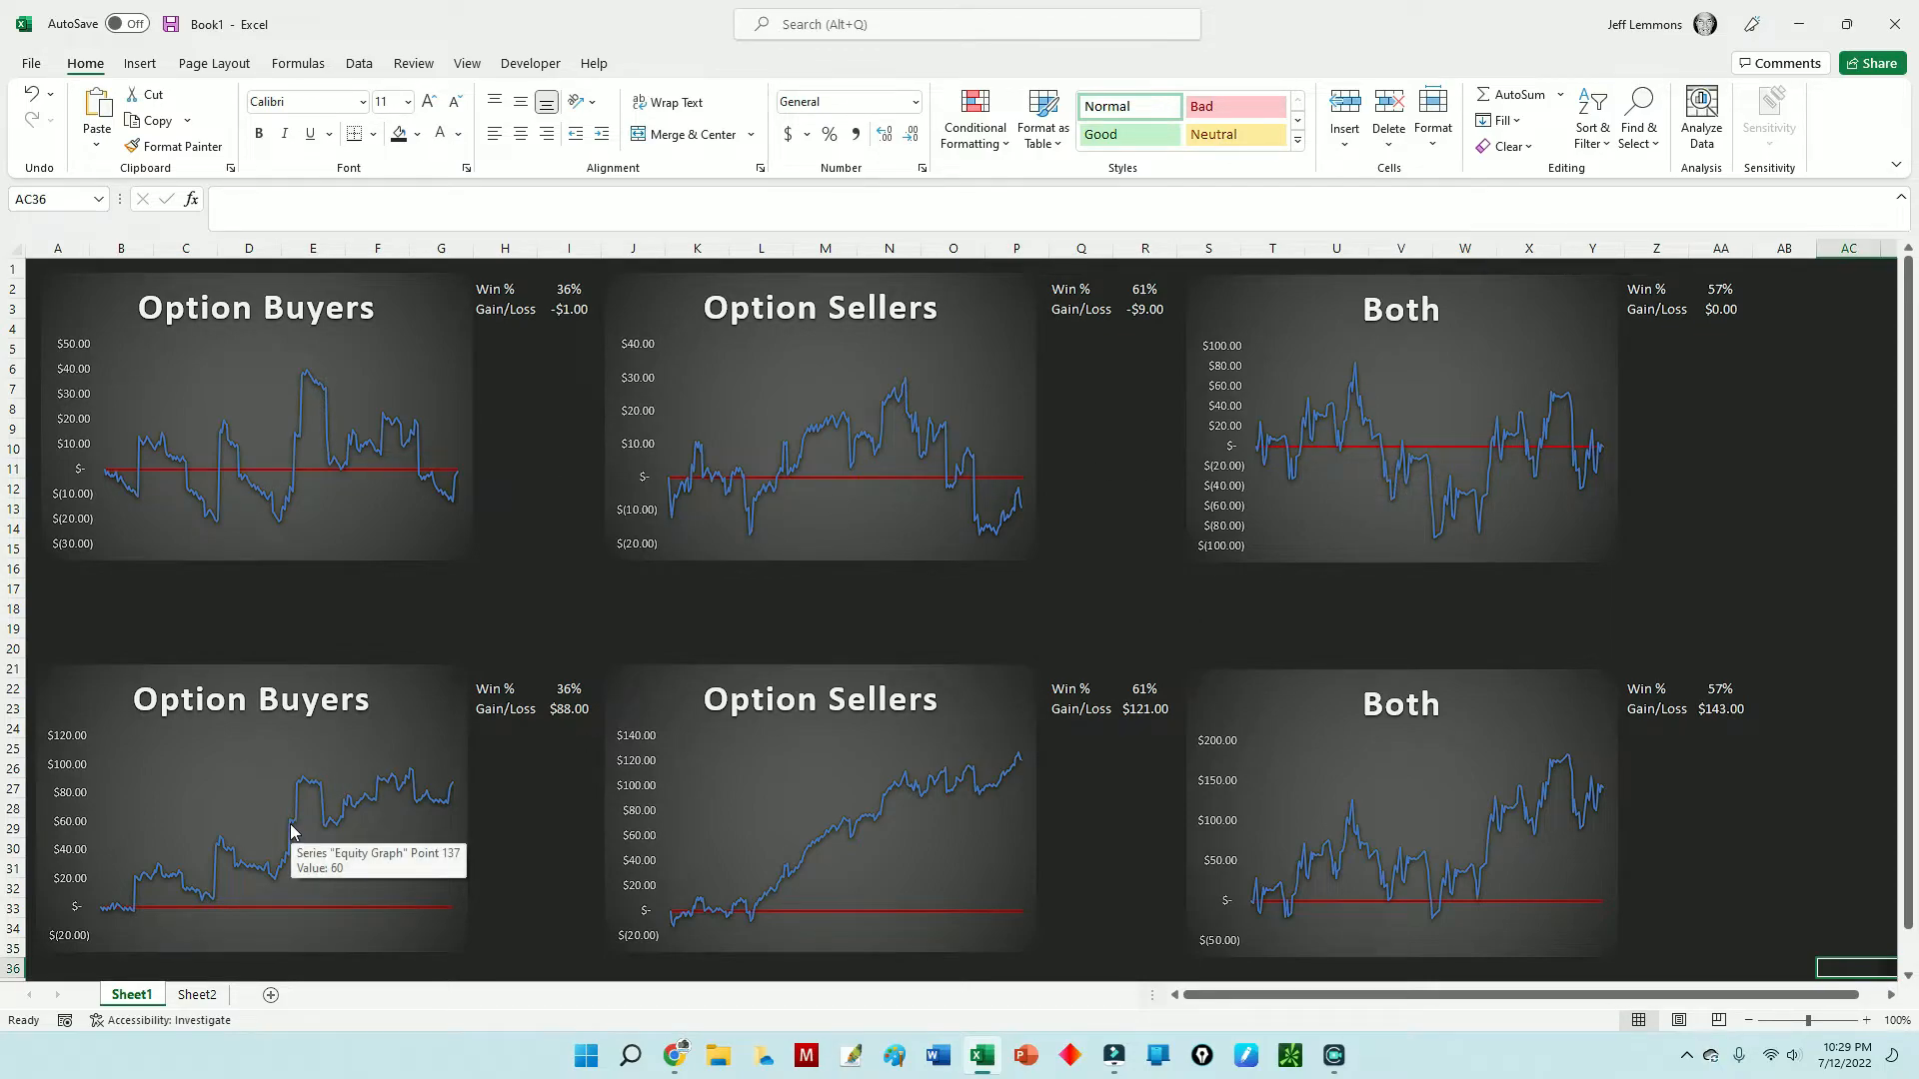
mouse_move(252, 852)
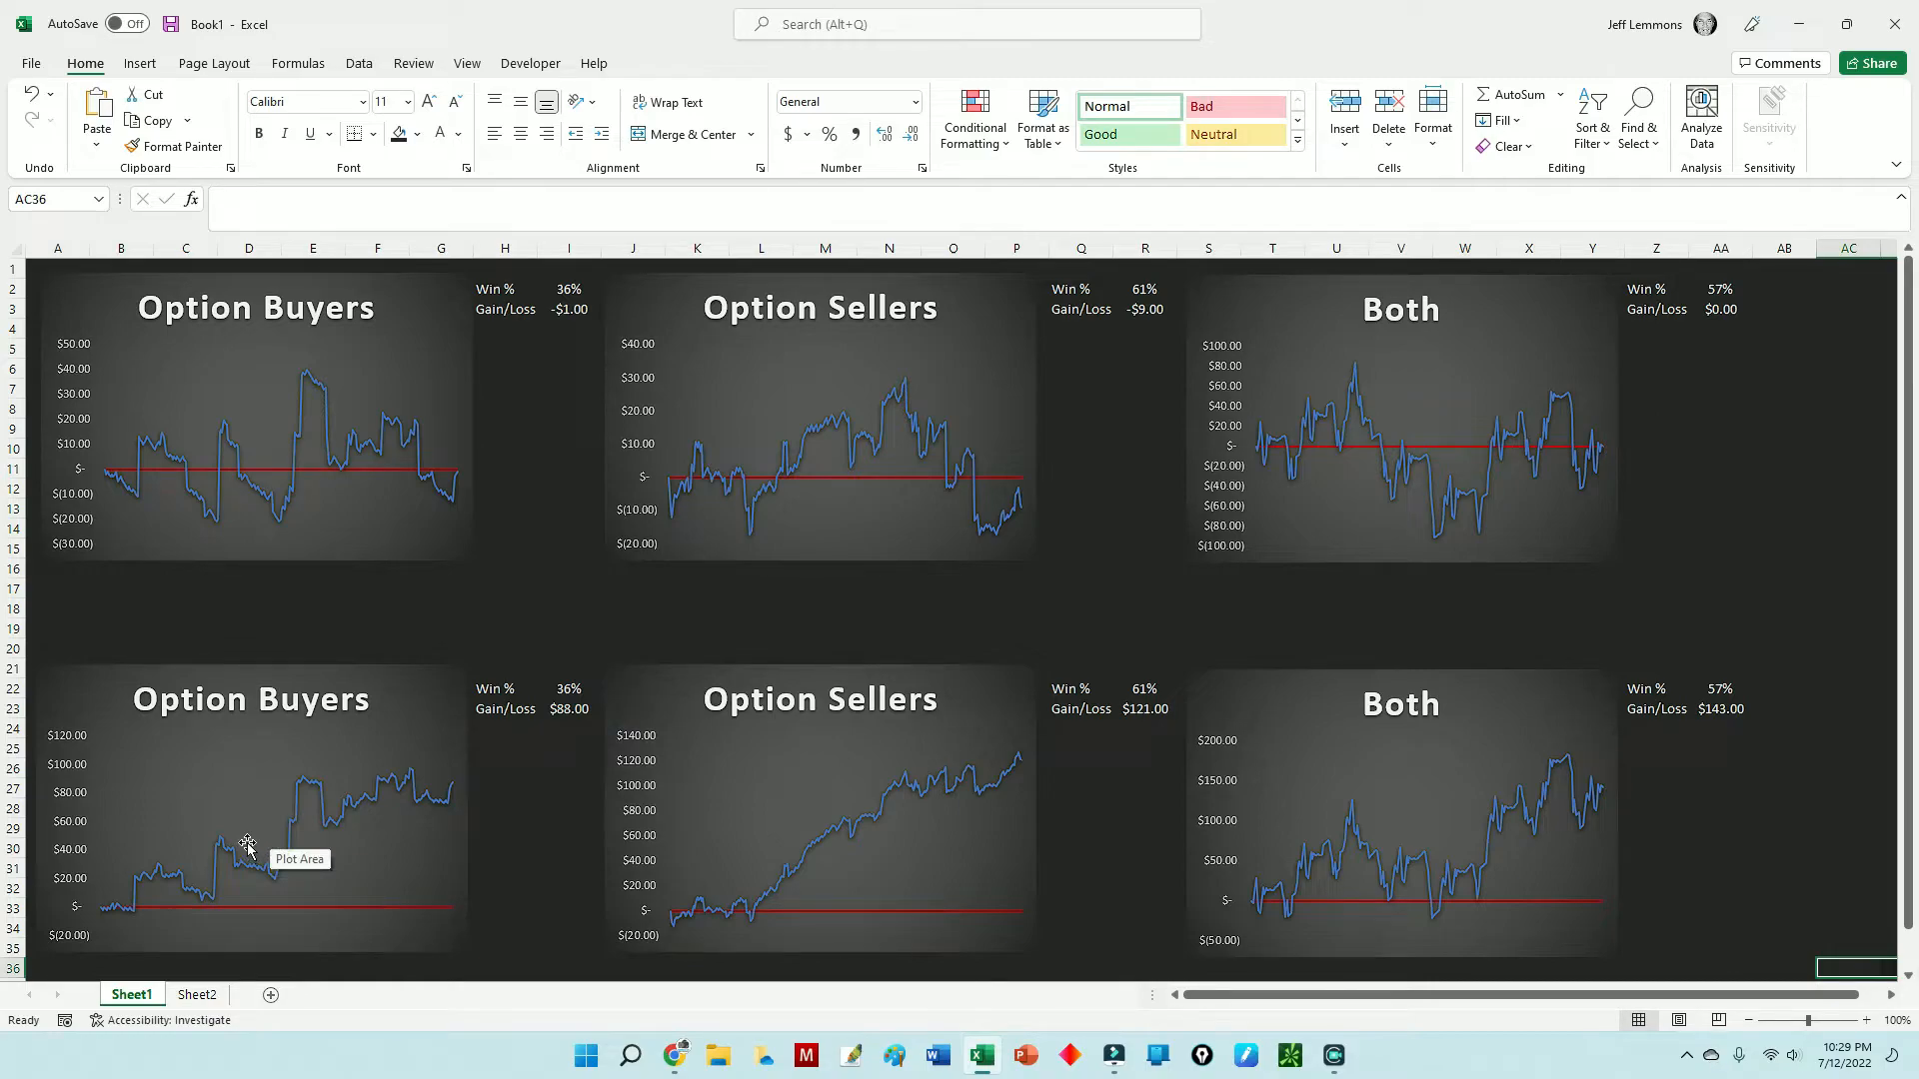
mouse_move(258, 842)
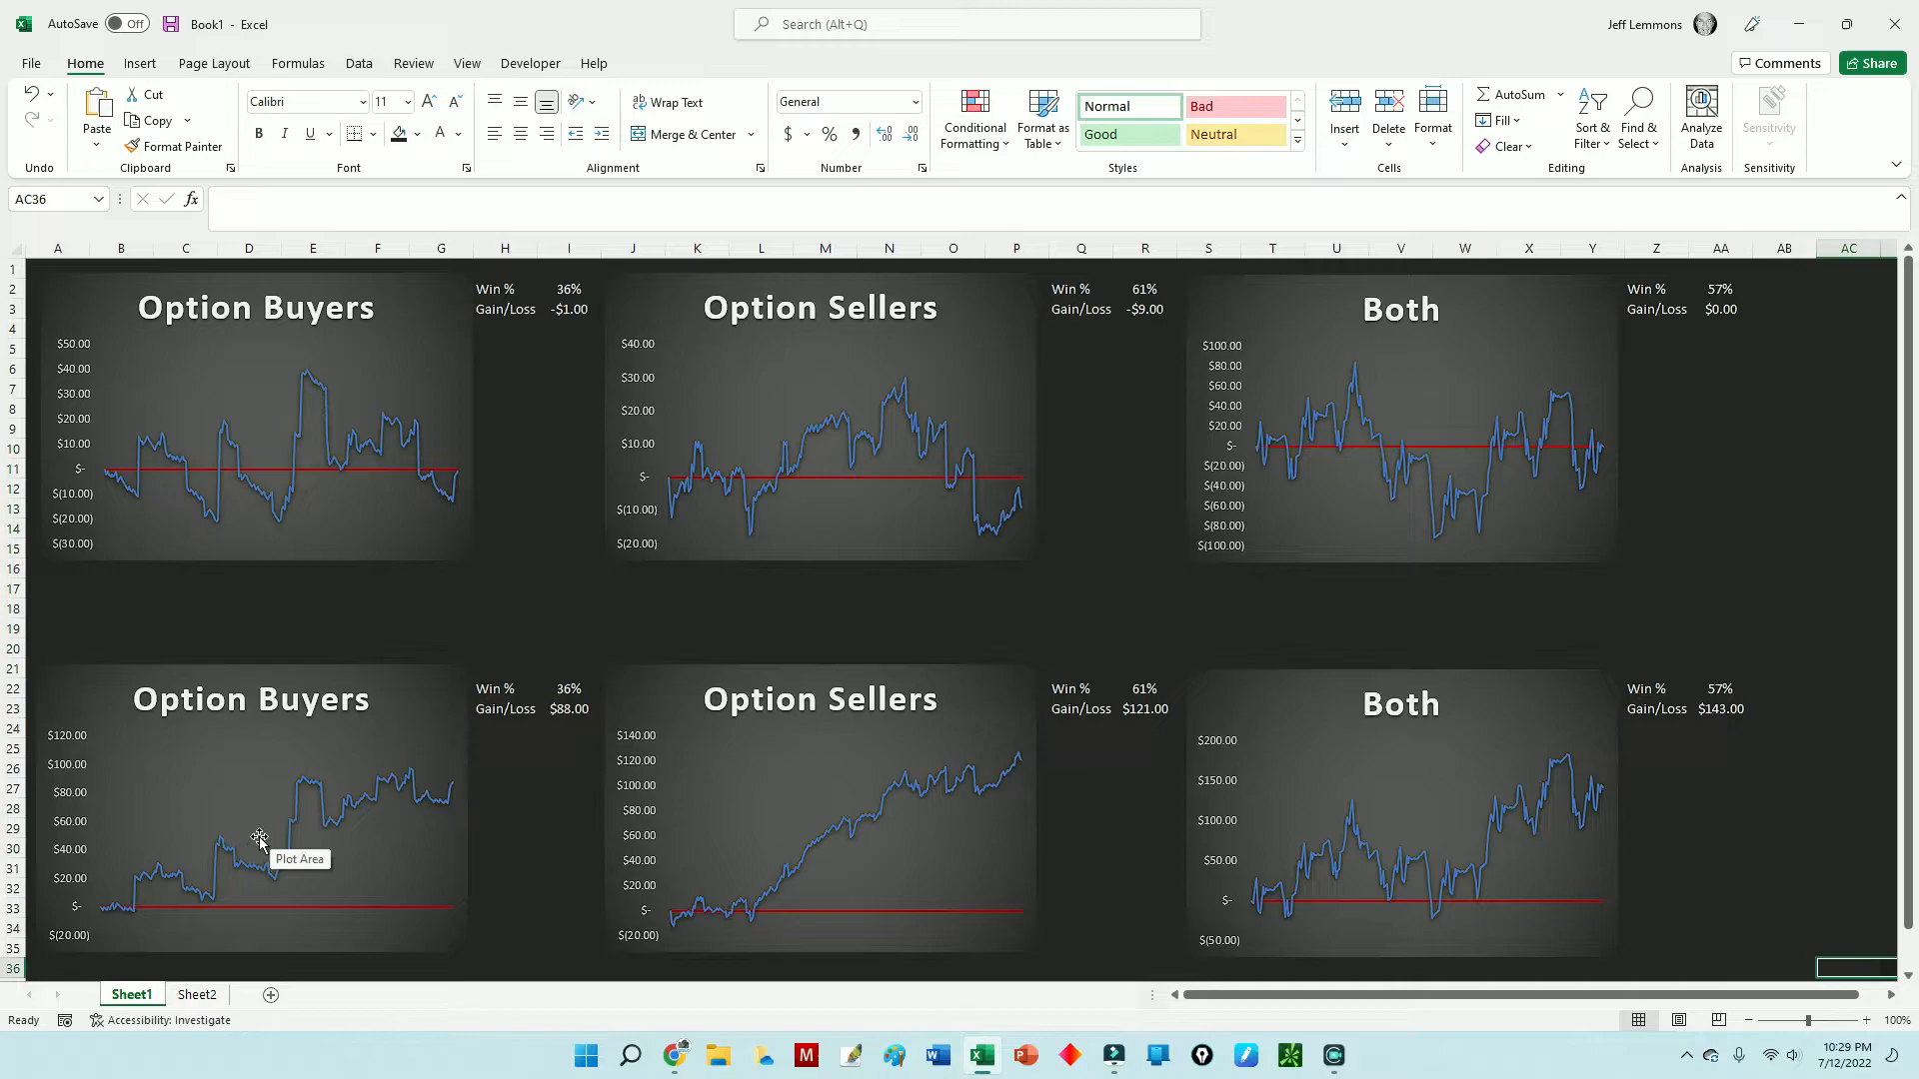
mouse_move(567, 340)
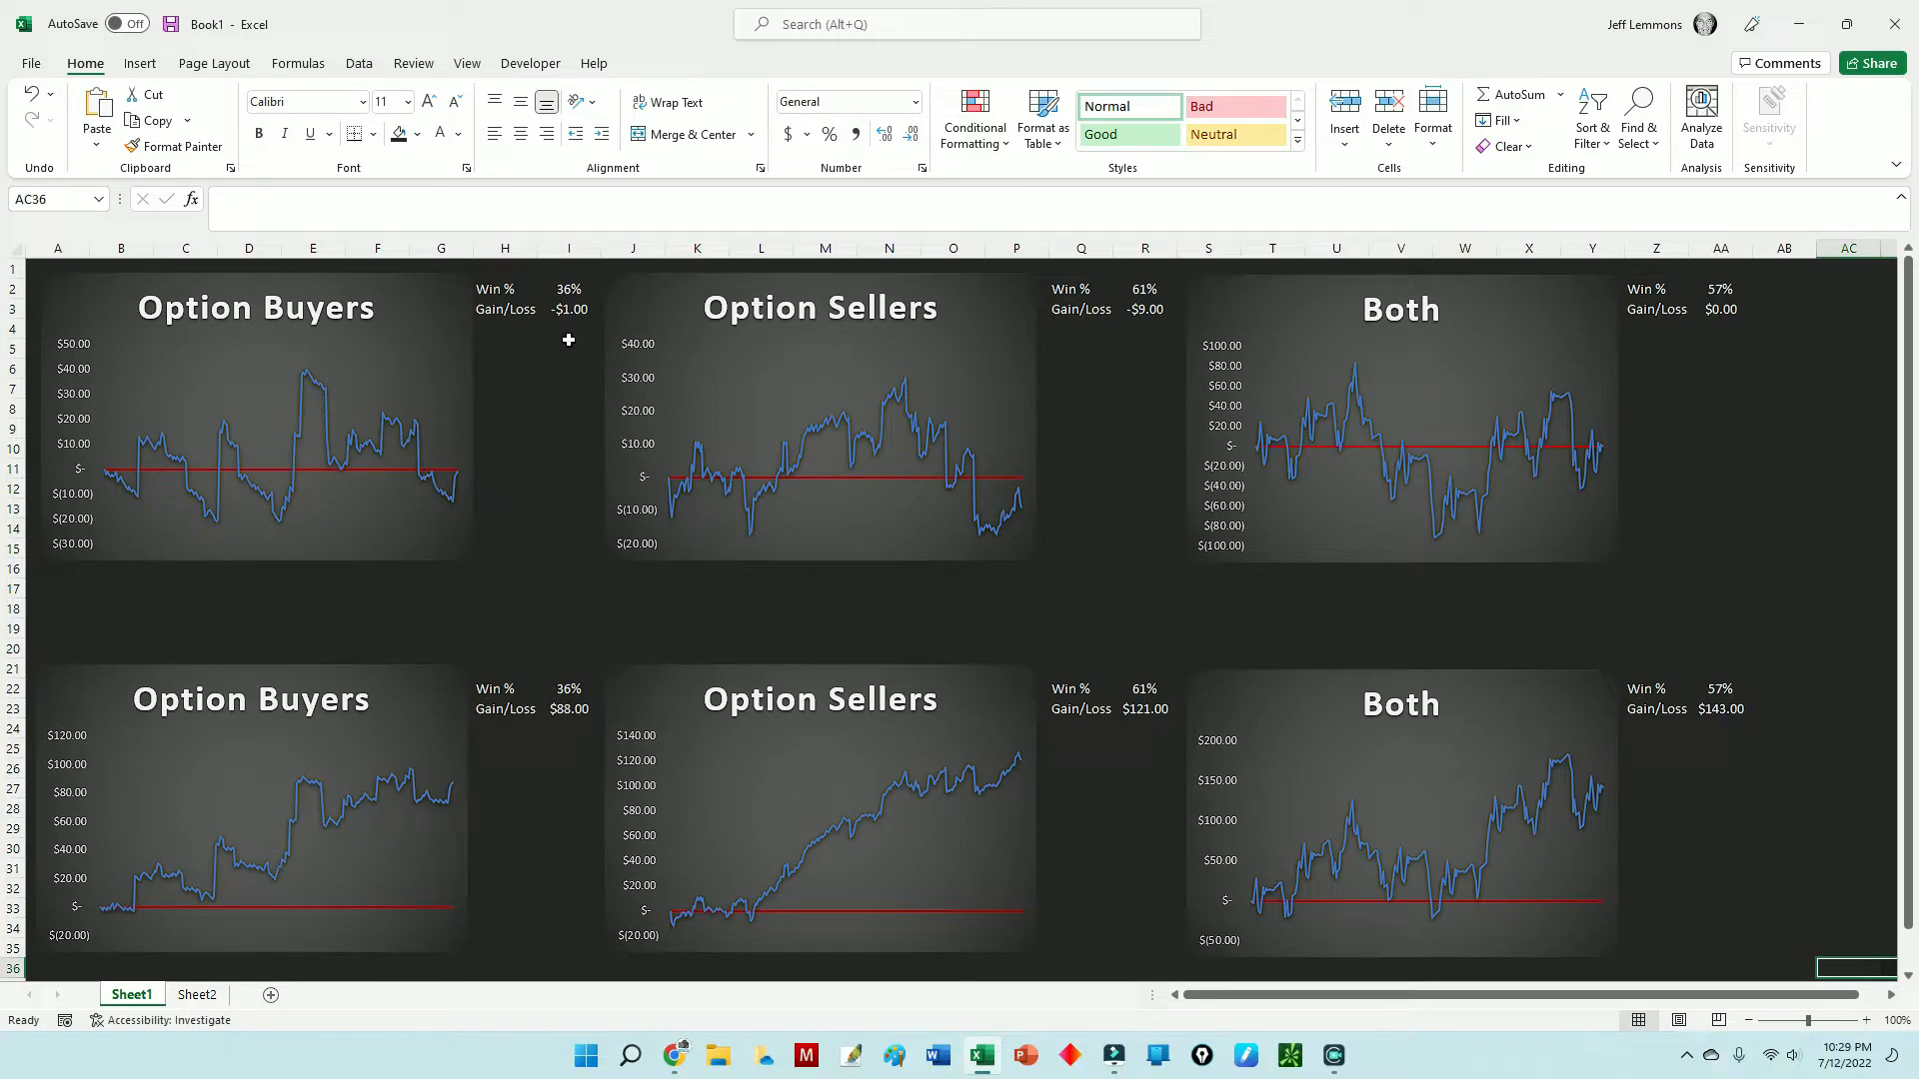
mouse_move(1517, 797)
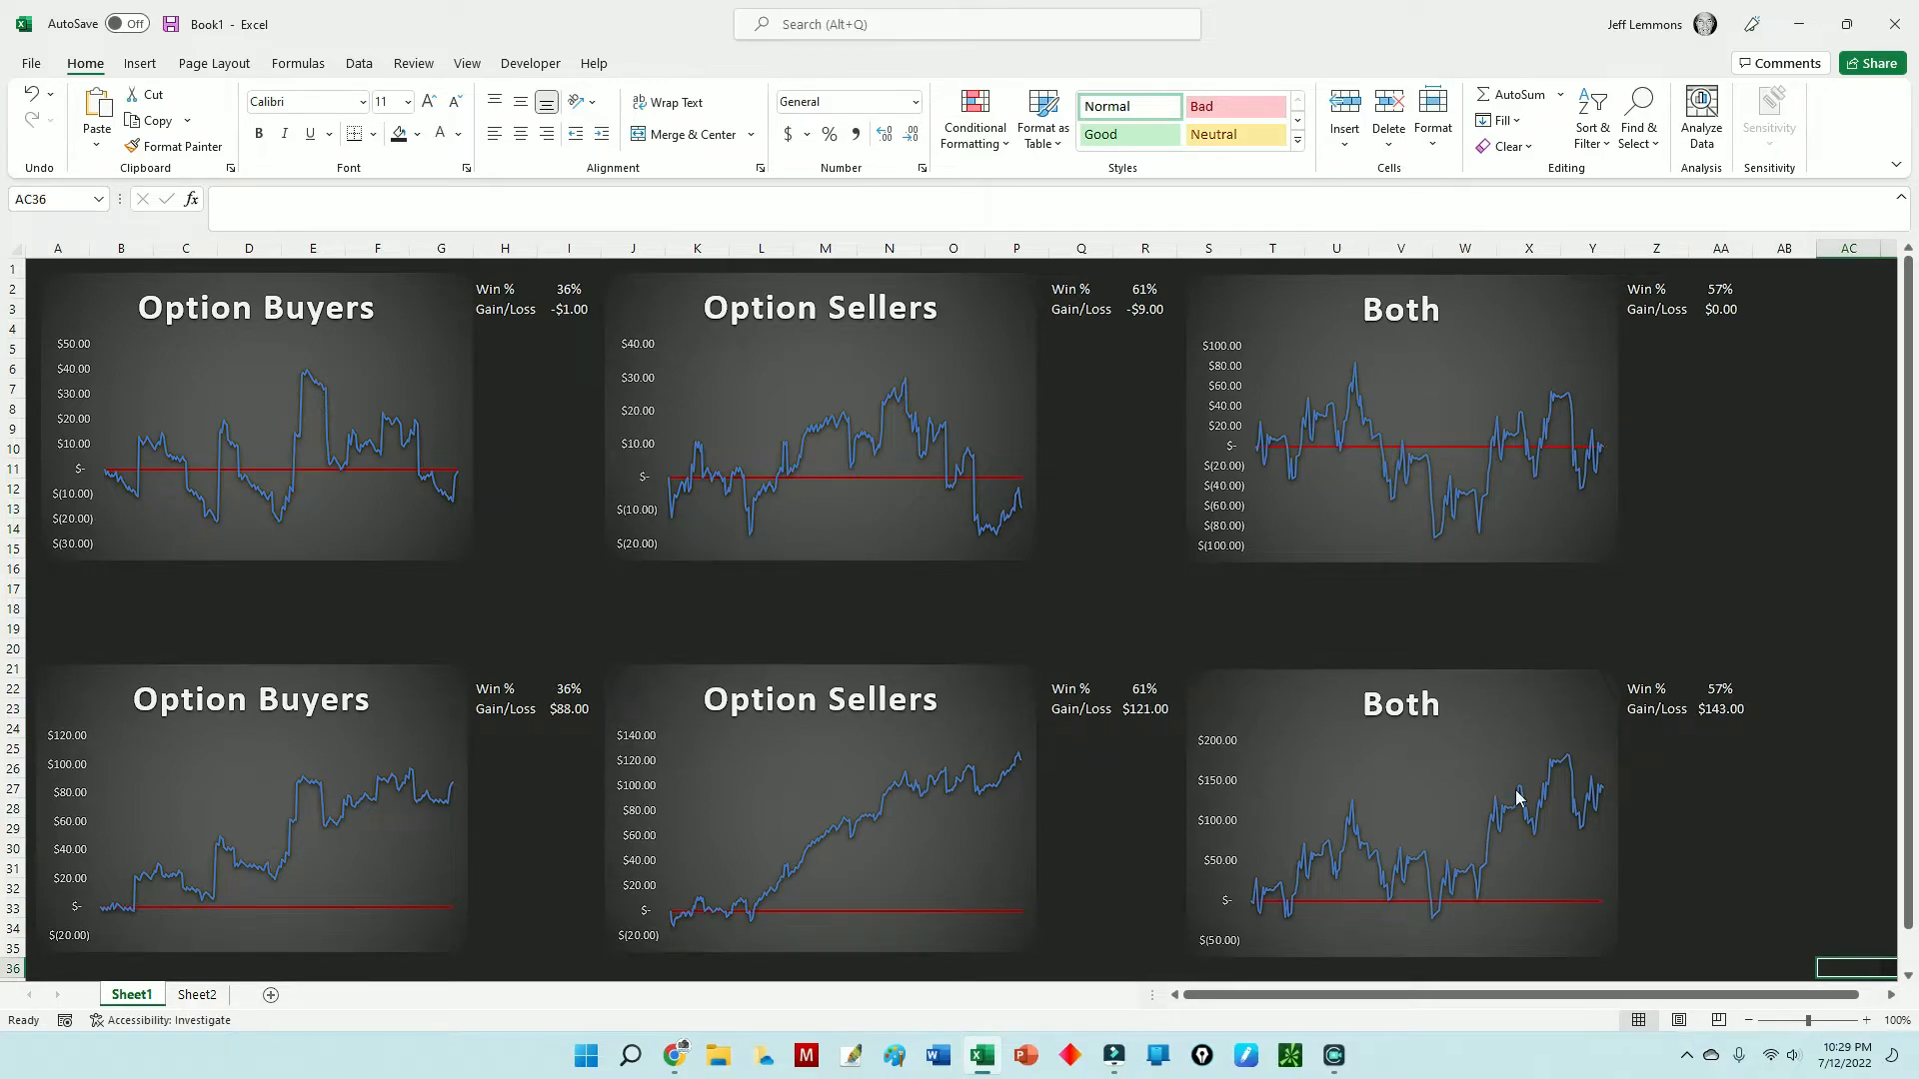
mouse_move(1212, 356)
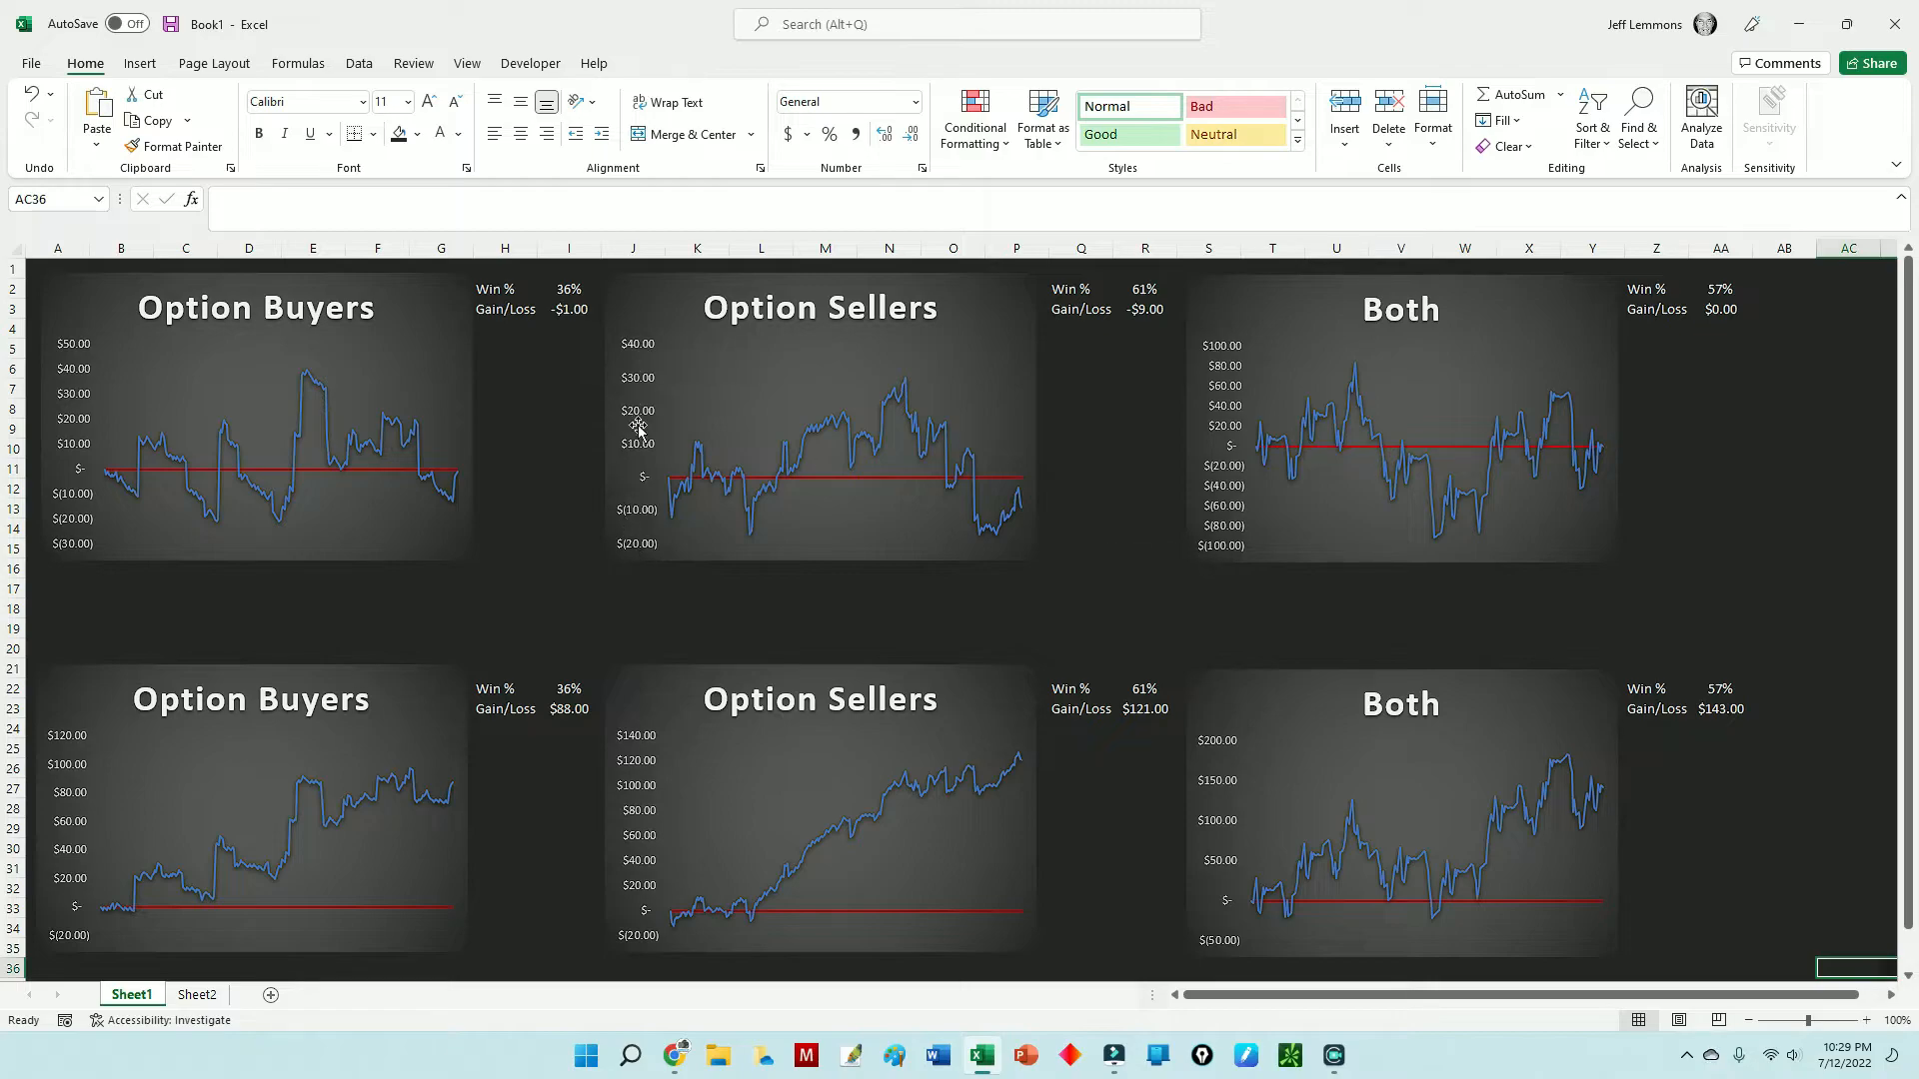
mouse_move(80, 380)
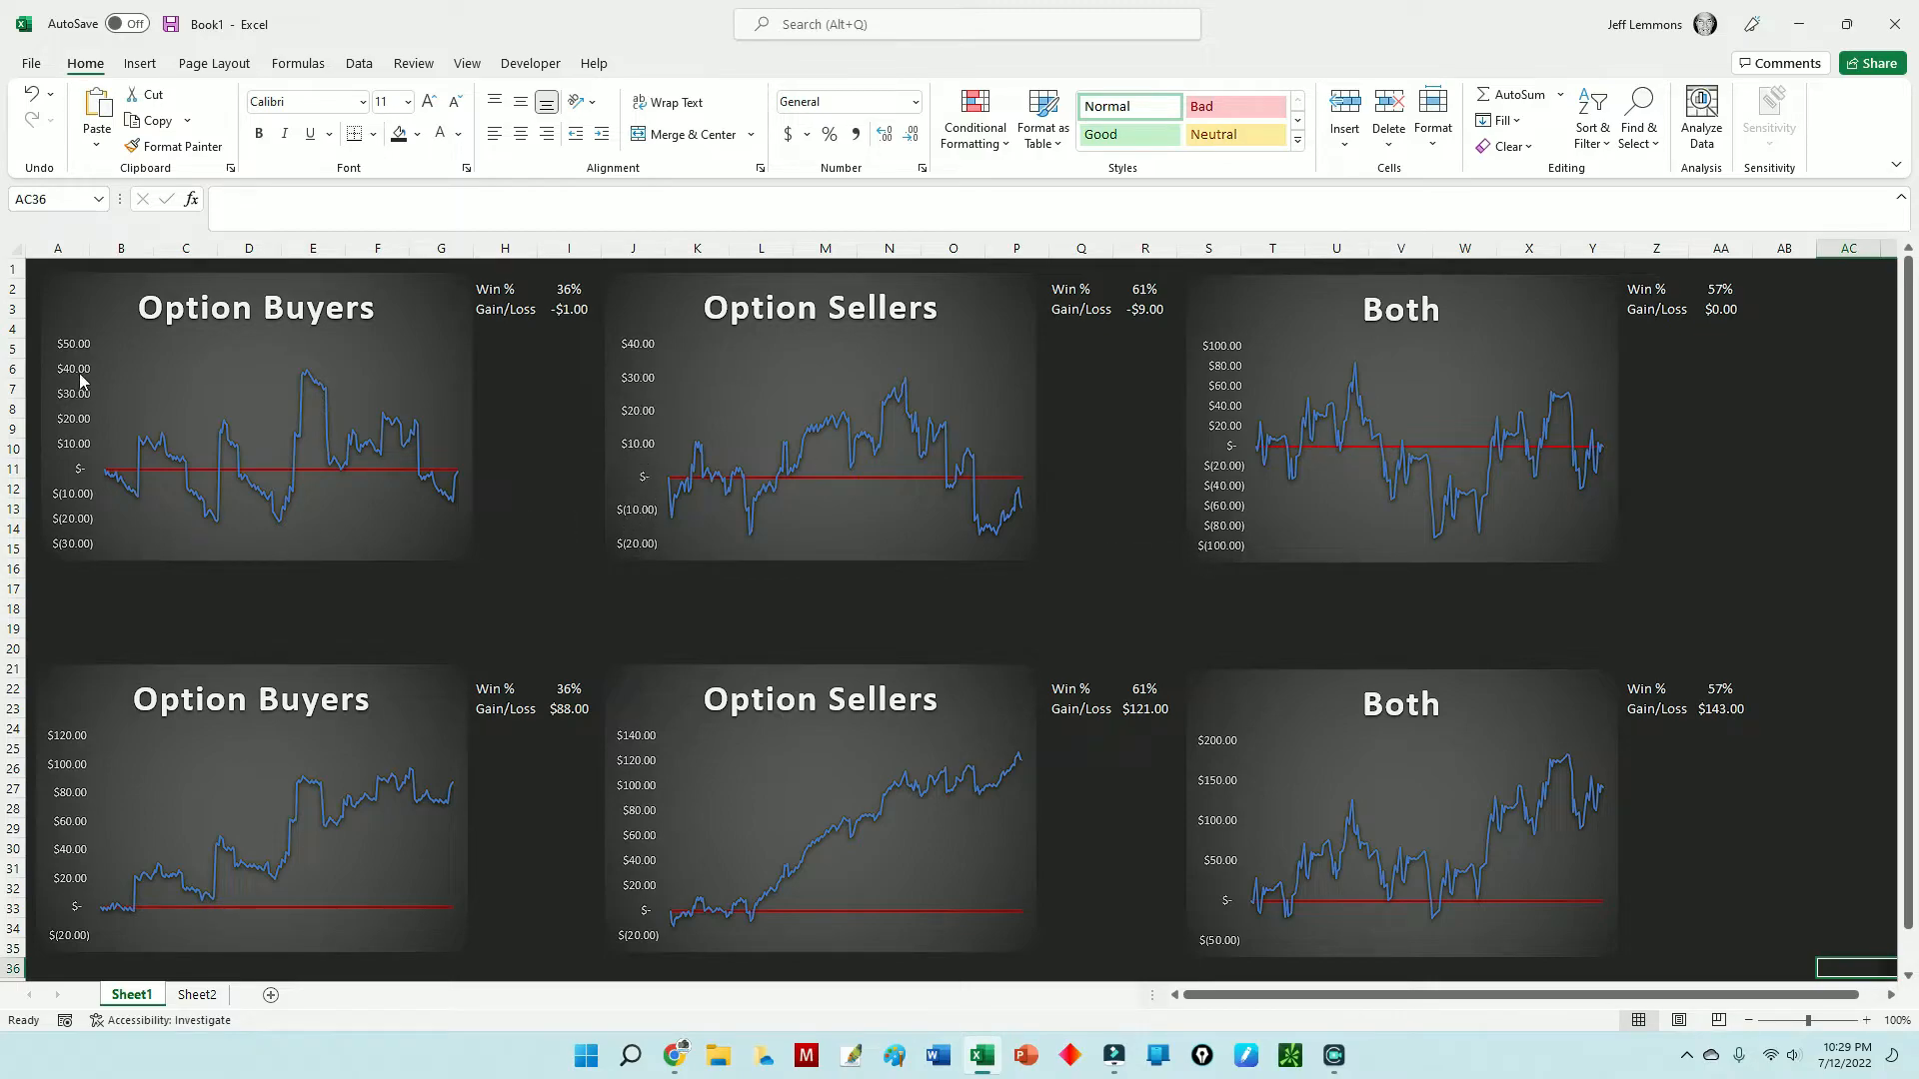
mouse_move(186, 382)
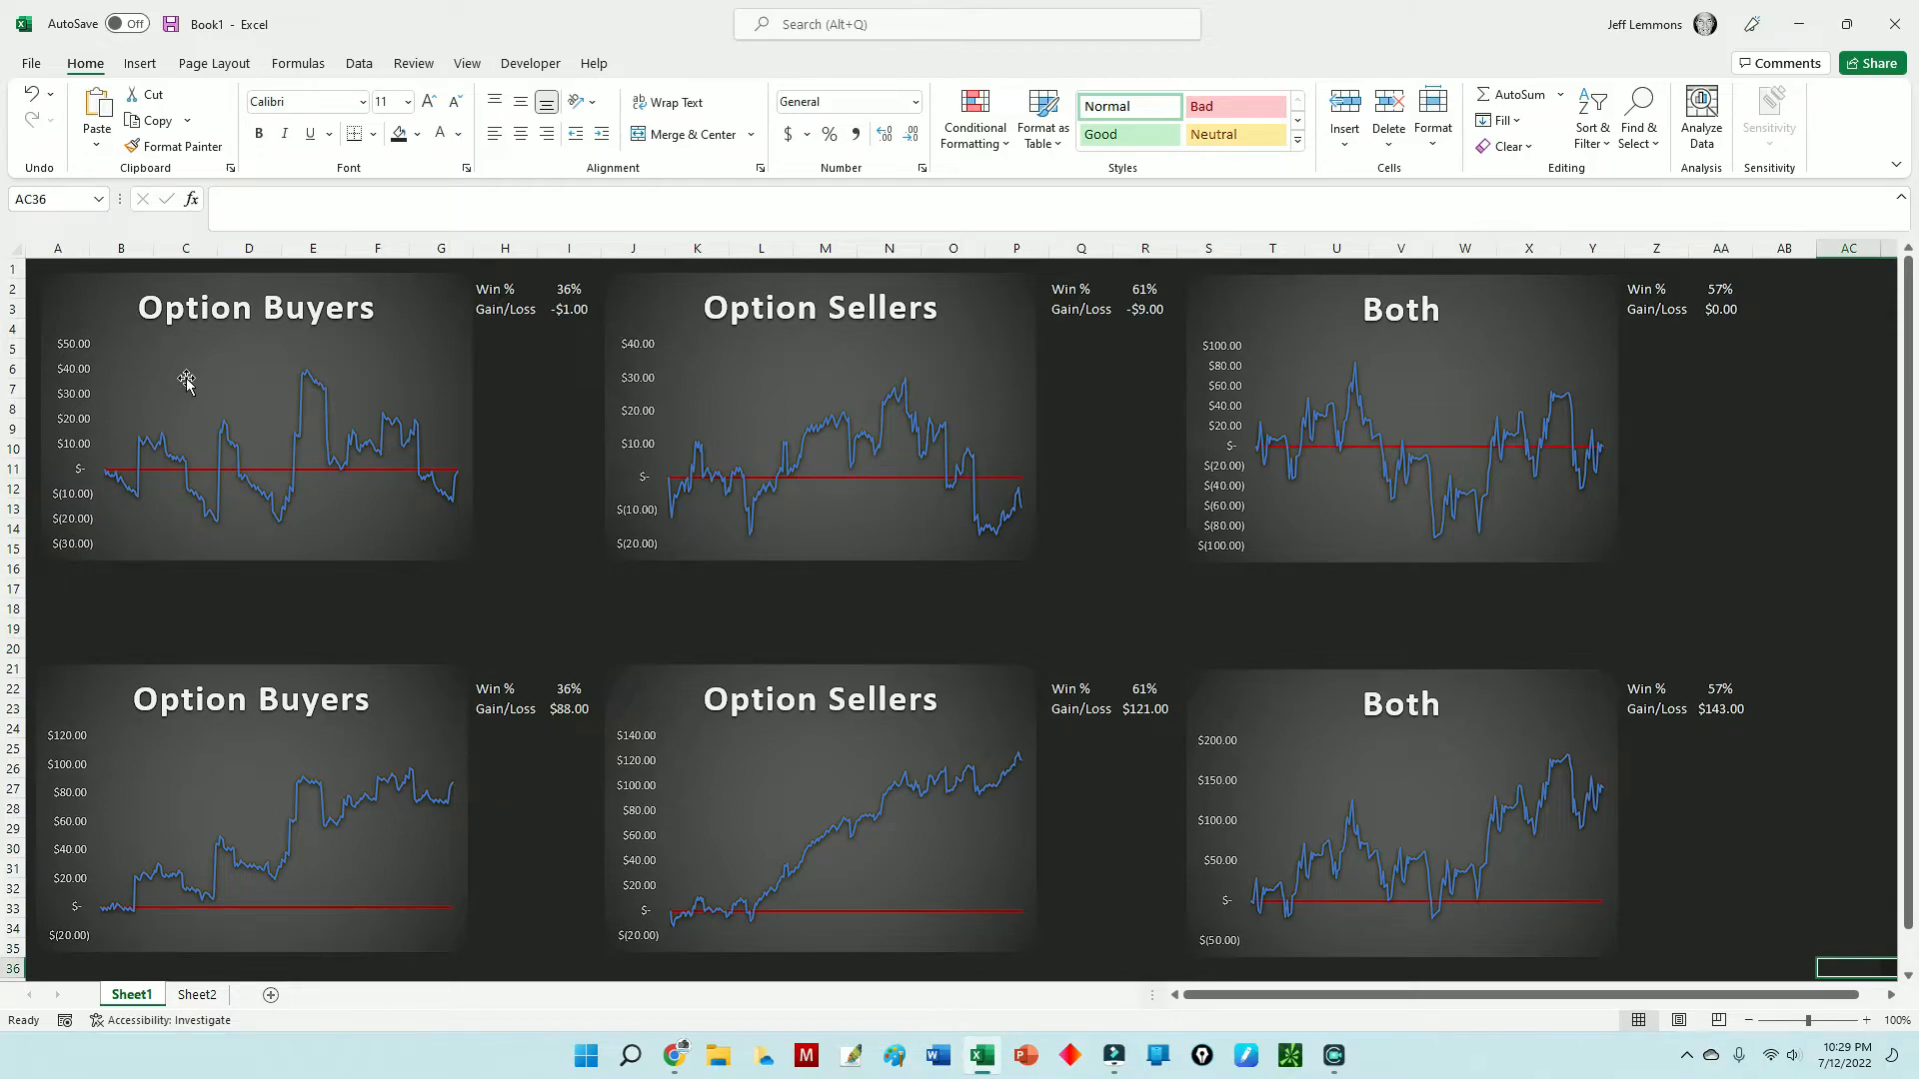
mouse_move(536, 528)
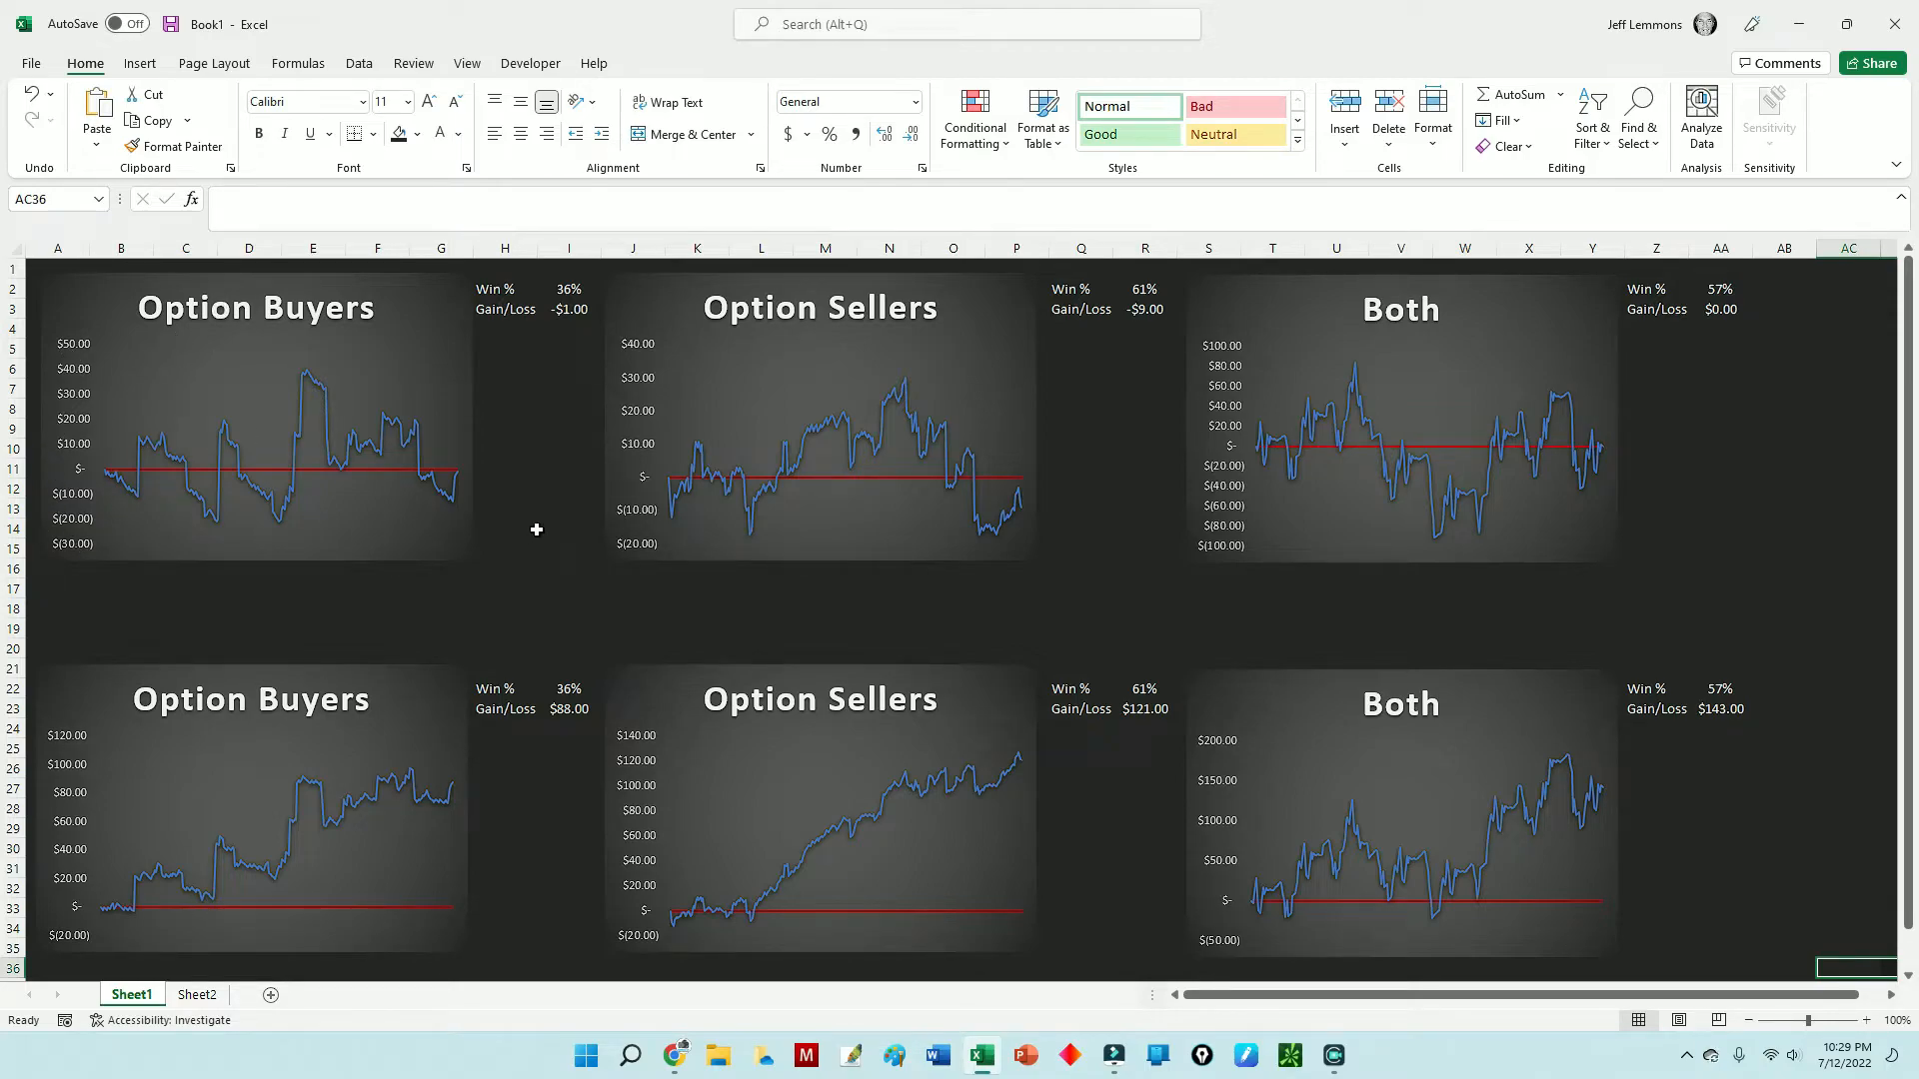
mouse_move(1295, 438)
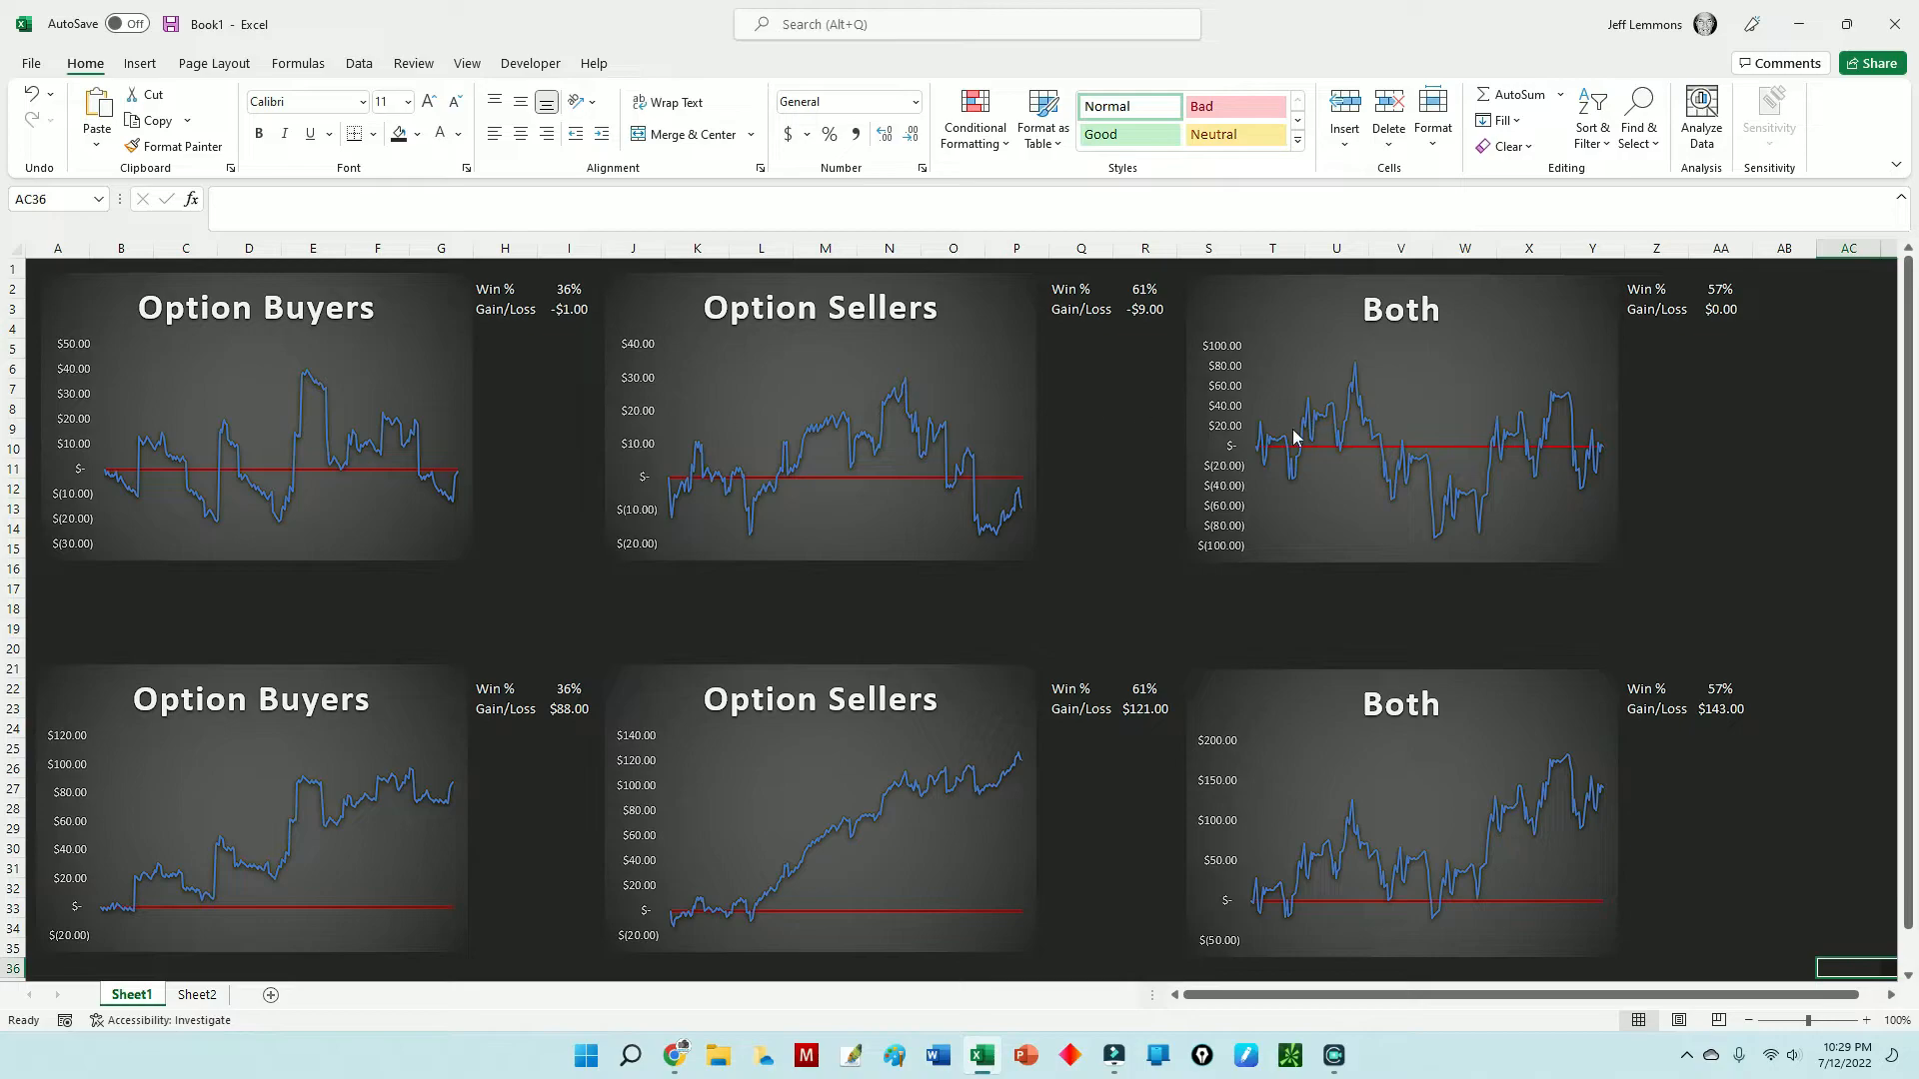
mouse_move(1173, 461)
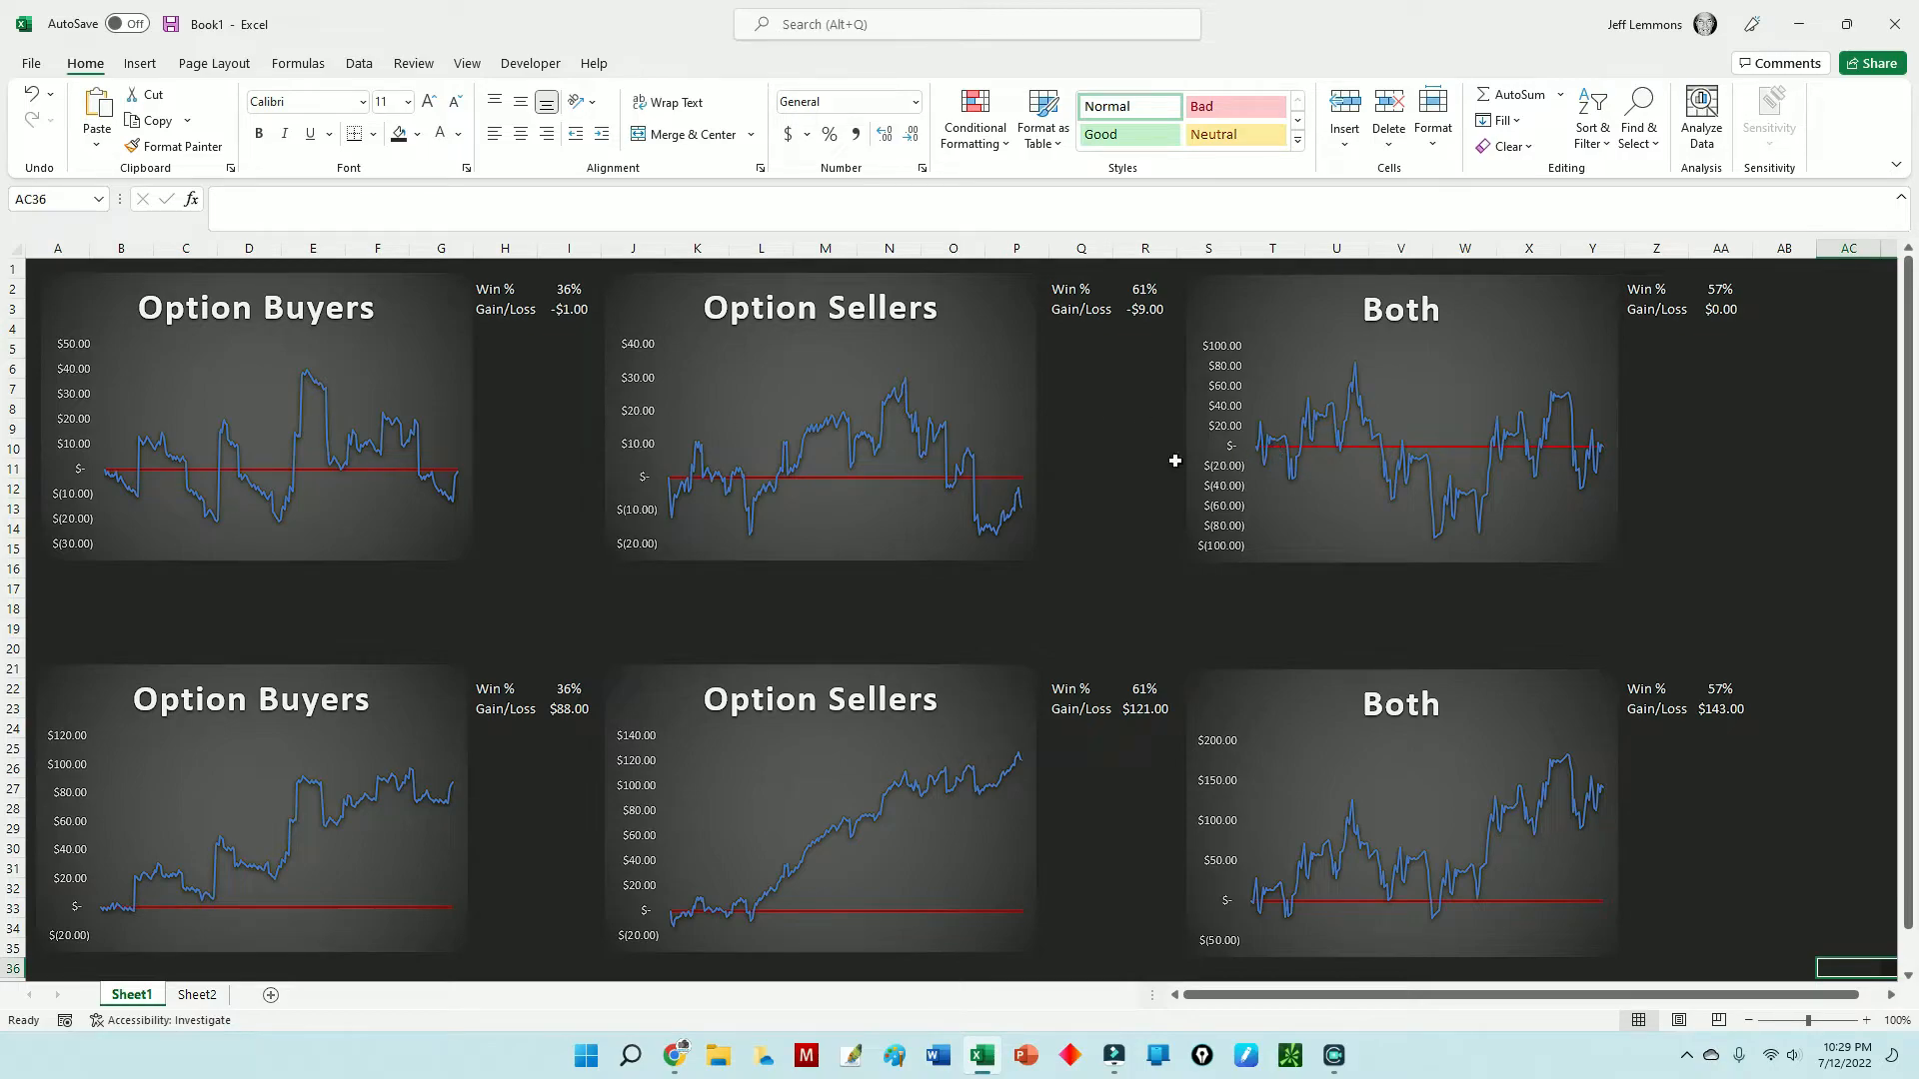
mouse_move(472, 565)
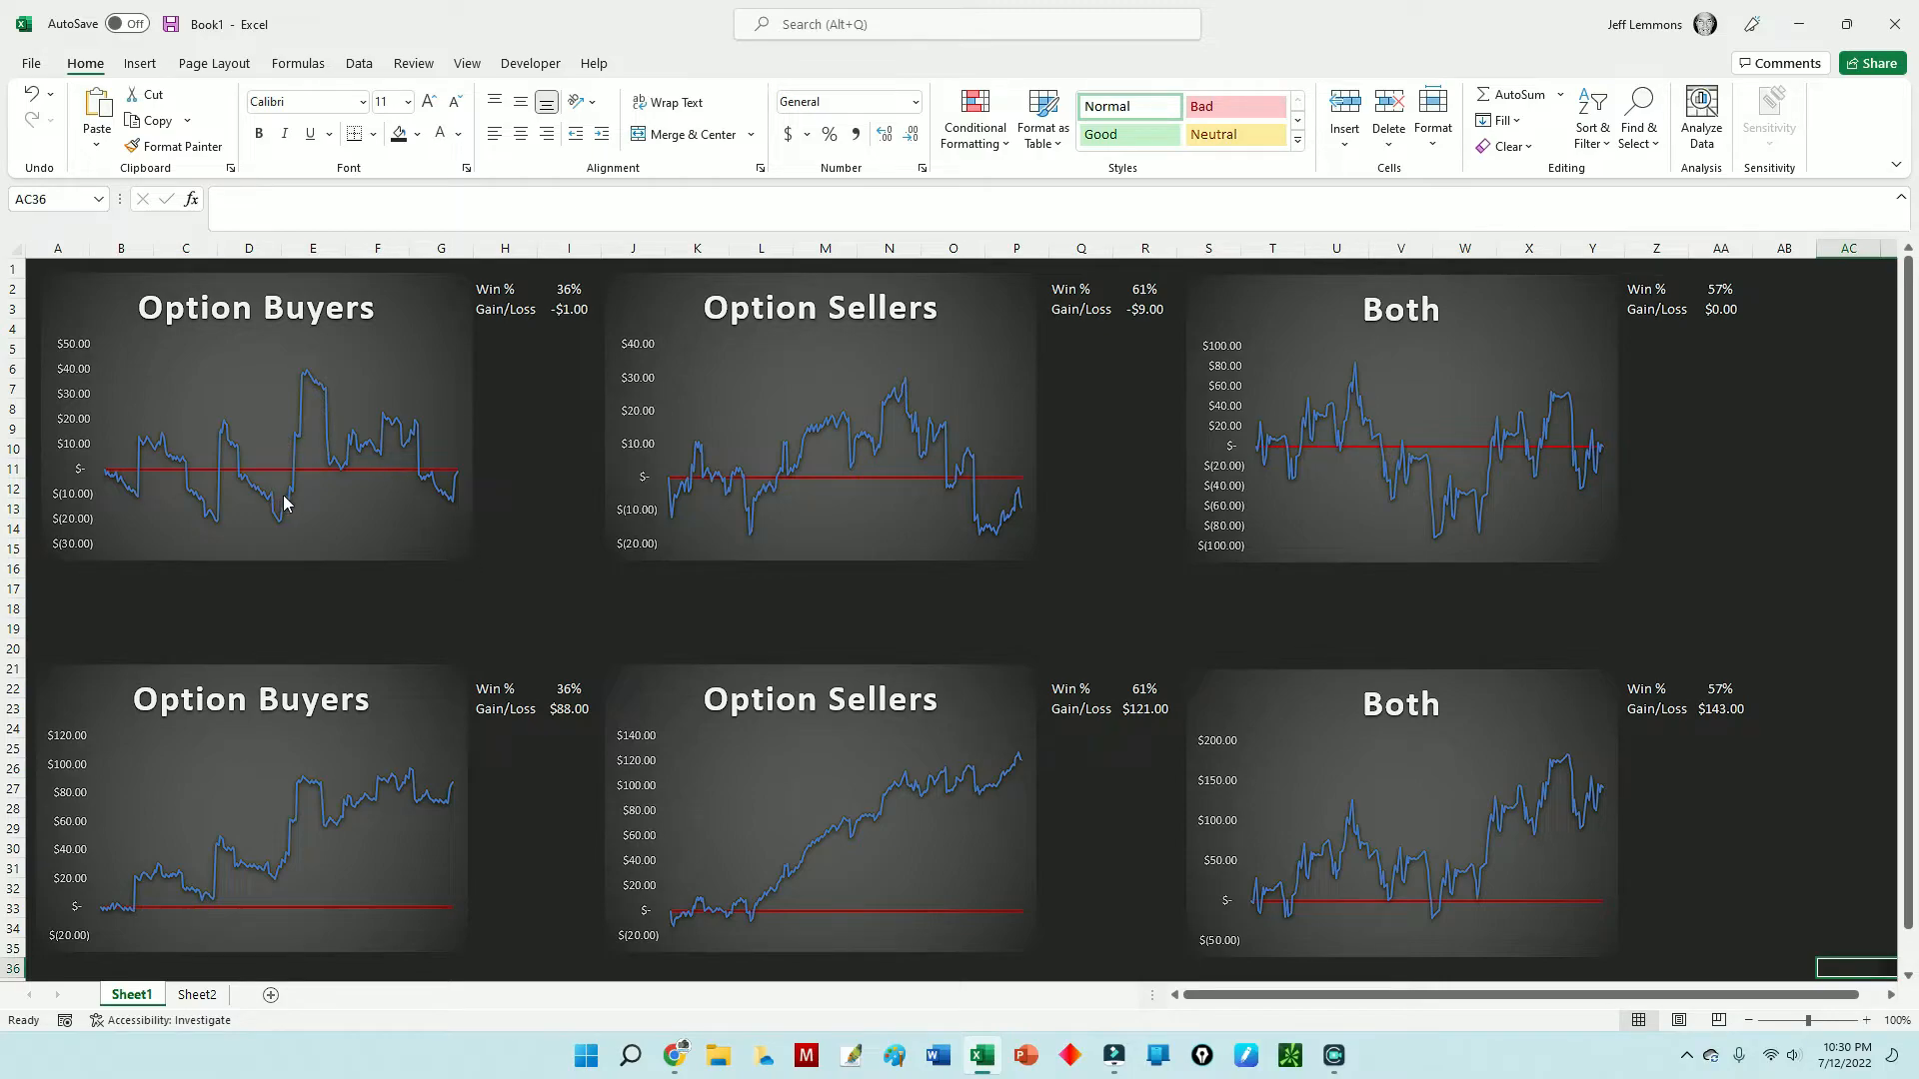
mouse_move(602, 588)
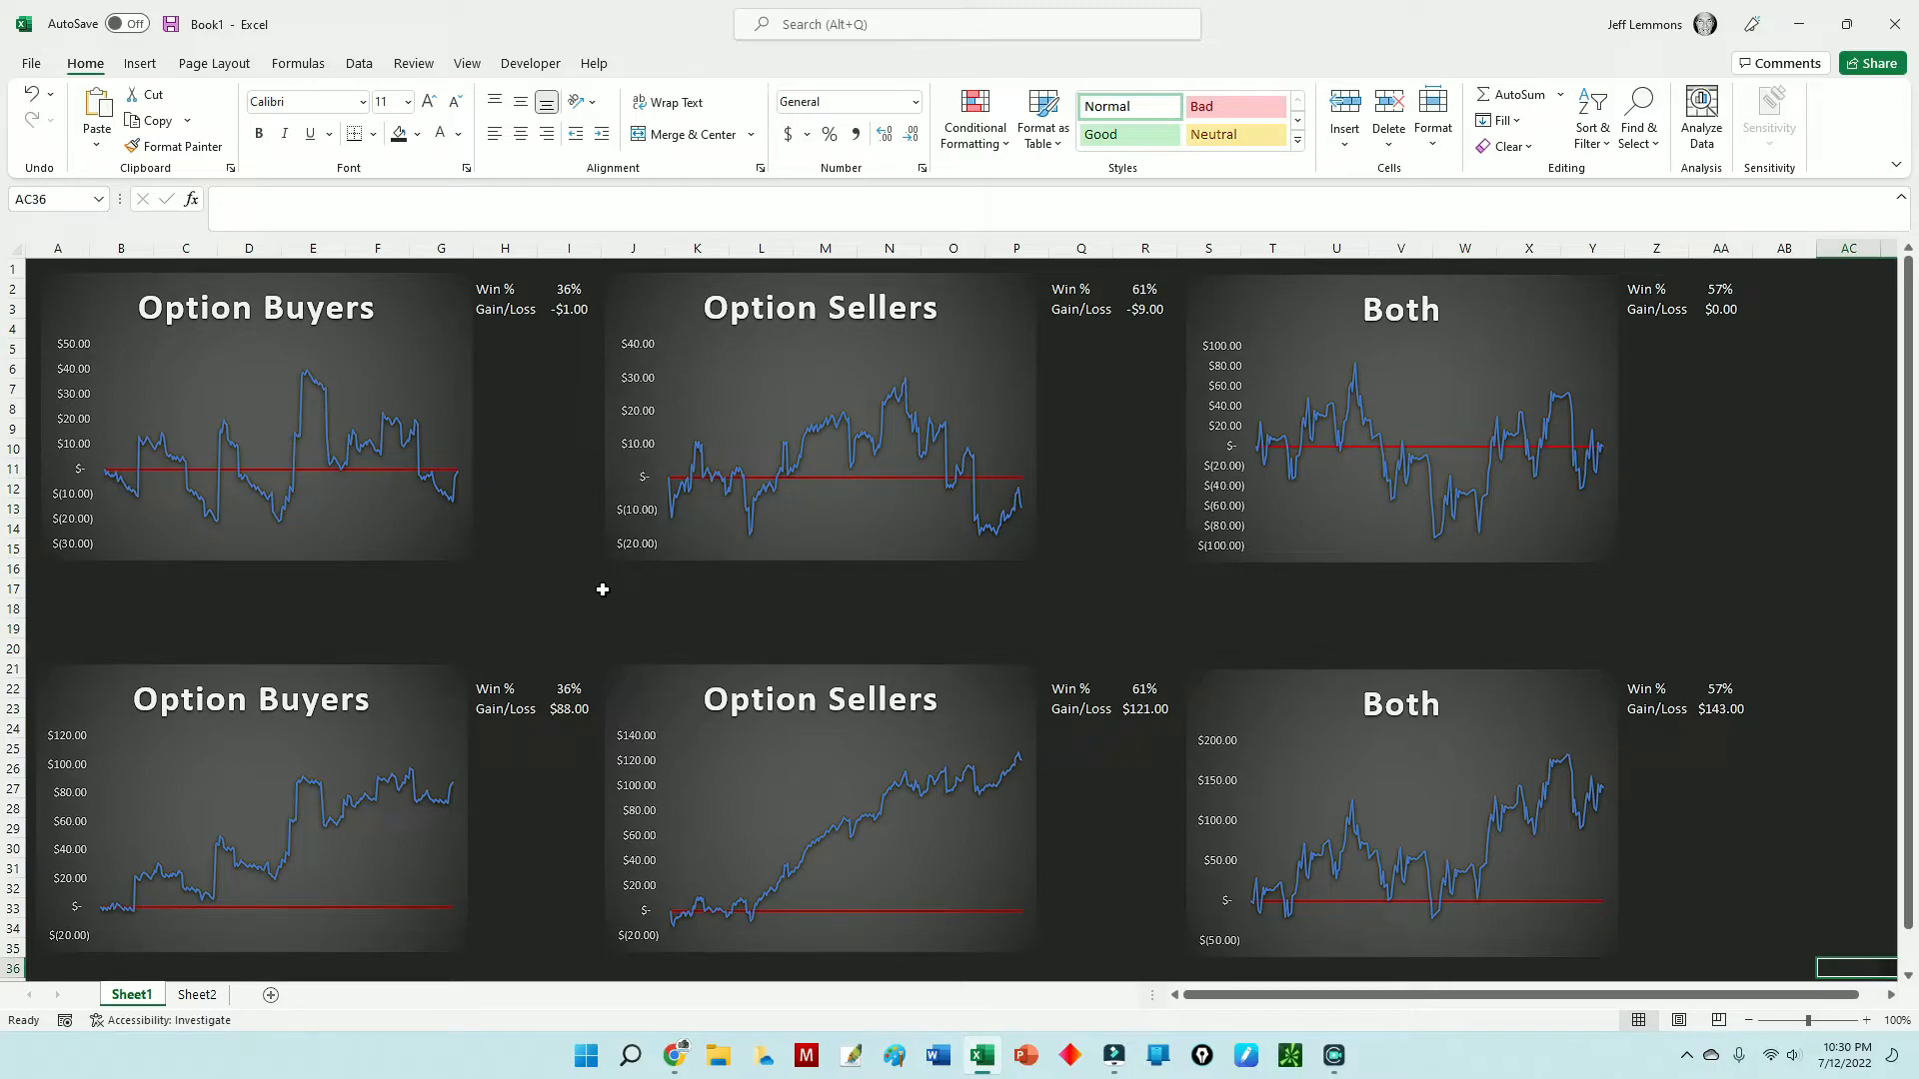
mouse_move(1060, 580)
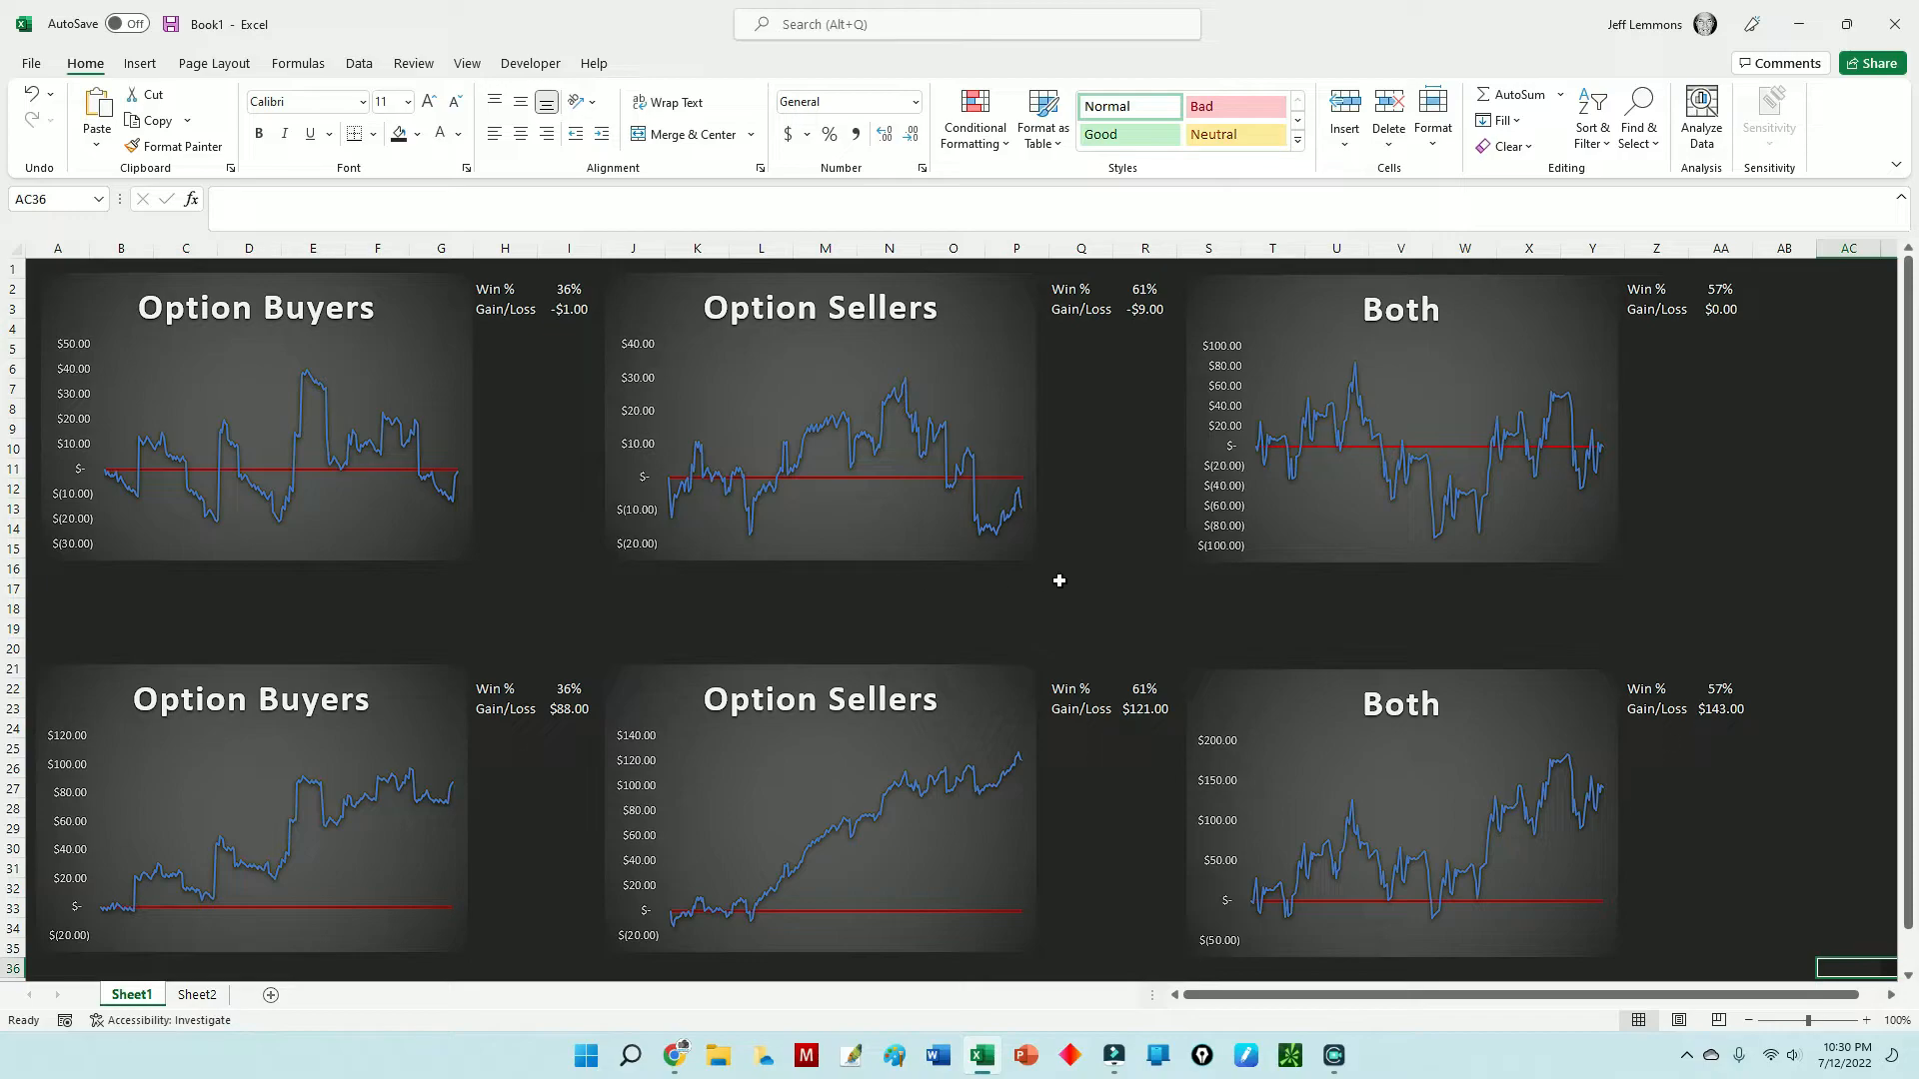
mouse_move(162, 852)
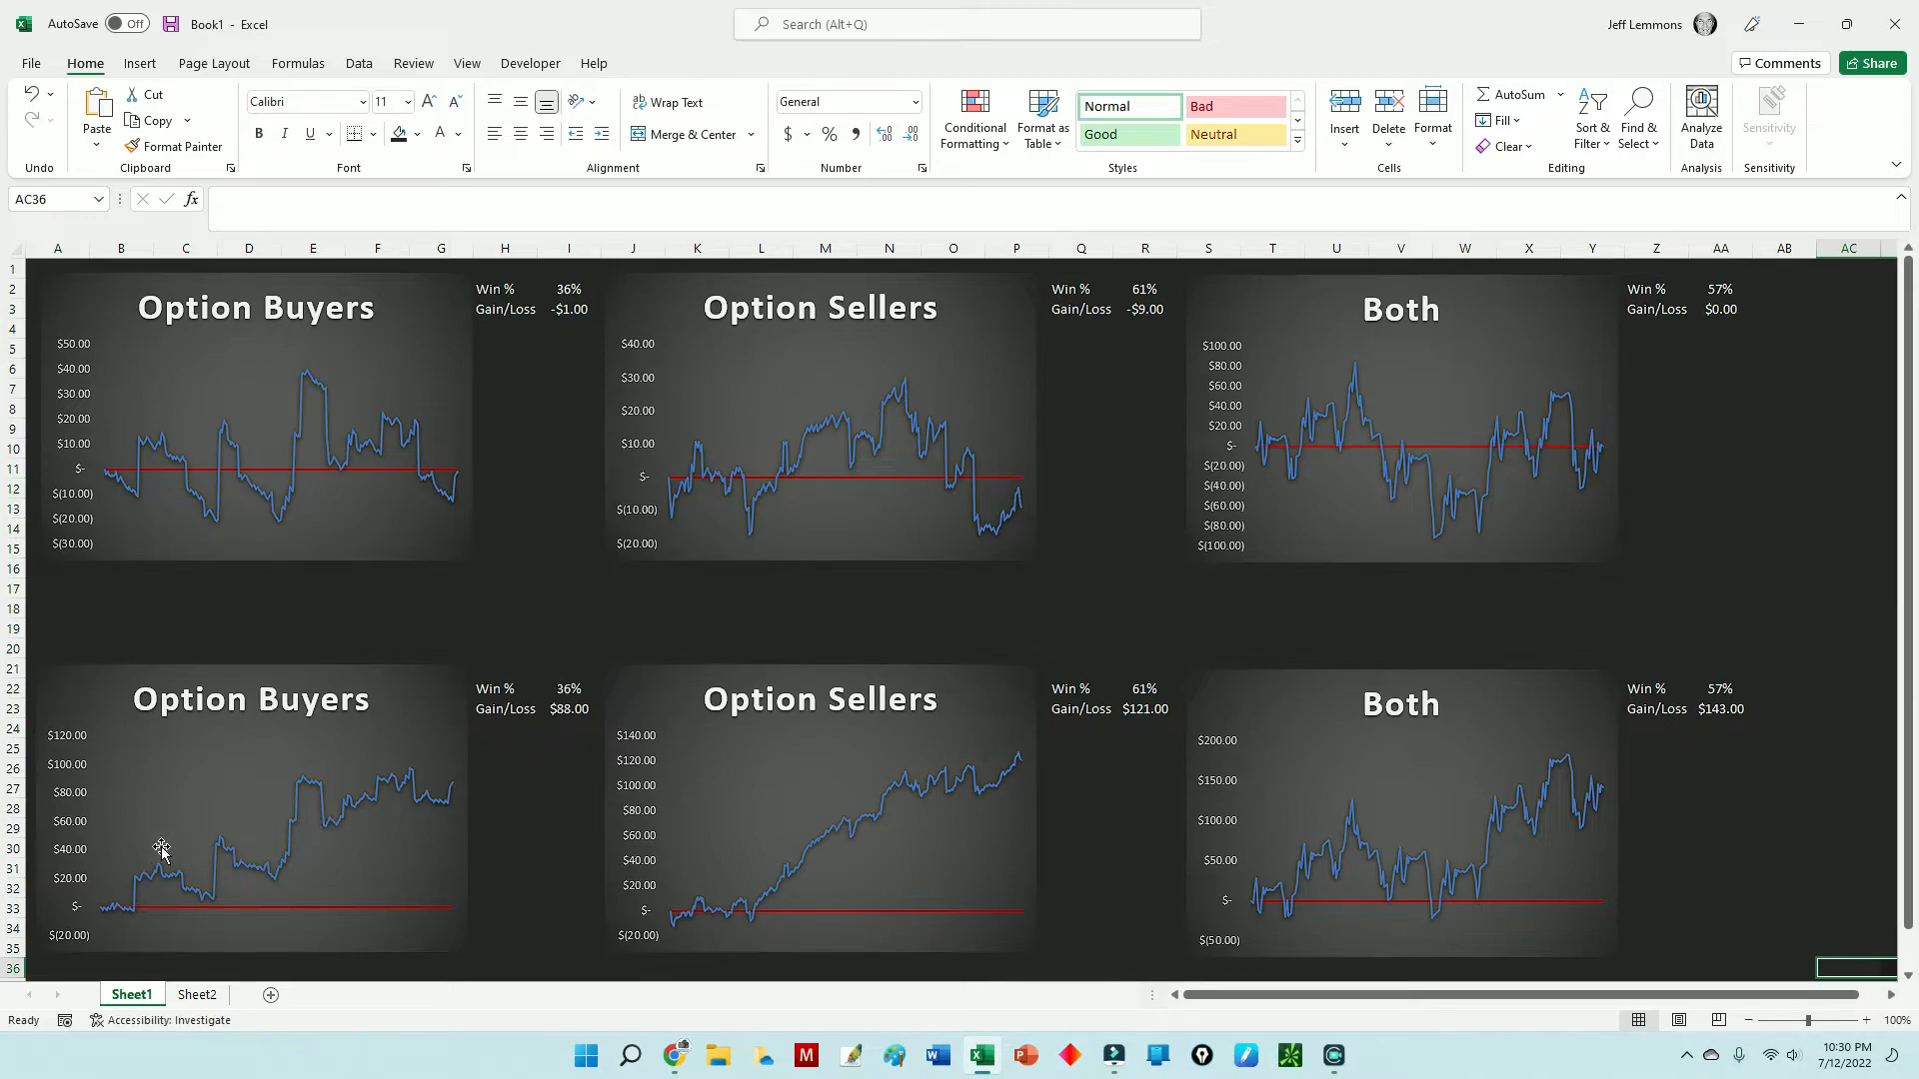
mouse_move(496, 768)
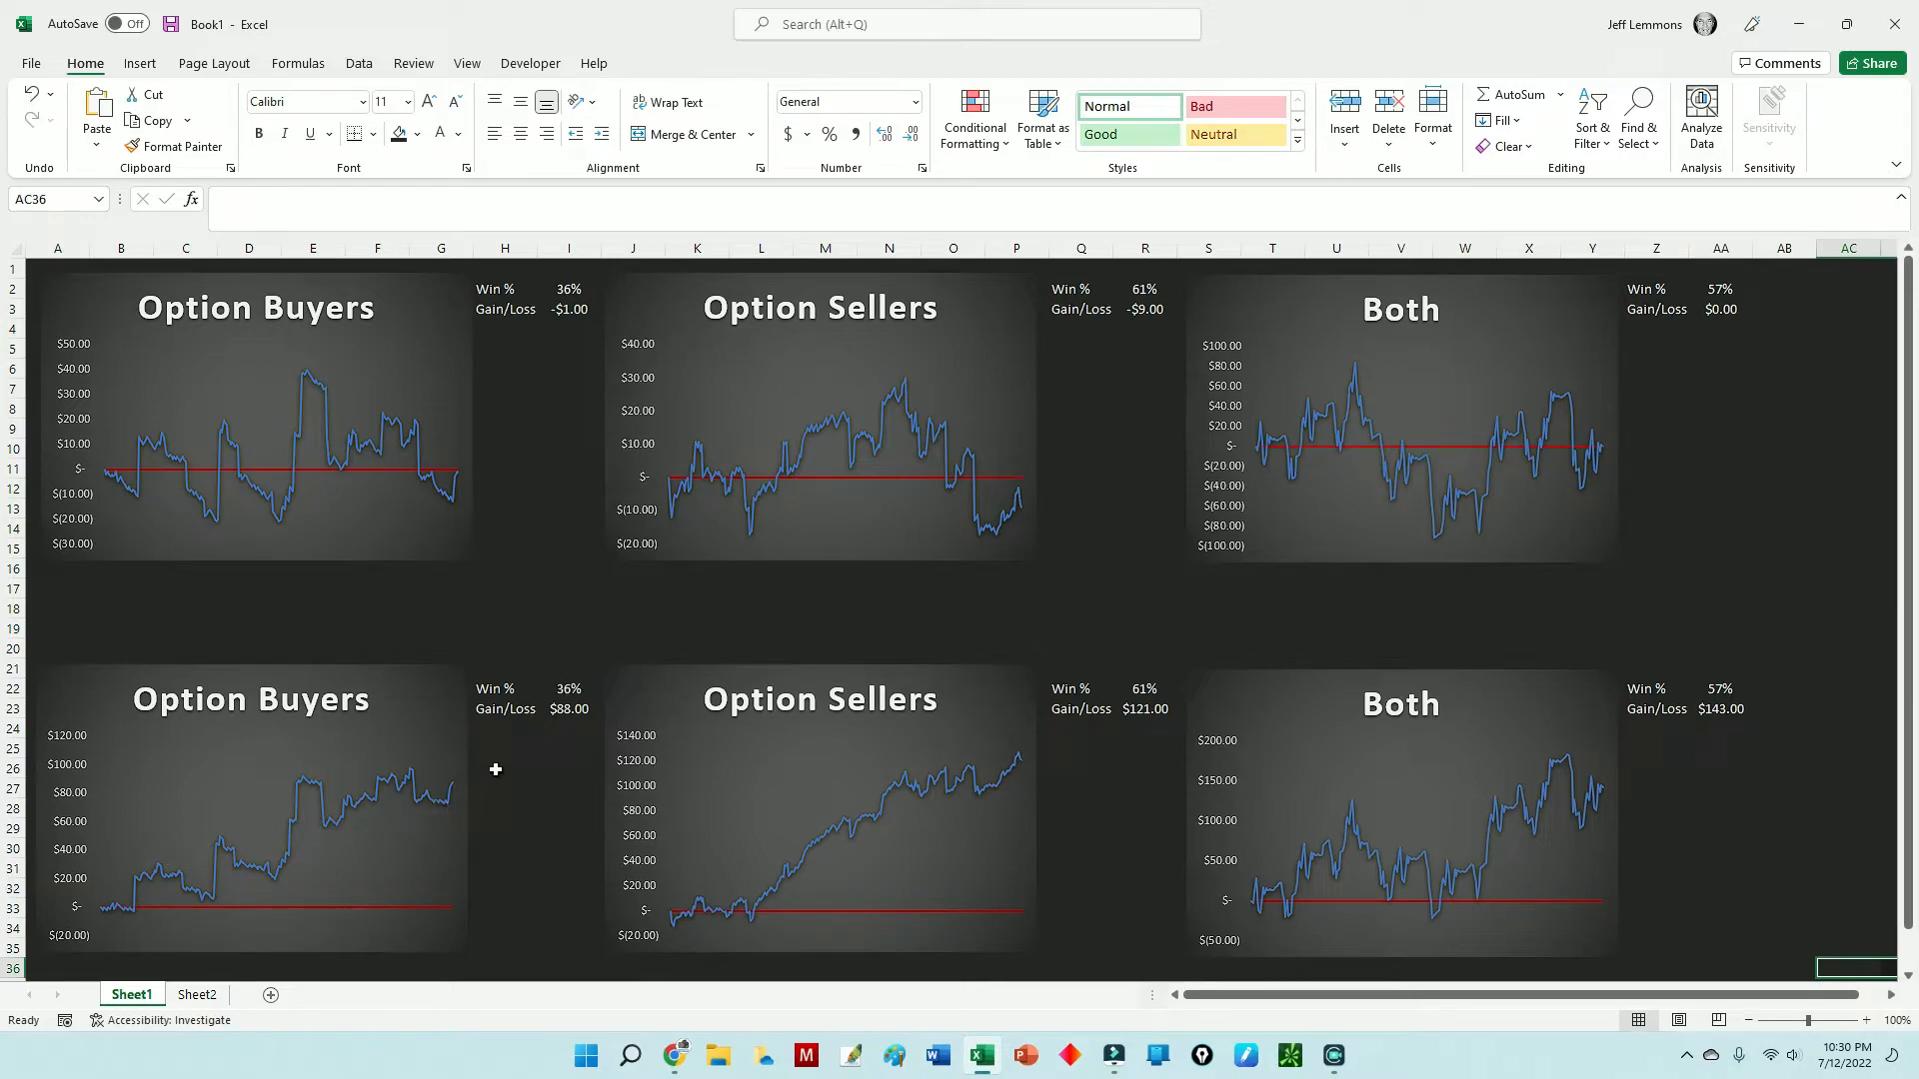
mouse_move(612, 751)
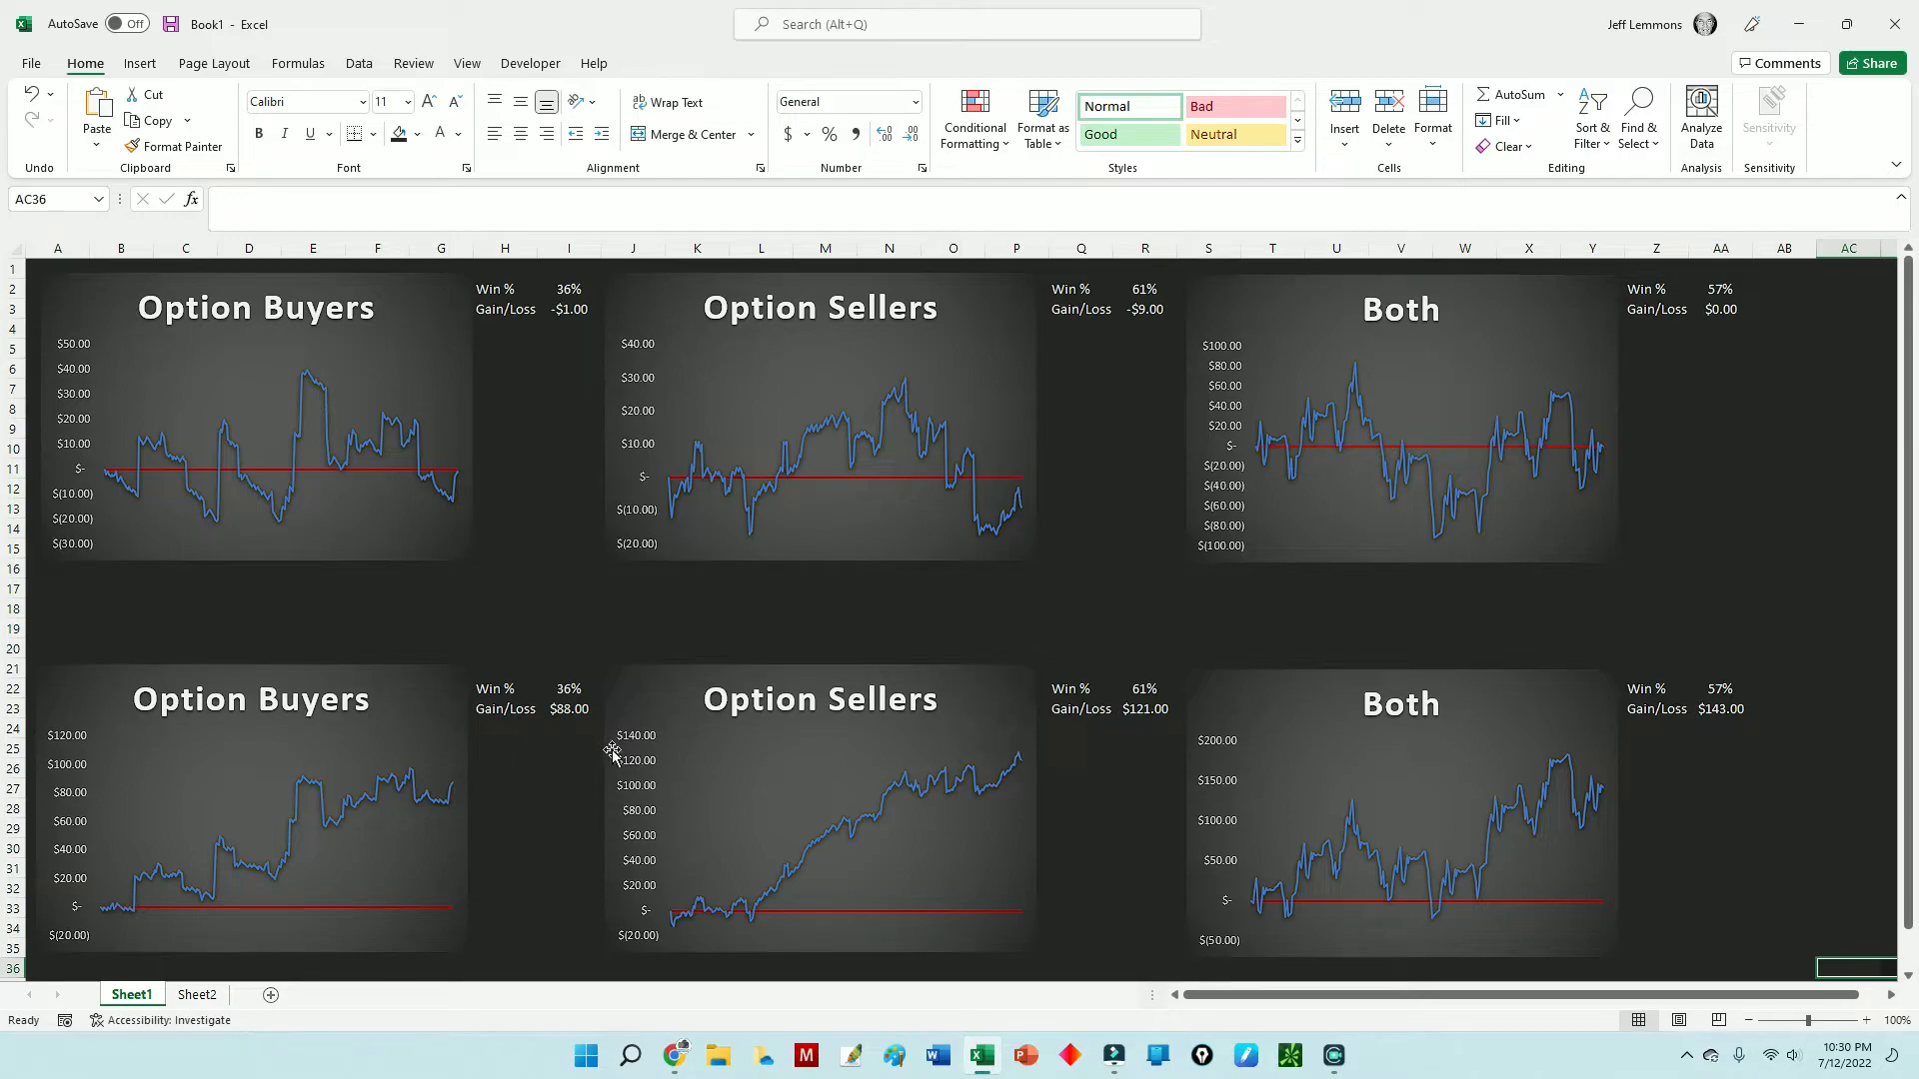
mouse_move(1054, 870)
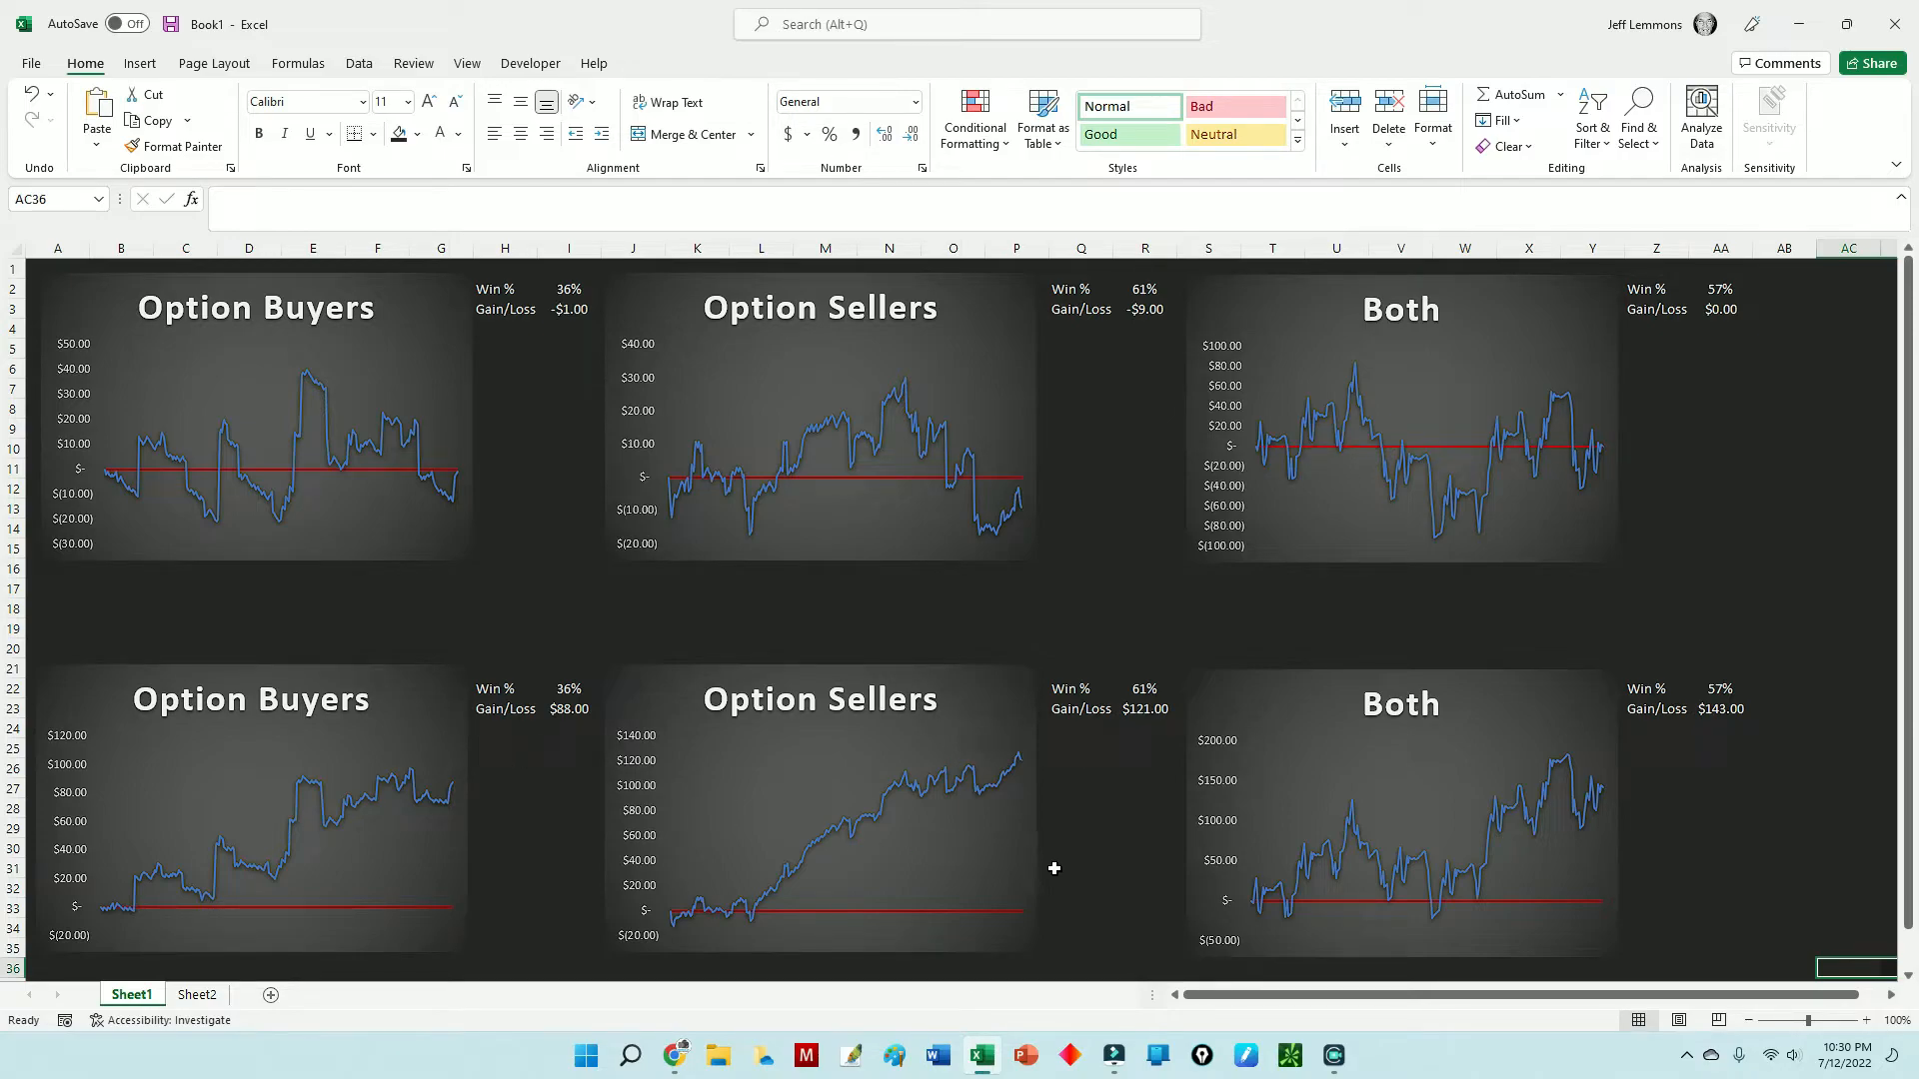
mouse_move(418, 870)
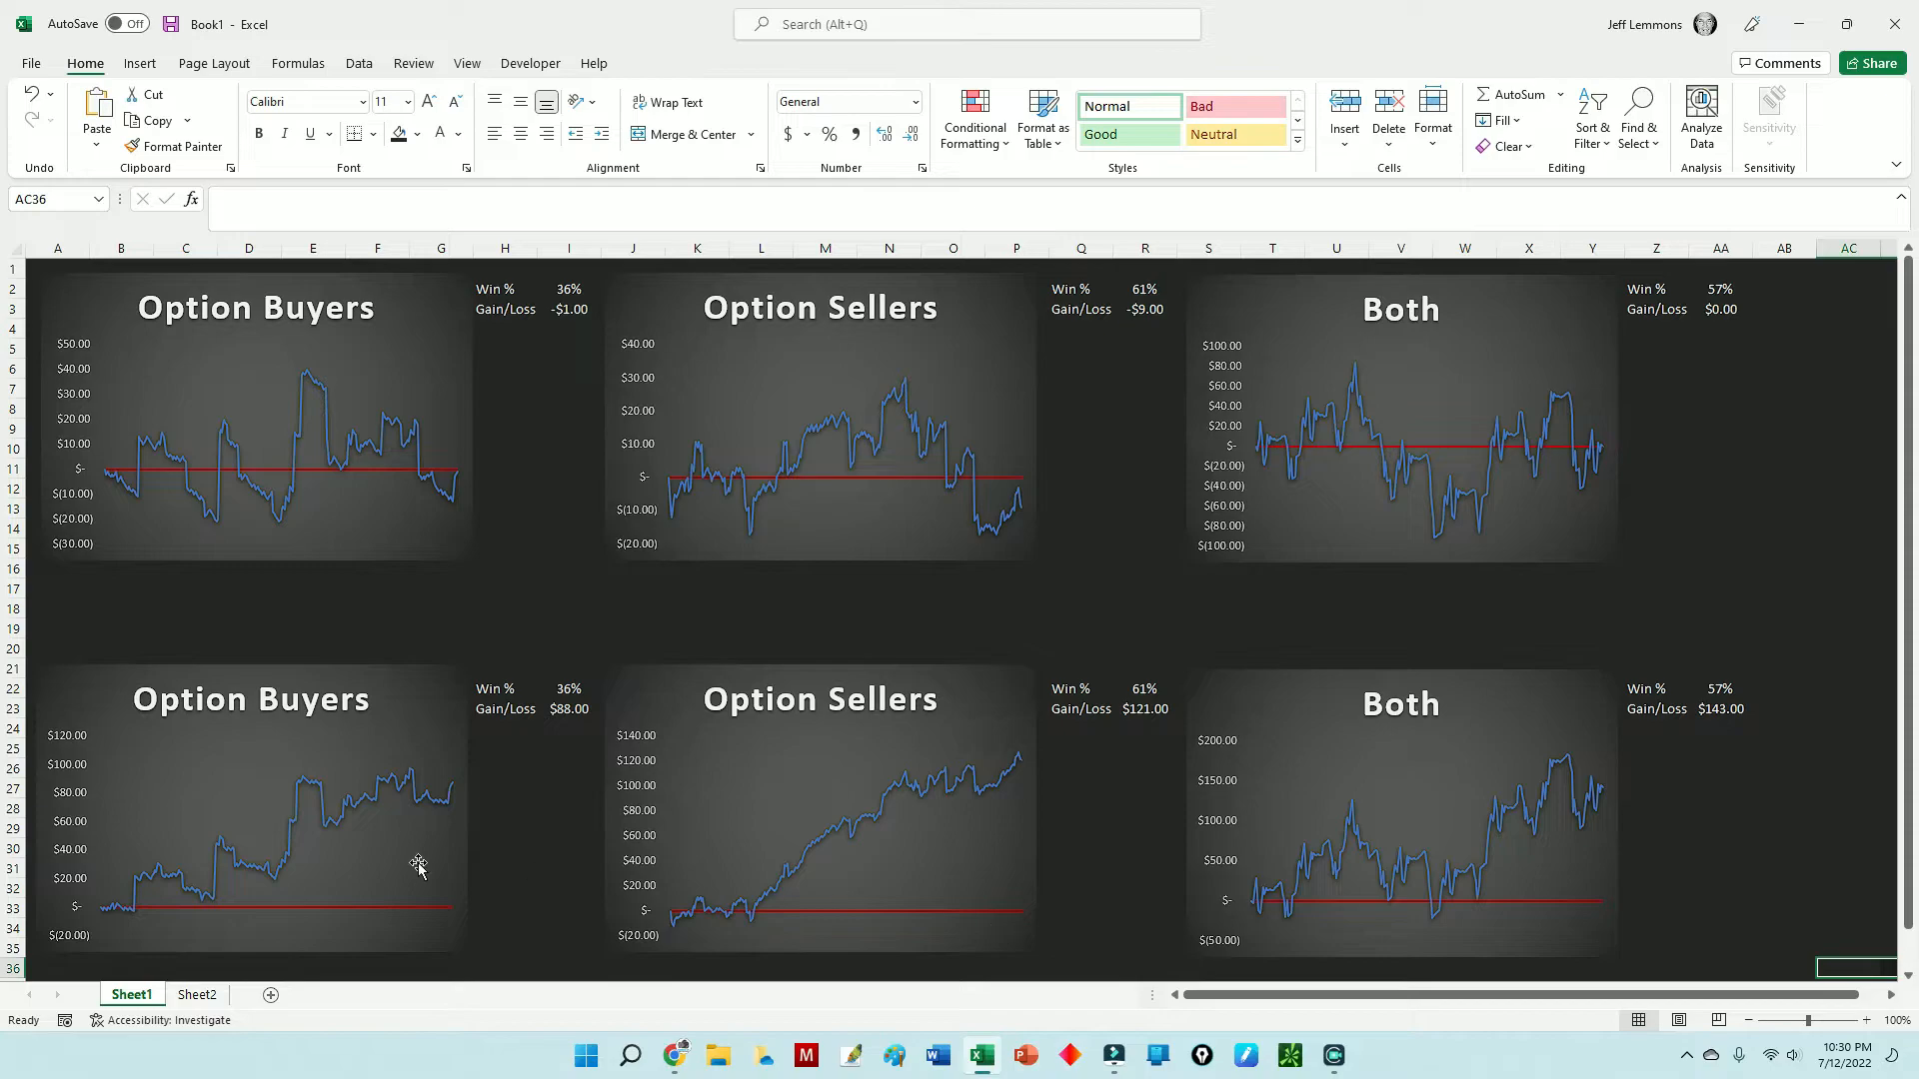
mouse_move(562, 727)
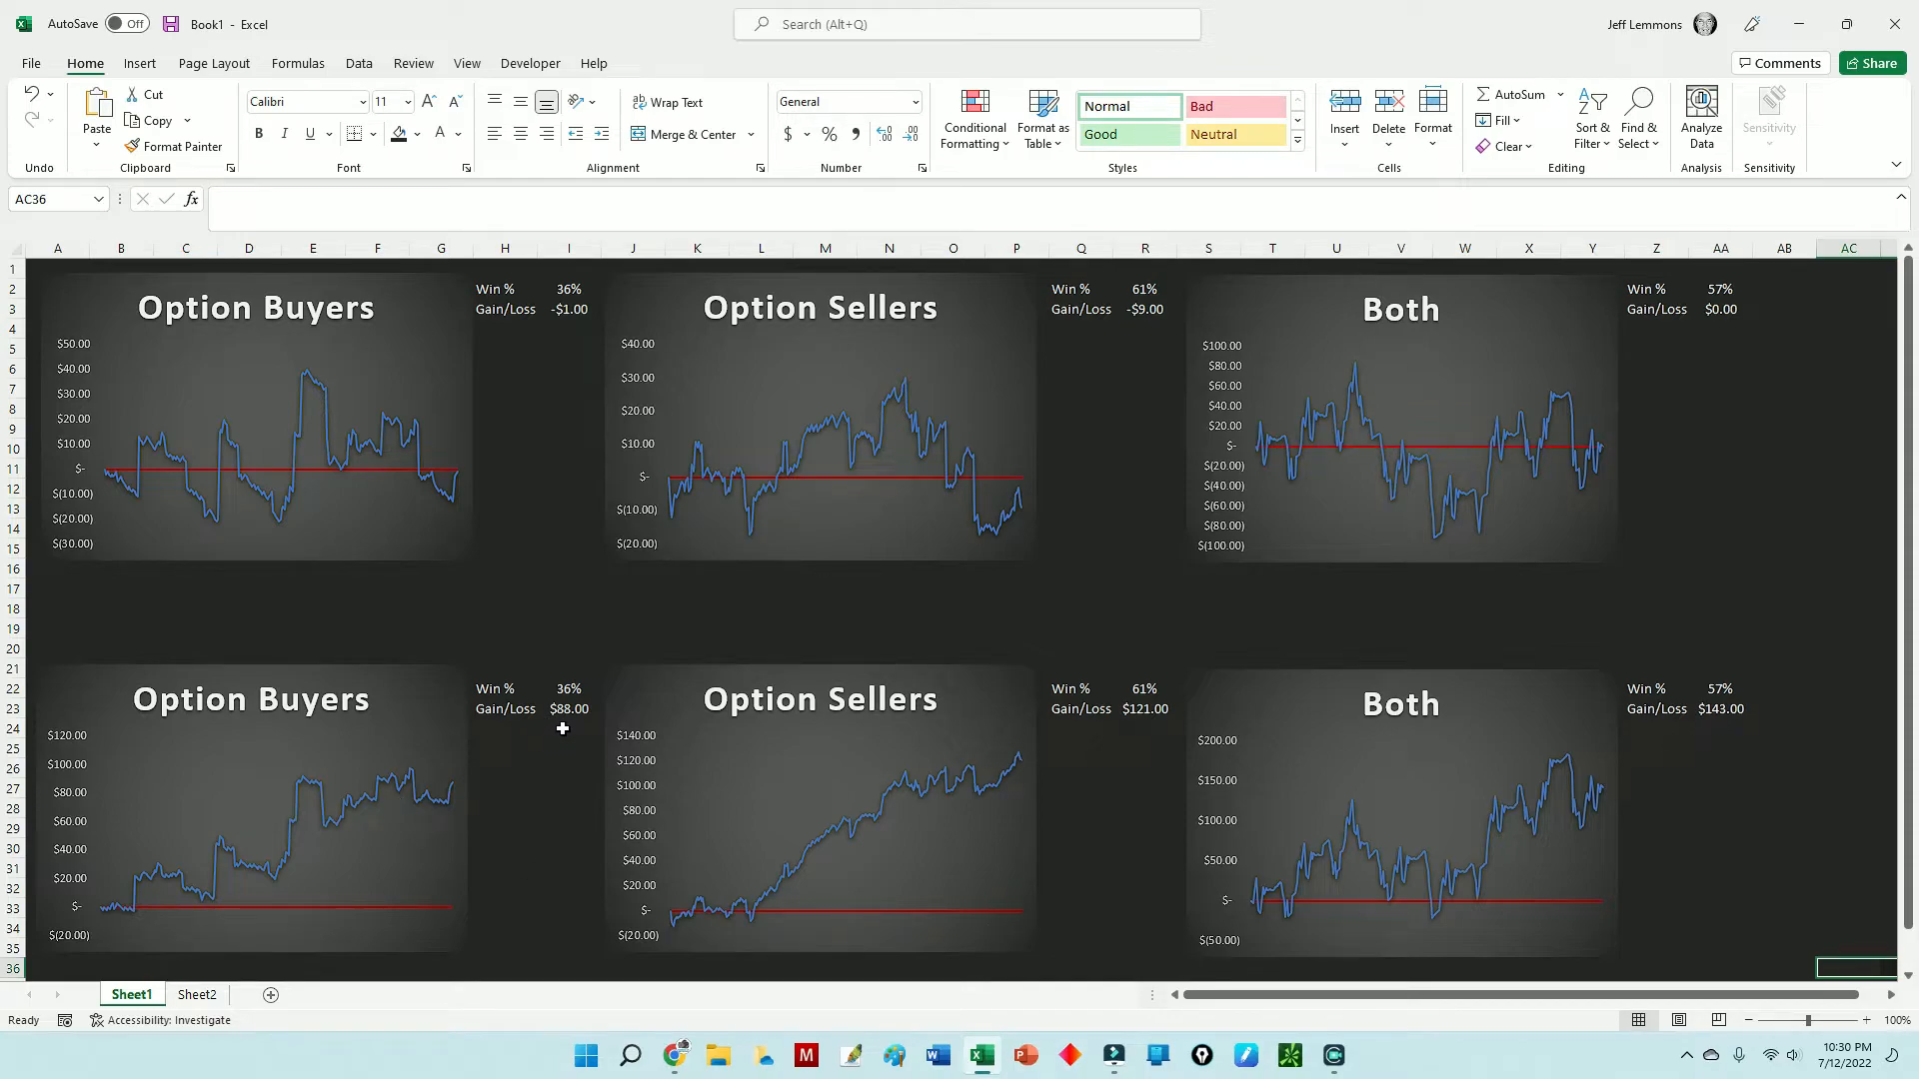
mouse_move(1026, 538)
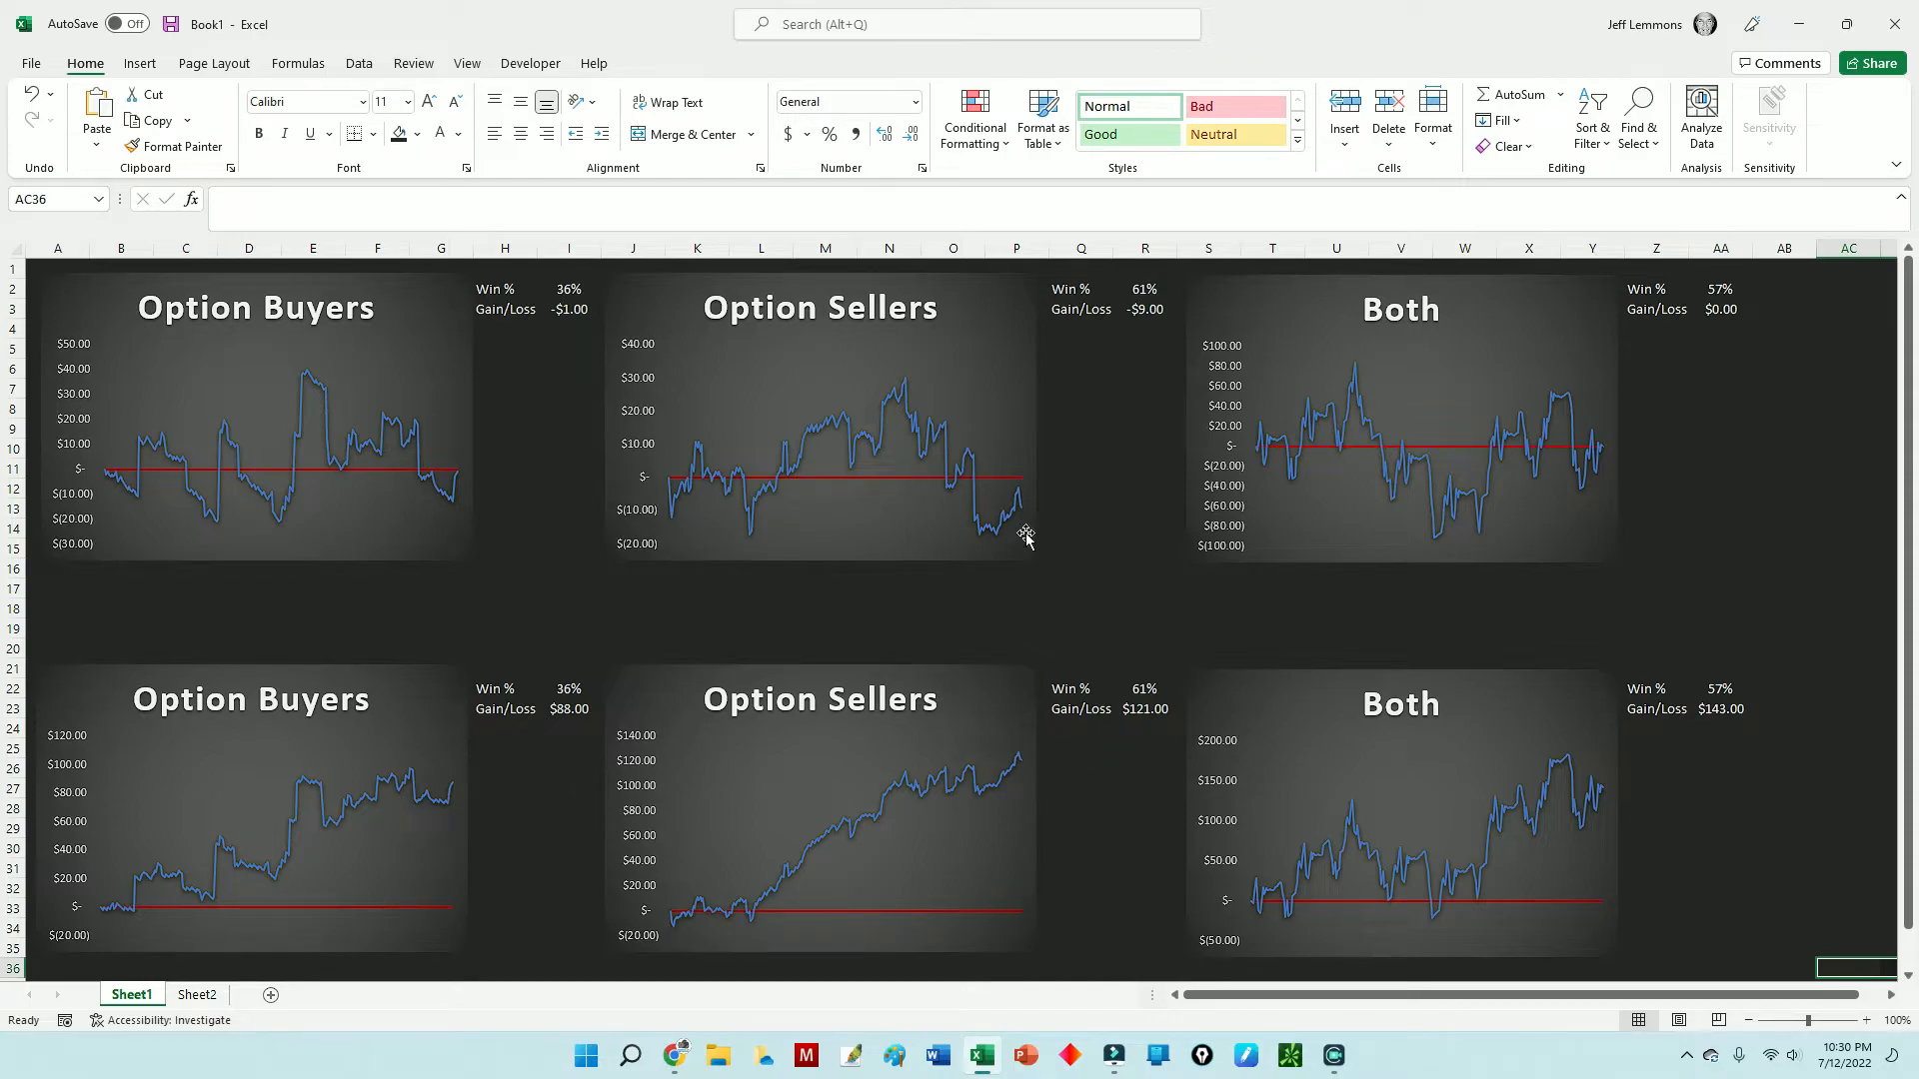
mouse_move(842, 454)
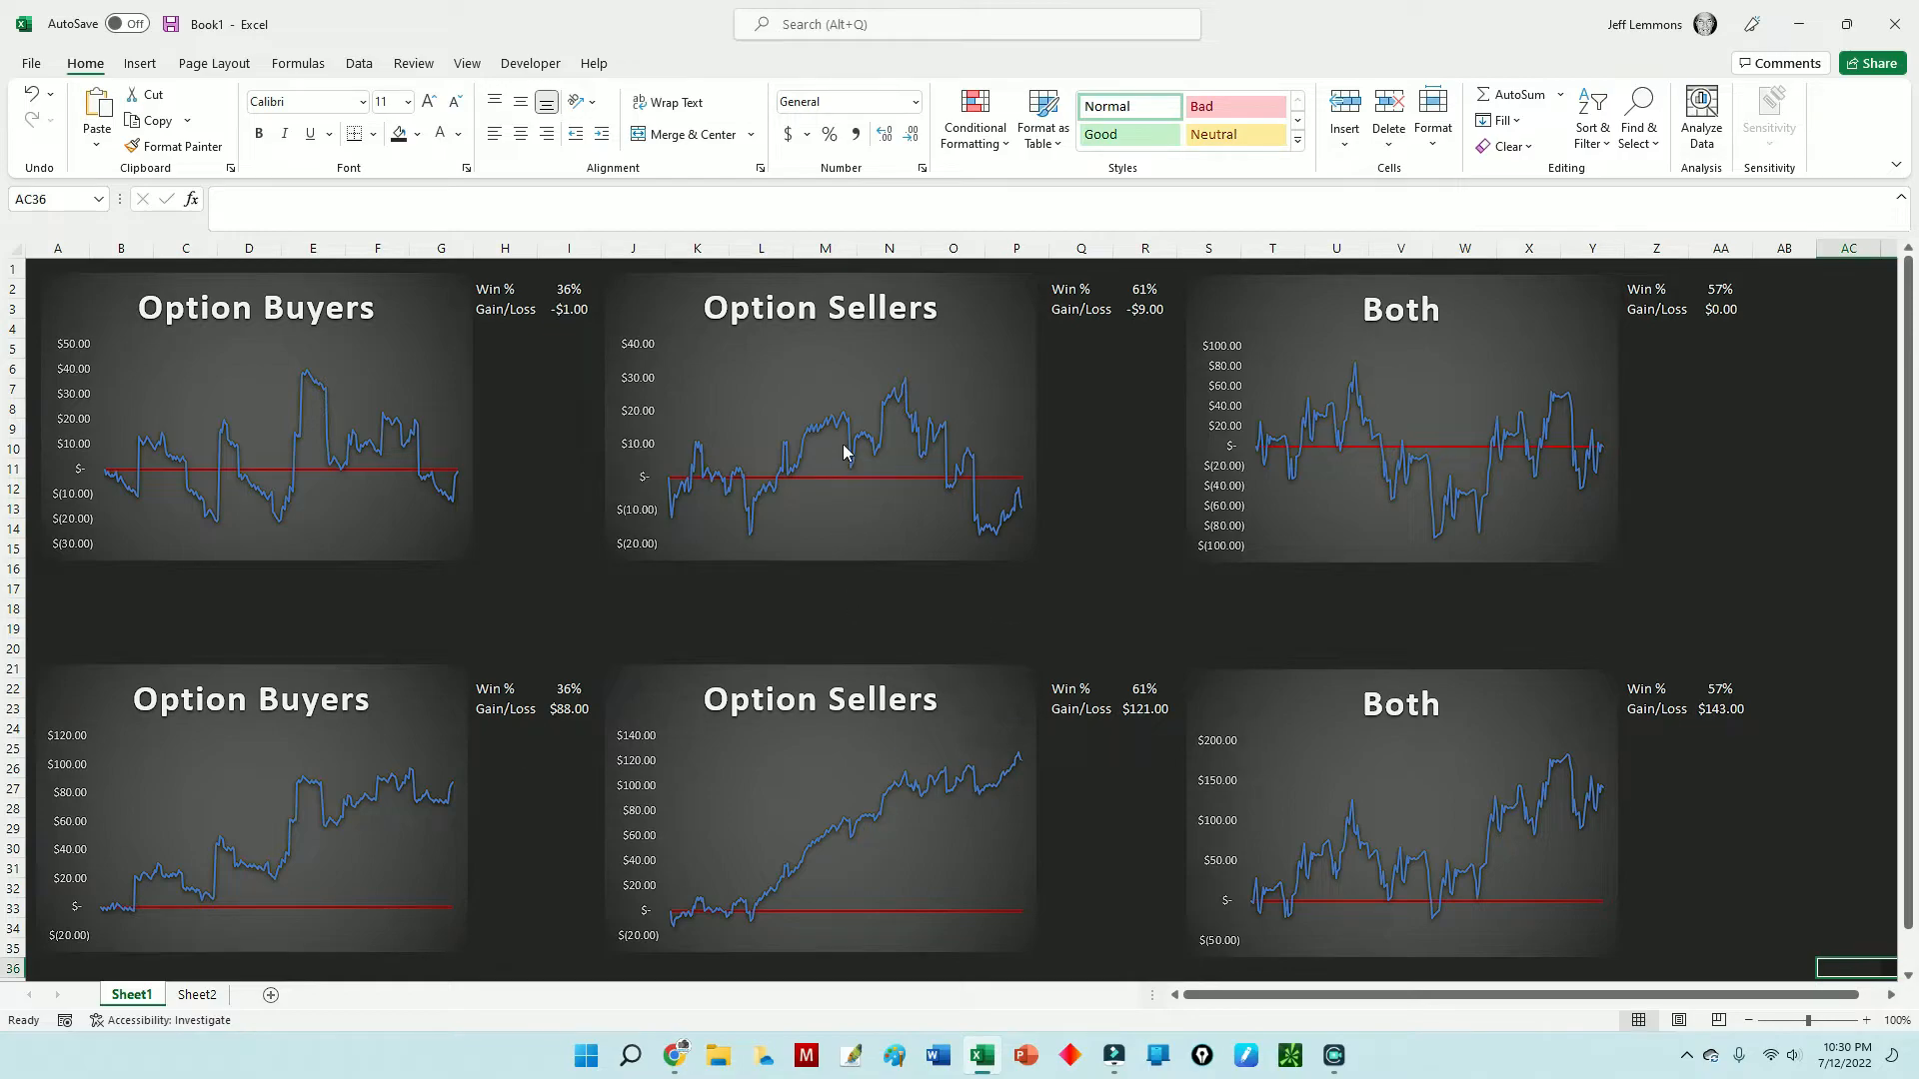
mouse_move(808, 552)
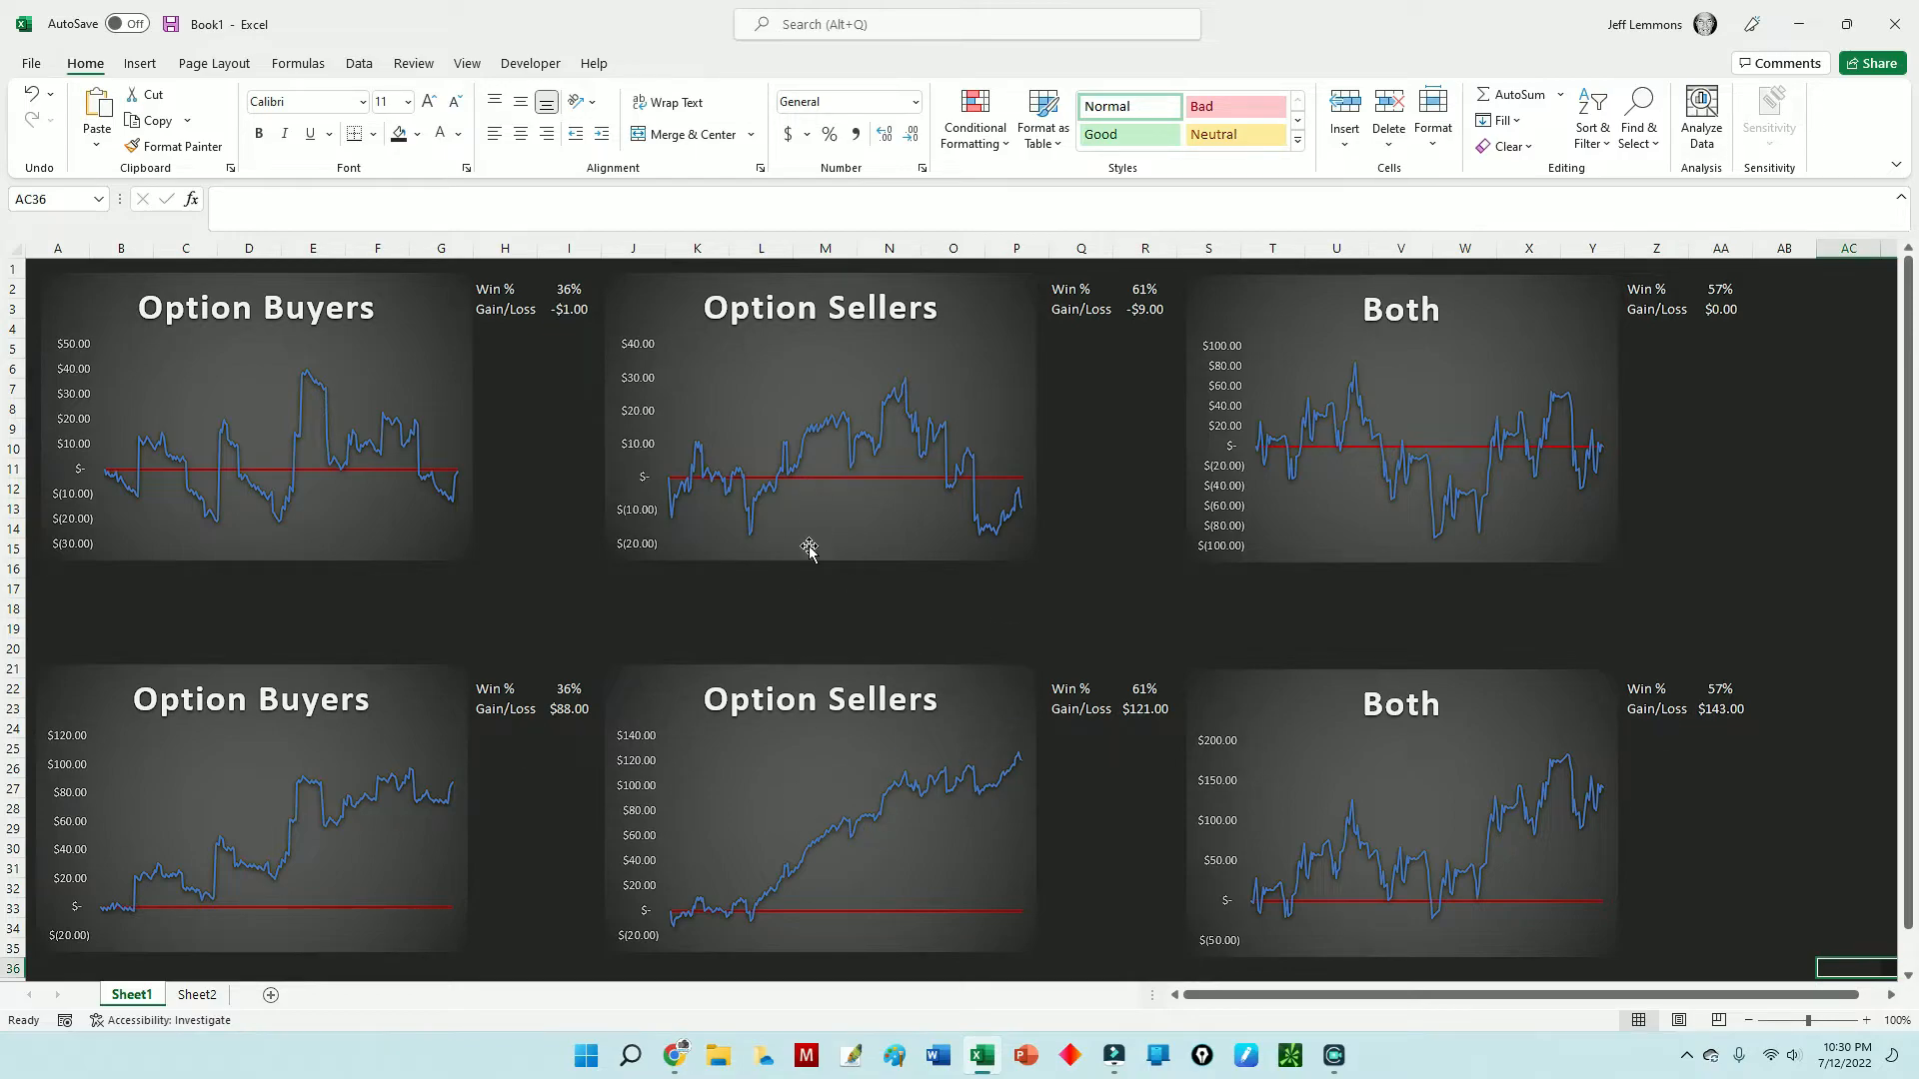
mouse_move(824, 617)
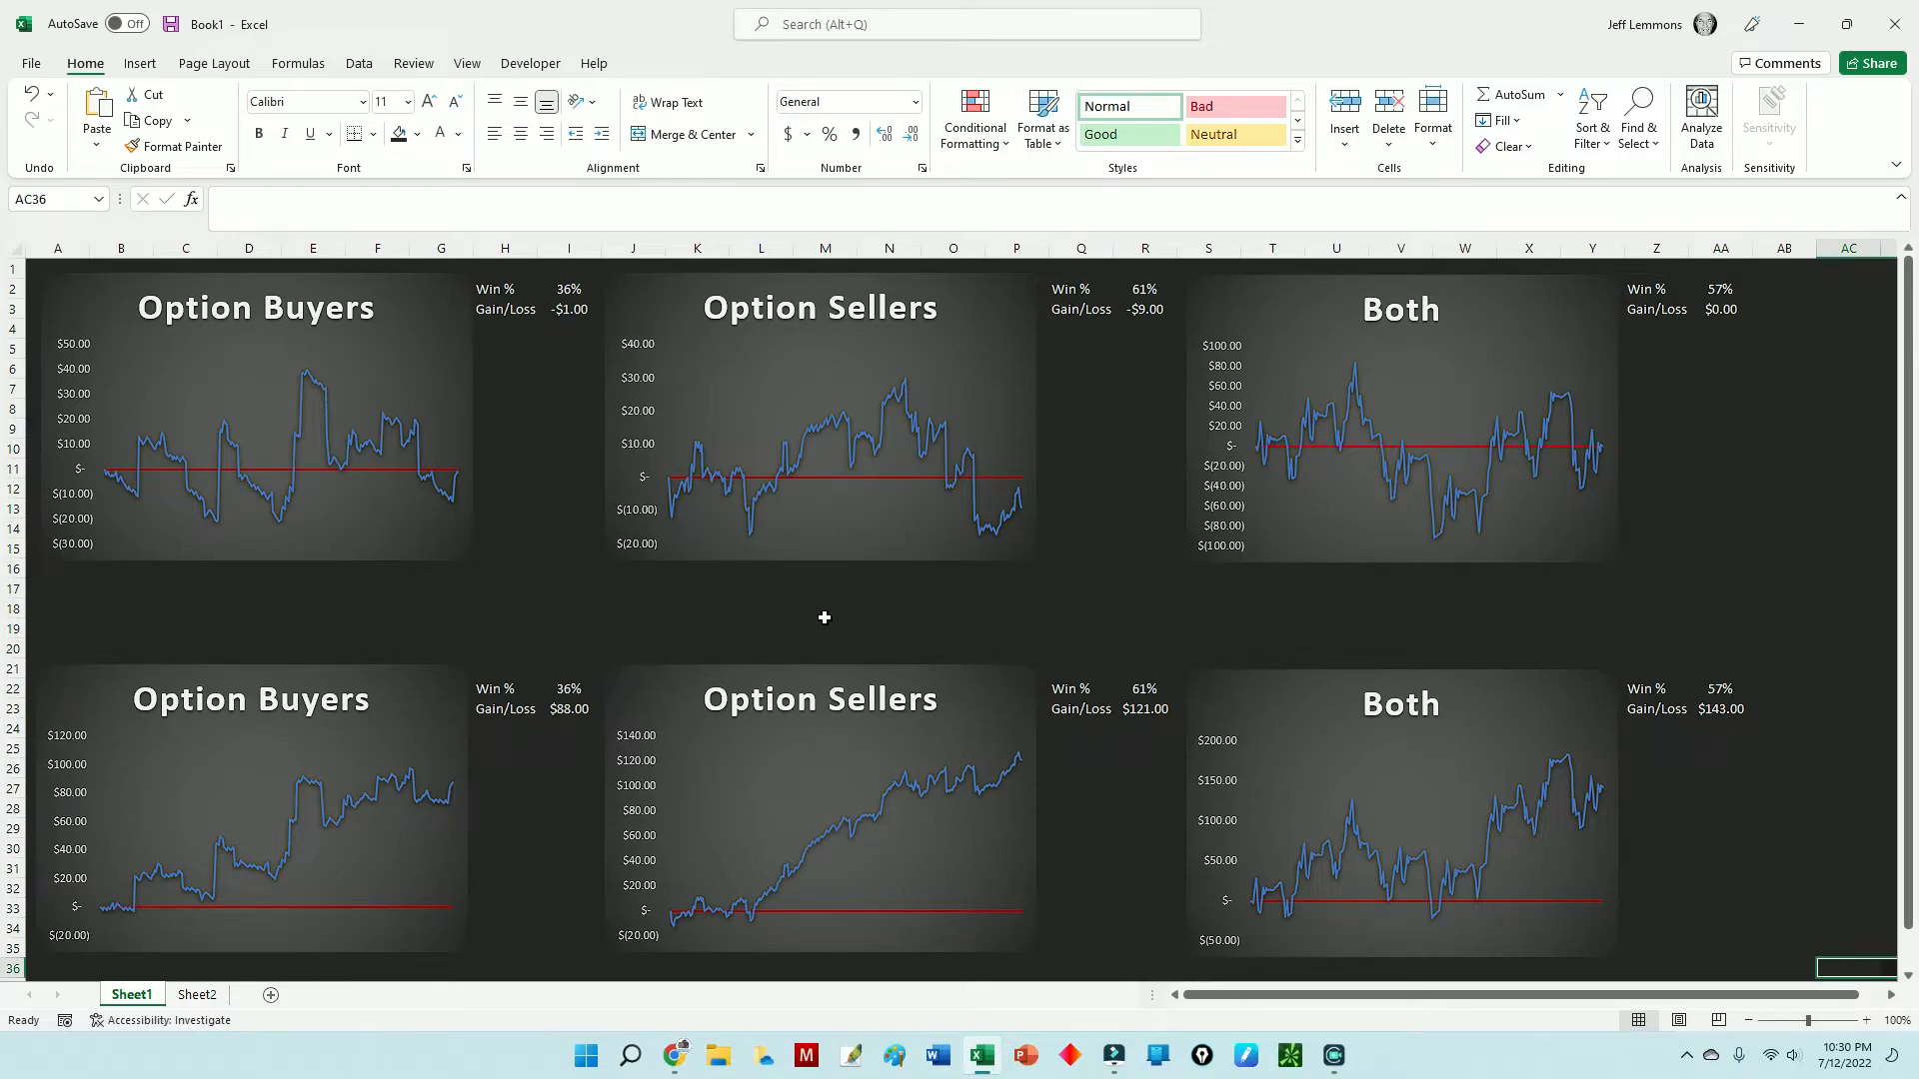
mouse_move(927, 814)
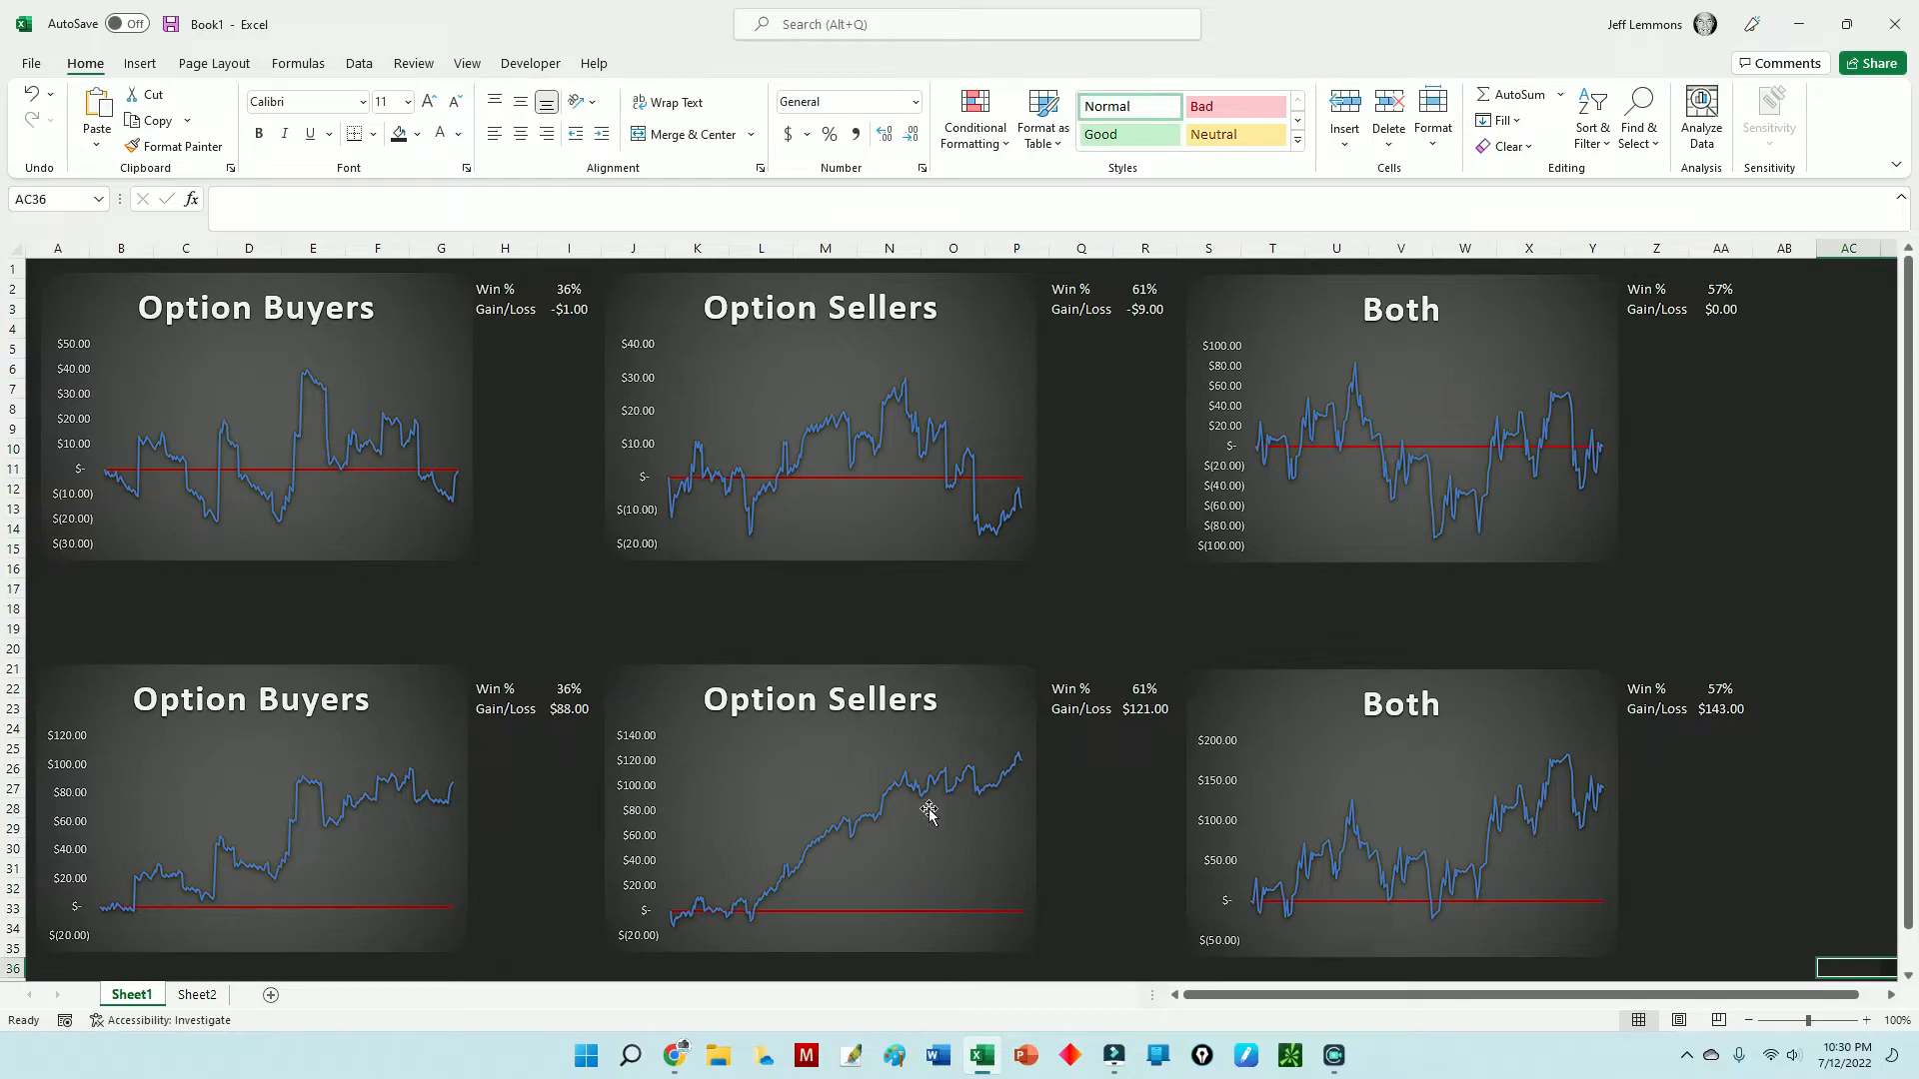
mouse_move(930, 810)
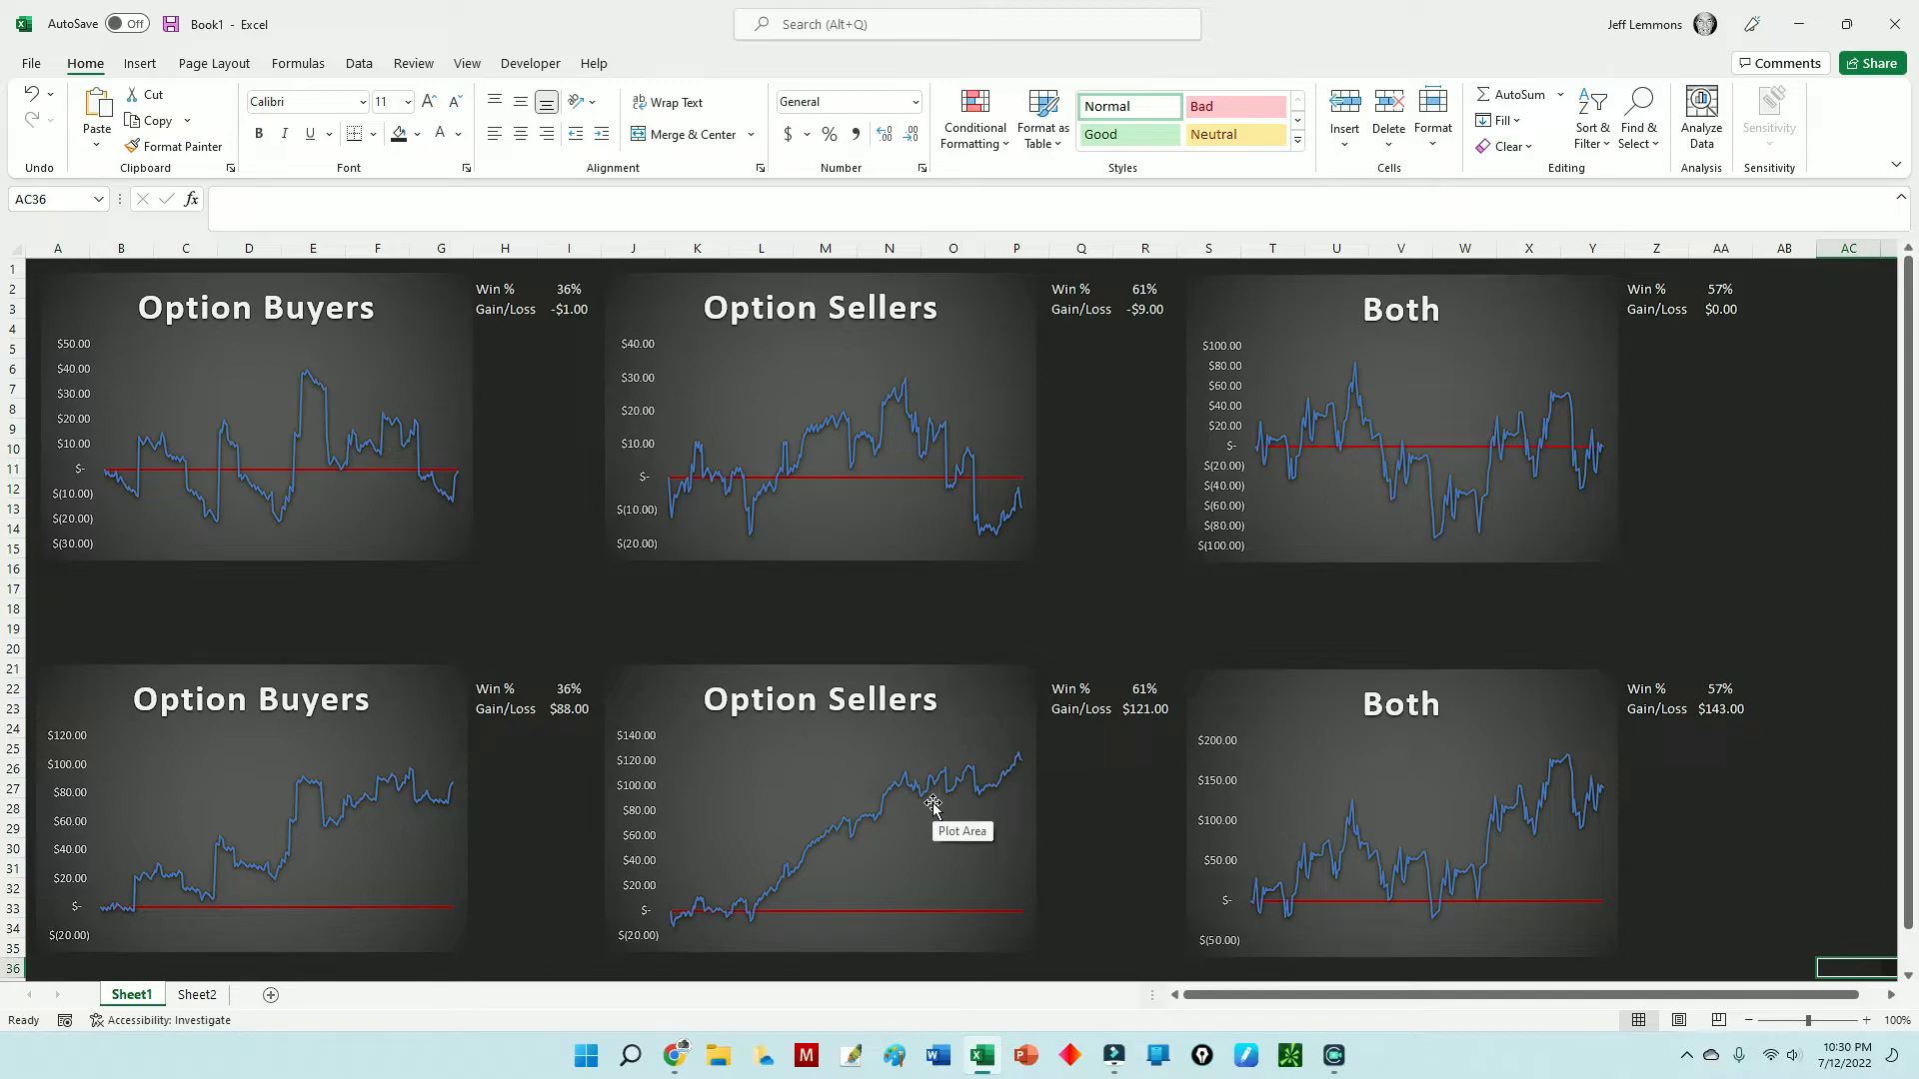
mouse_move(962, 797)
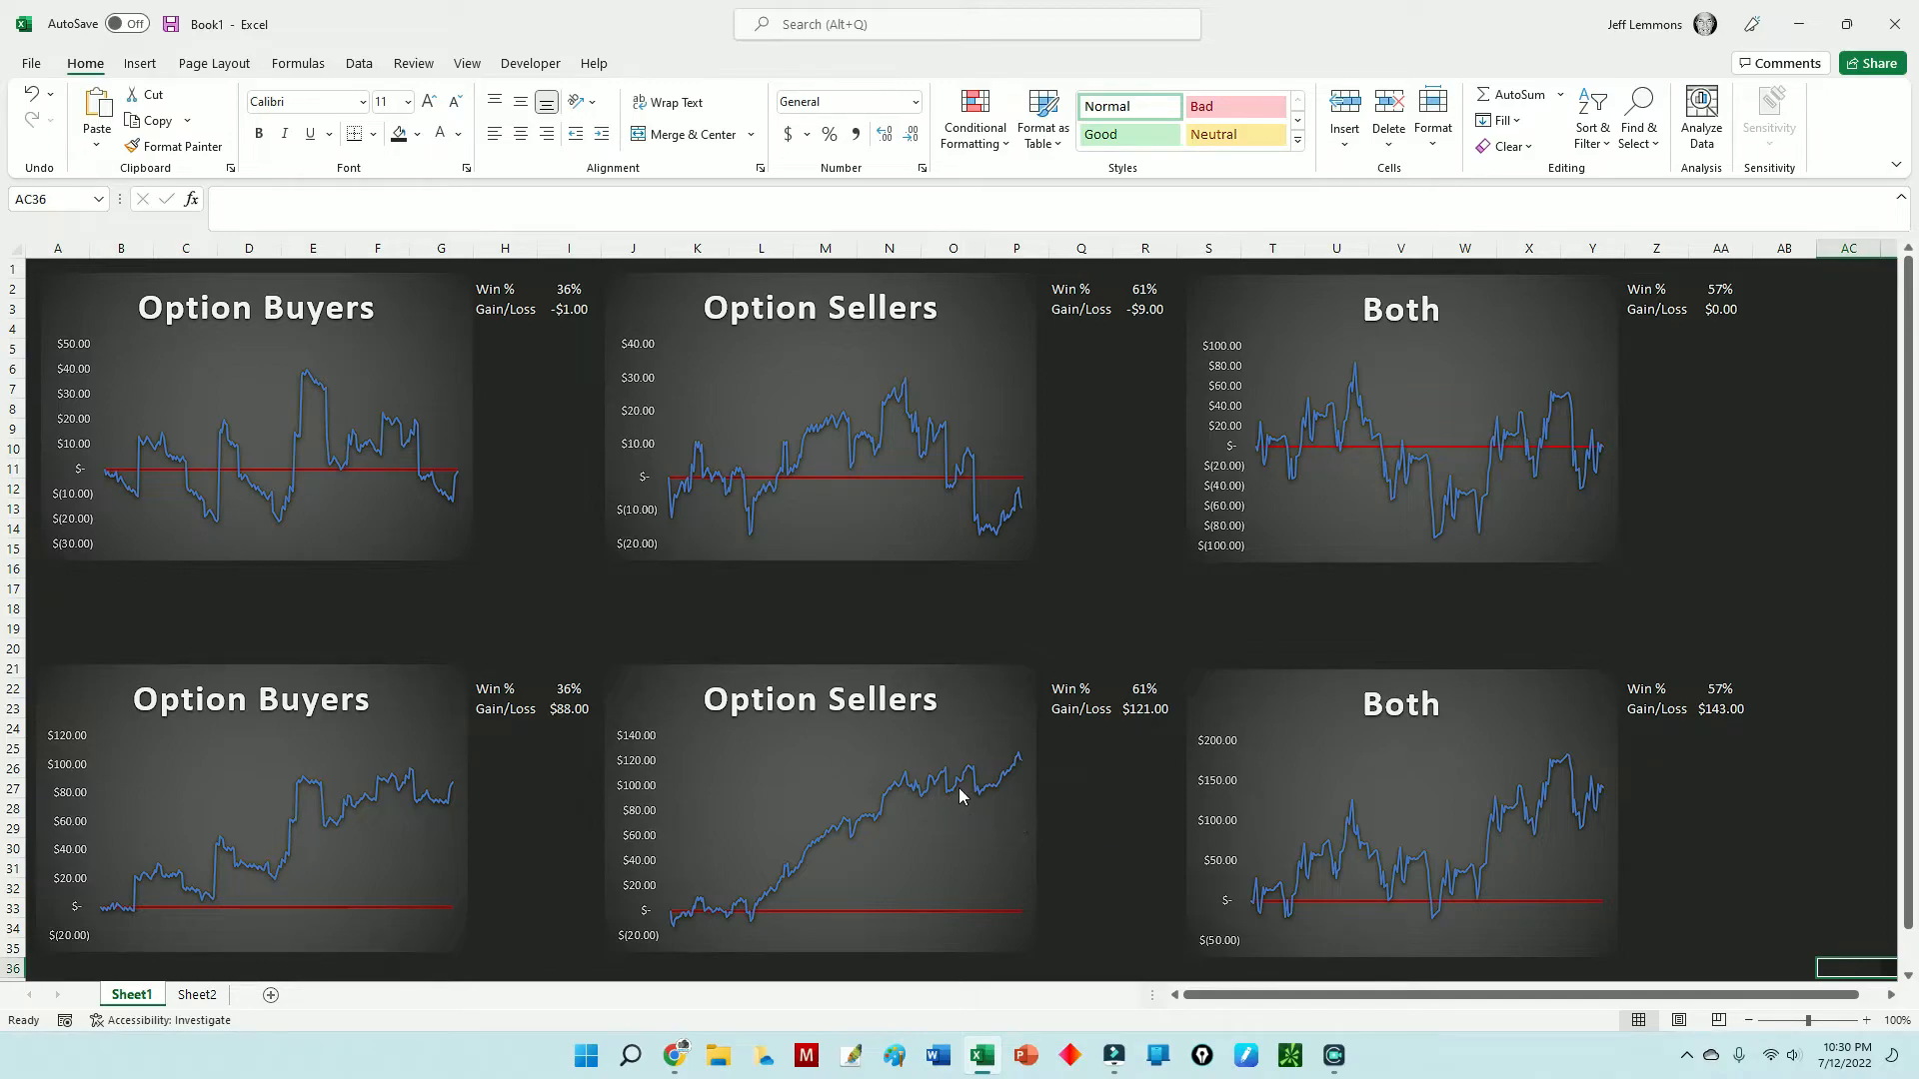
mouse_move(1539, 878)
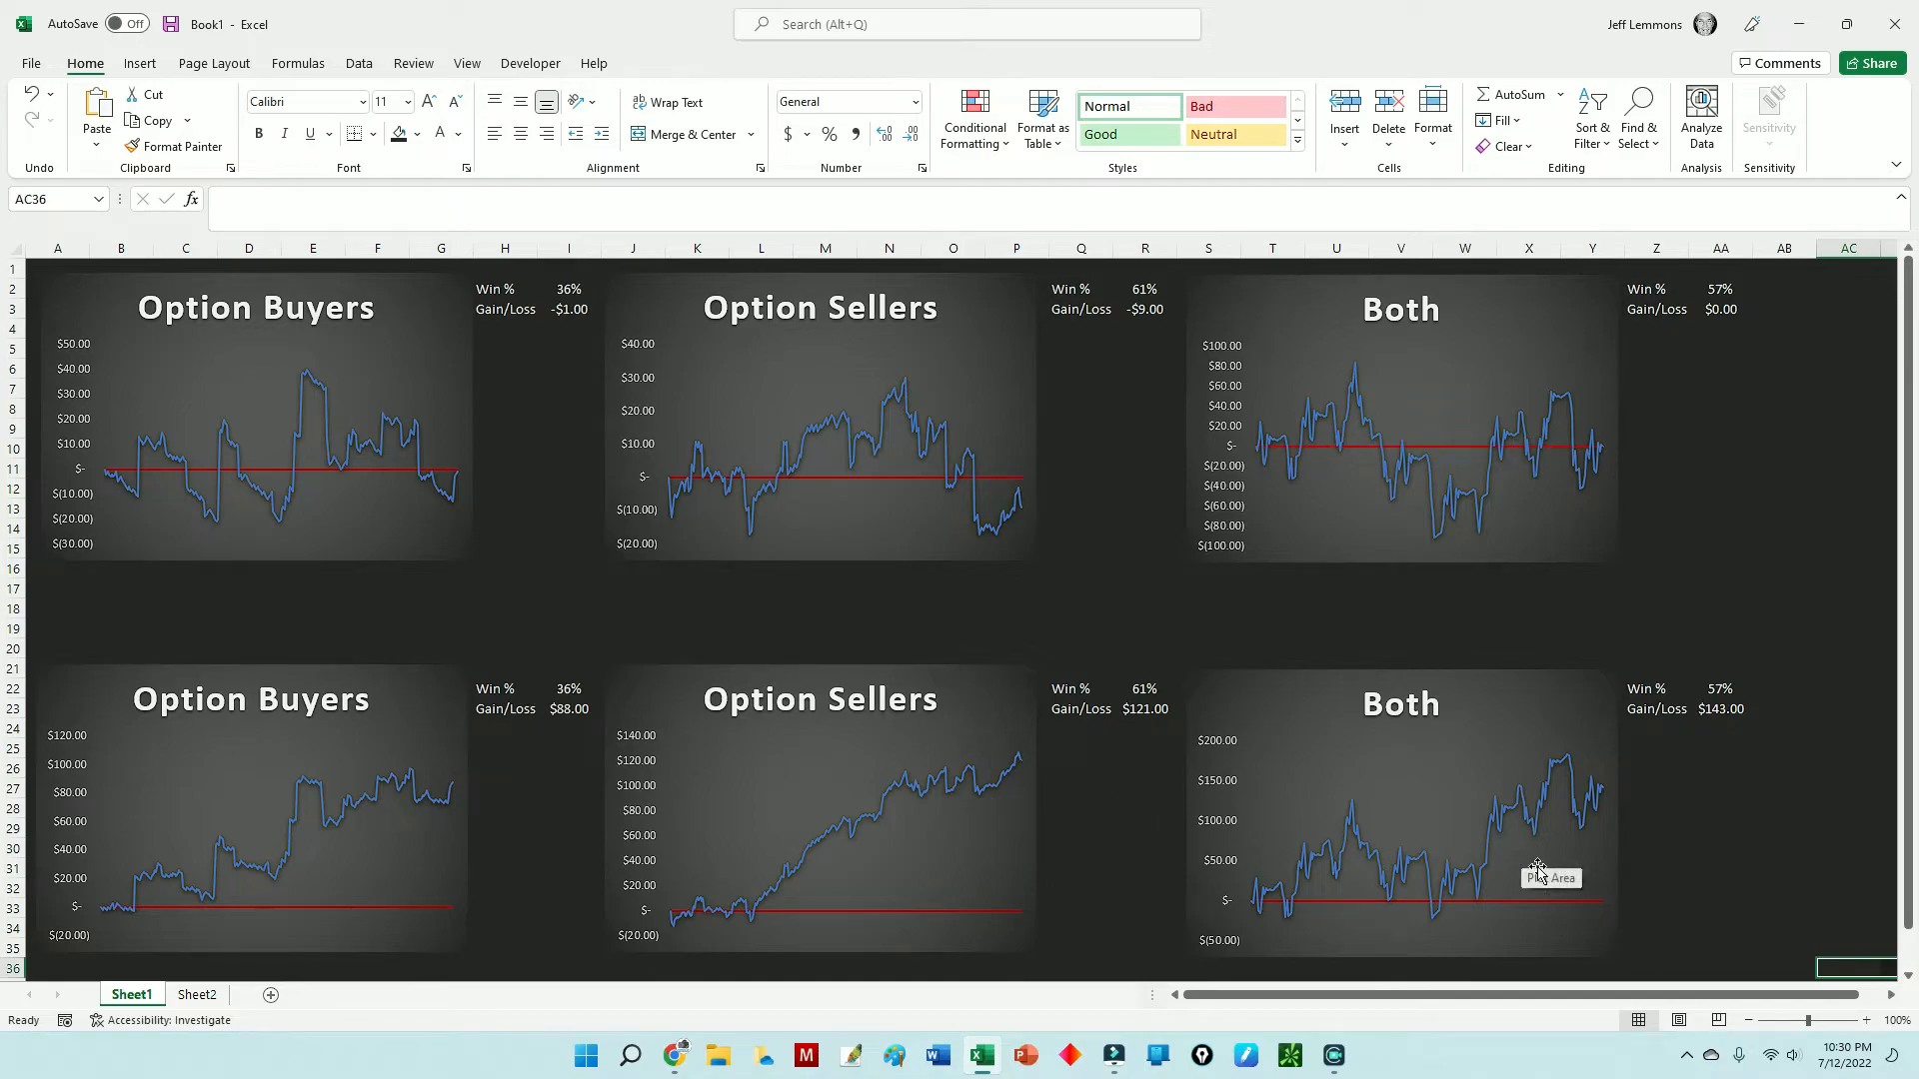
mouse_move(1717, 874)
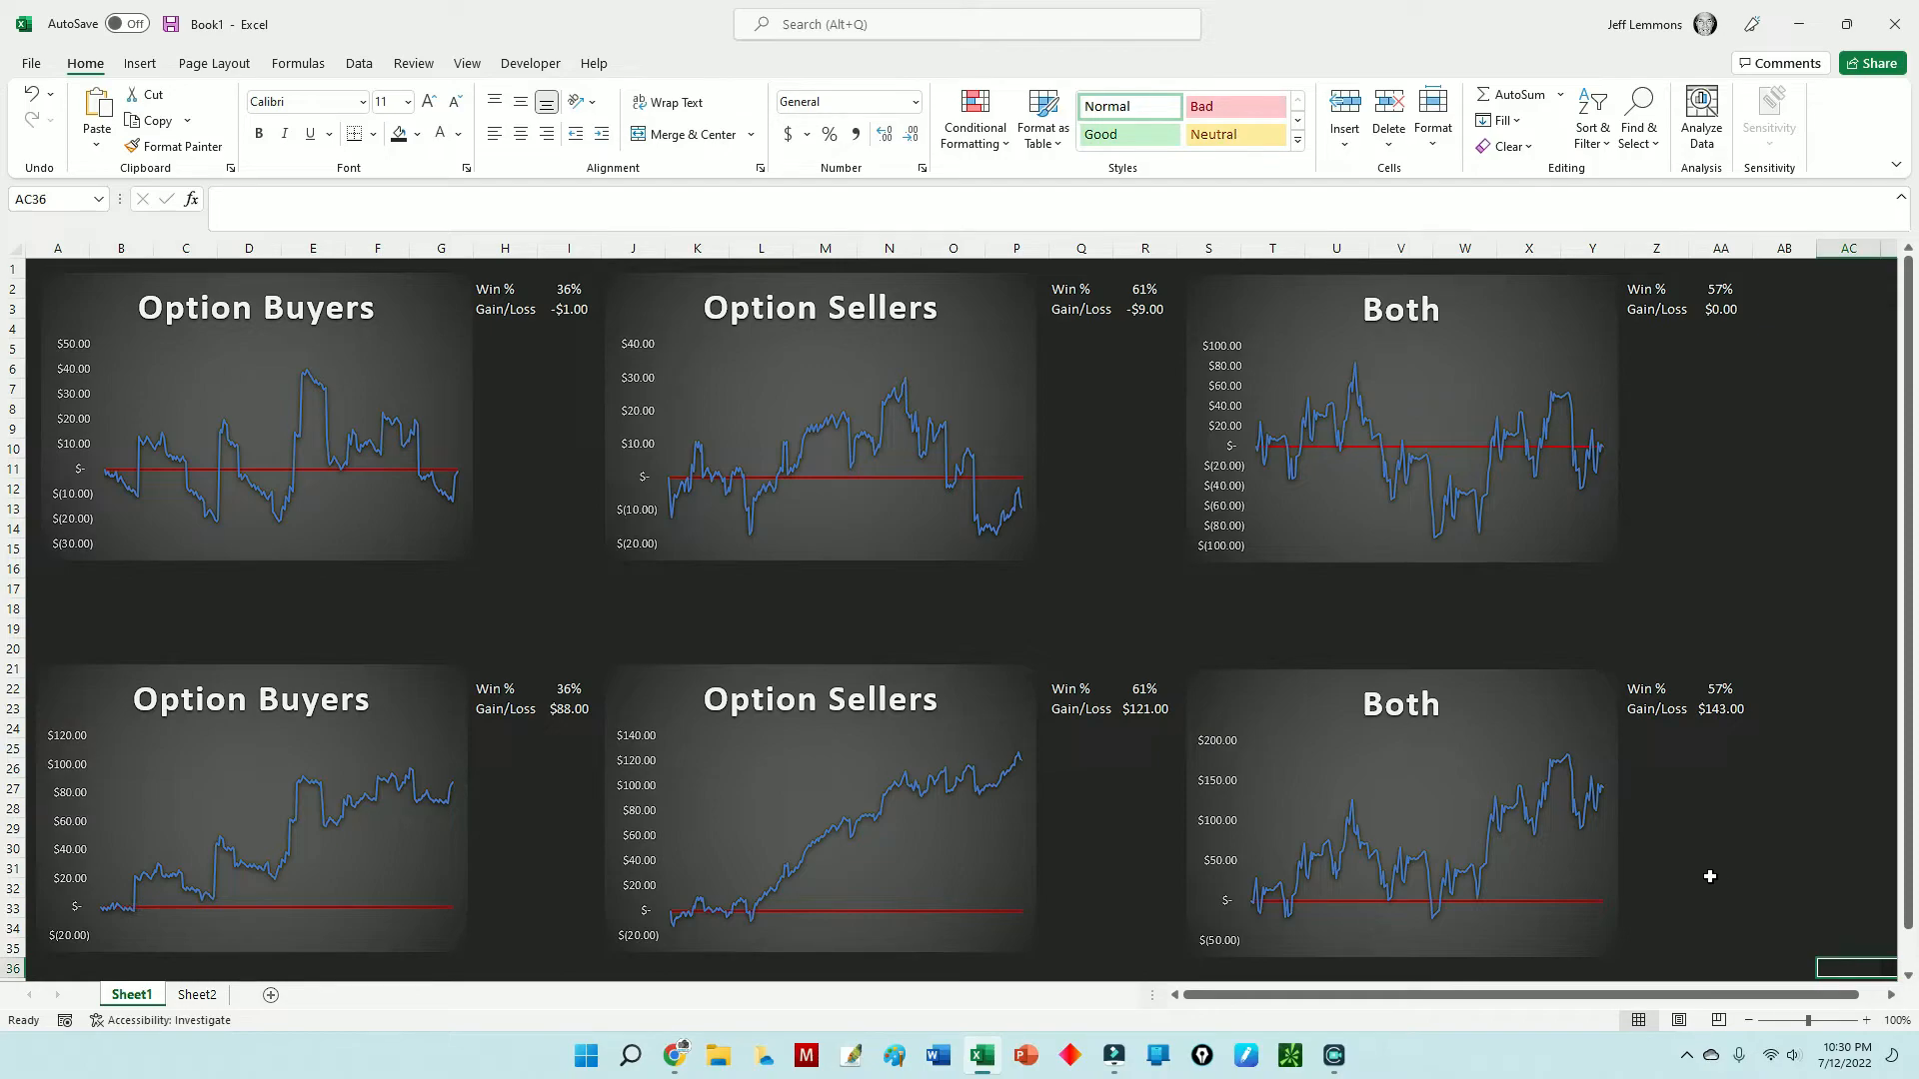
mouse_move(878, 885)
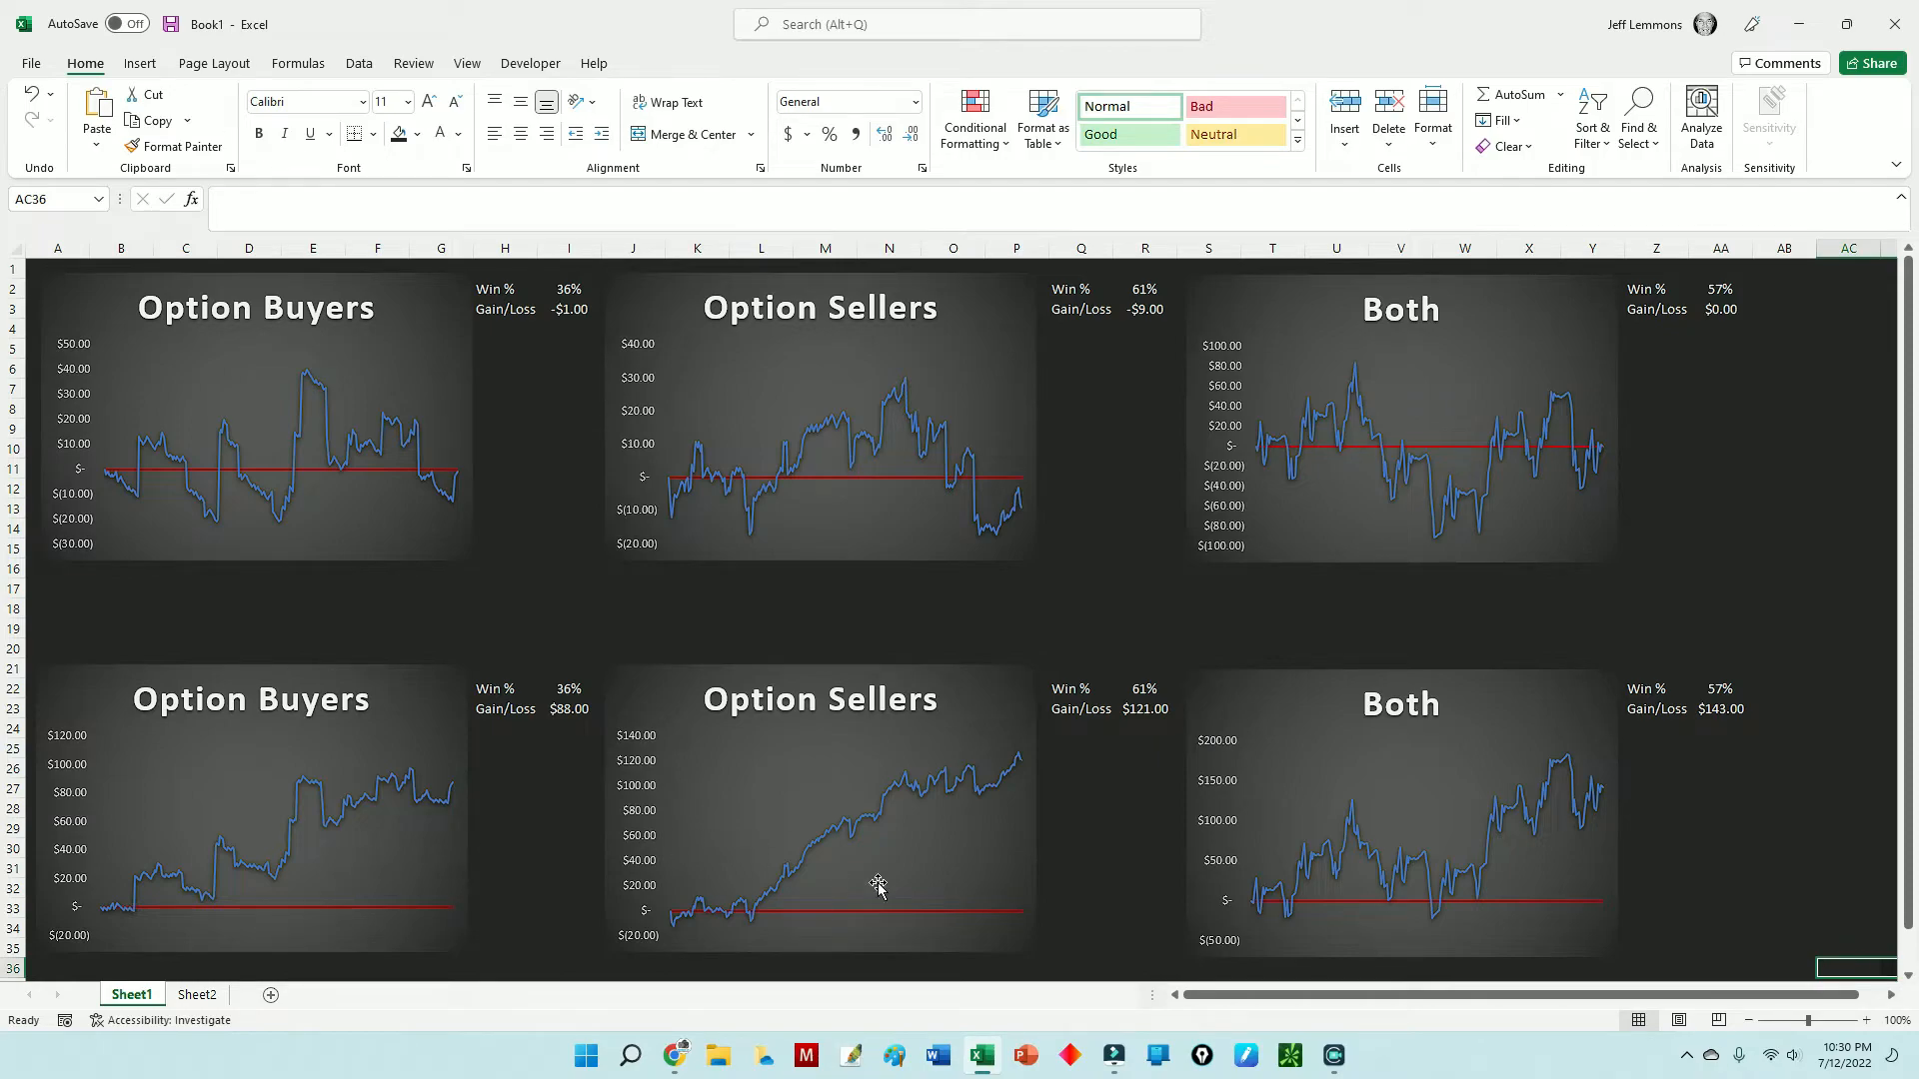
mouse_move(1098, 901)
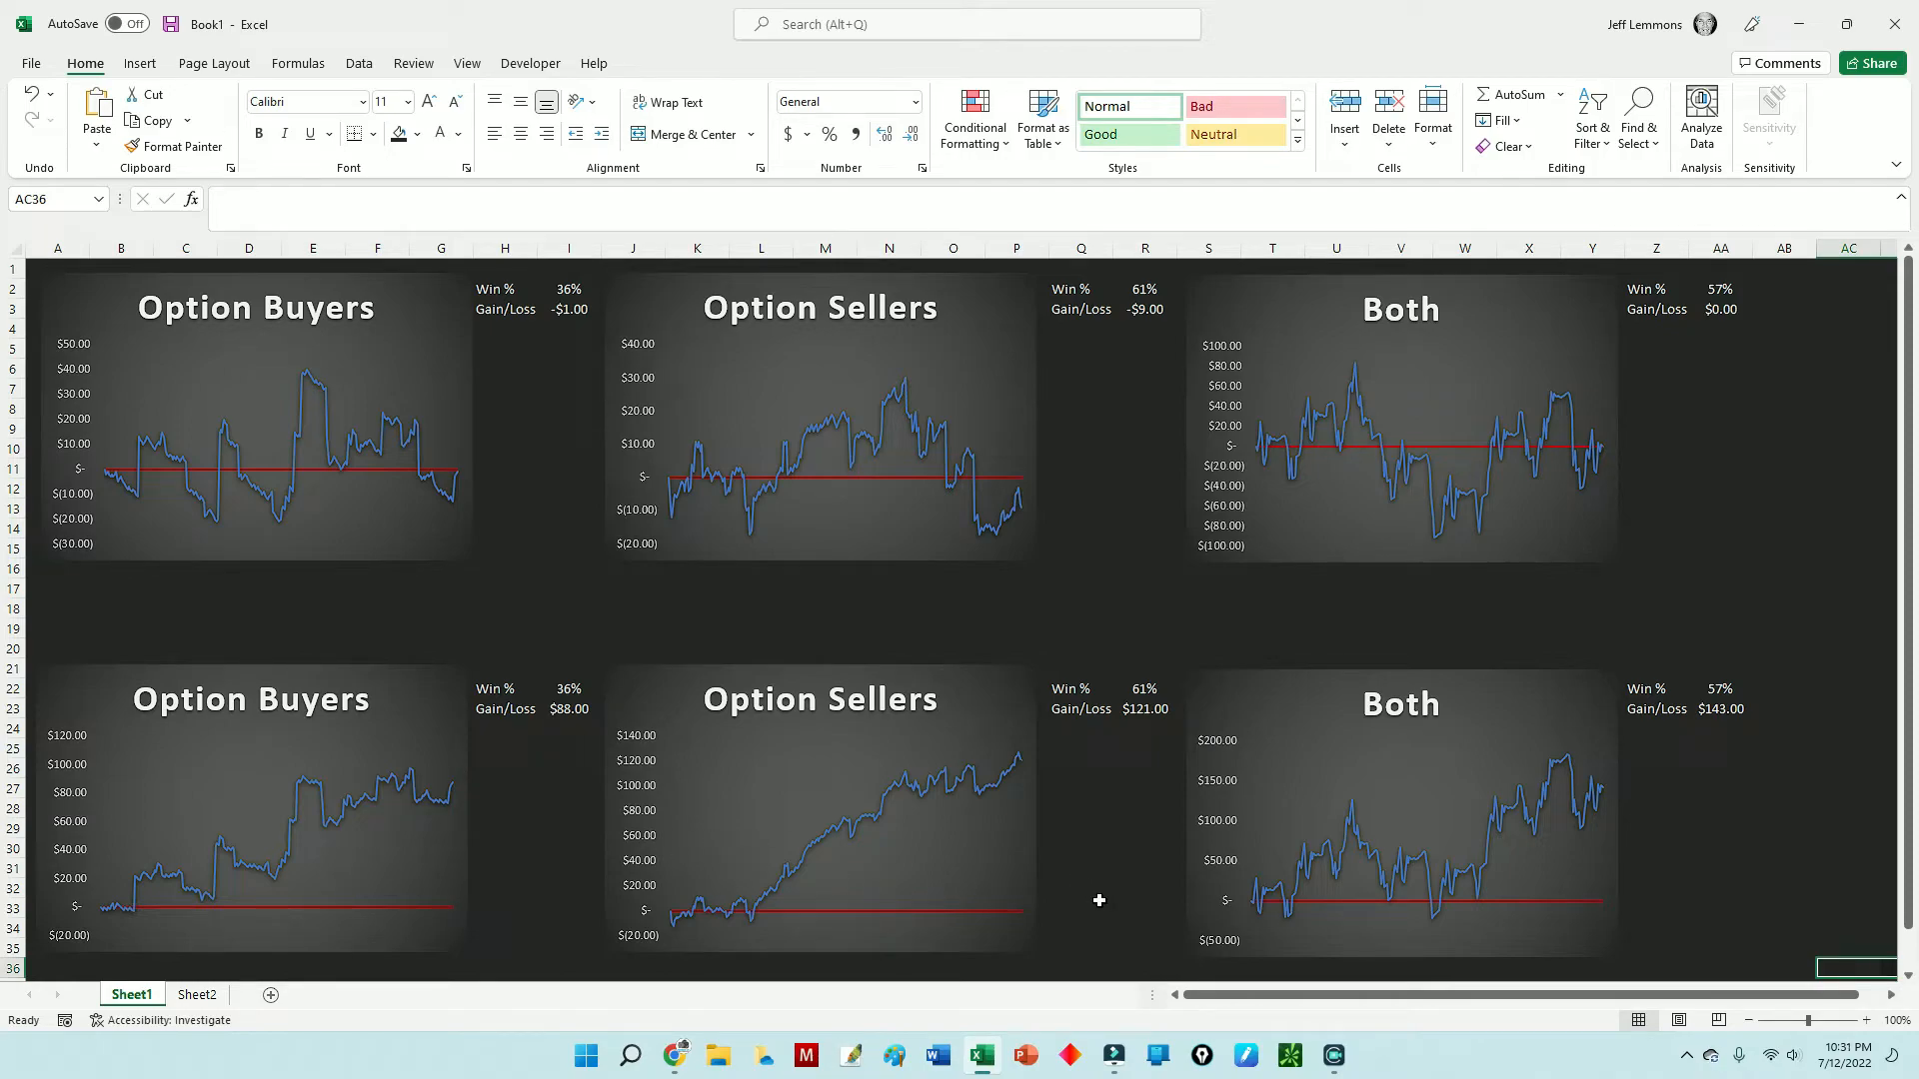
mouse_move(1007, 871)
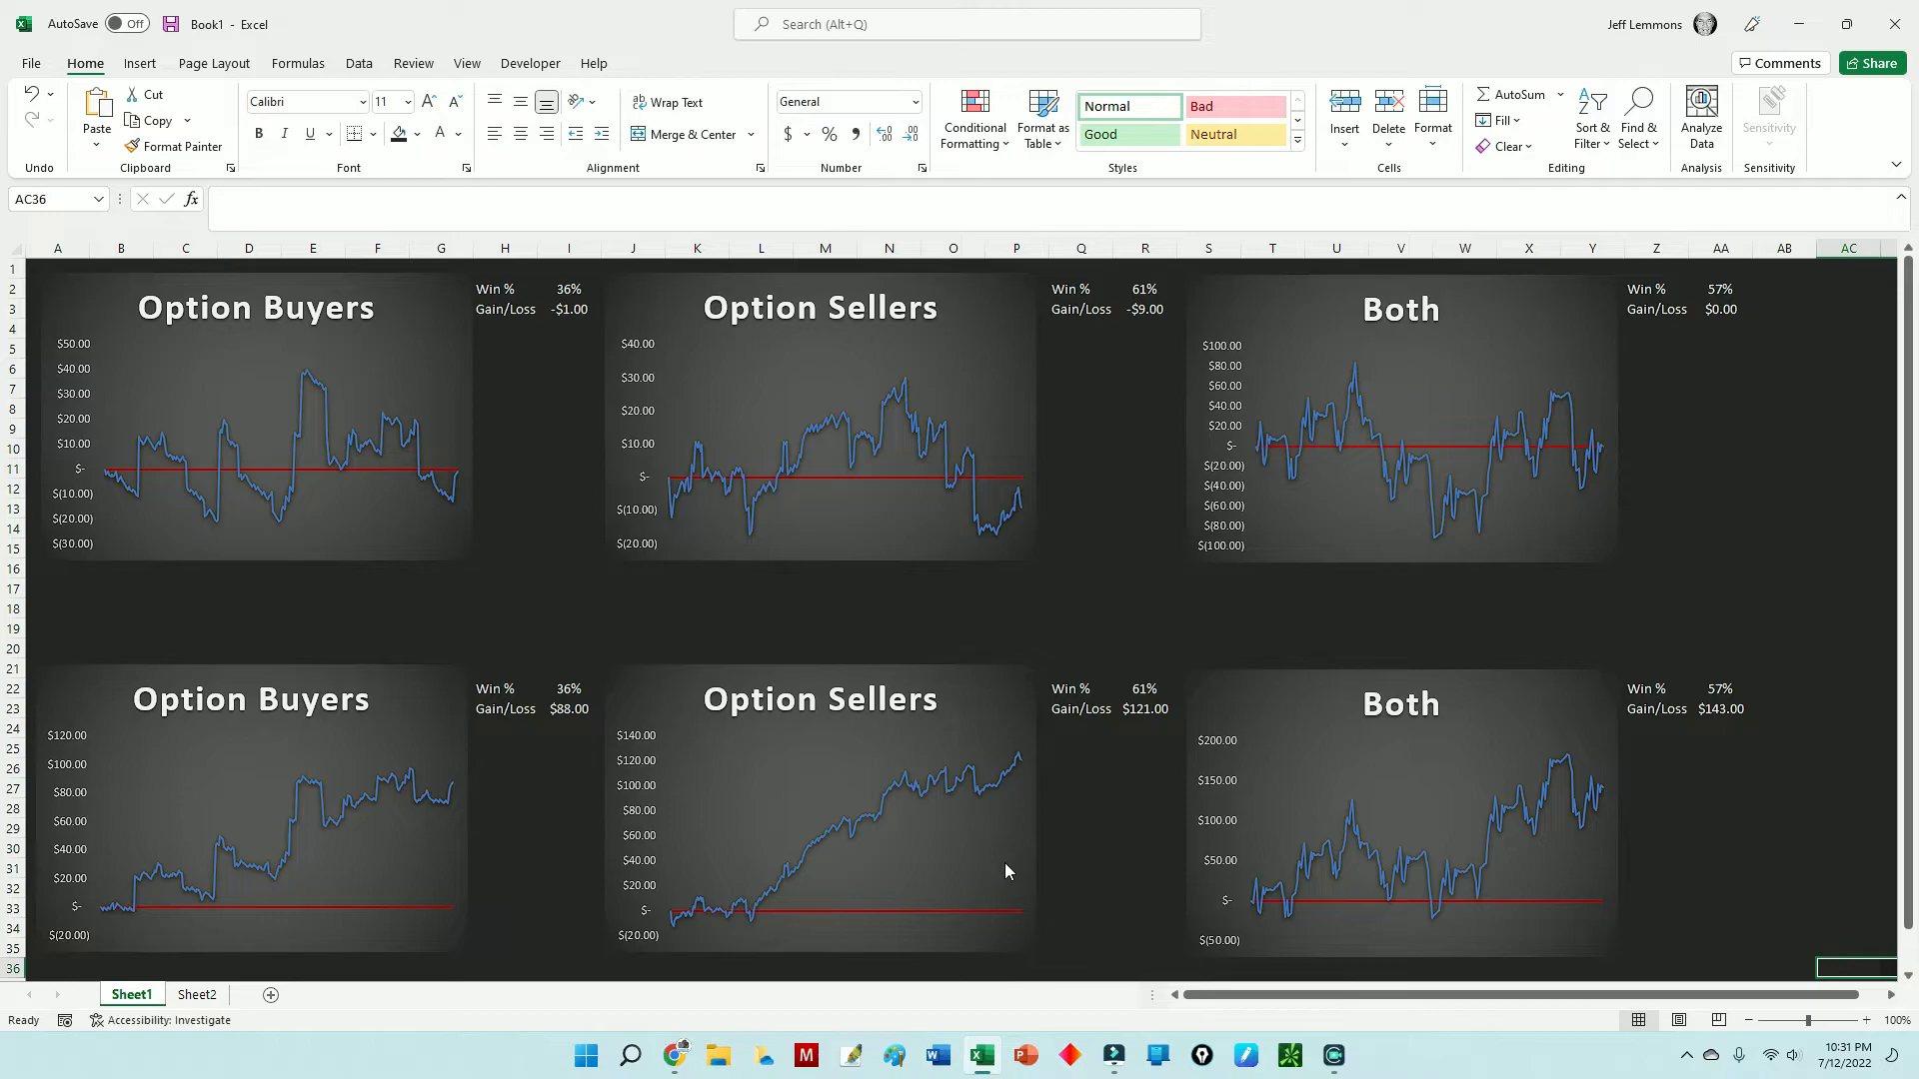
mouse_move(1032, 859)
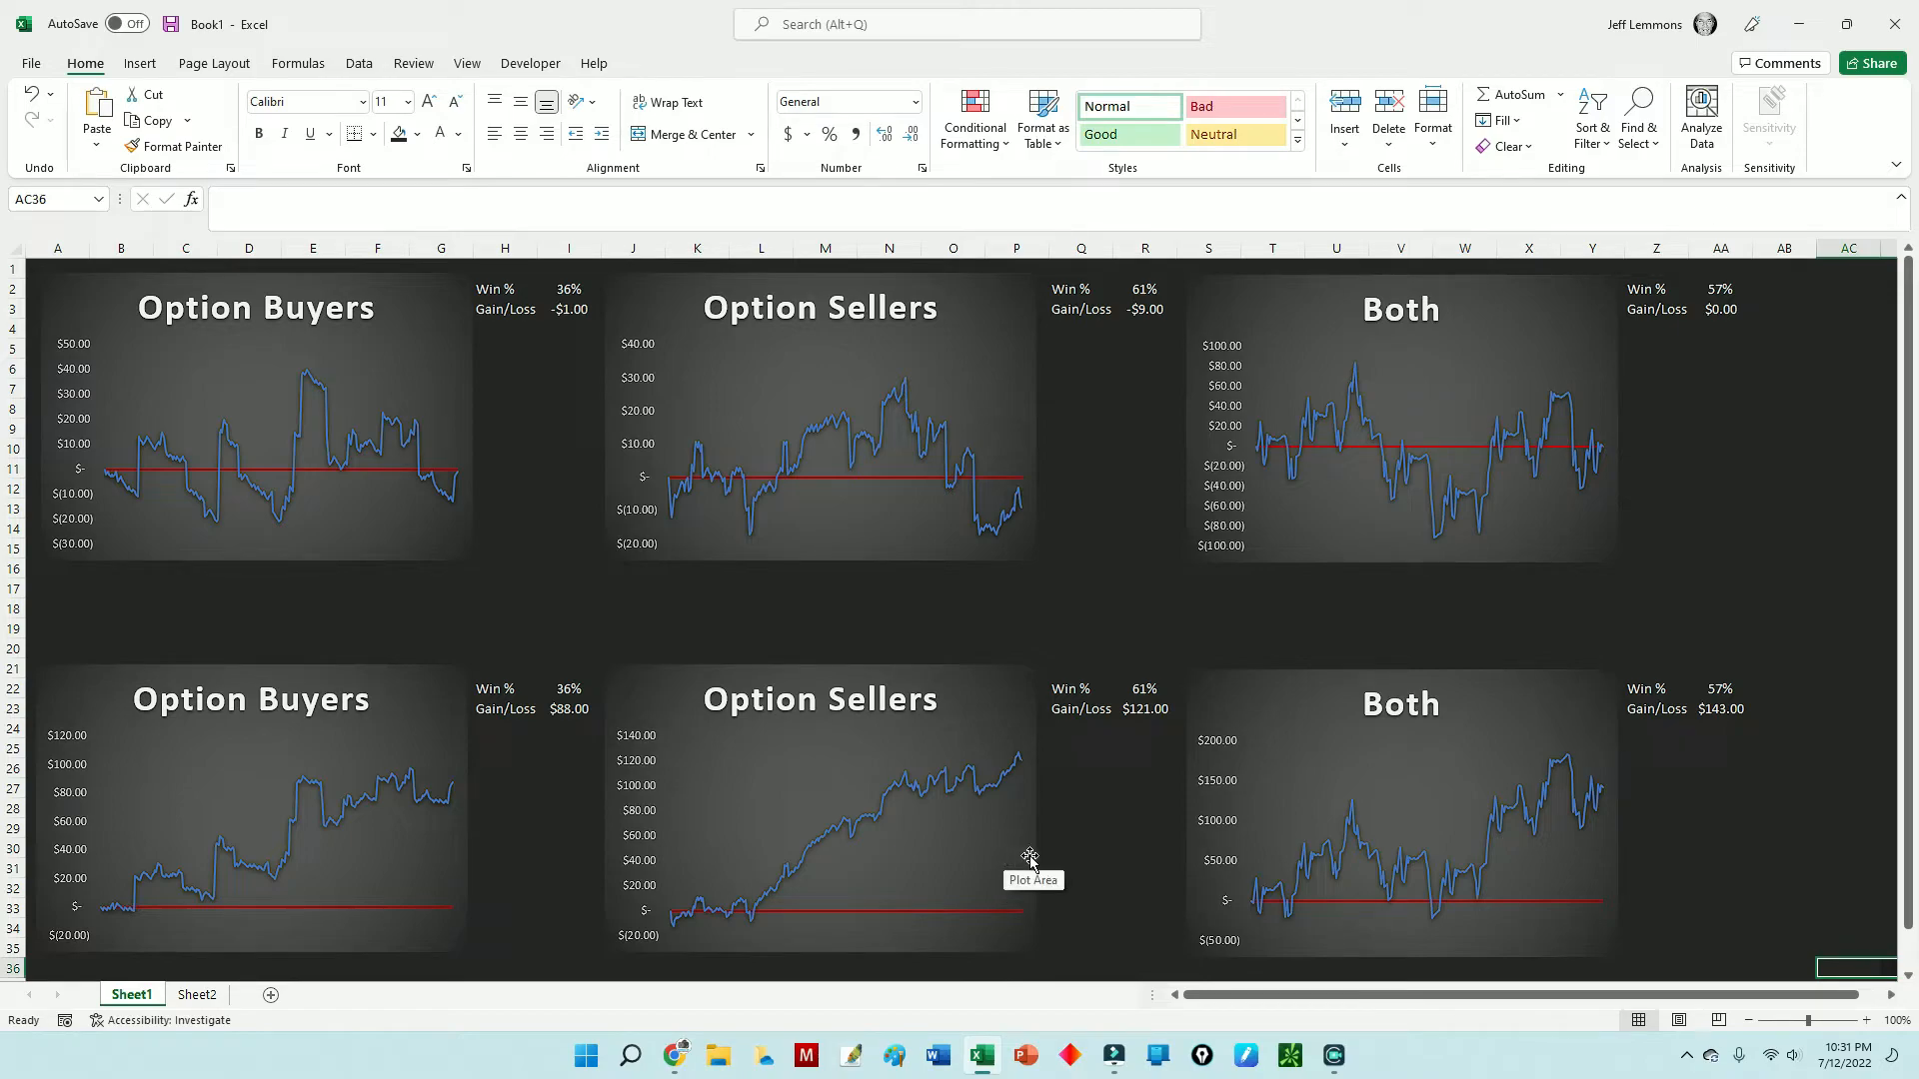
mouse_move(1685, 799)
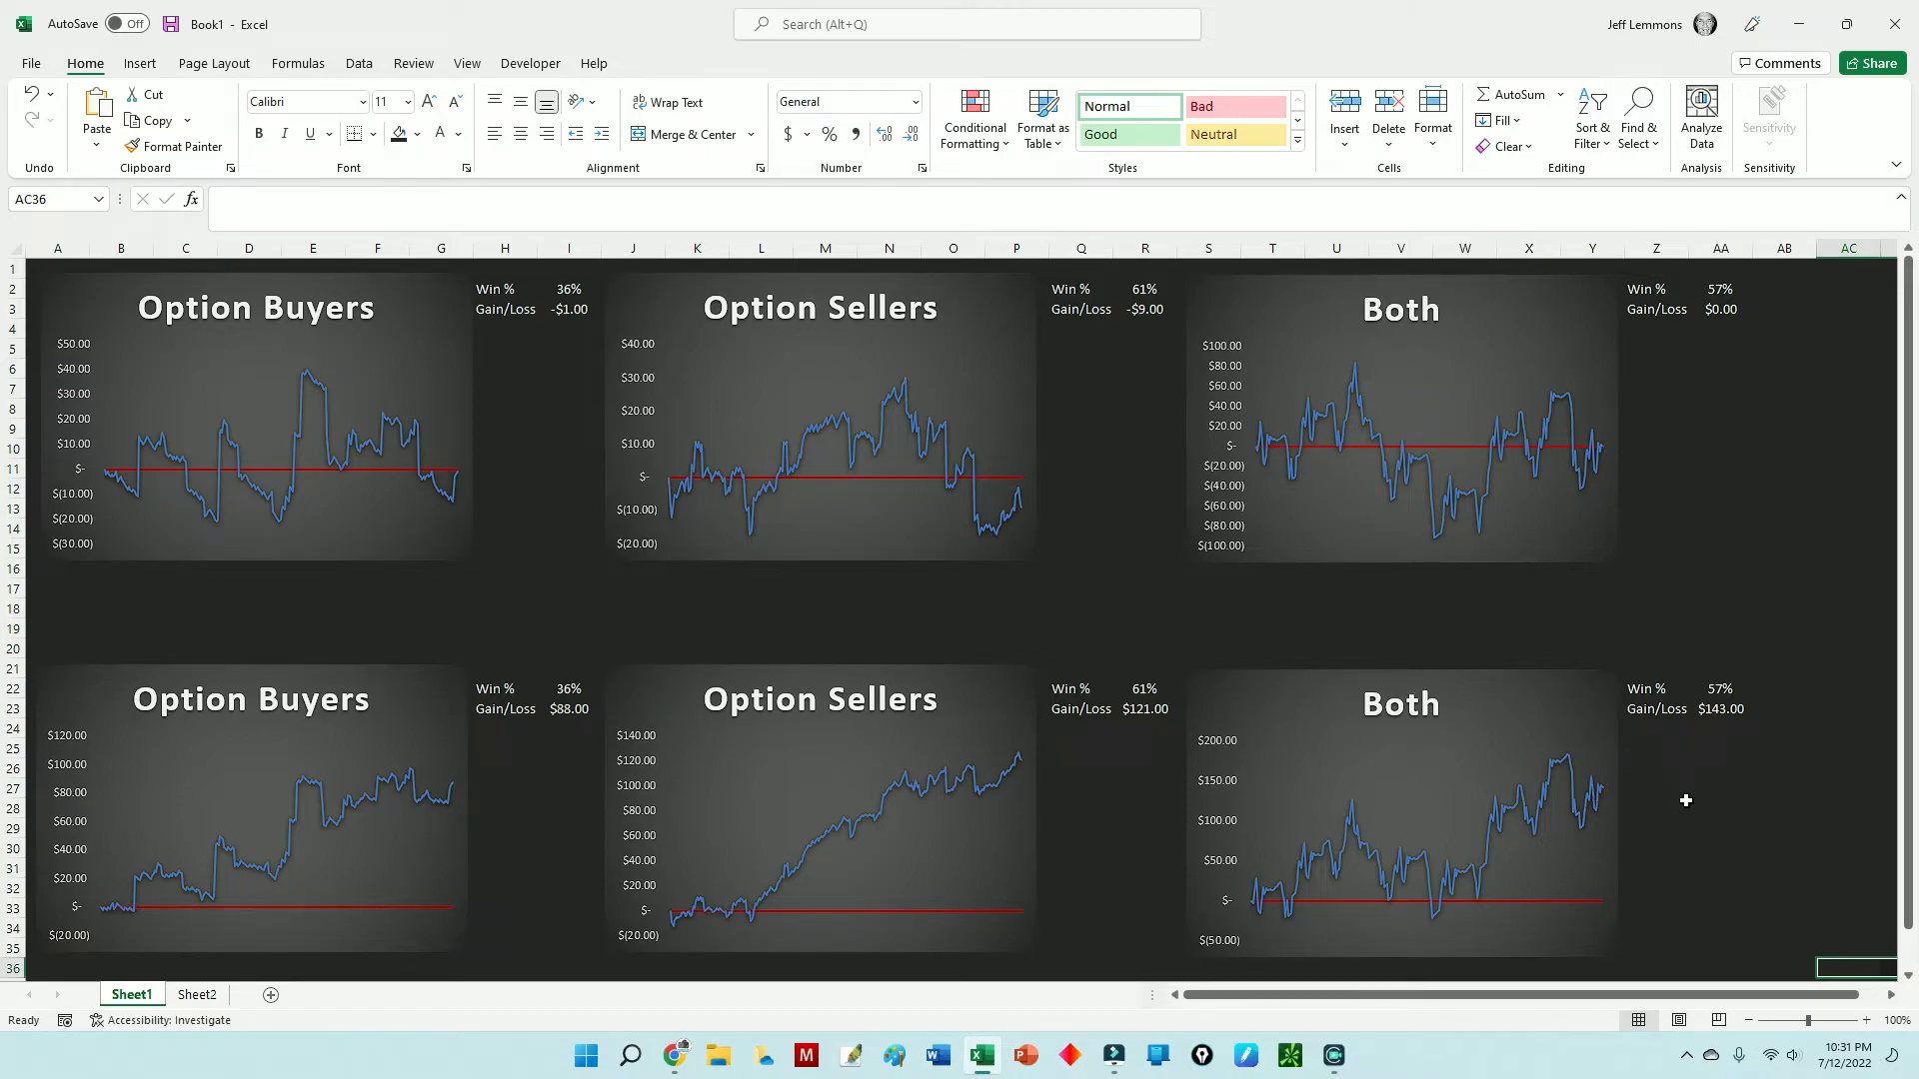
mouse_move(1541, 947)
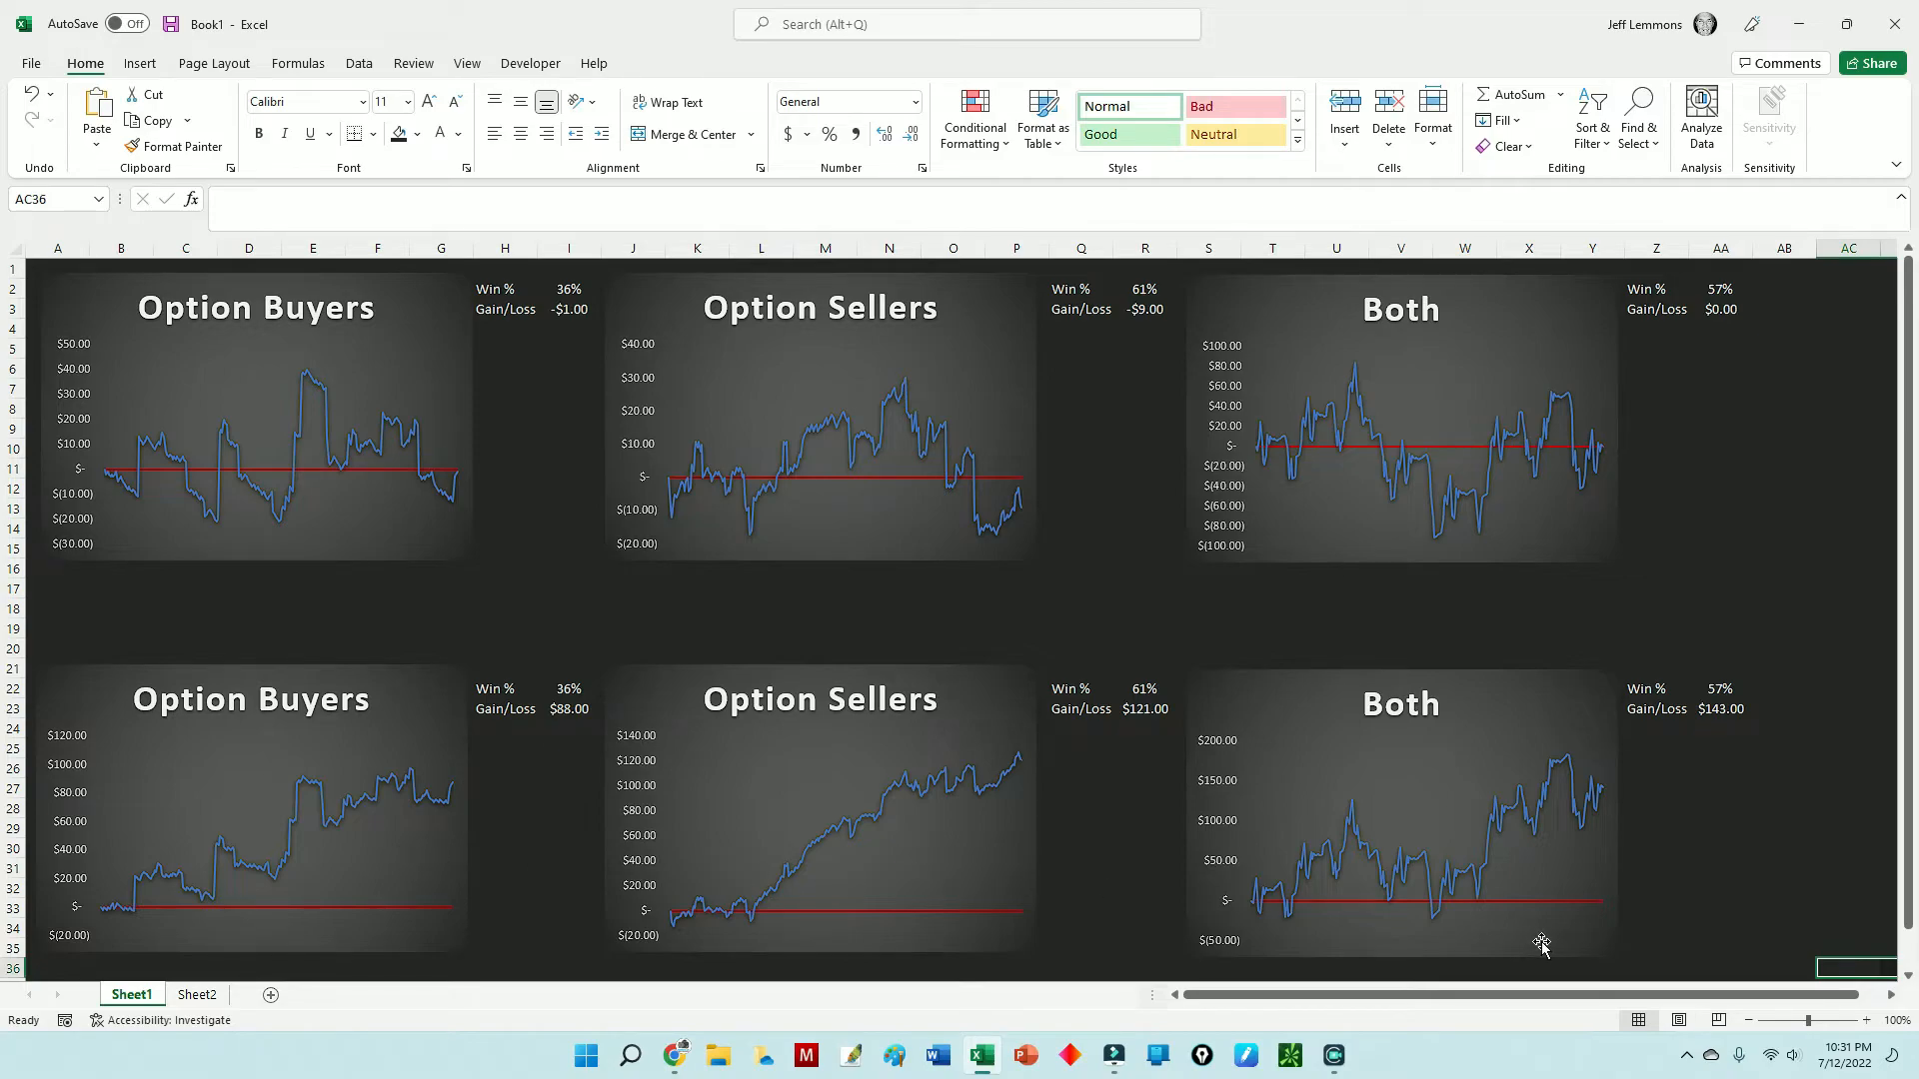
mouse_move(1542, 946)
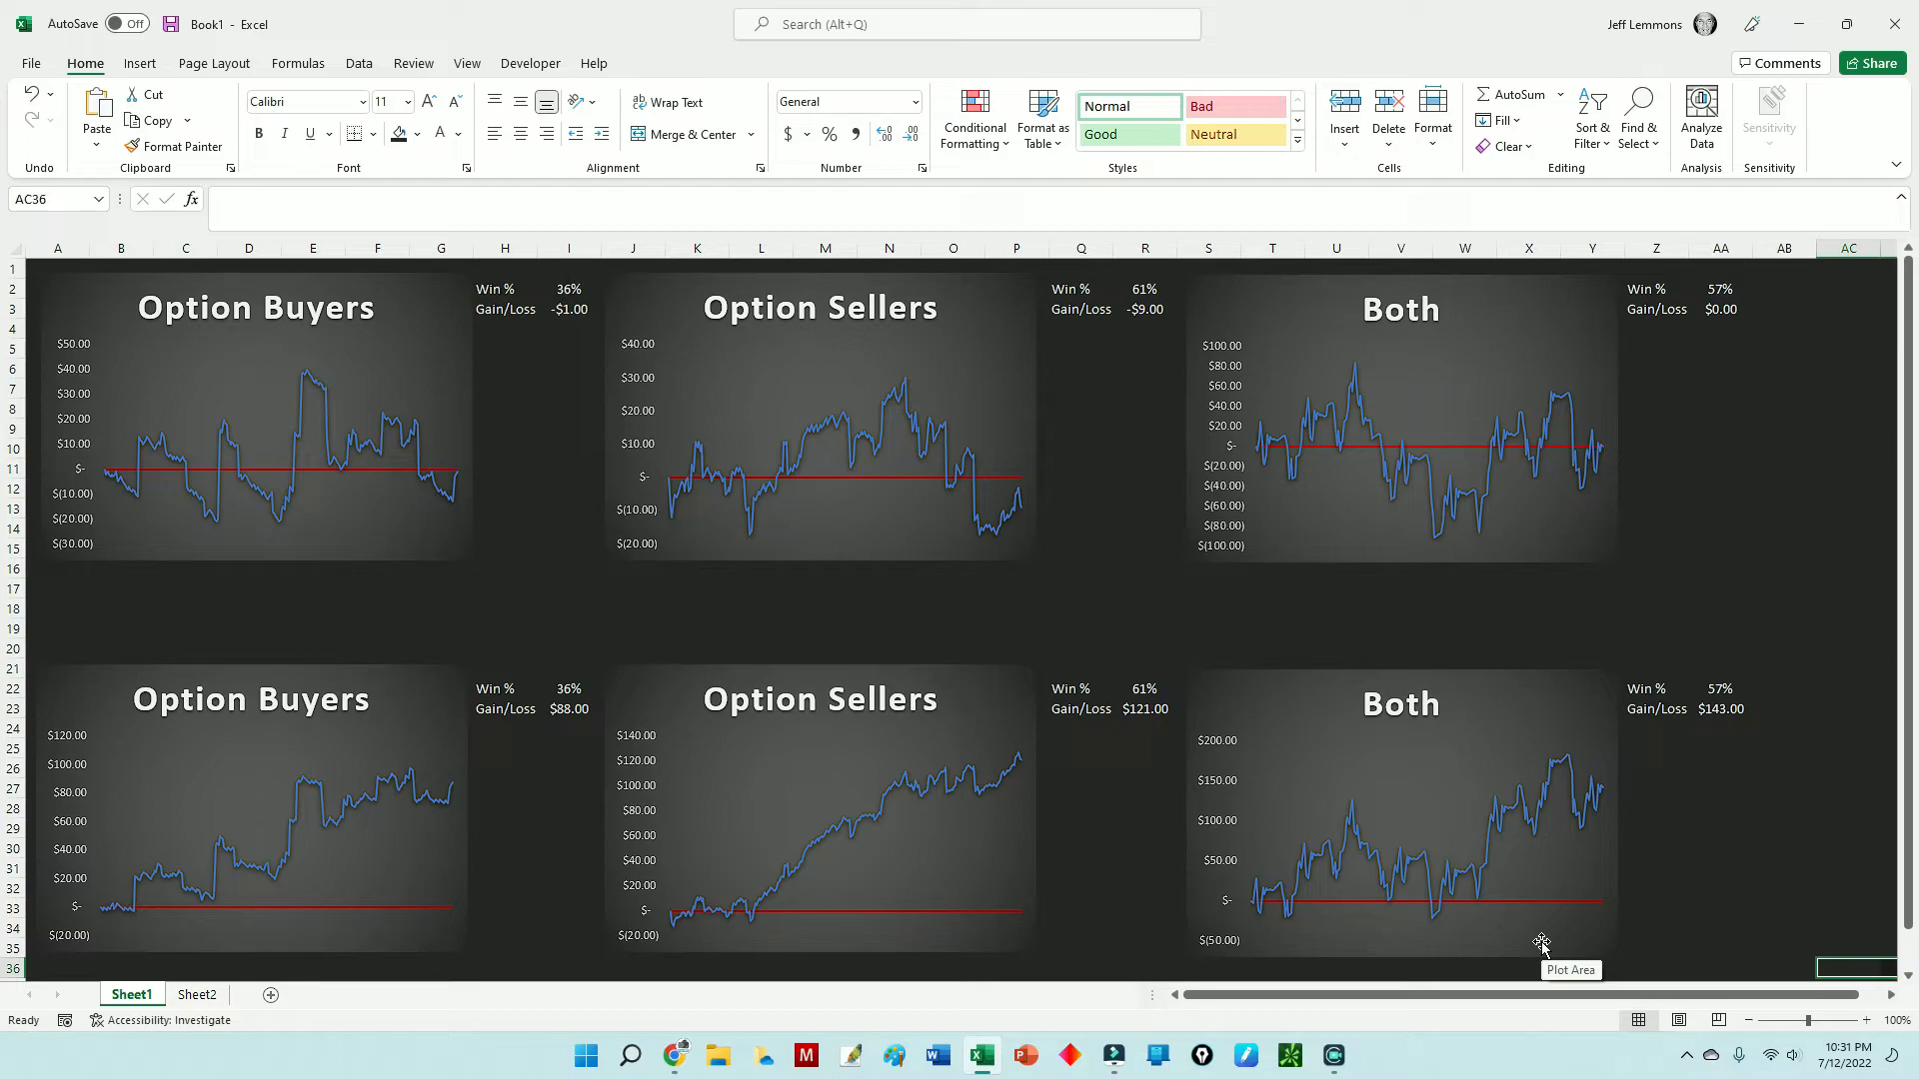
mouse_move(1525, 949)
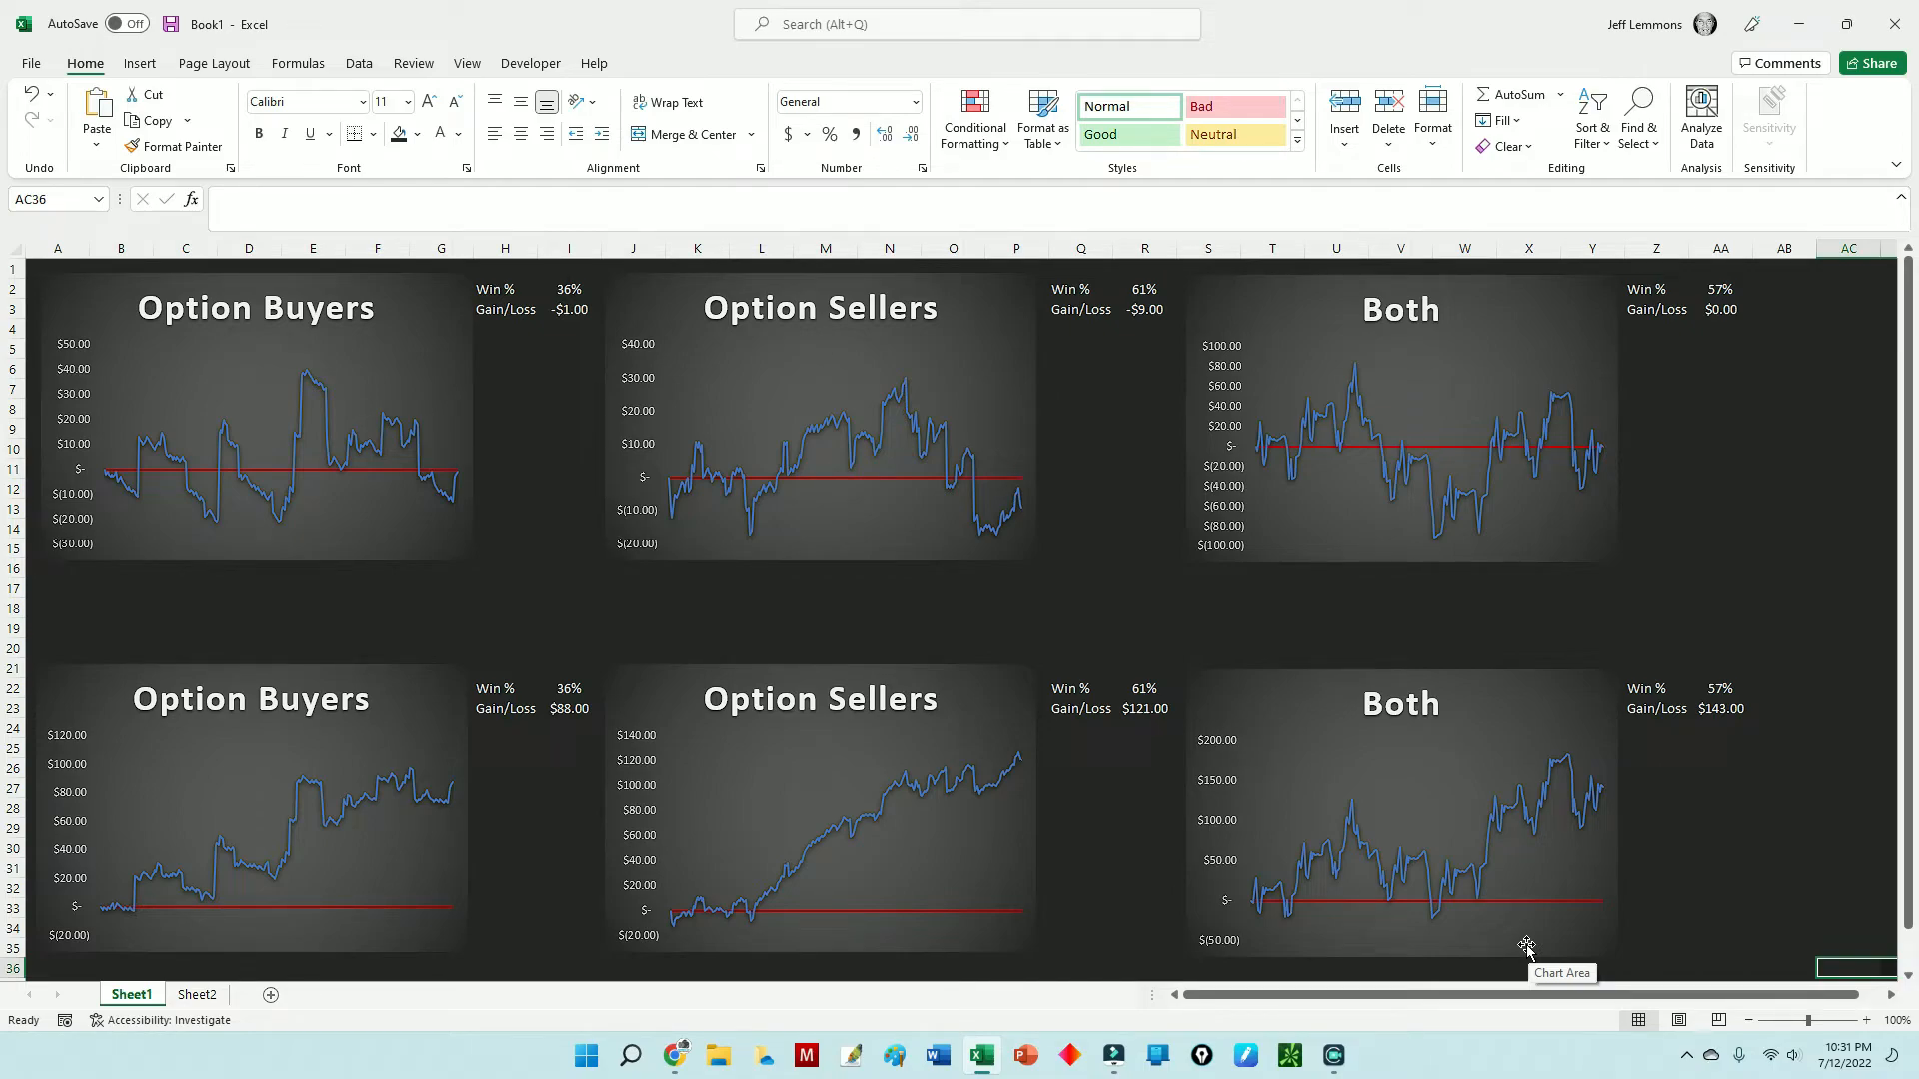
mouse_move(1667, 942)
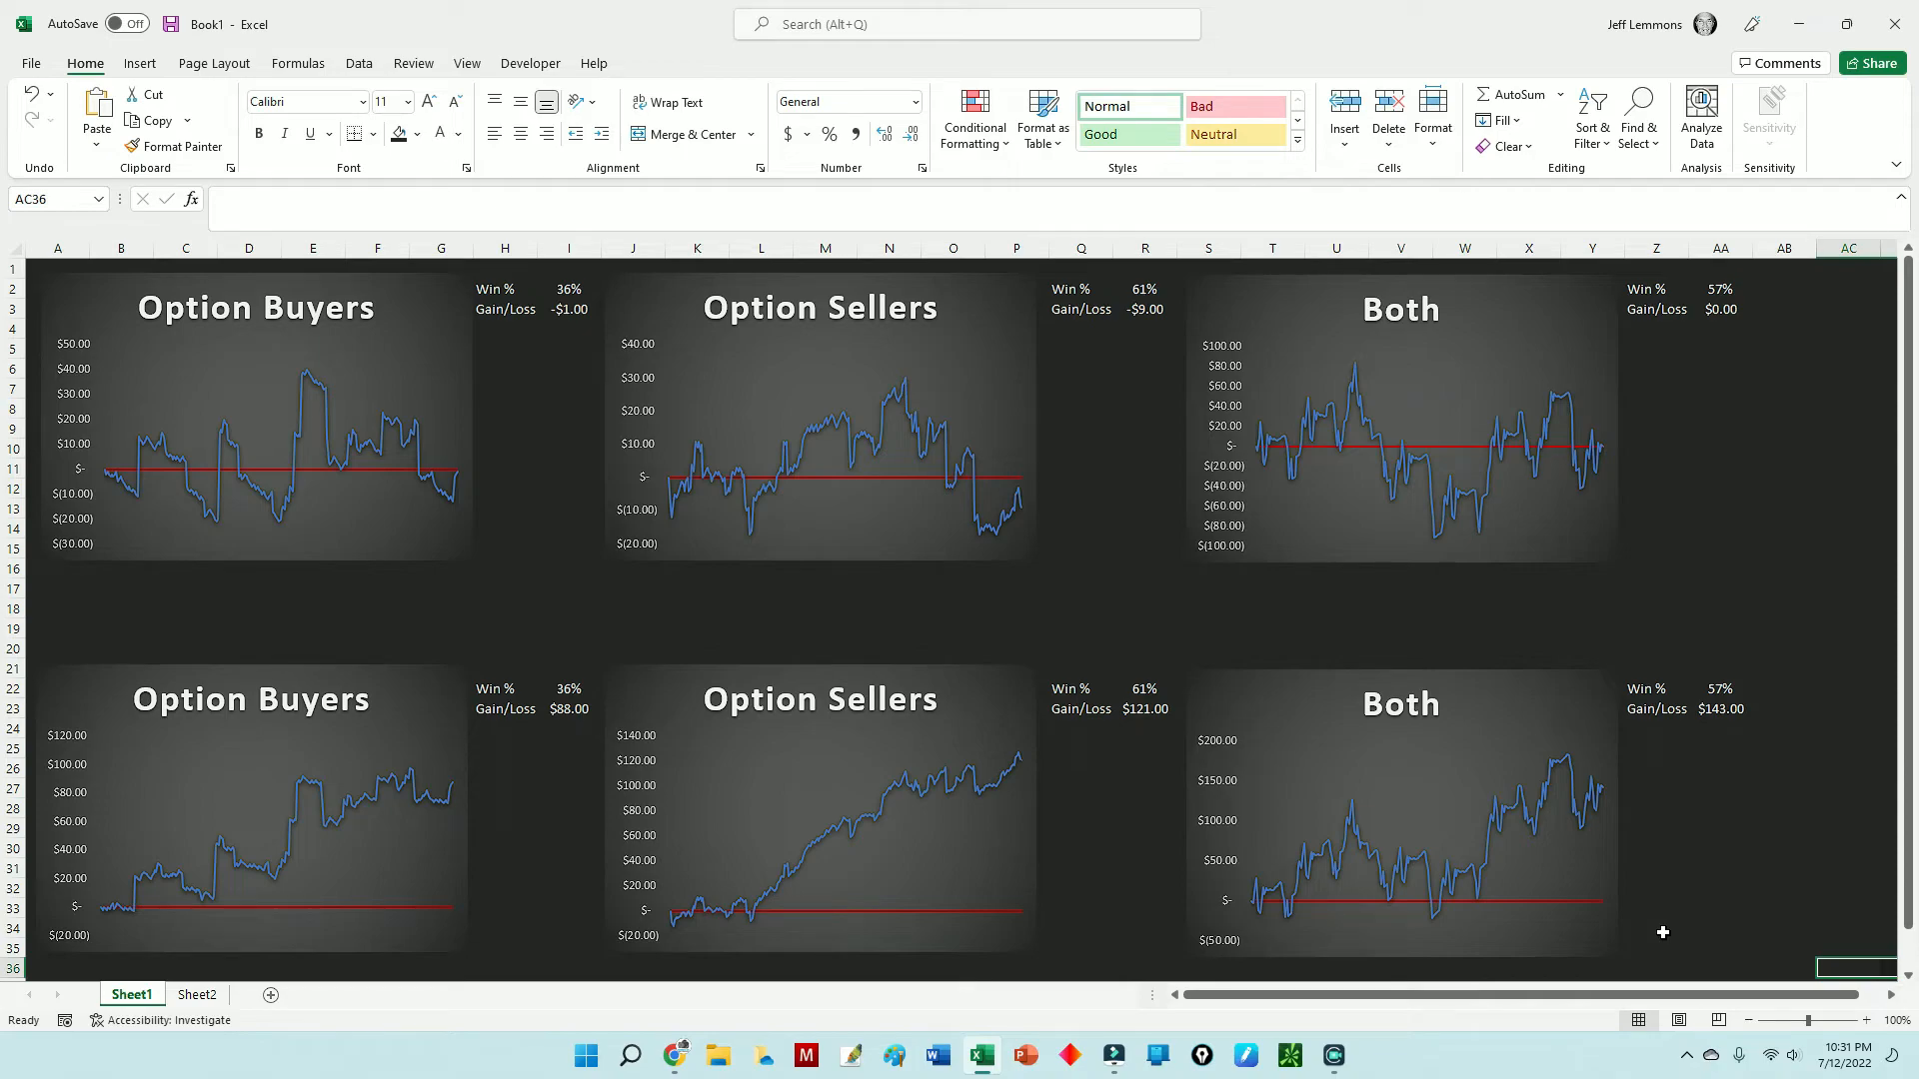
mouse_move(1356, 881)
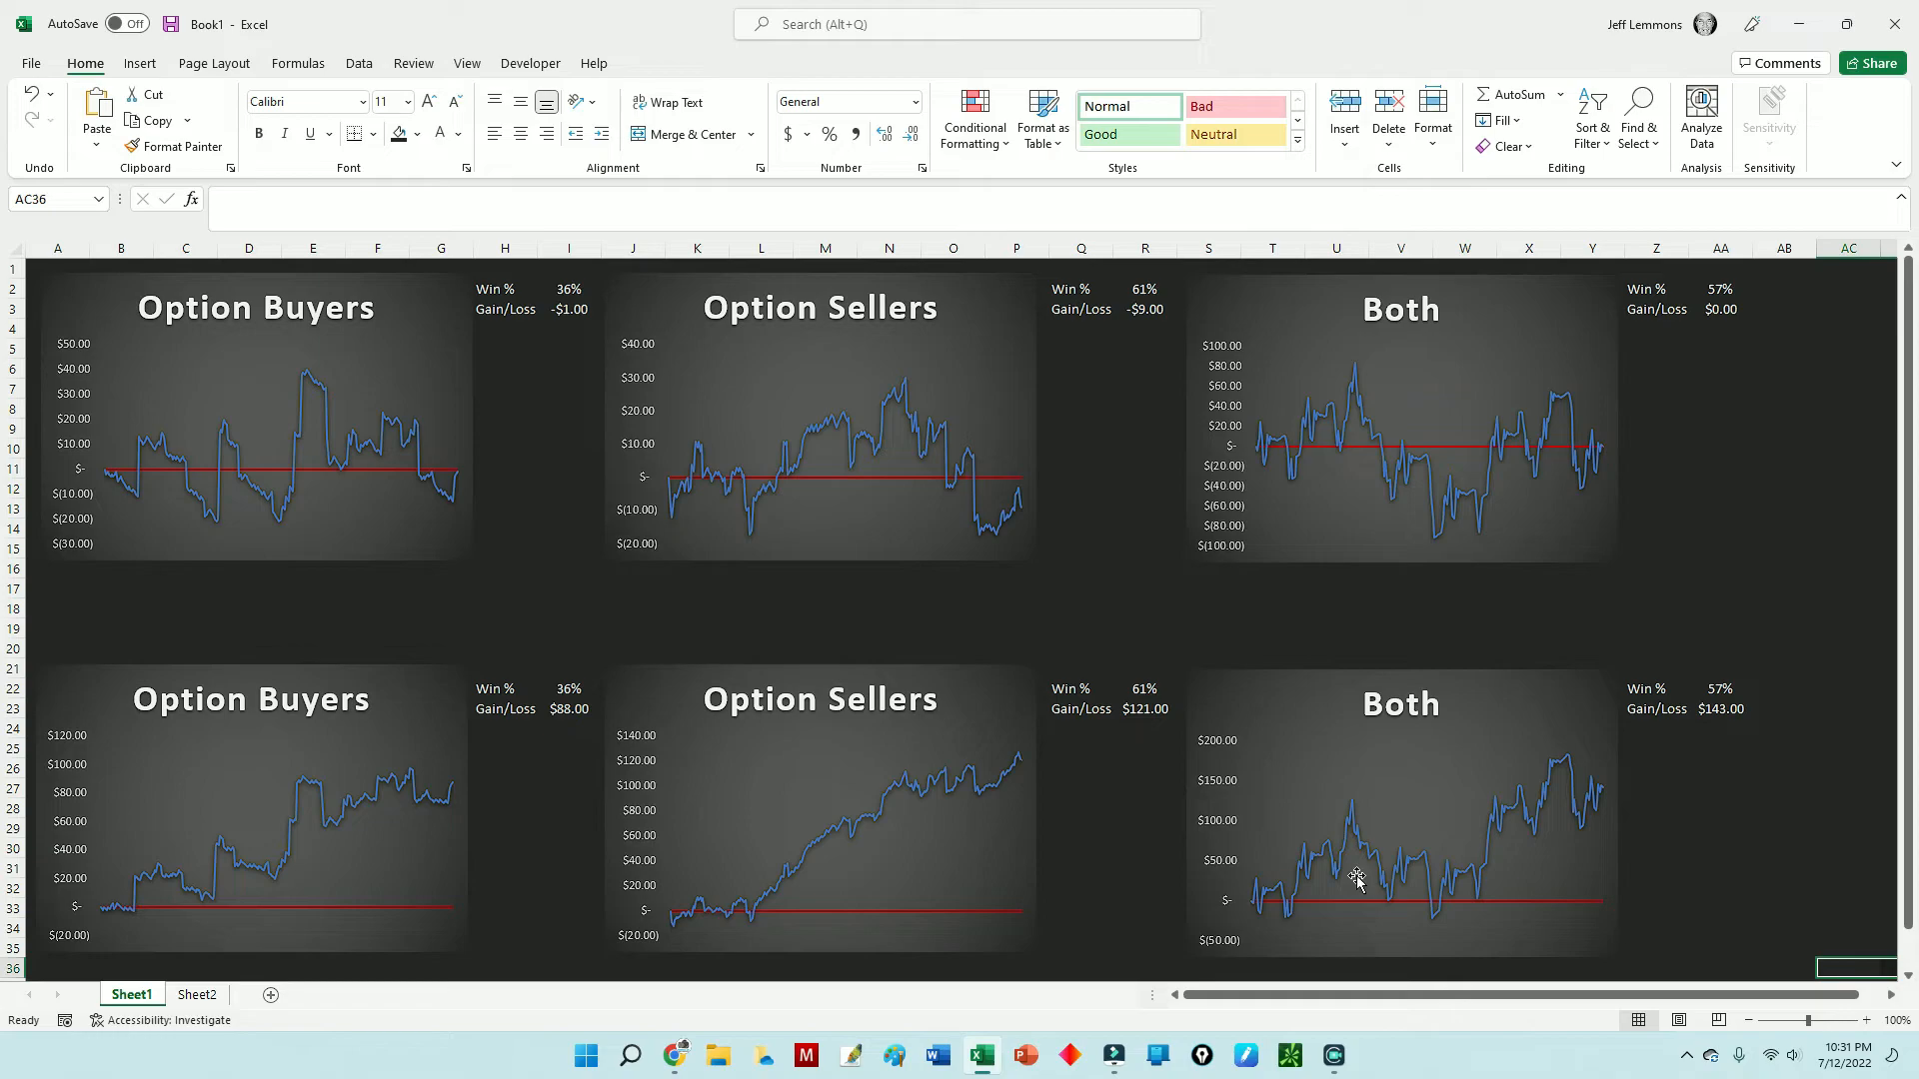
mouse_move(590, 806)
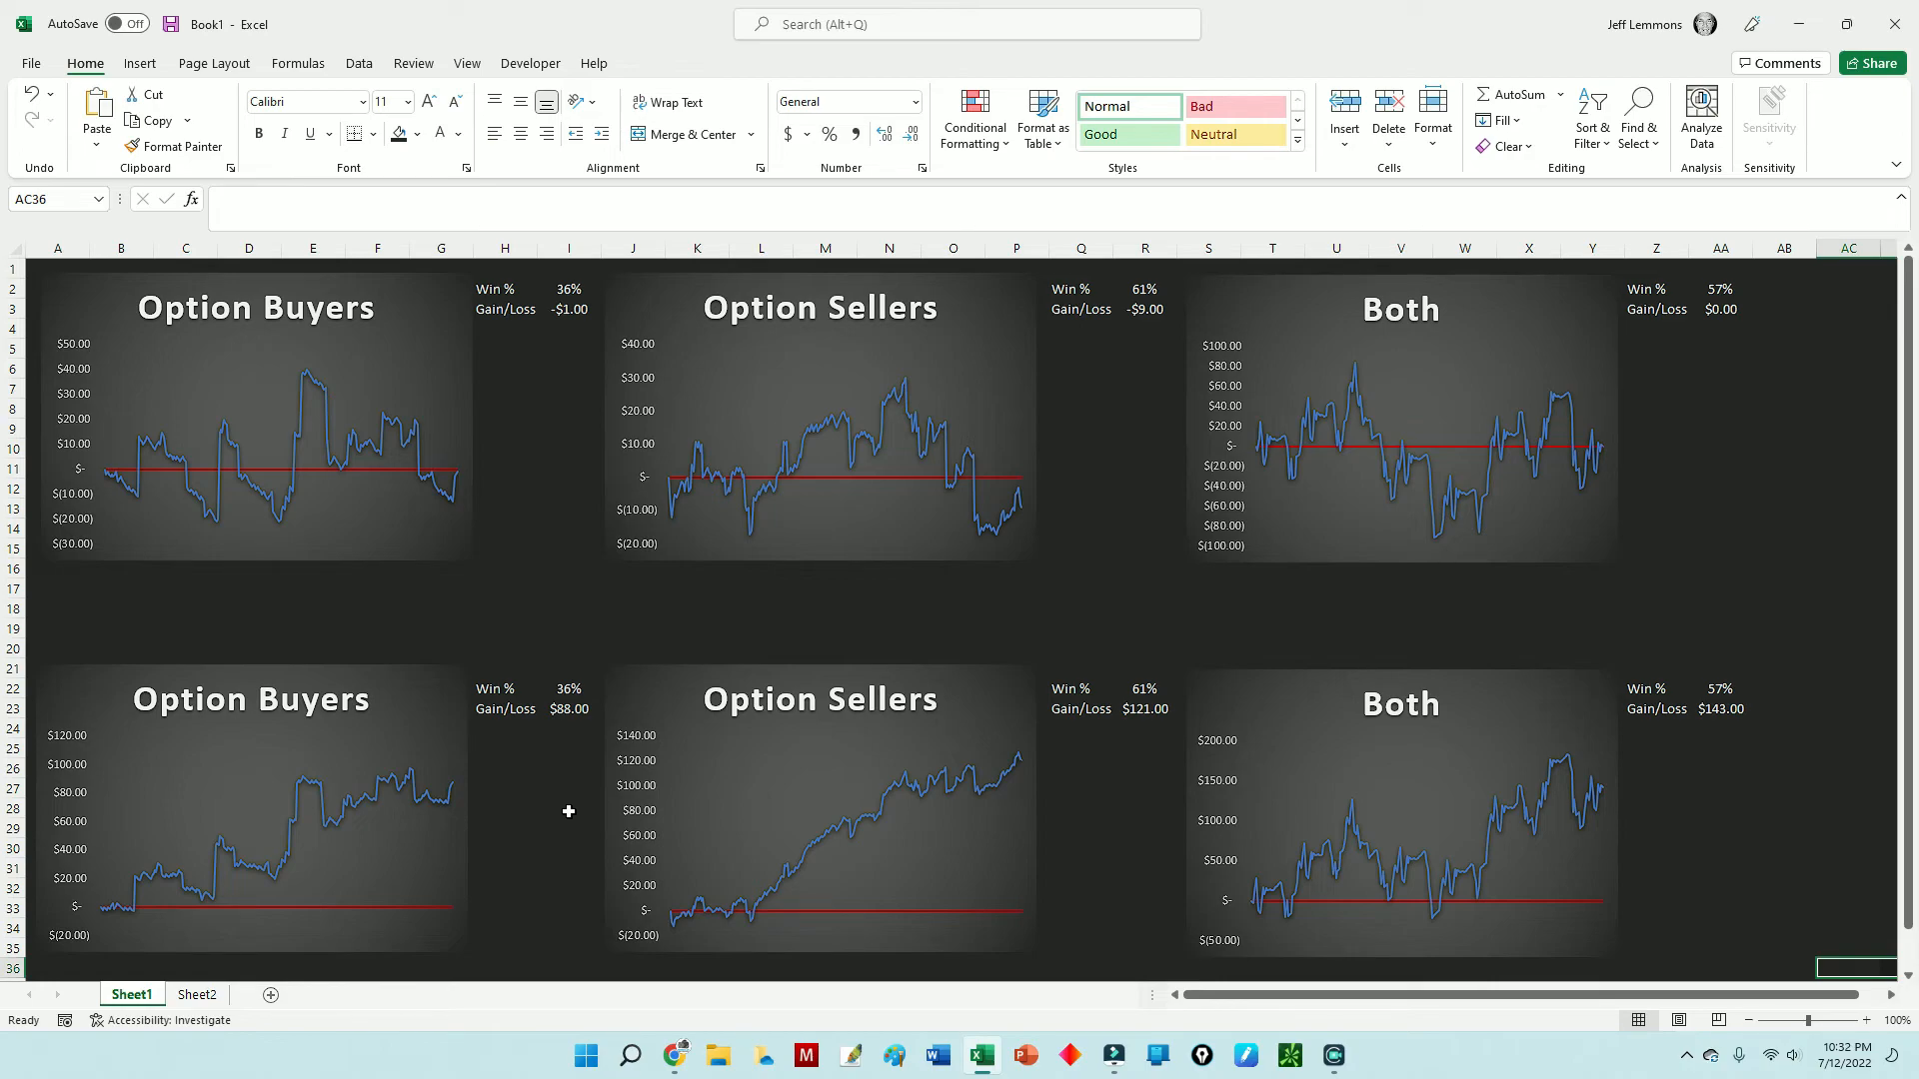
mouse_move(1037, 803)
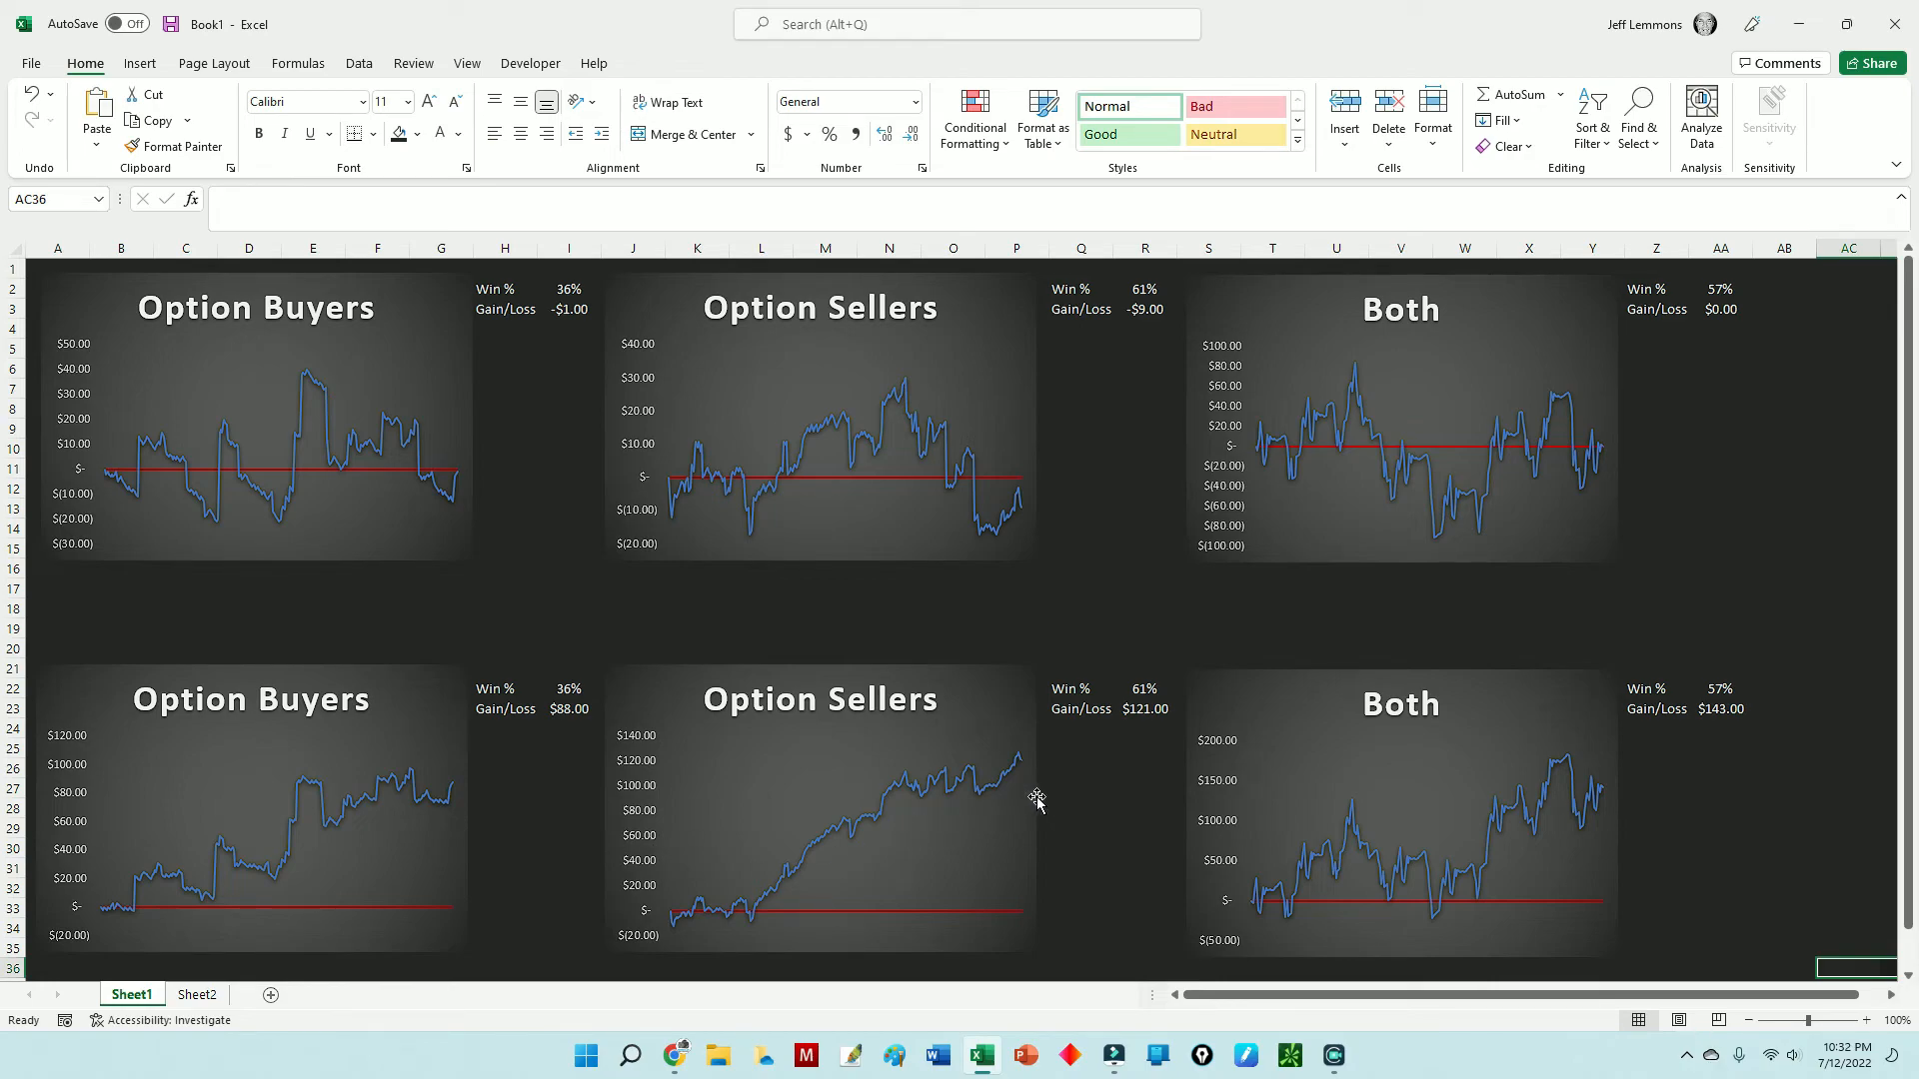
mouse_move(1049, 789)
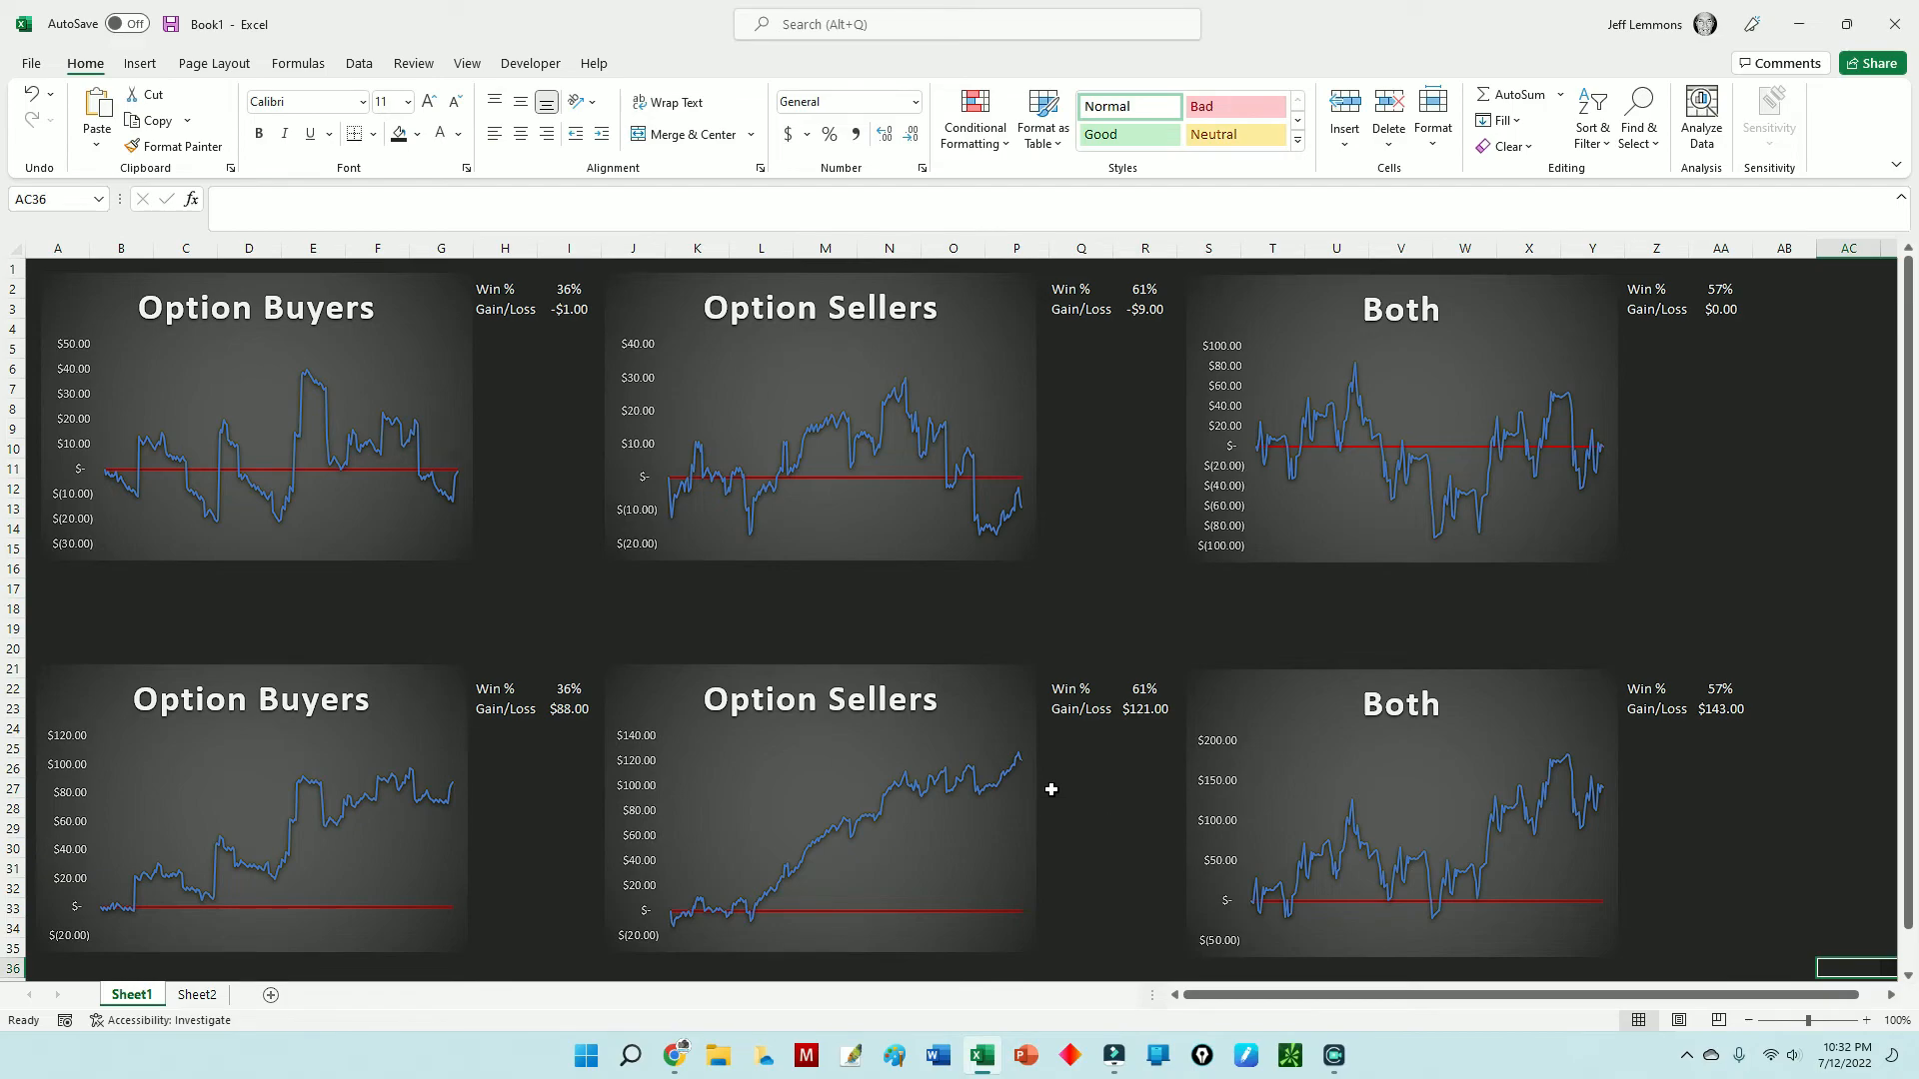
mouse_move(1069, 822)
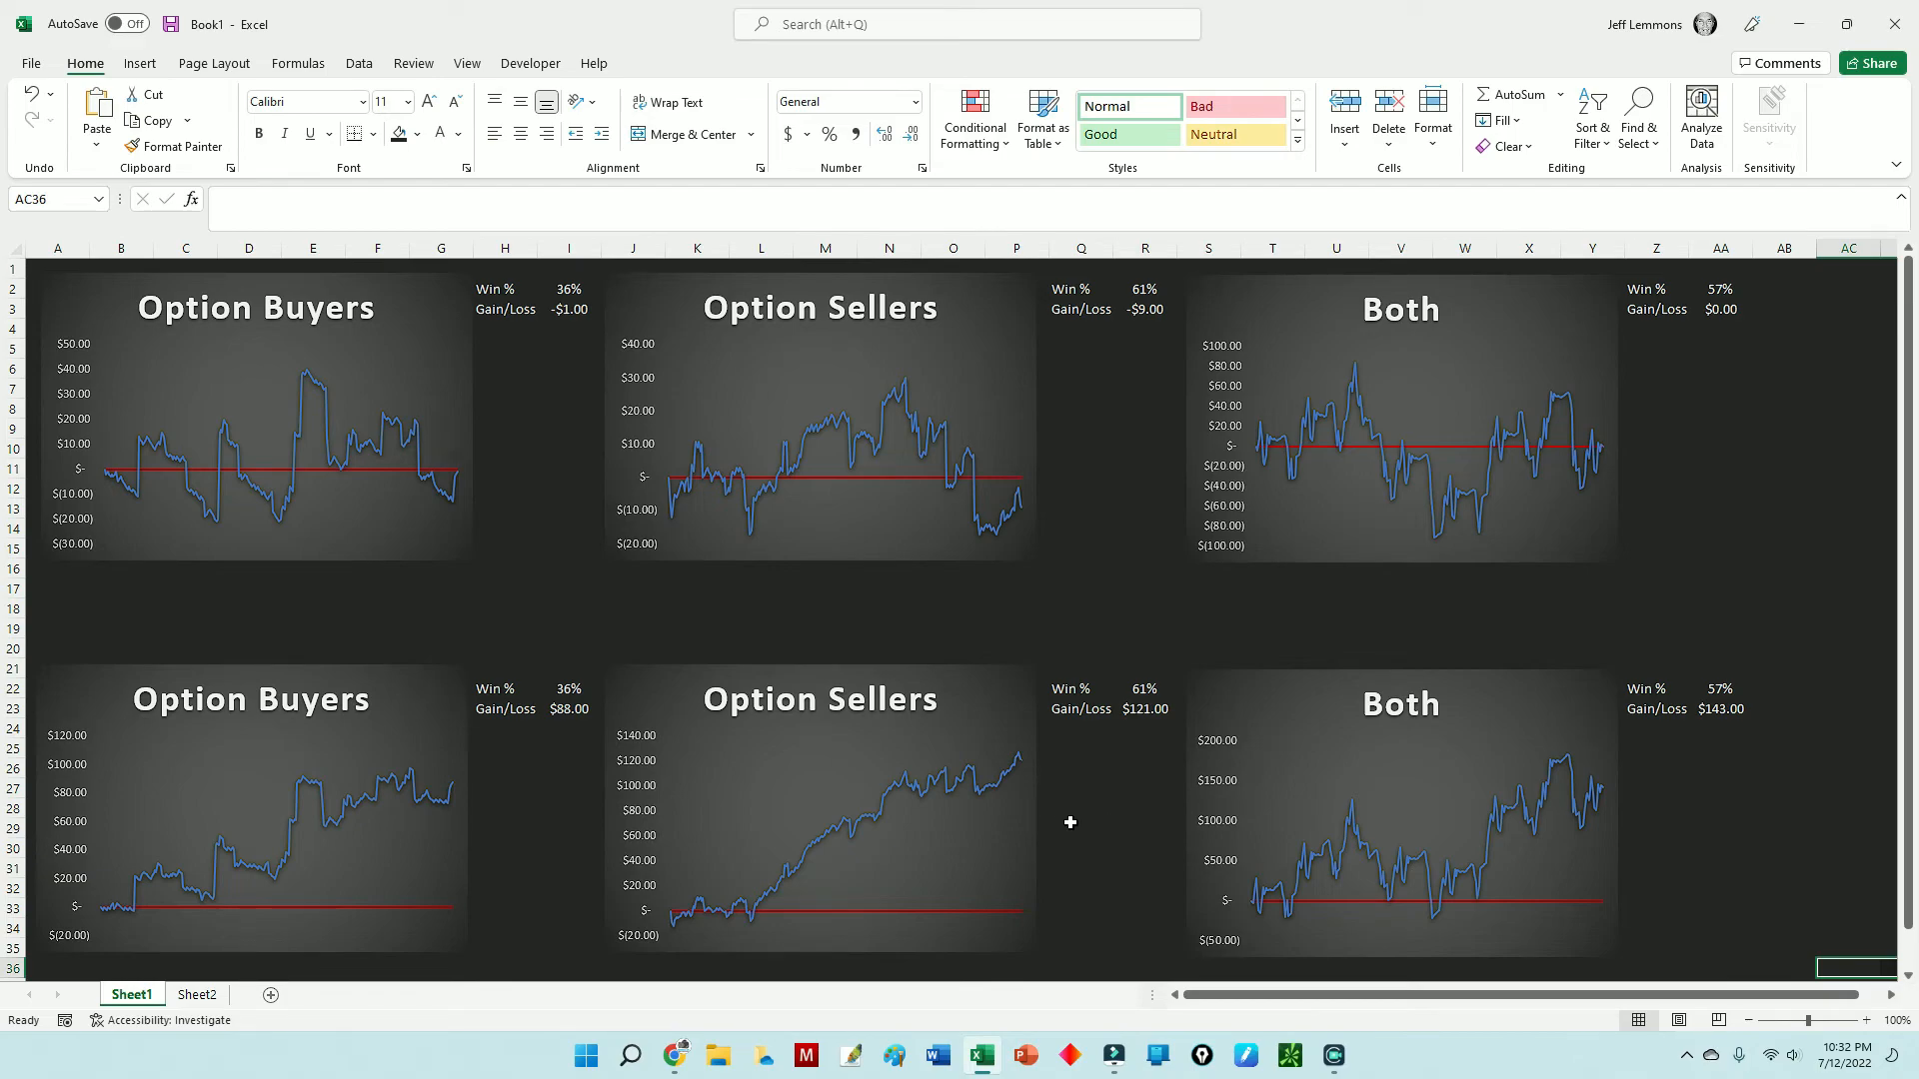
mouse_move(1138, 724)
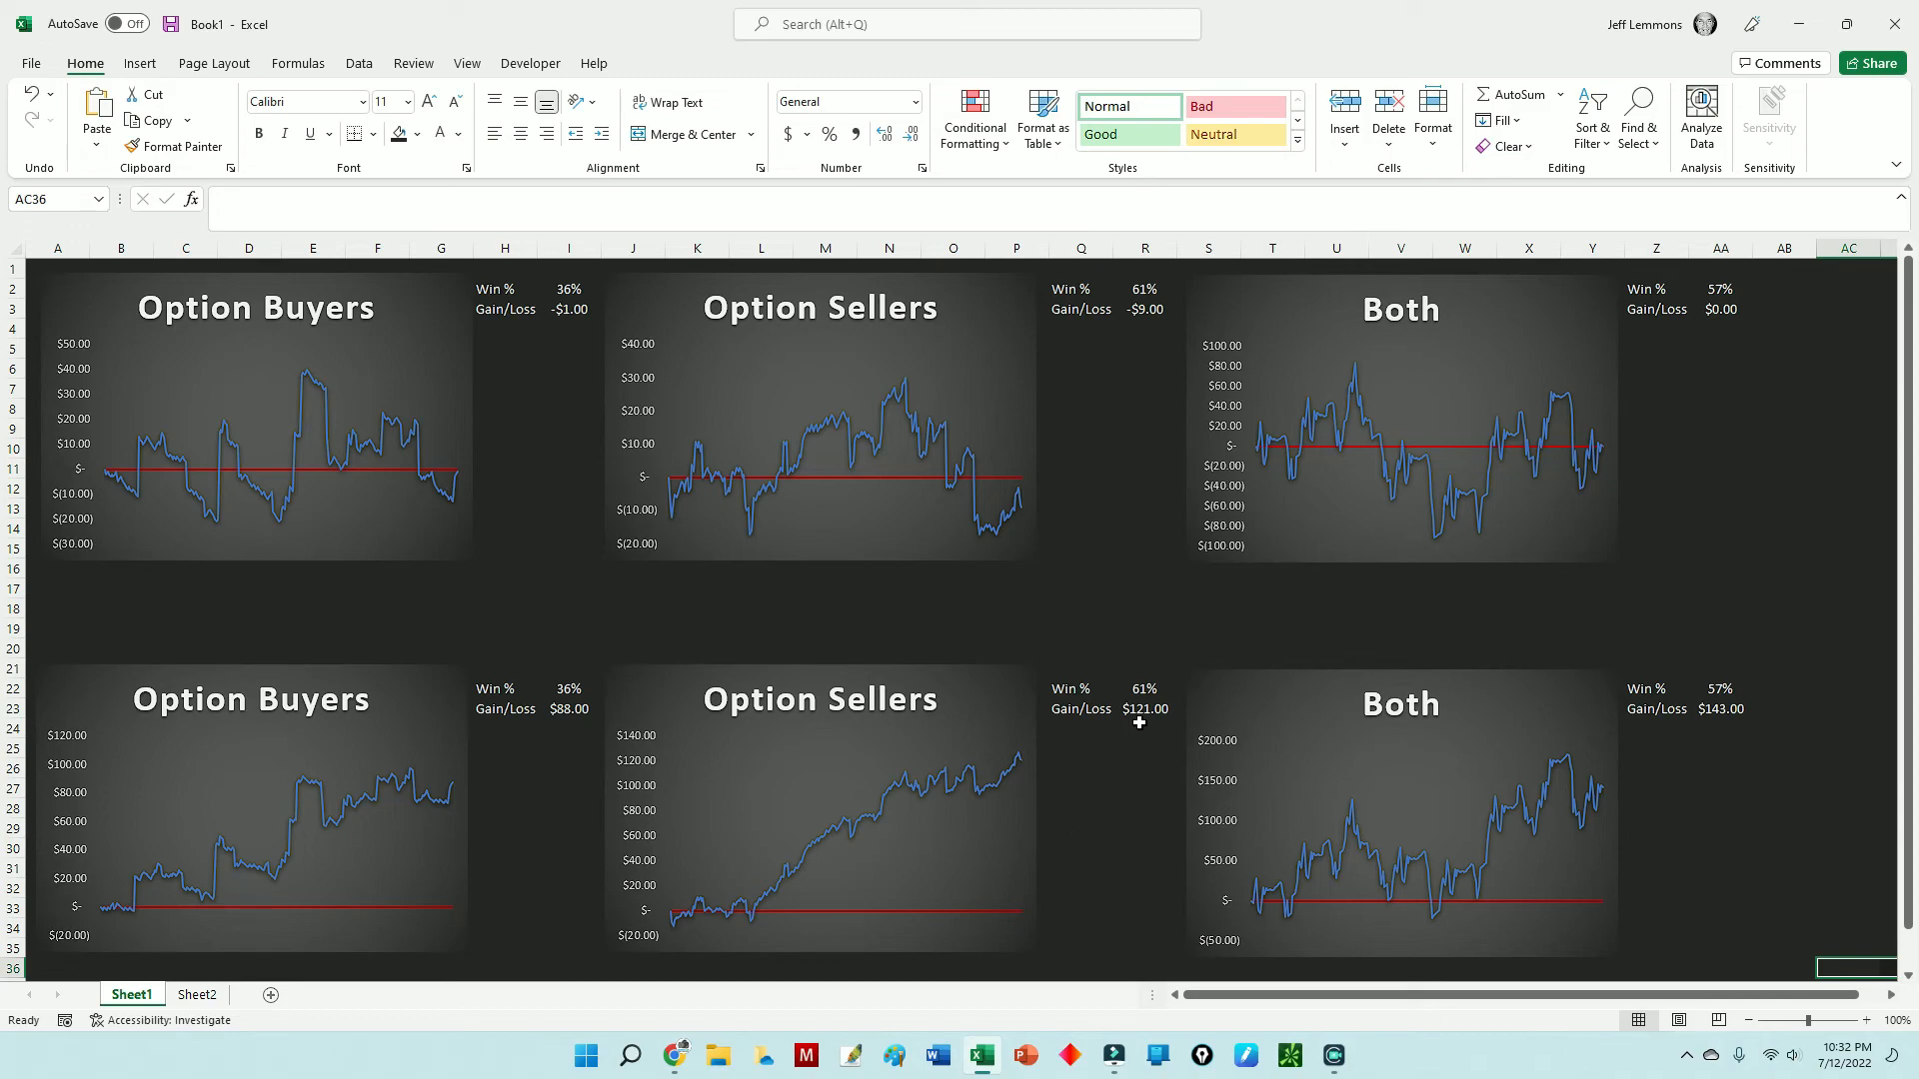
mouse_move(1787, 865)
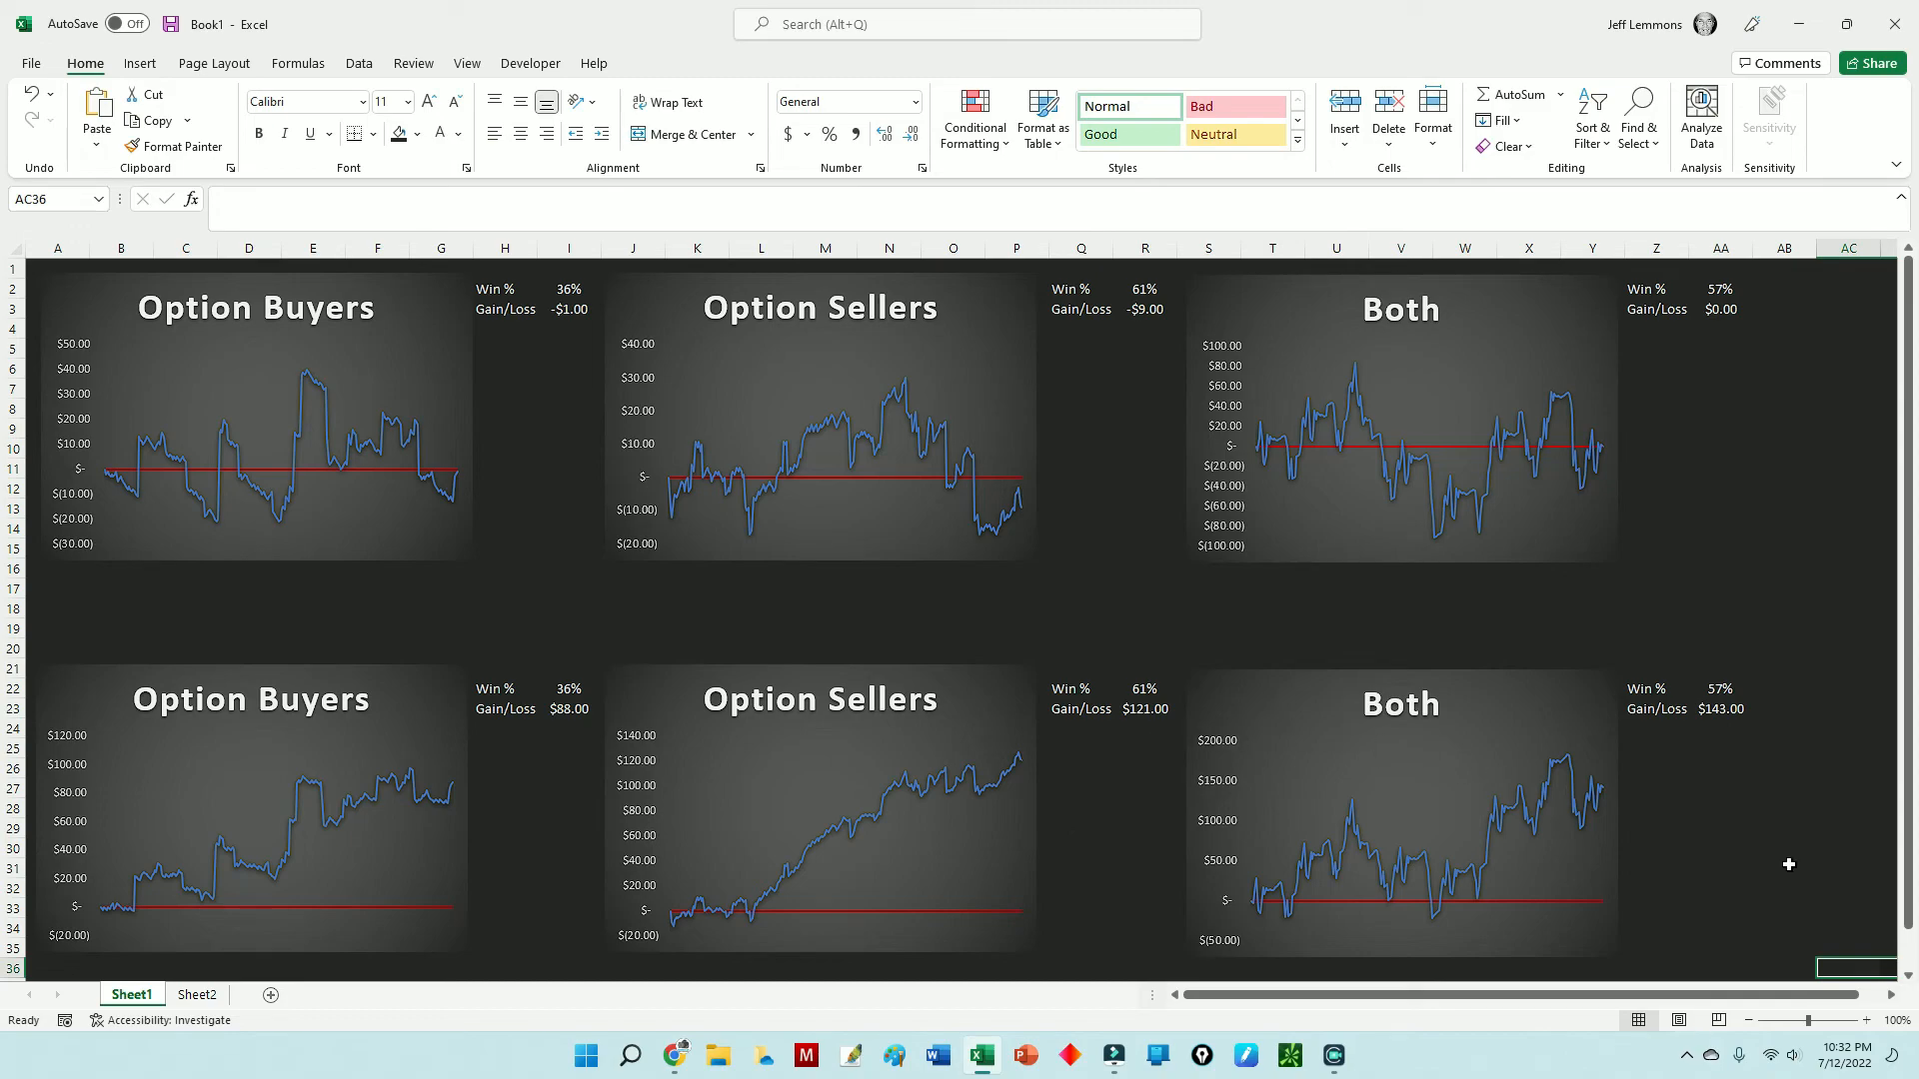
mouse_move(1747, 870)
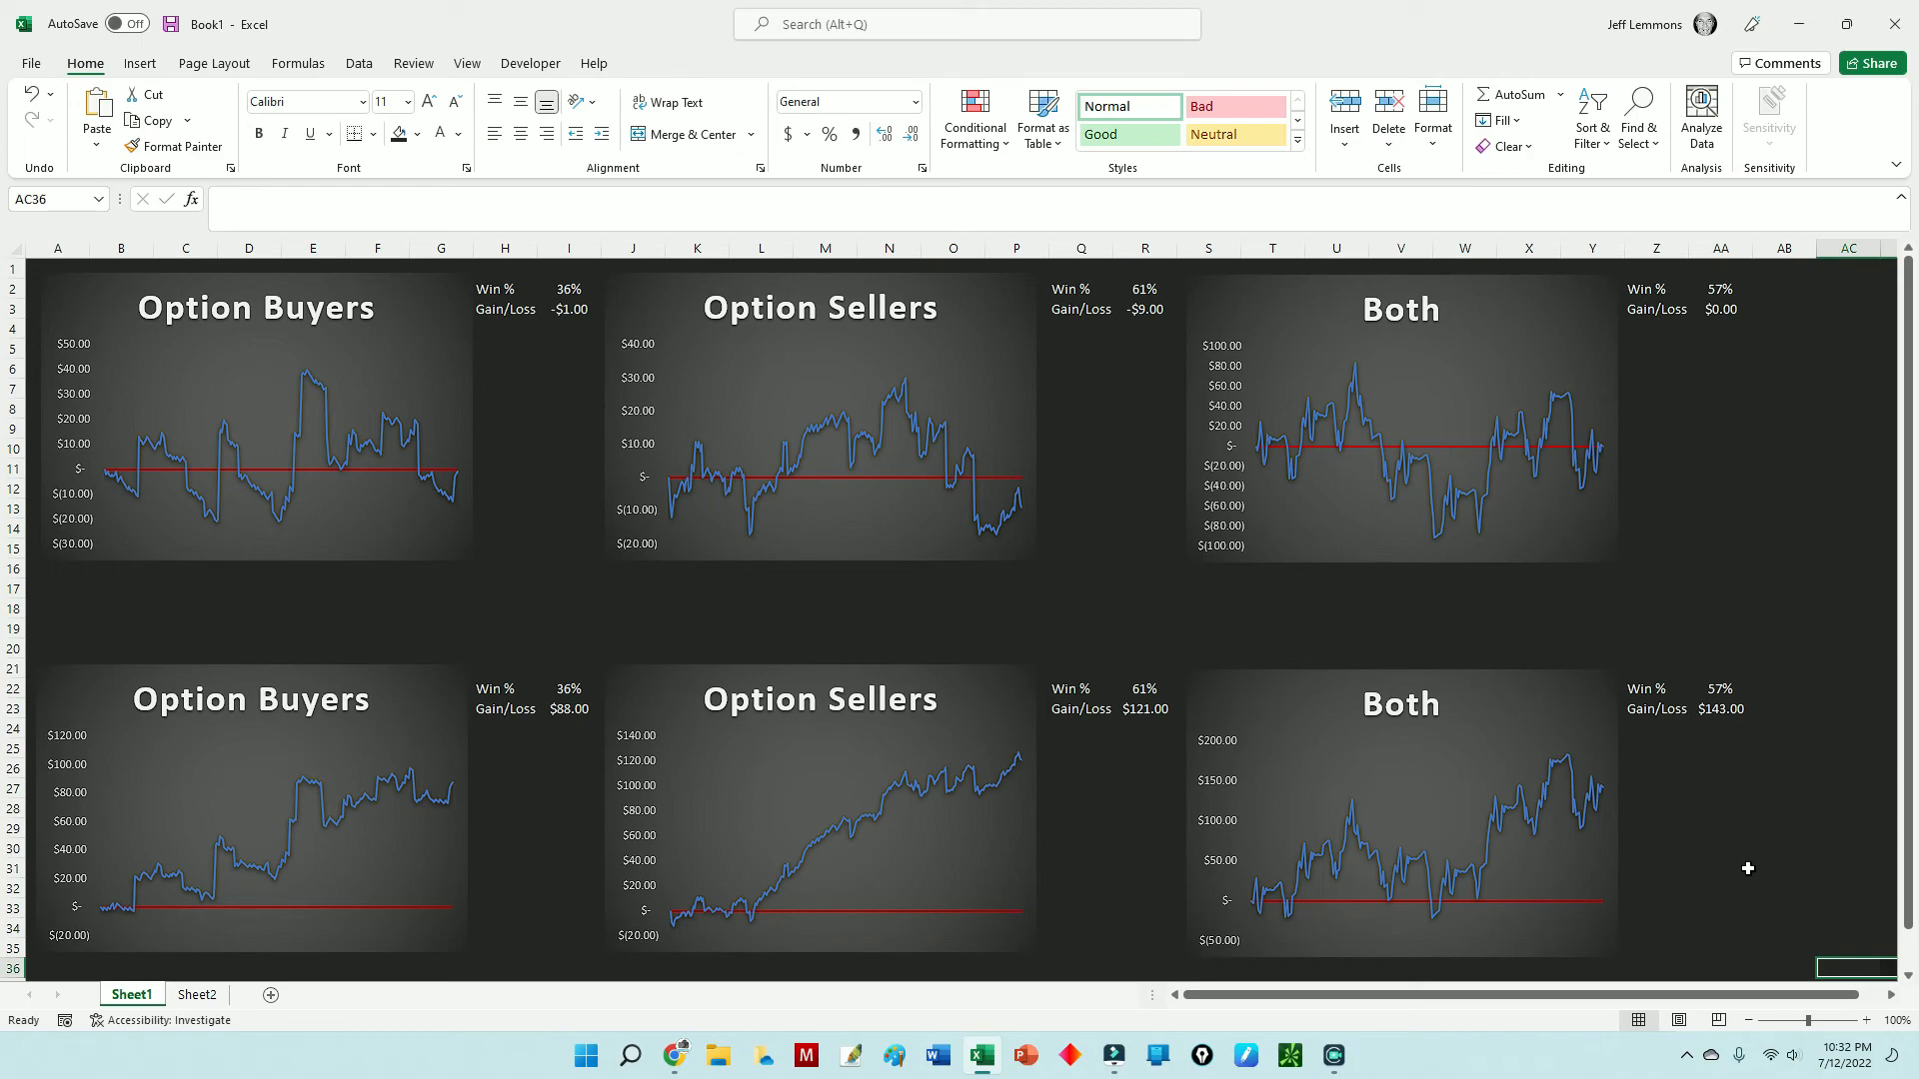
mouse_move(1659, 625)
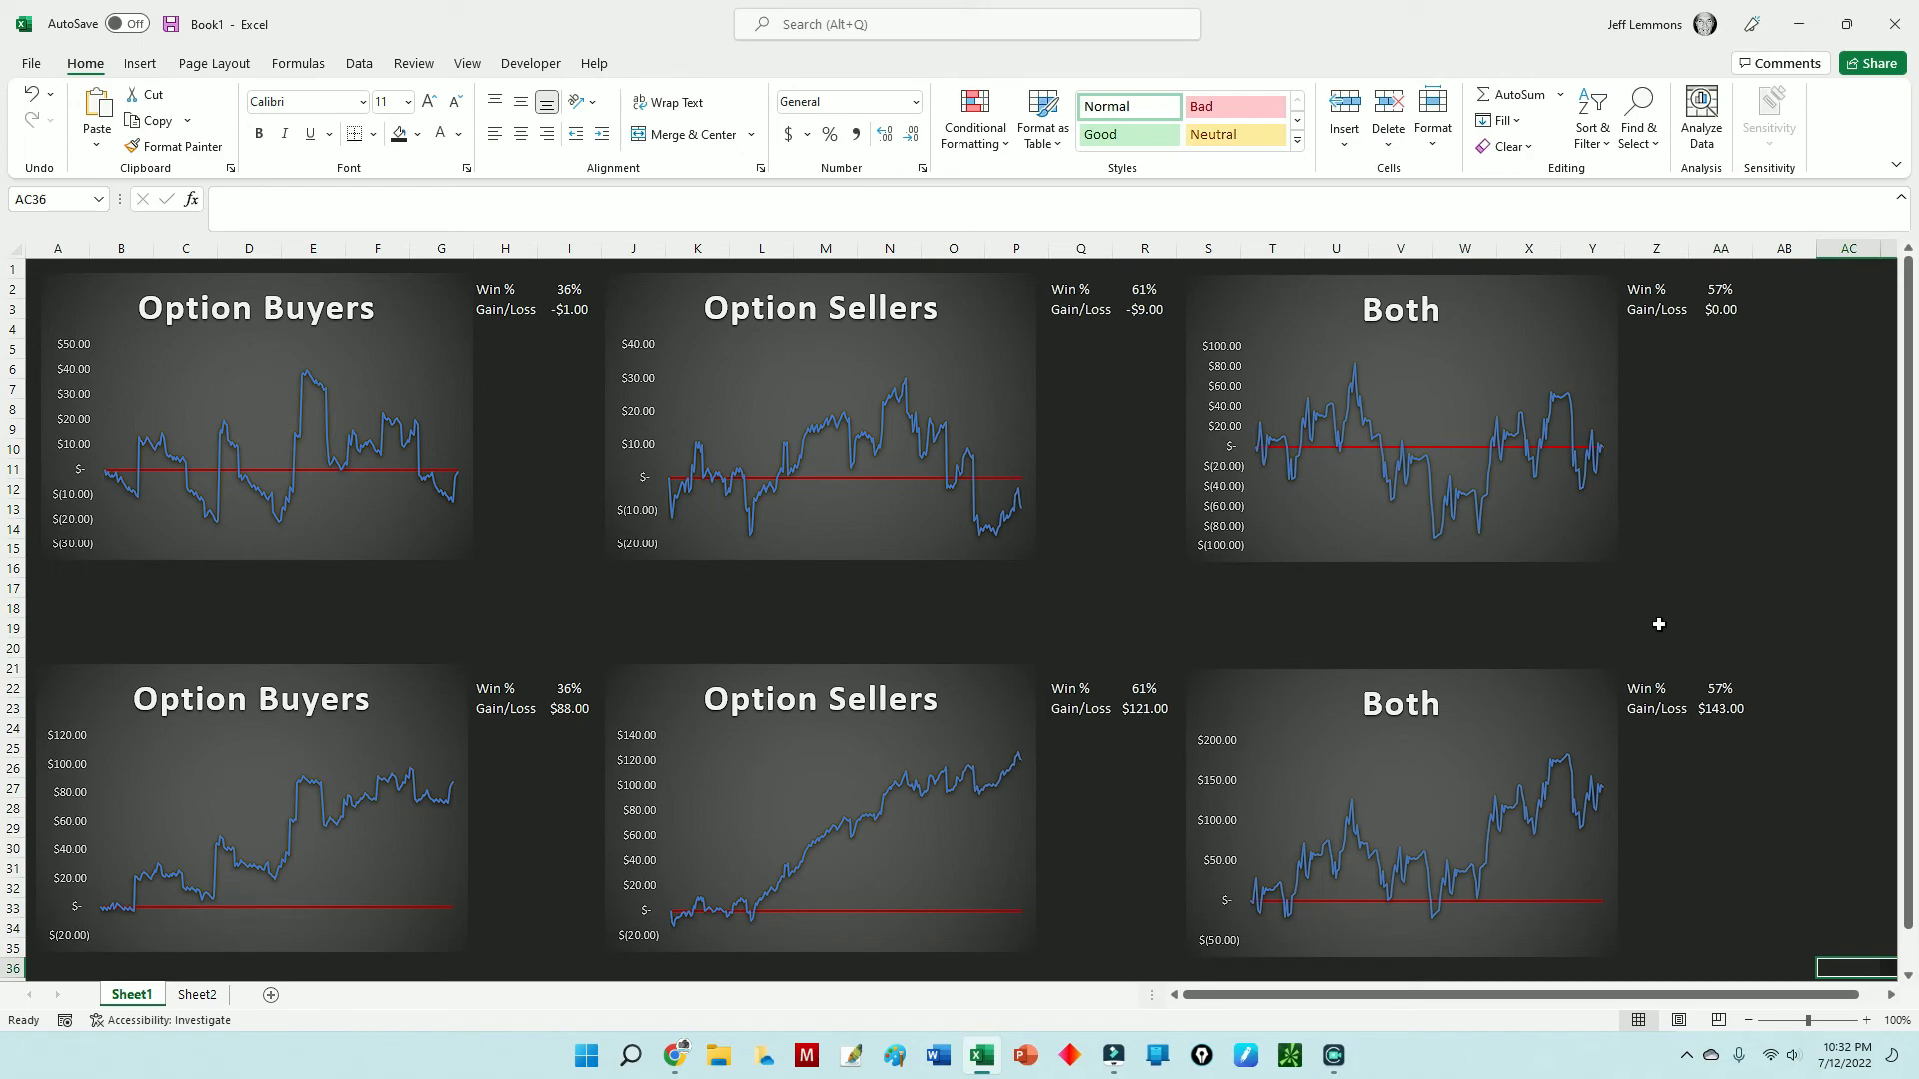
mouse_move(1871, 710)
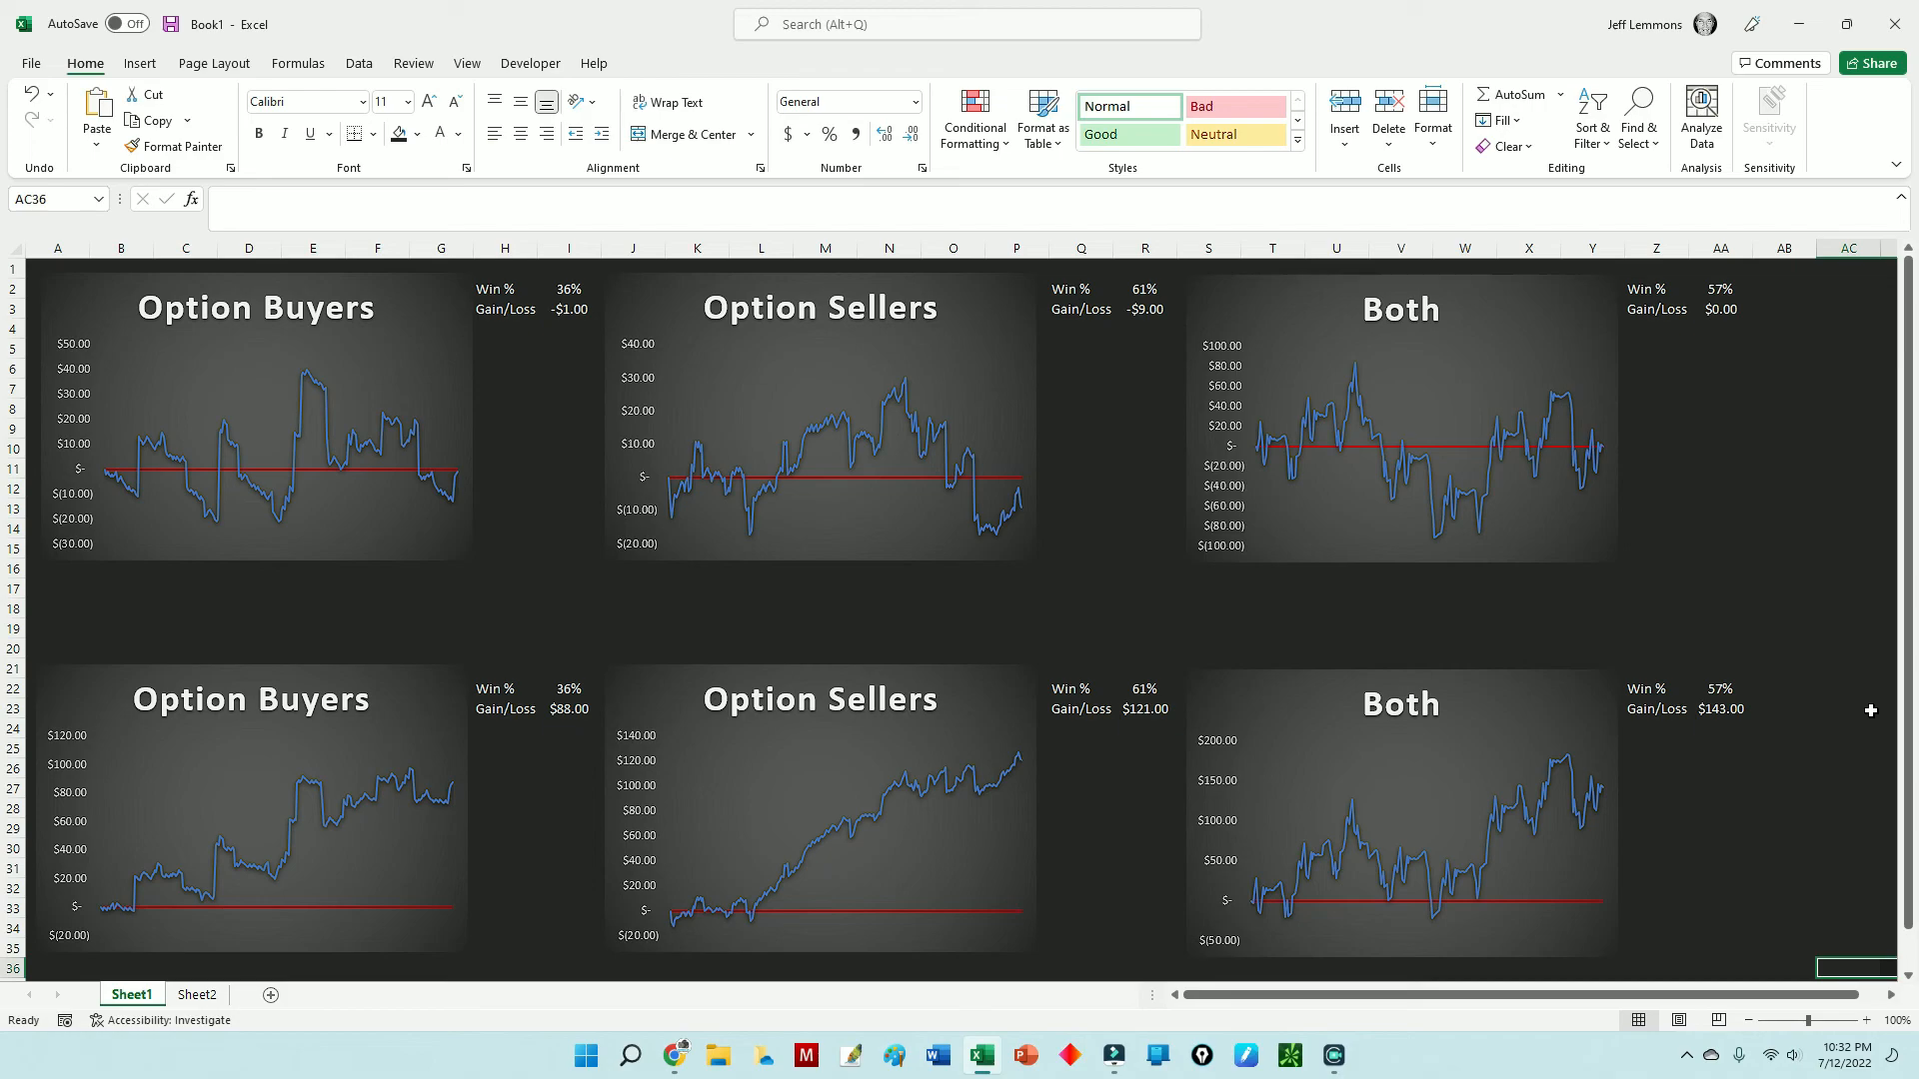